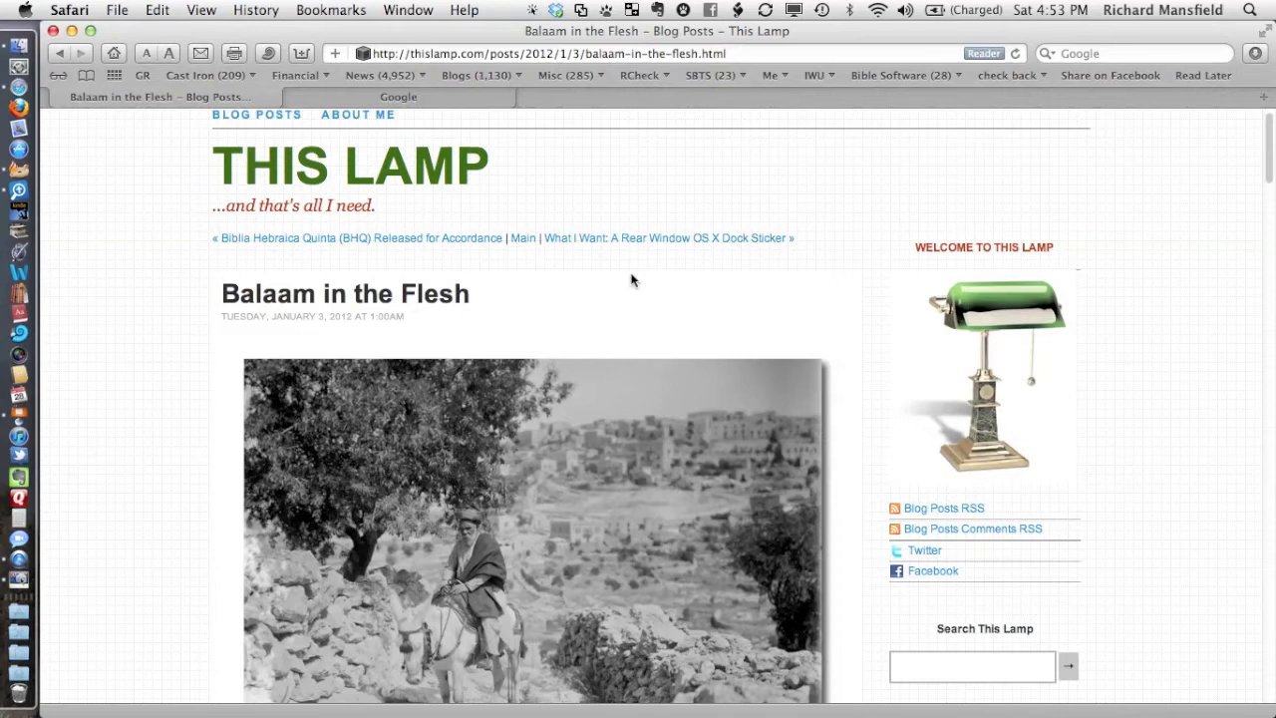
Switch to Accordance's BHS-W4, HCSBS and ZIBBCOT workspace at Numbers 22–24
scroll(down, 3)
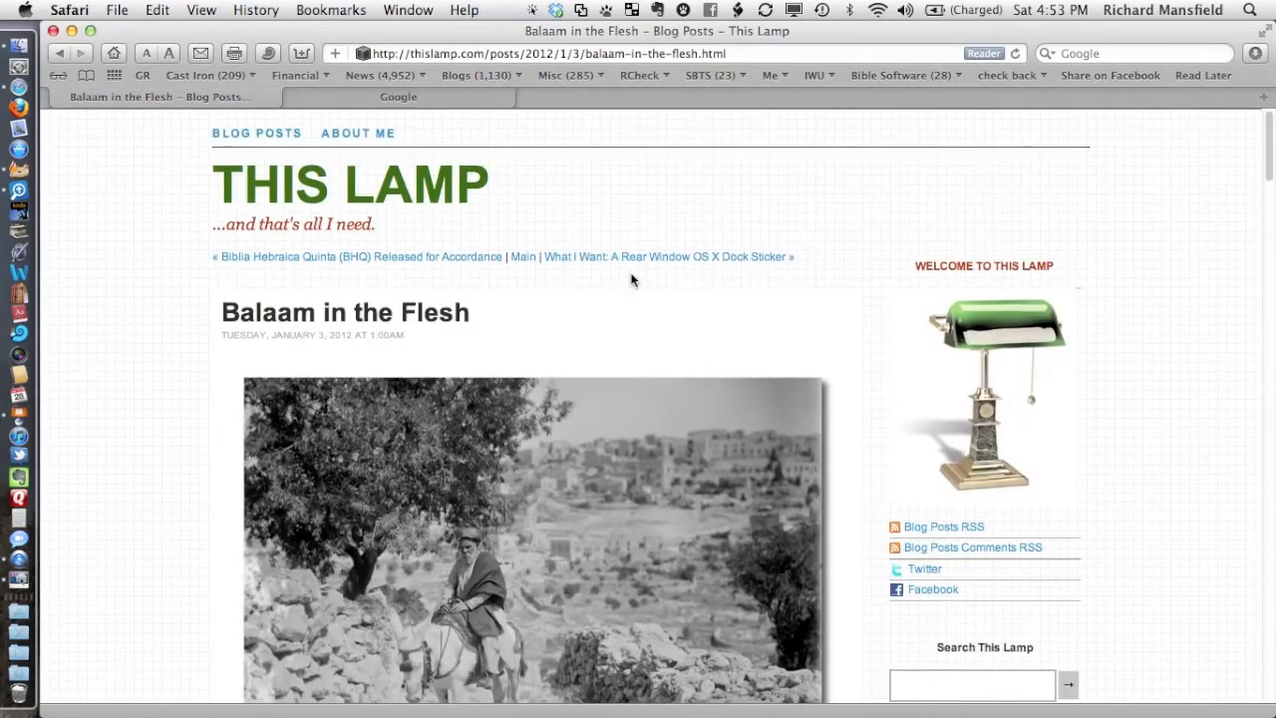
scroll(down, 3)
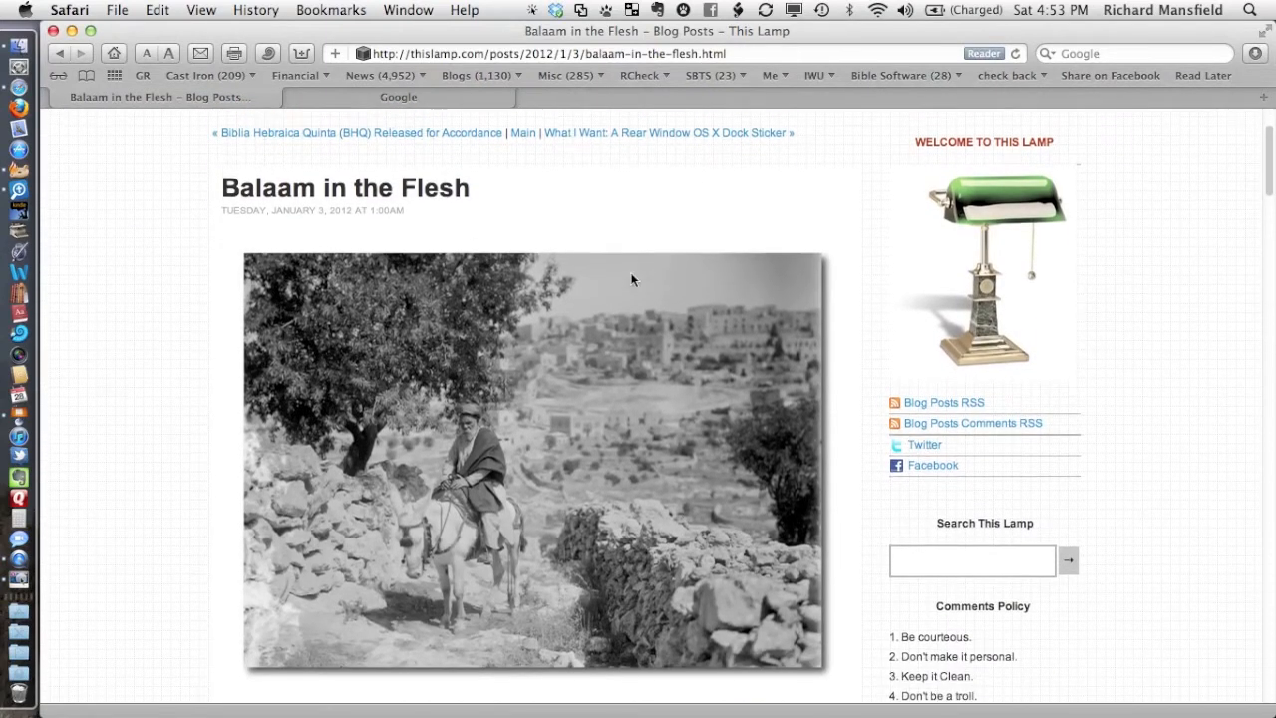
scroll(down, 3)
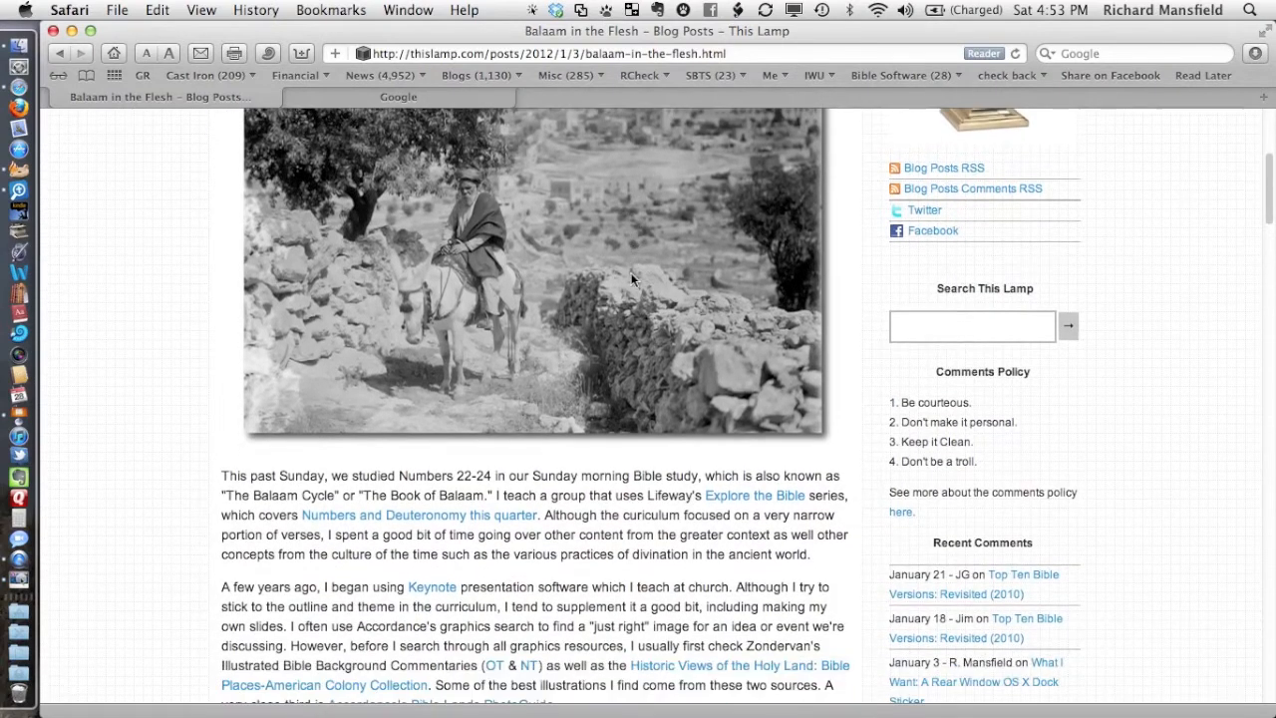
scroll(down, 3)
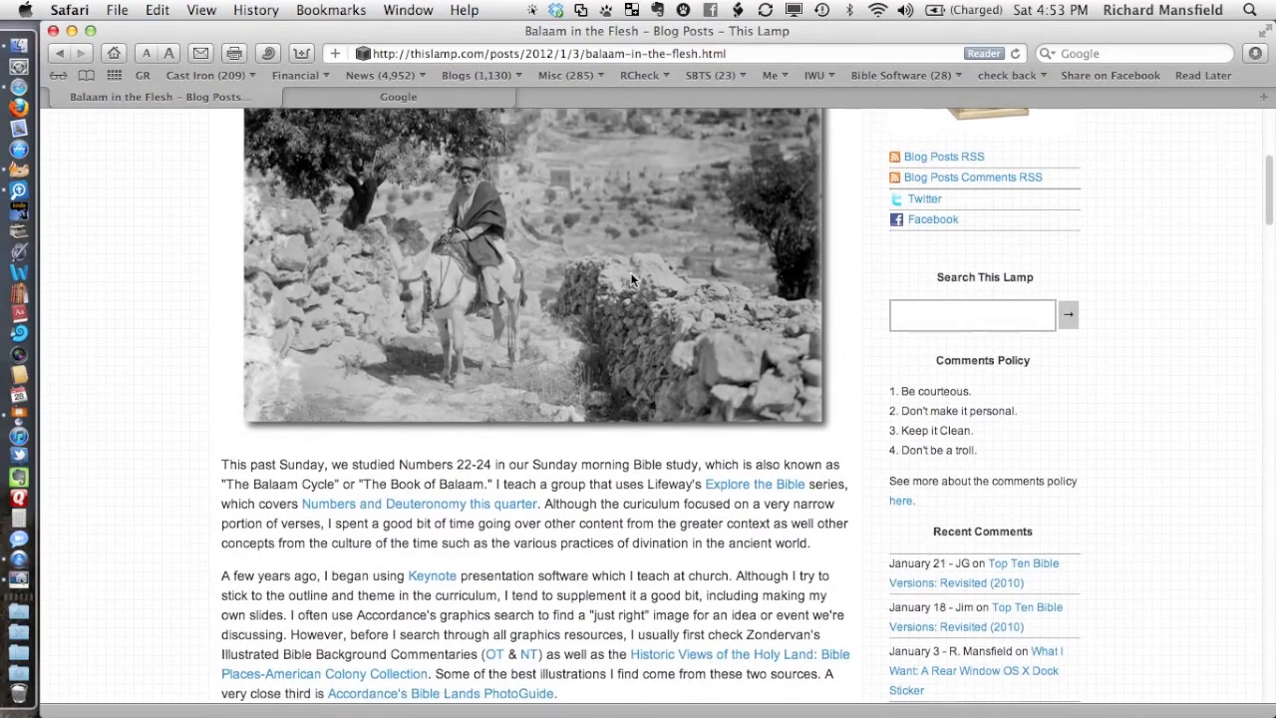
scroll(down, 3)
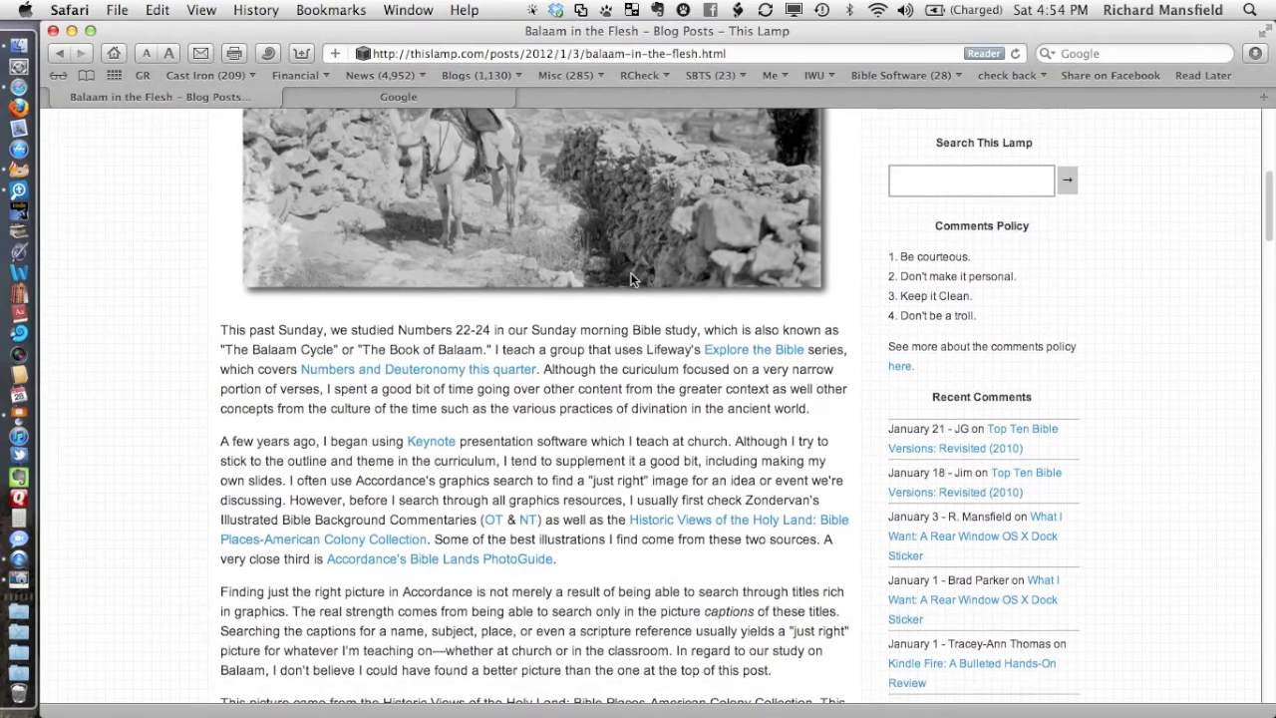
scroll(up, 3)
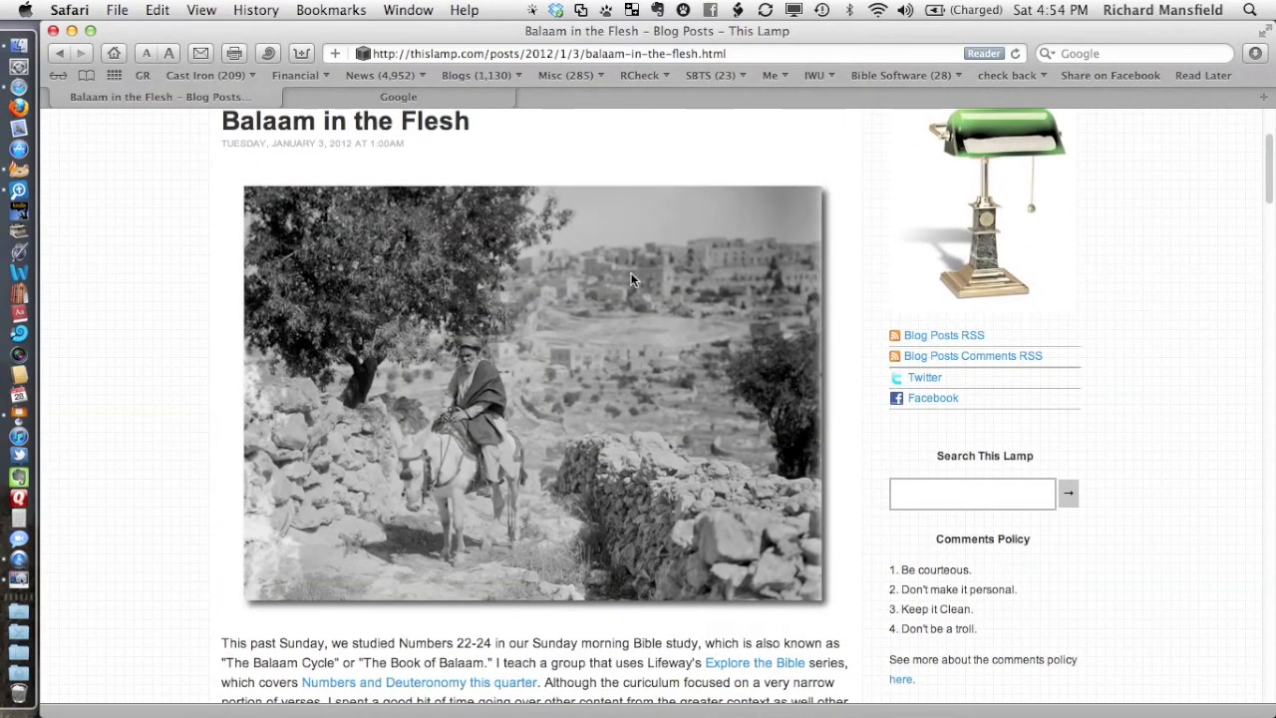
scroll(down, 3)
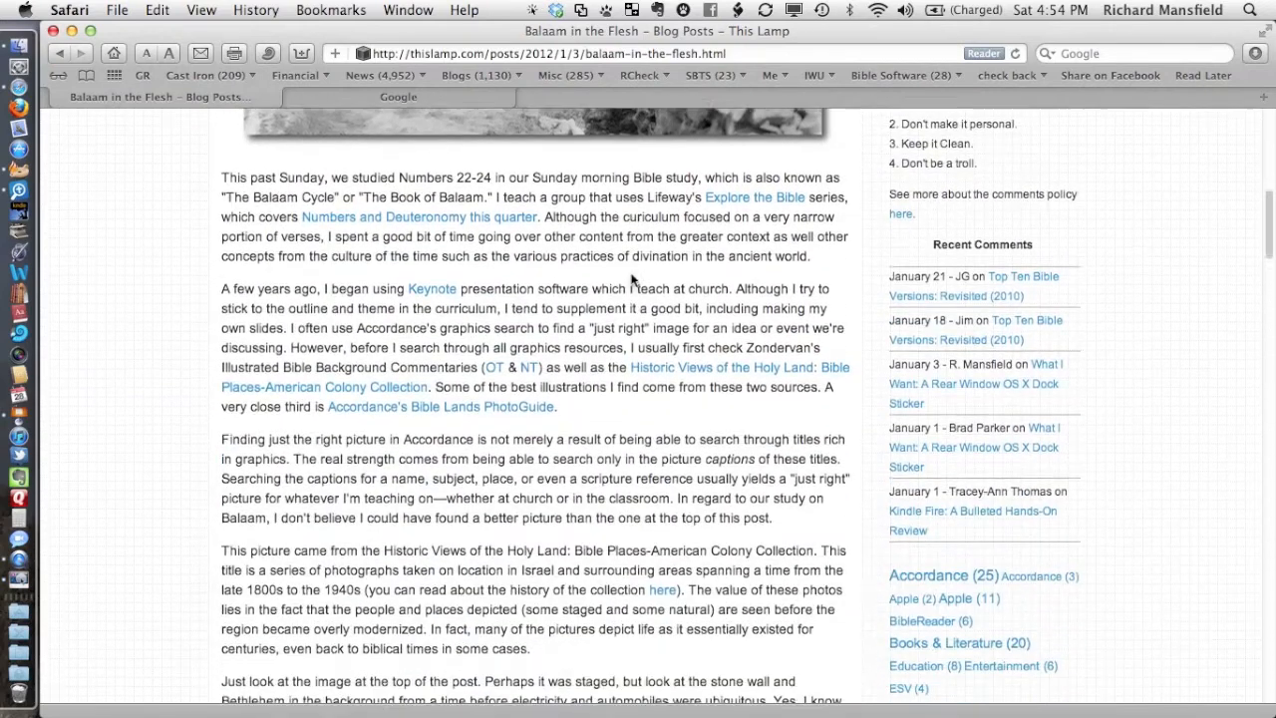
scroll(down, 3)
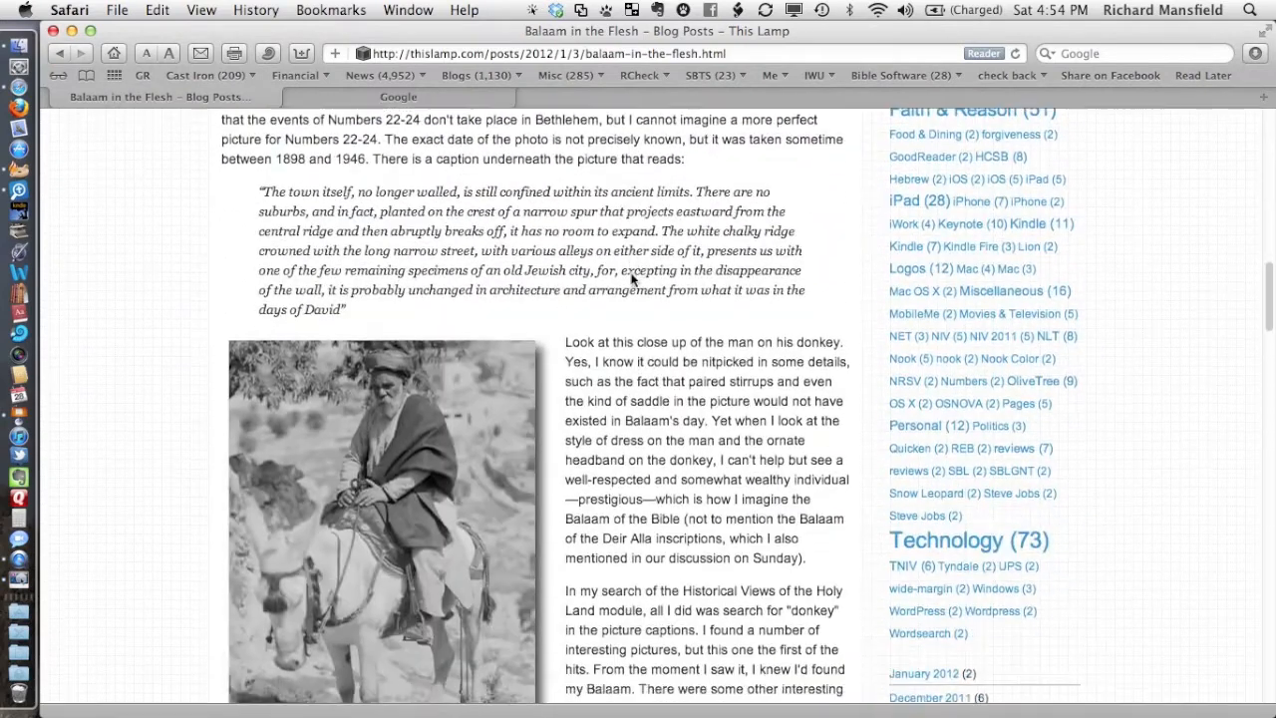
scroll(down, 3)
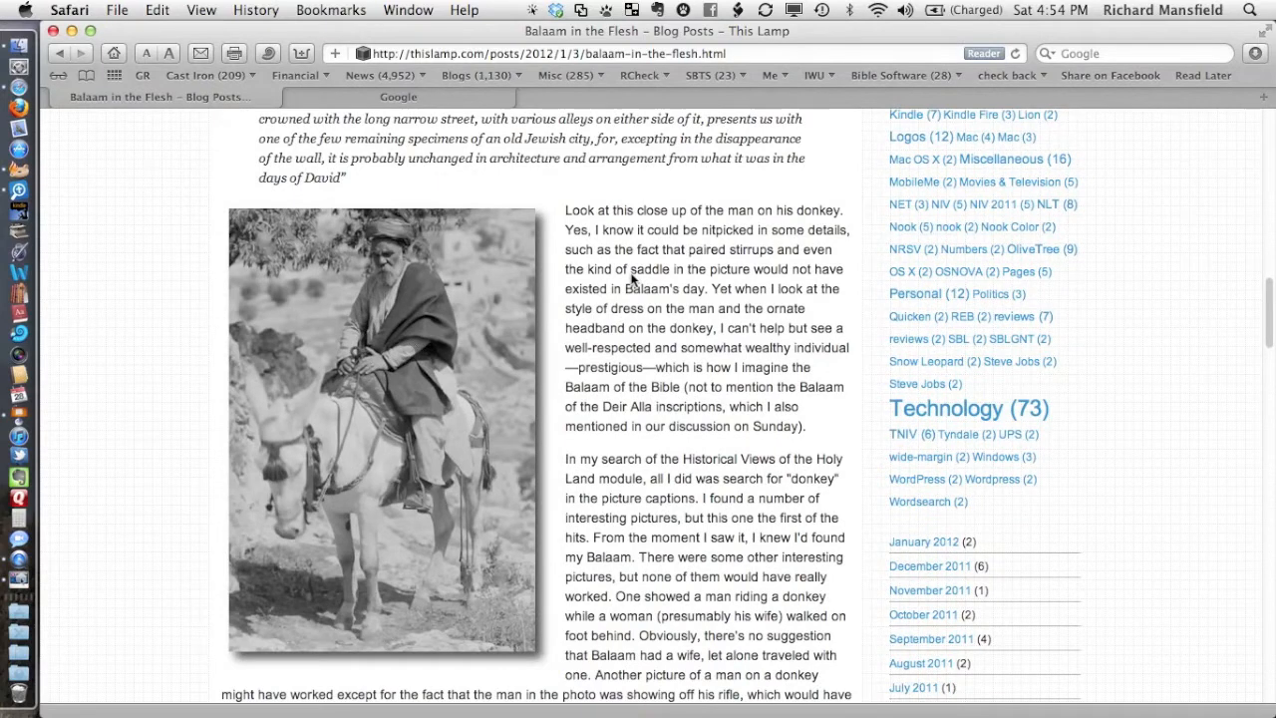
scroll(down, 3)
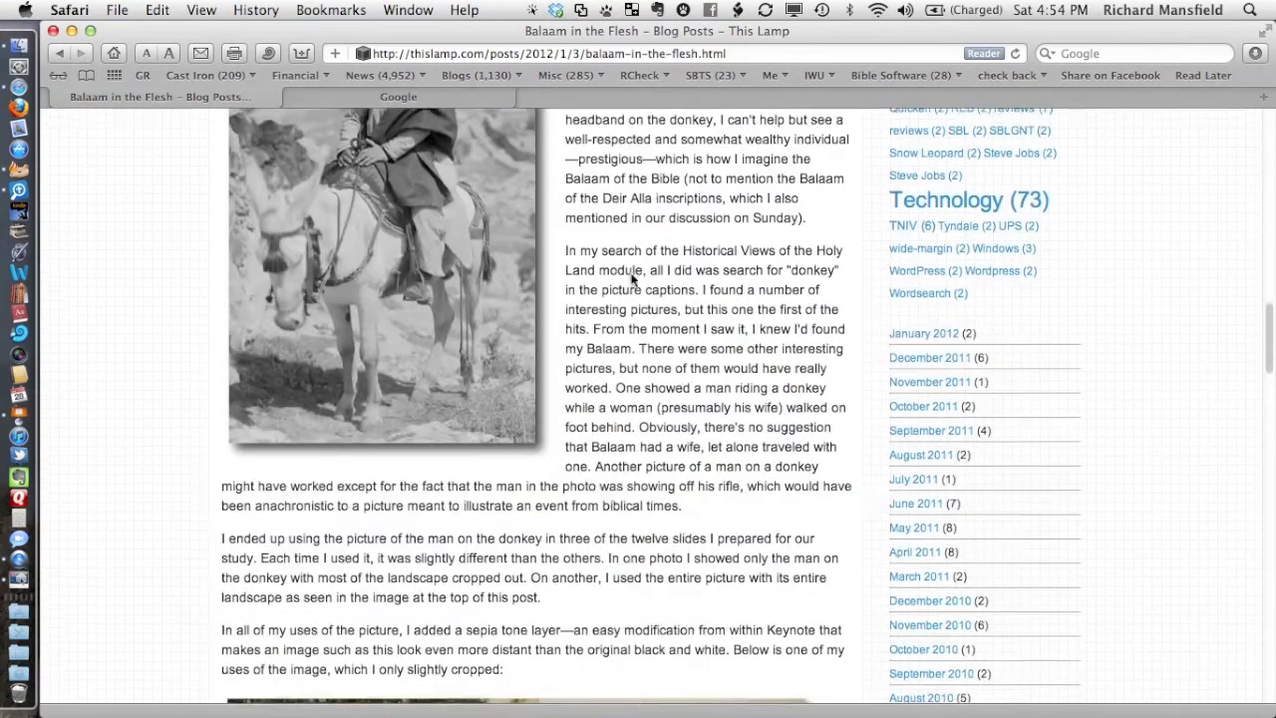
scroll(down, 3)
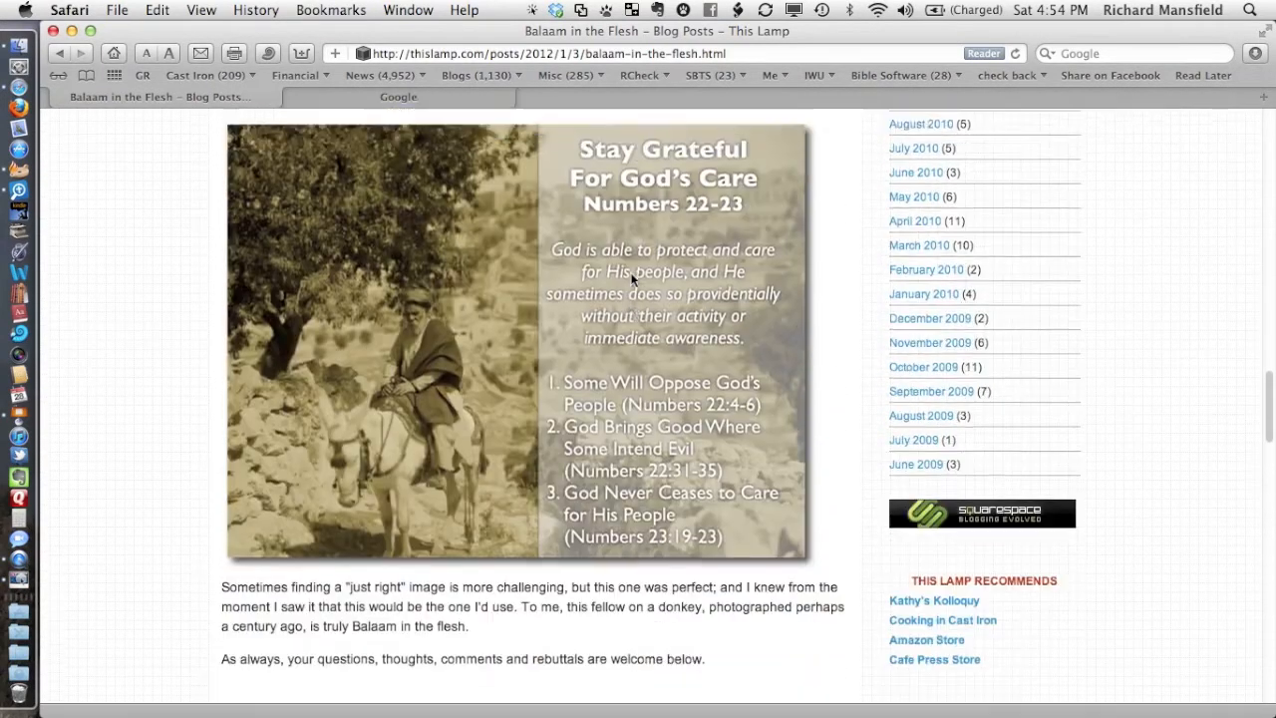
scroll(up, 3)
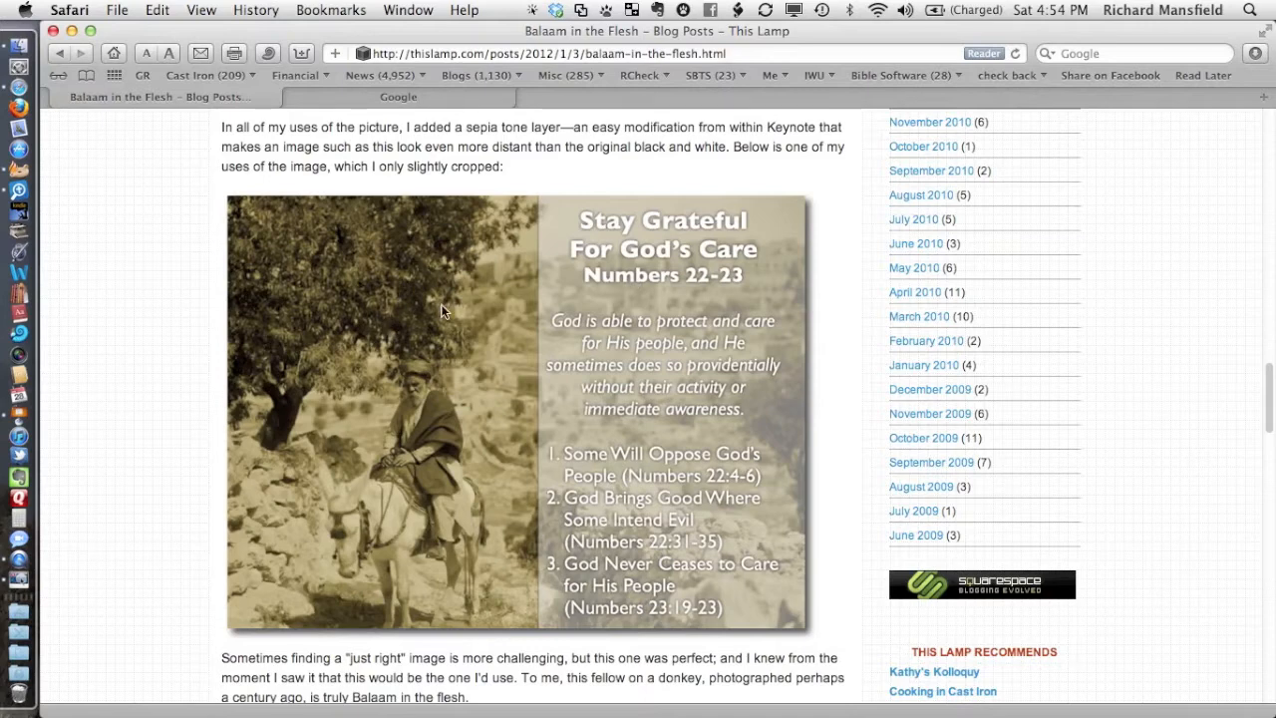
scroll(up, 3)
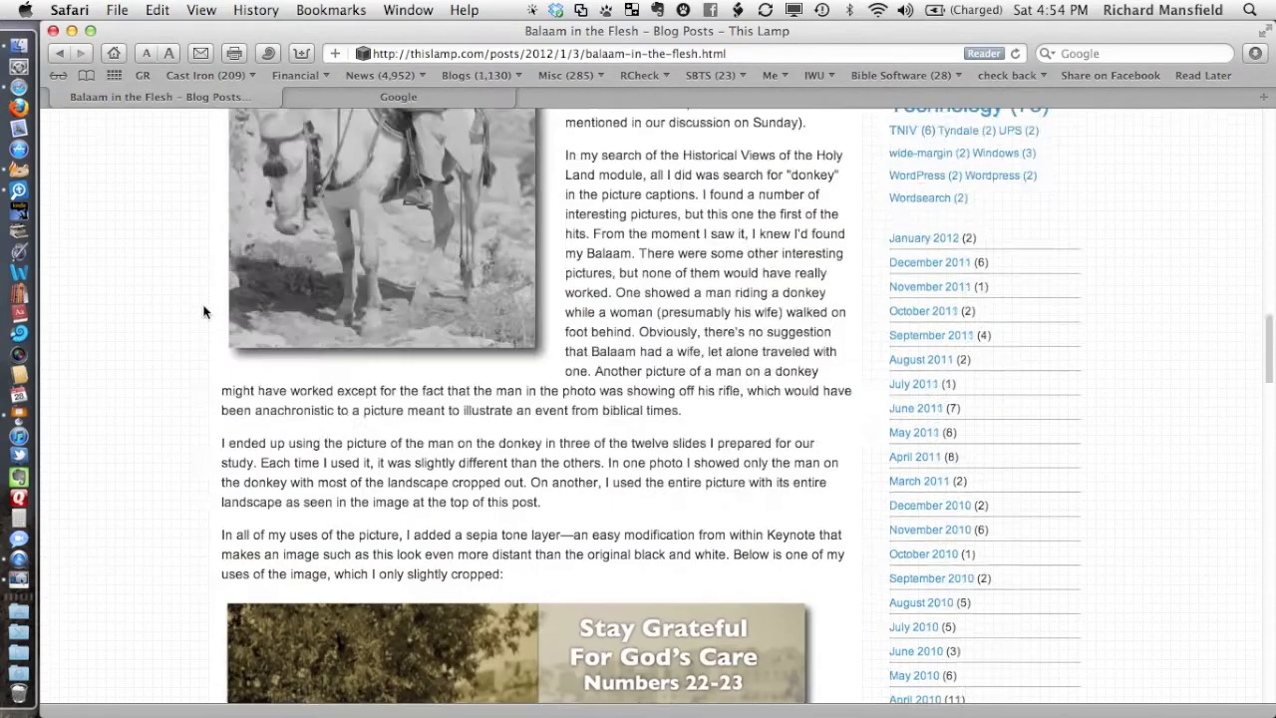
scroll(up, 3)
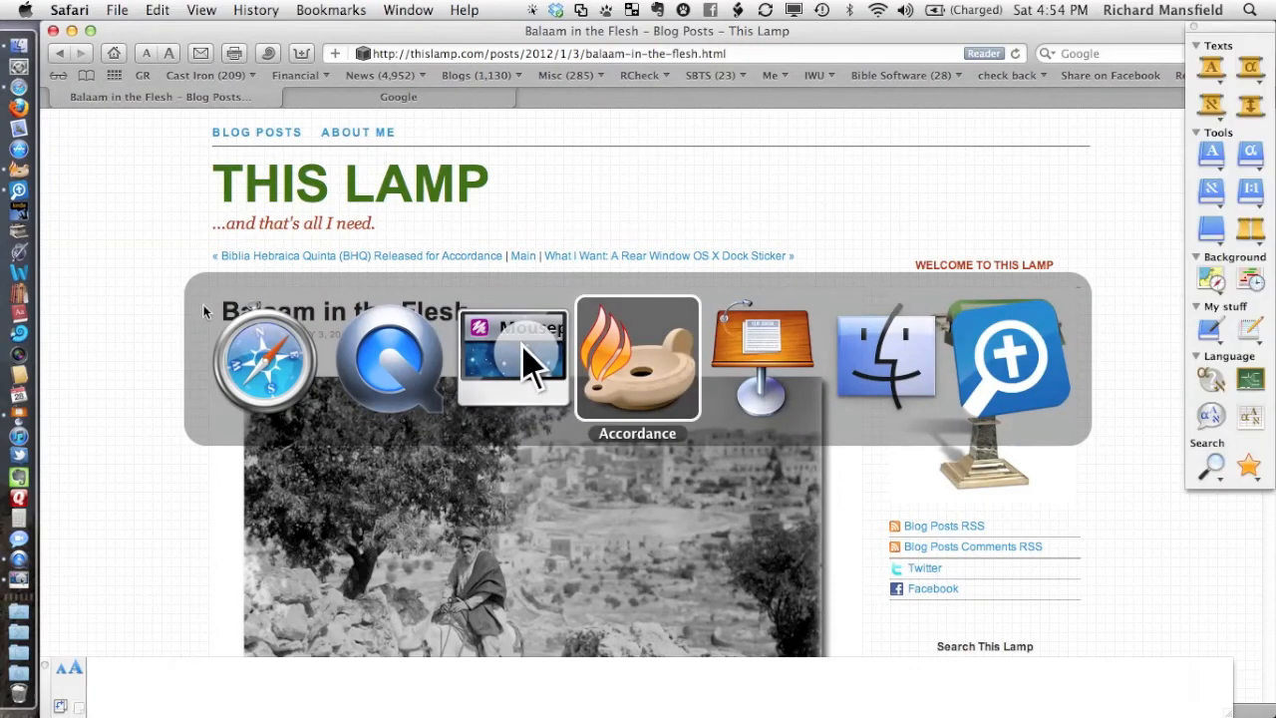
click(637, 358)
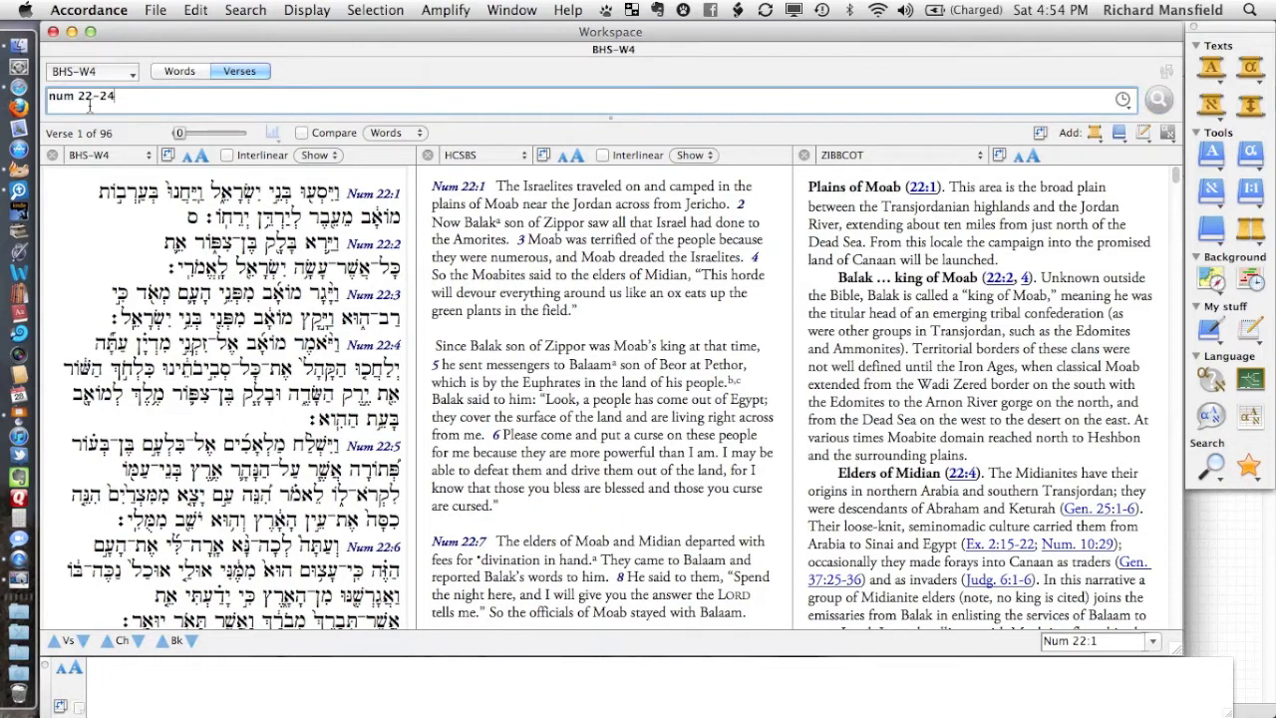
mouse_move(140, 97)
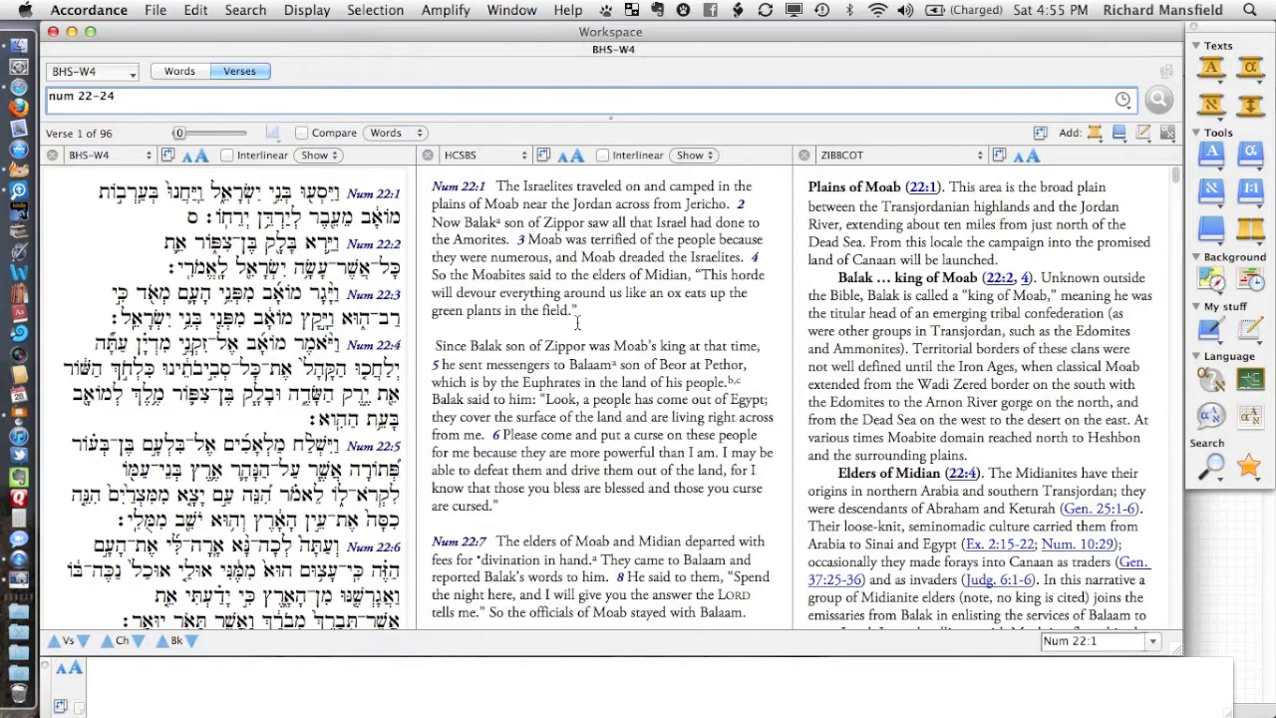
mouse_move(852, 167)
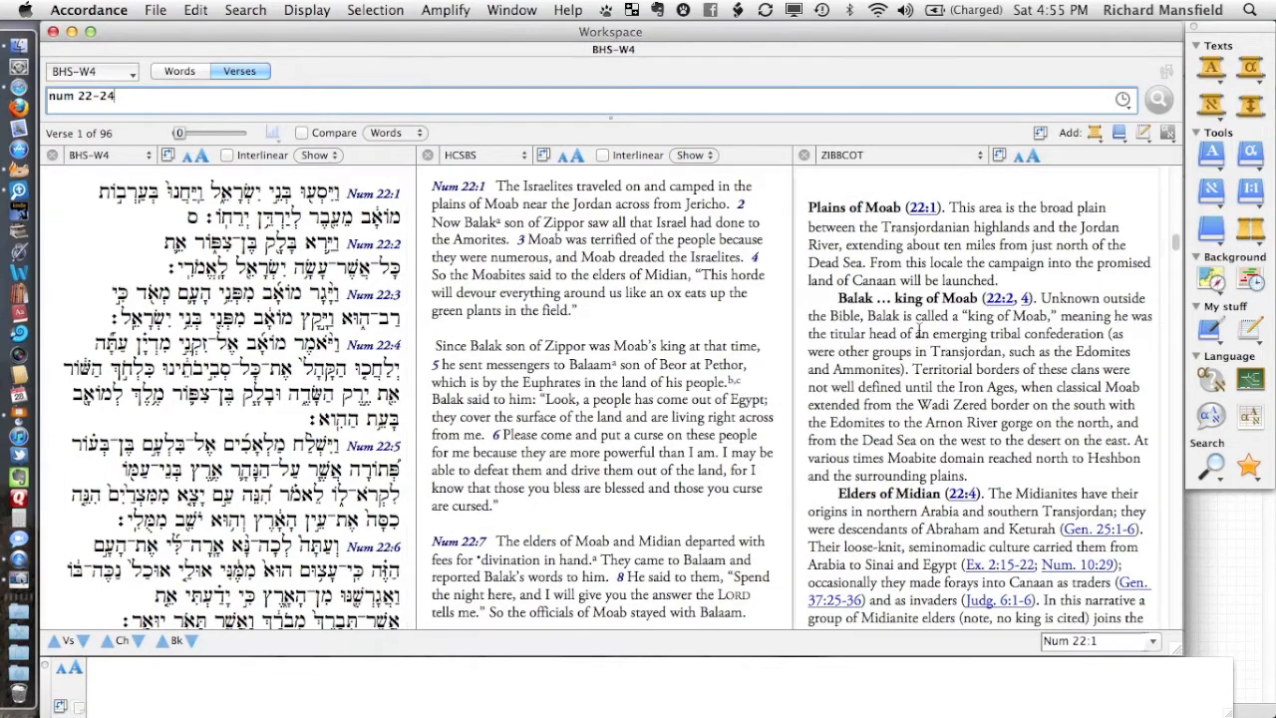
scroll(down, 3)
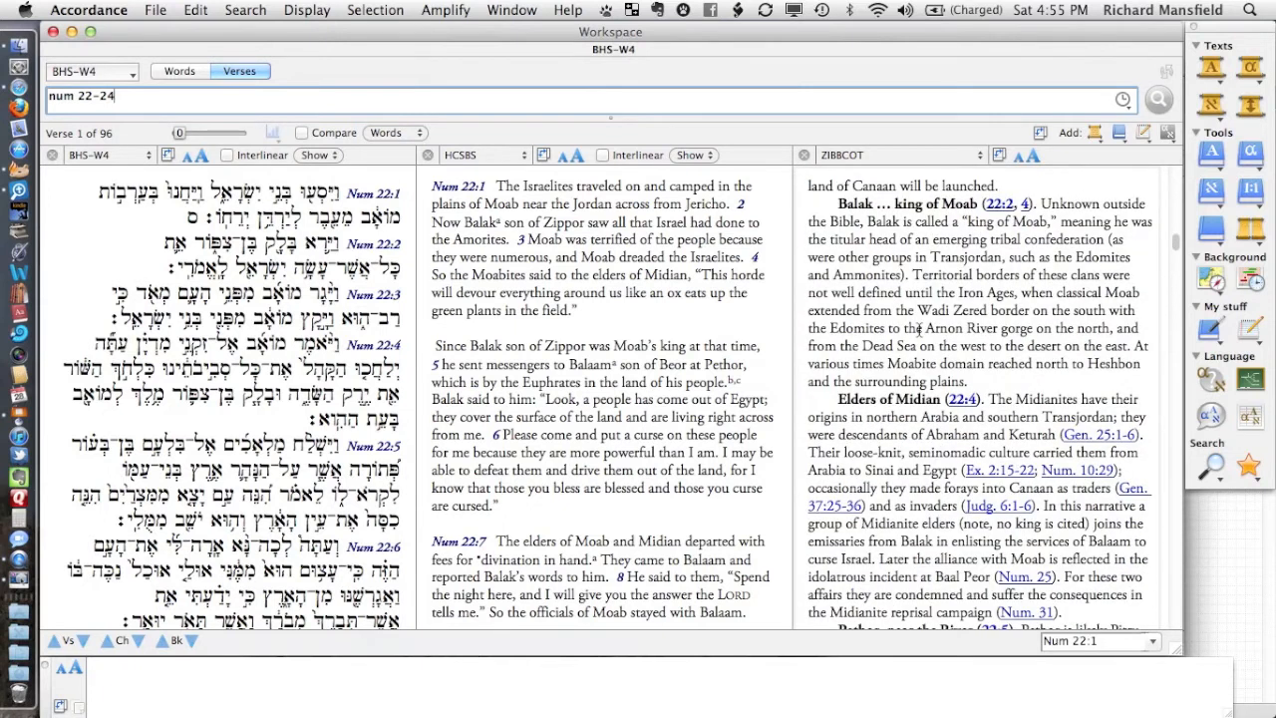
scroll(down, 3)
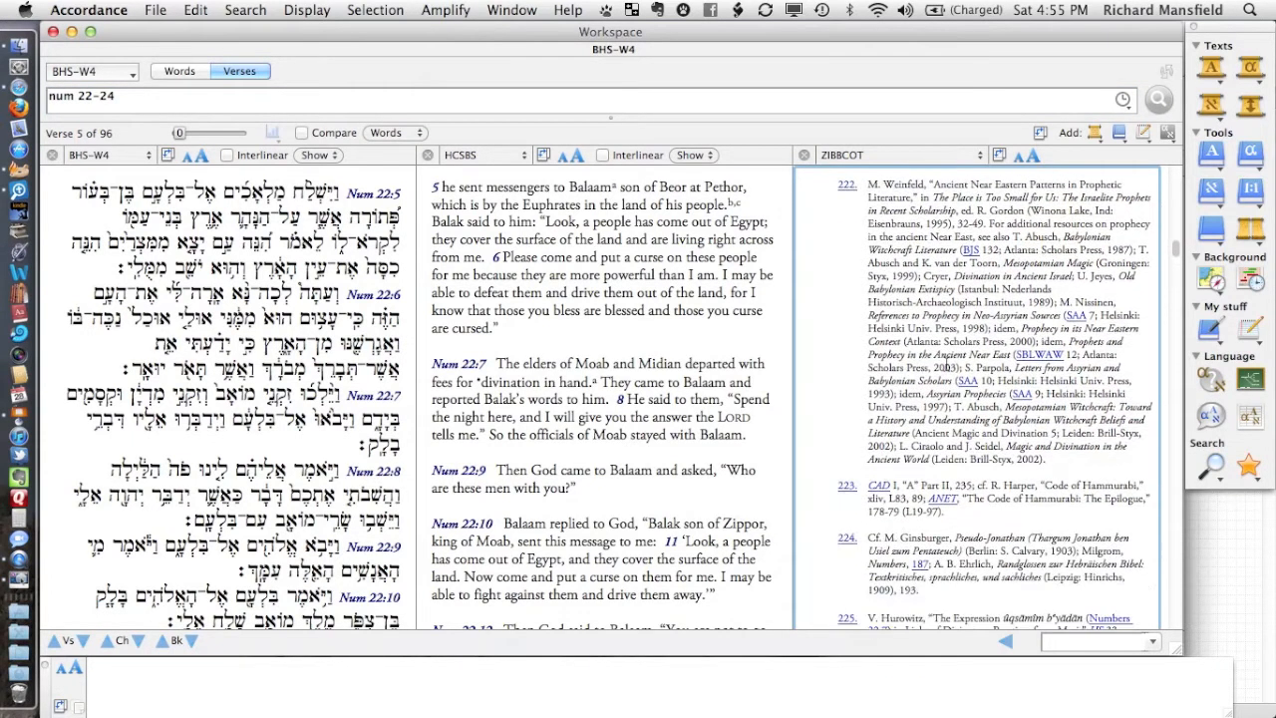
scroll(down, 3)
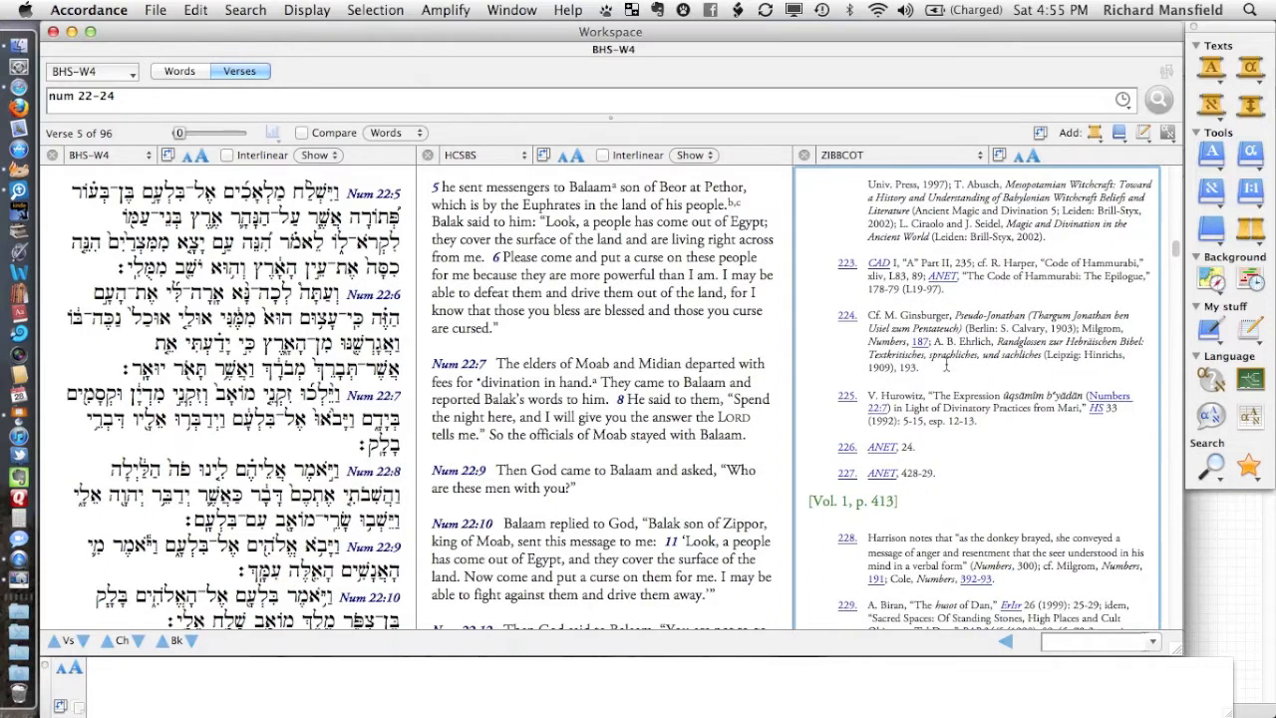
scroll(down, 3)
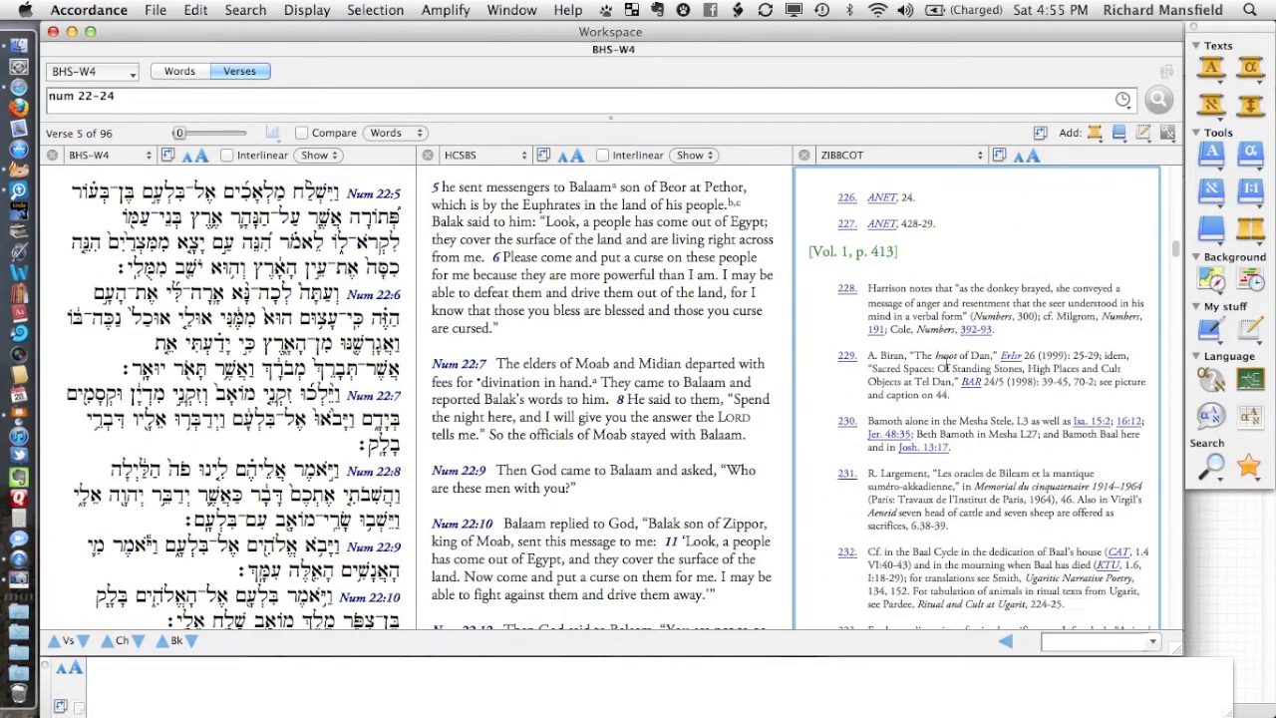
scroll(down, 3)
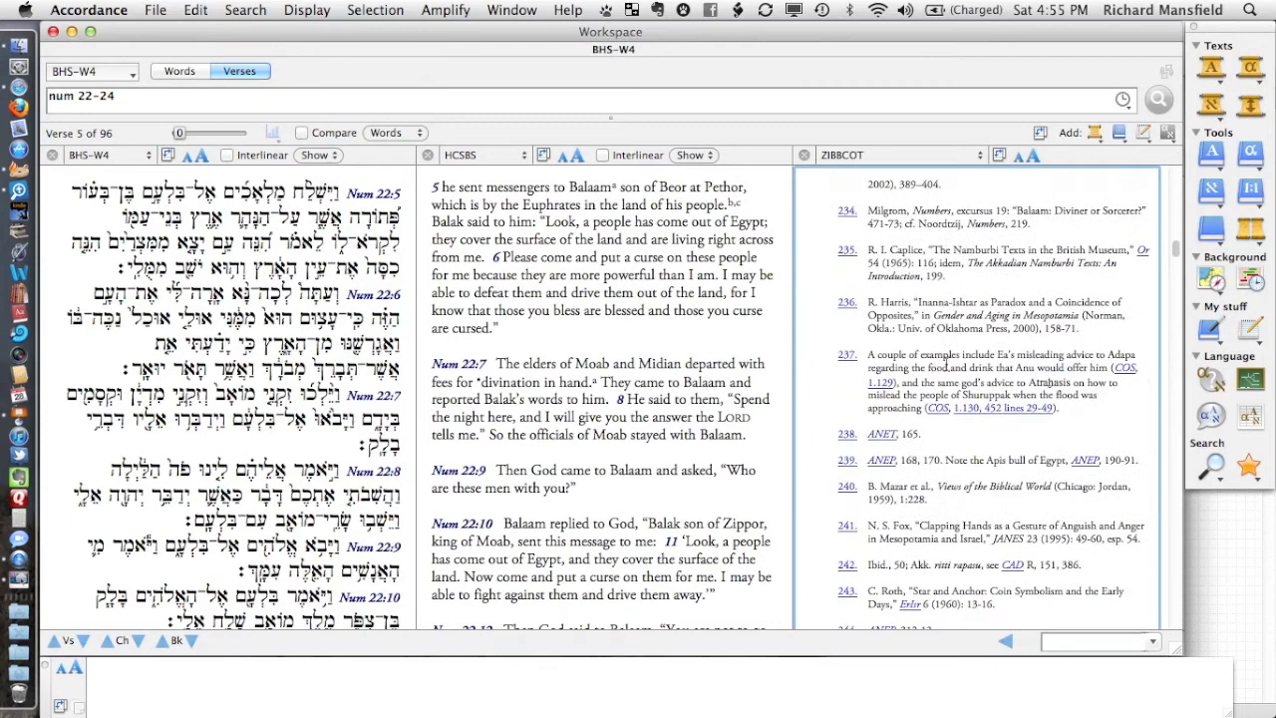
scroll(up, 3)
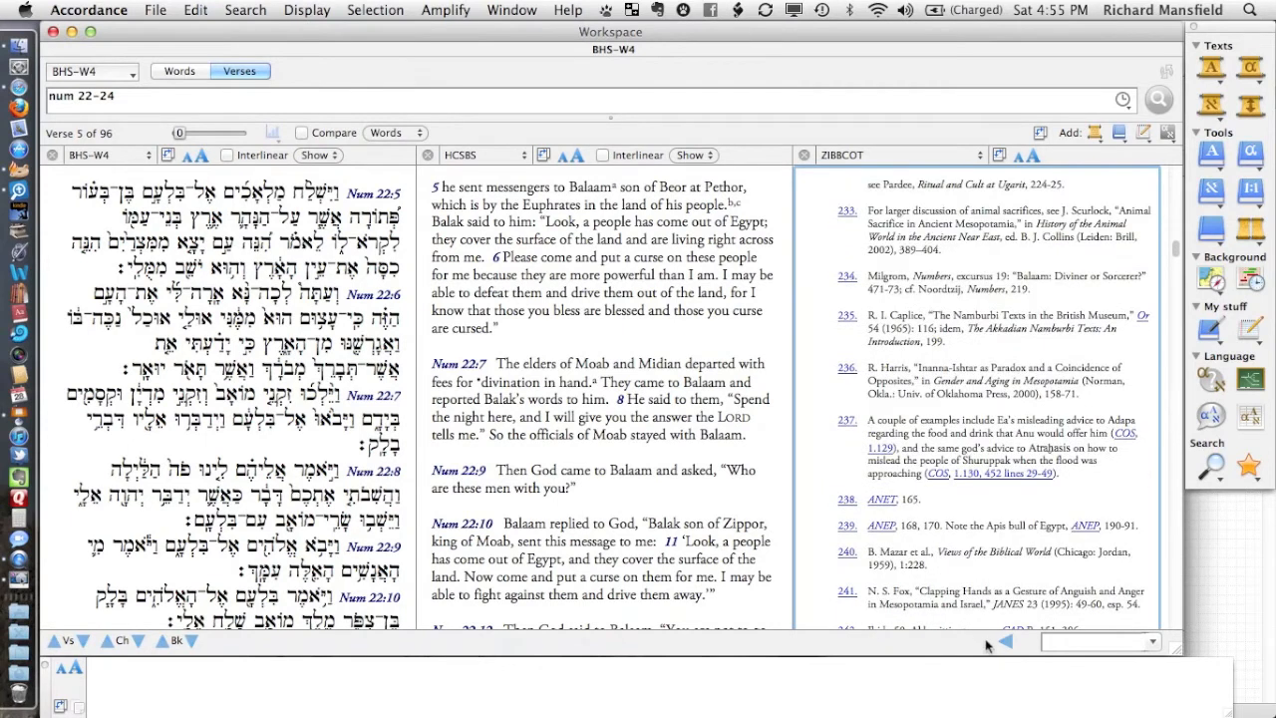
Go back to the ZIBBCOT Numbers 22 commentary and scroll to the man-on-donkey figurine
click(1006, 641)
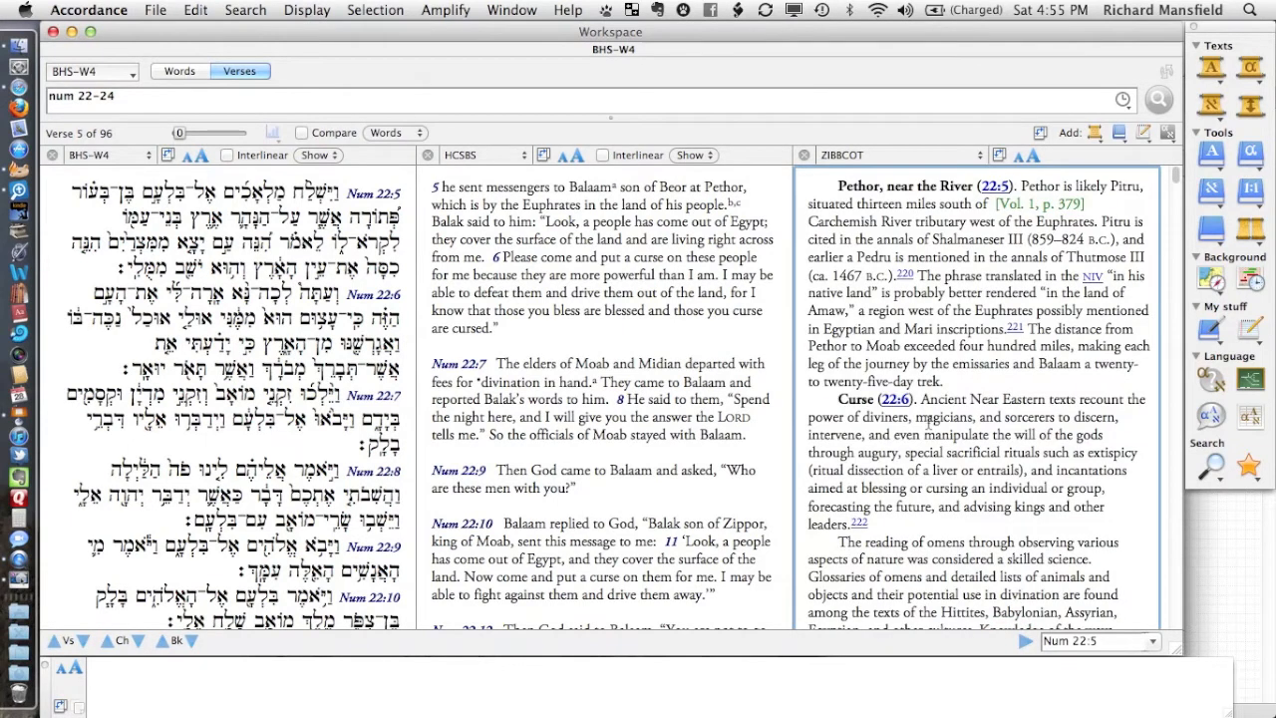
scroll(up, 3)
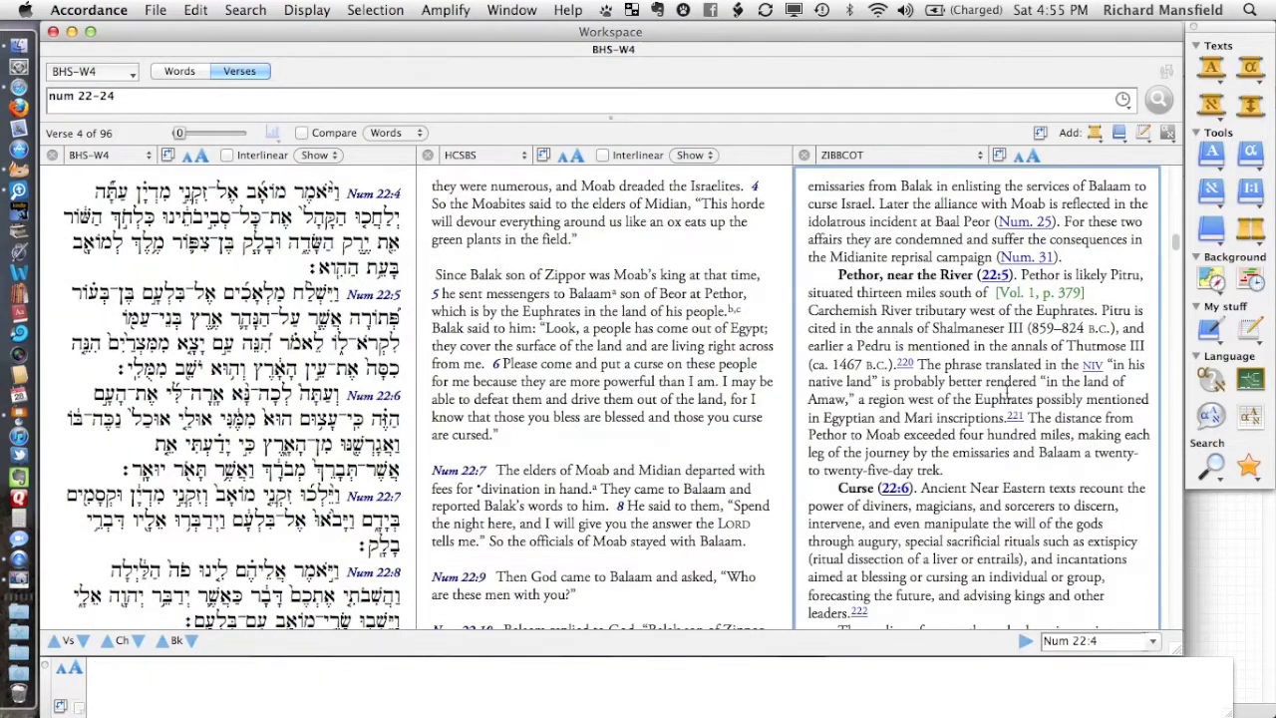
scroll(down, 3)
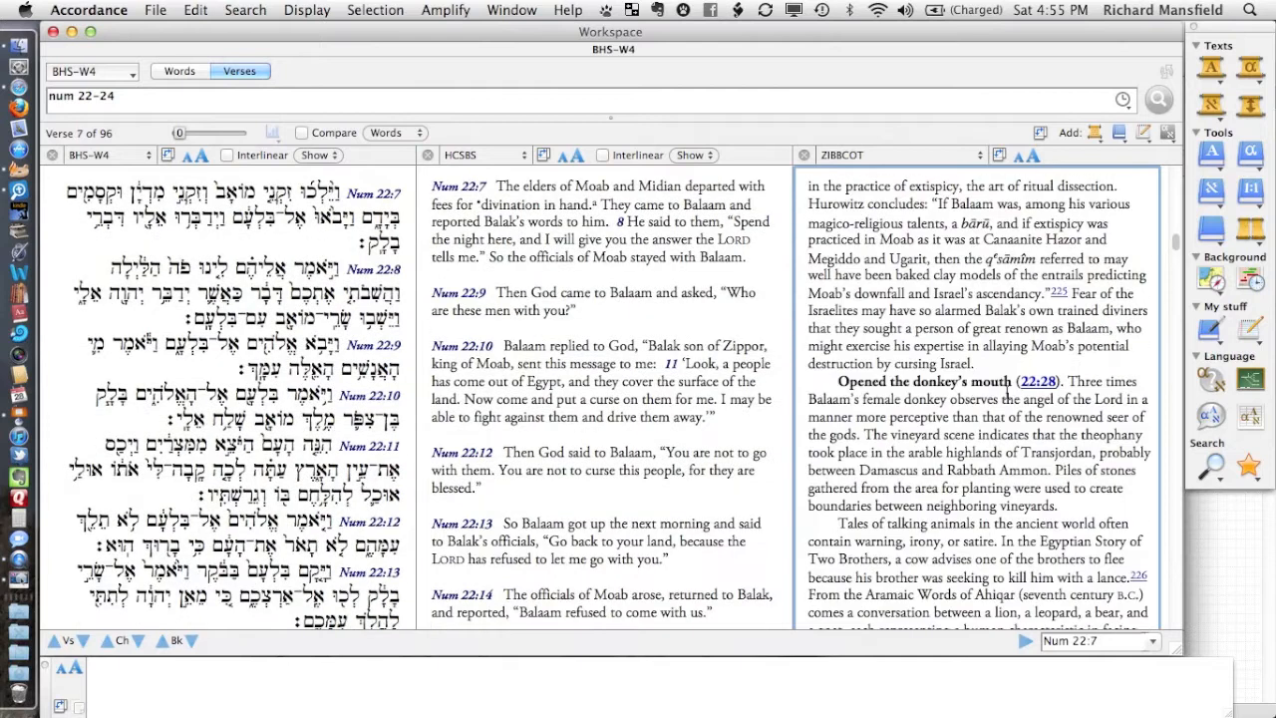
scroll(down, 3)
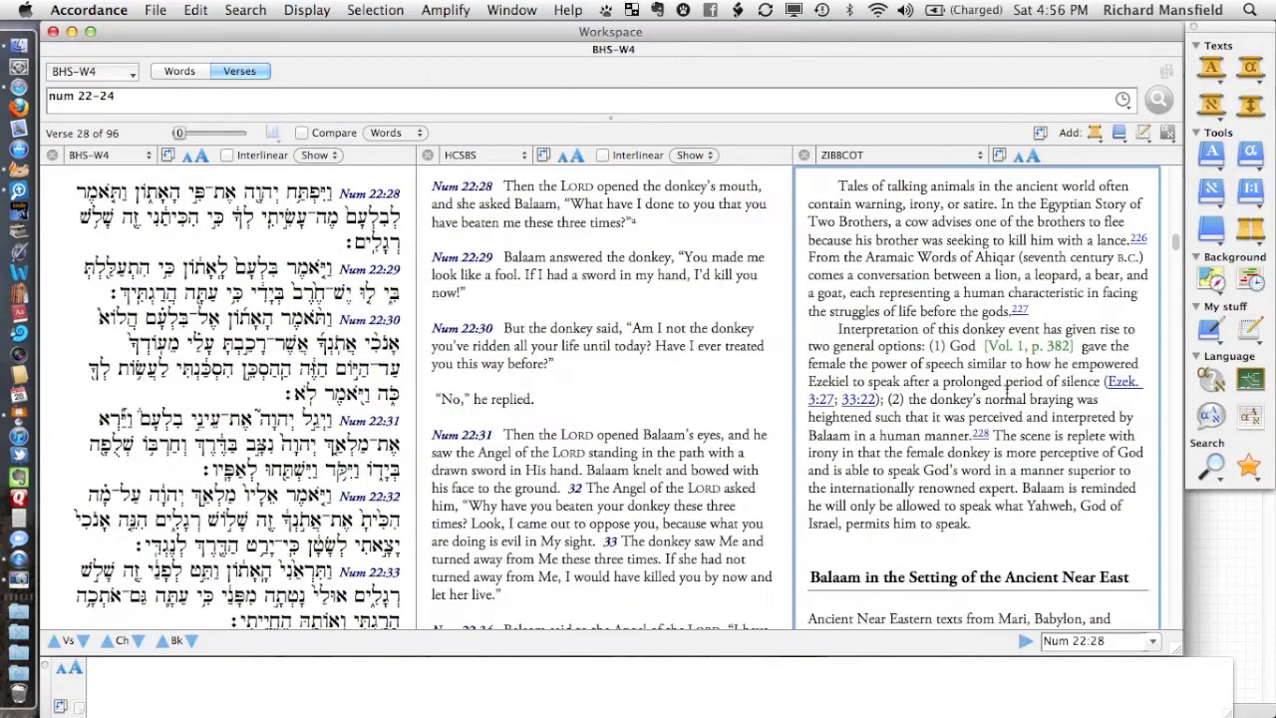
scroll(down, 3)
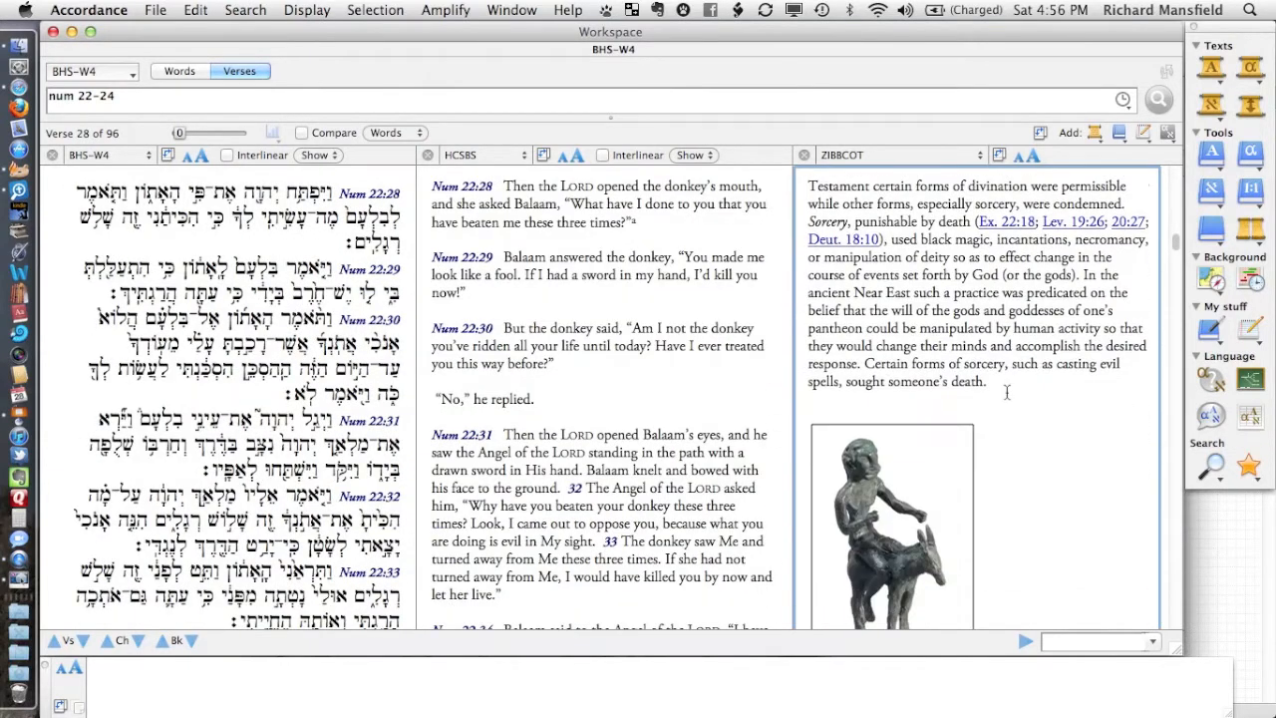
scroll(down, 3)
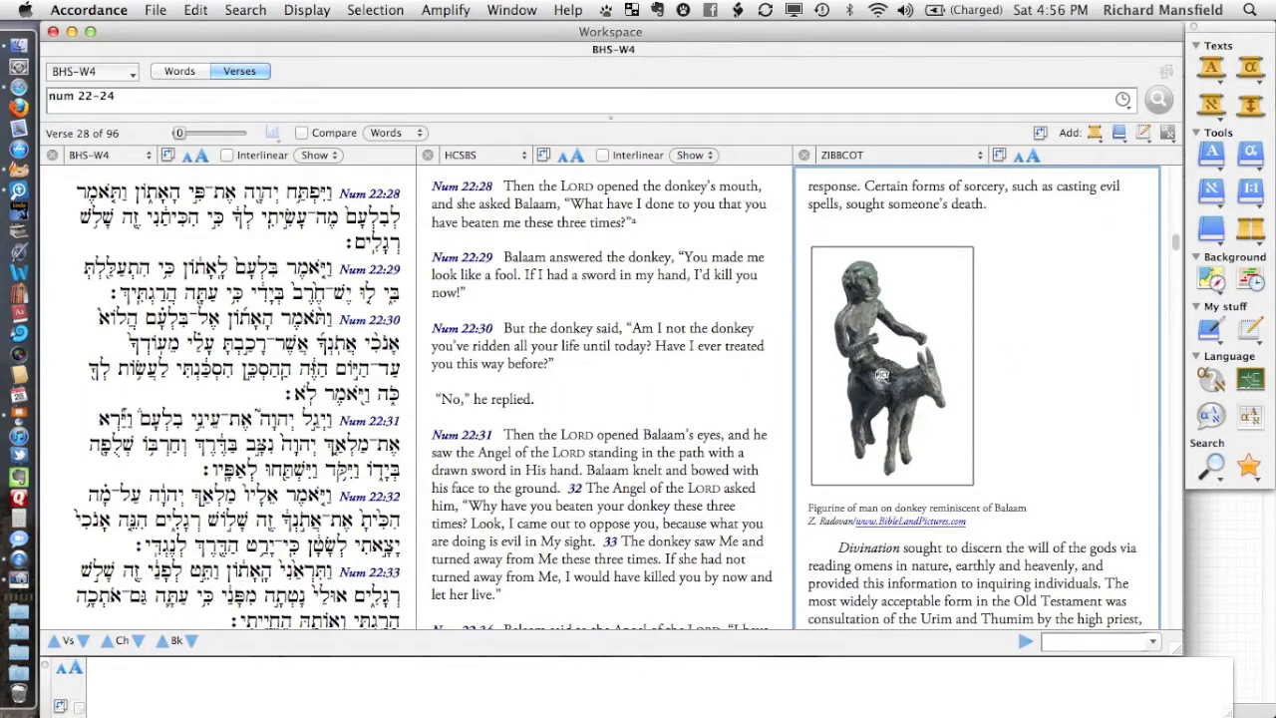
Enlarge the bronze Balaam-on-donkey figurine in its own image window with caption and credit
click(891, 364)
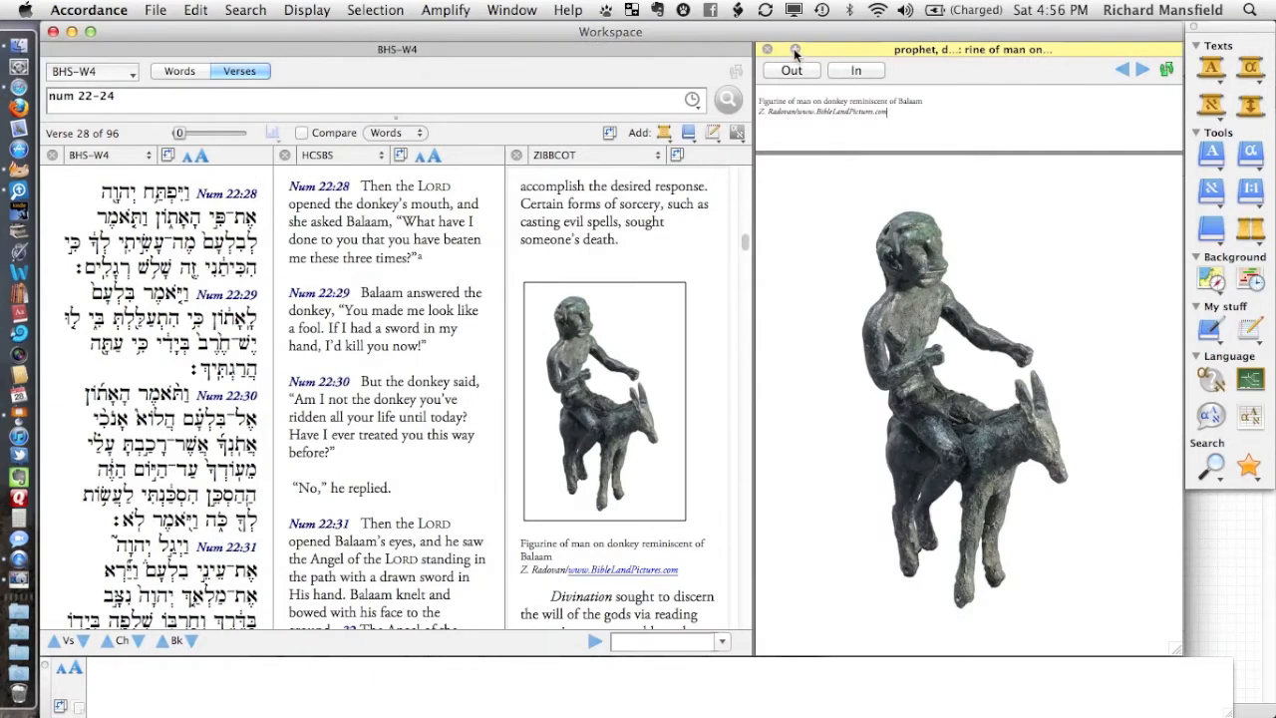
click(796, 49)
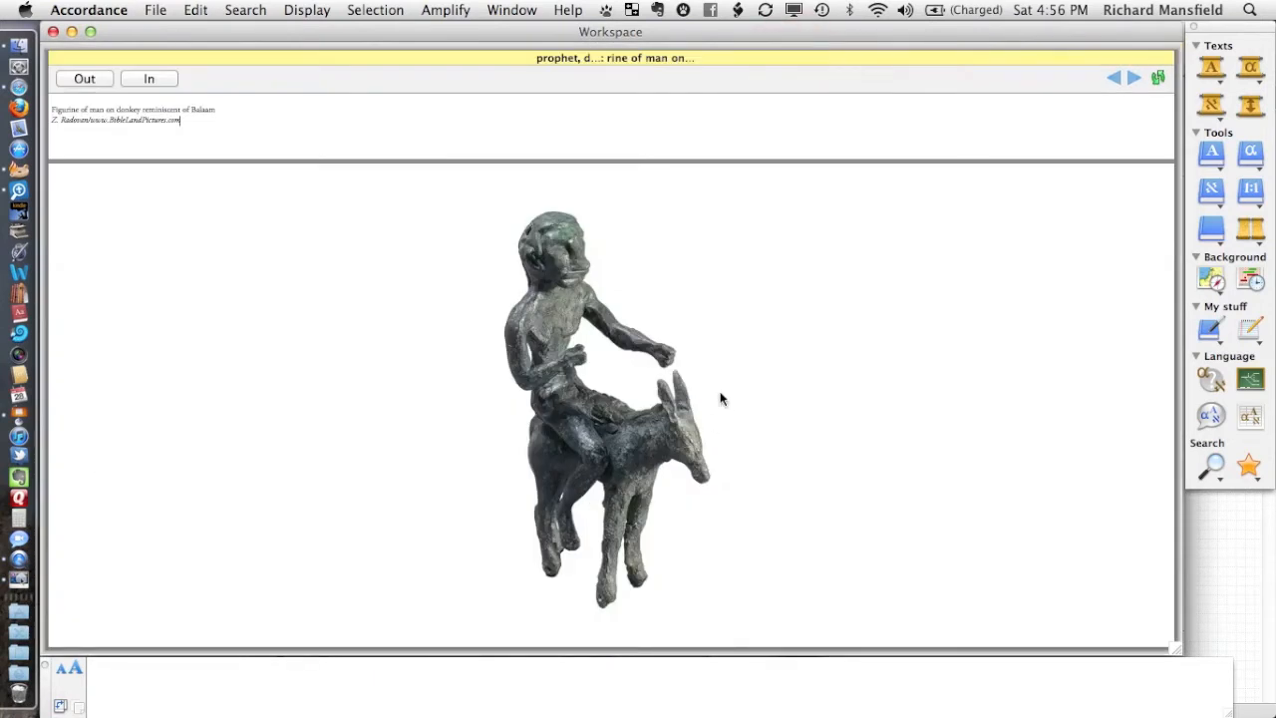
mouse_move(342, 232)
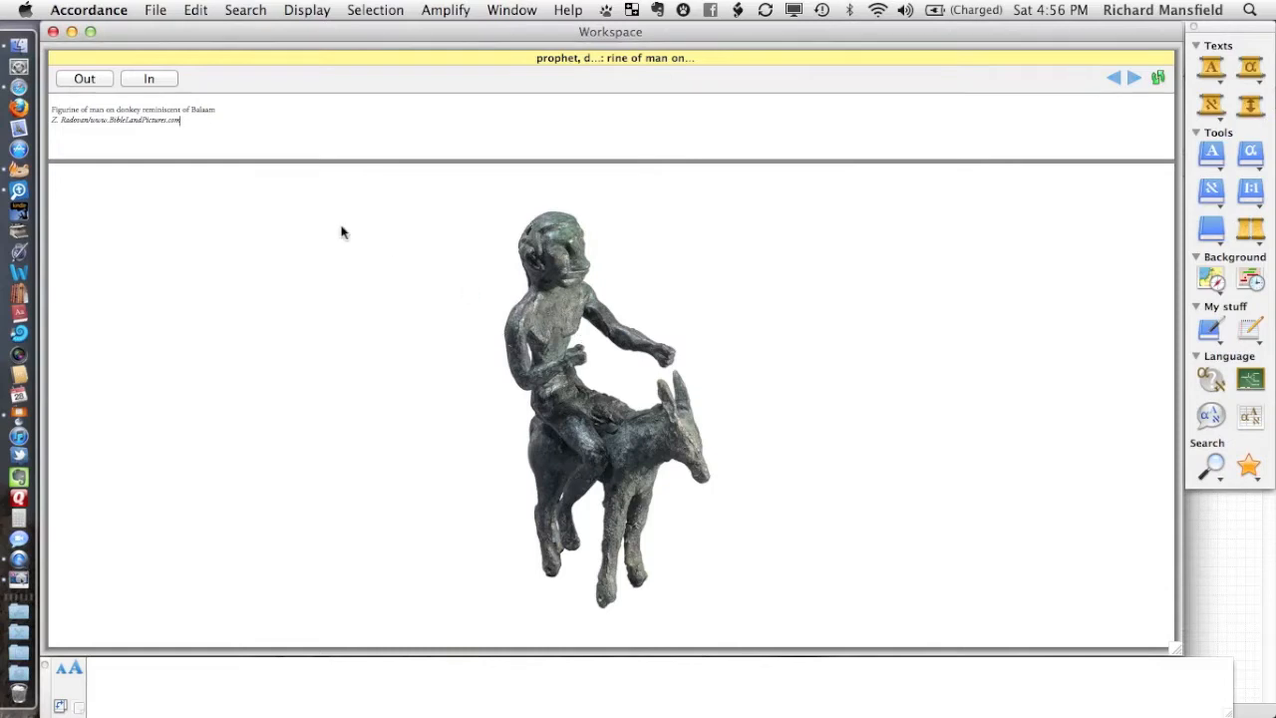
mouse_move(59, 58)
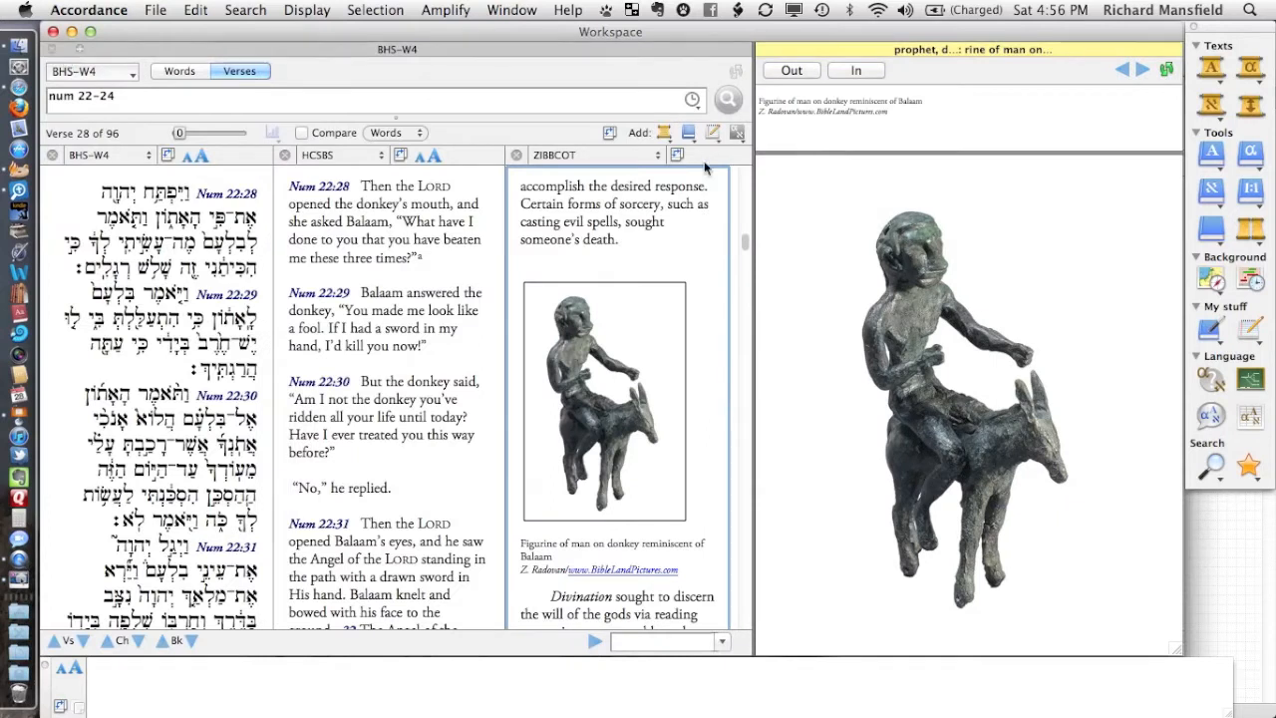
mouse_move(776, 53)
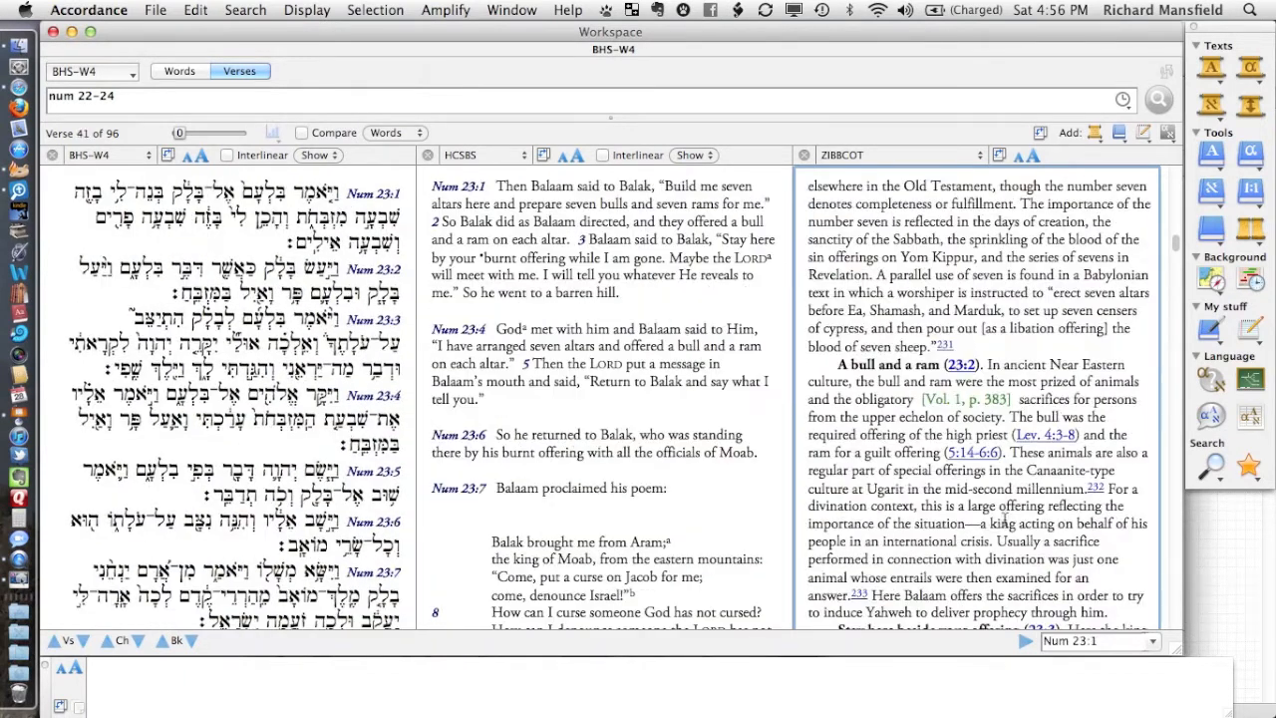
Scroll the parallel Numbers text and commentary through Numbers 23 to verses 22–23
scroll(down, 3)
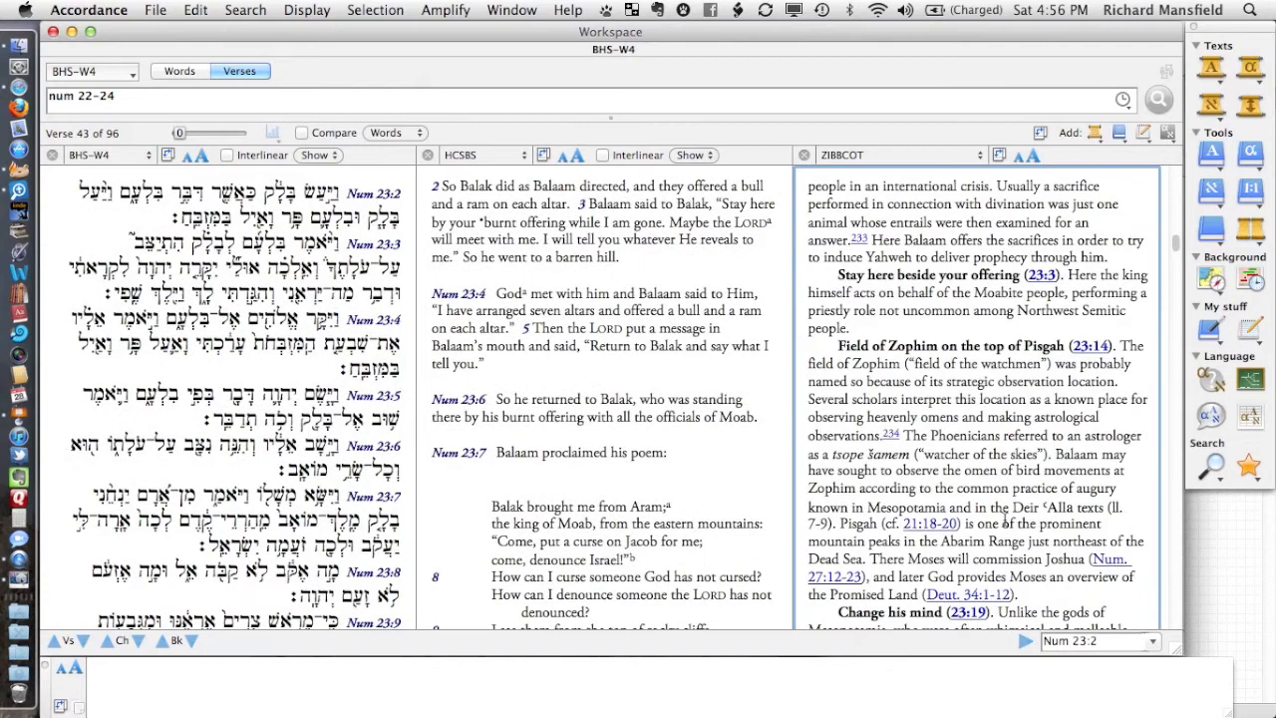
scroll(down, 3)
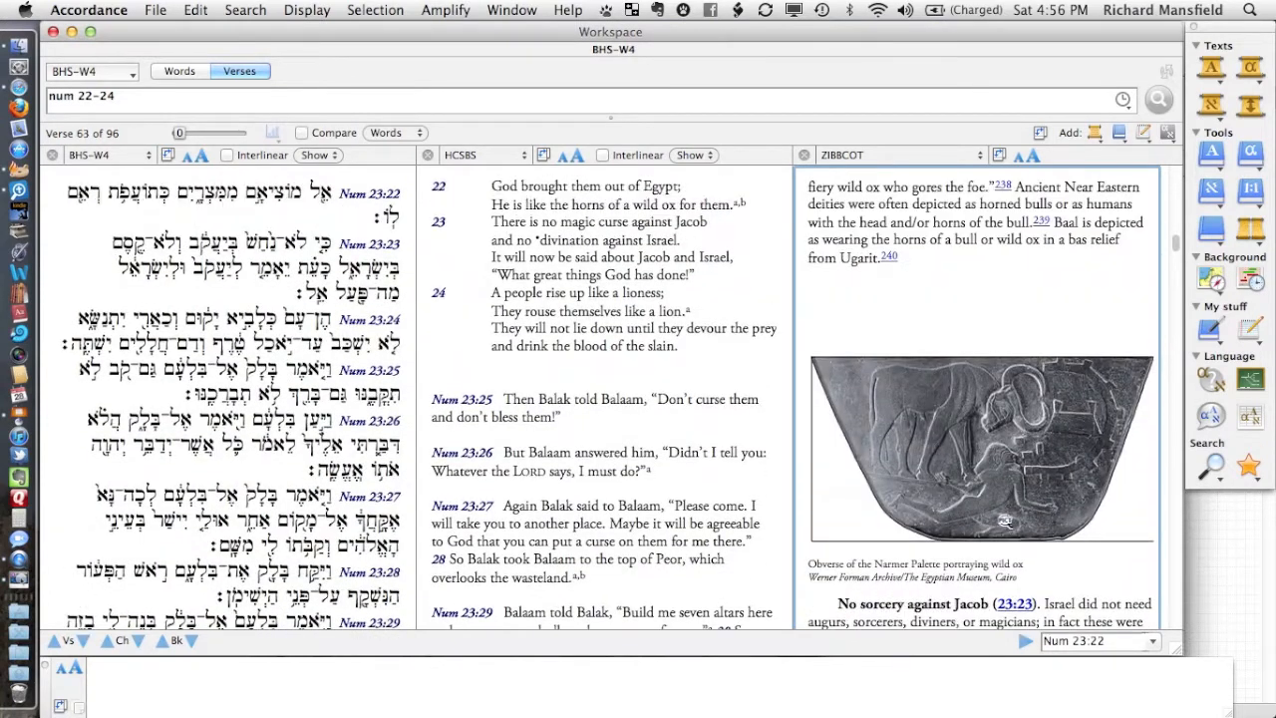
scroll(down, 3)
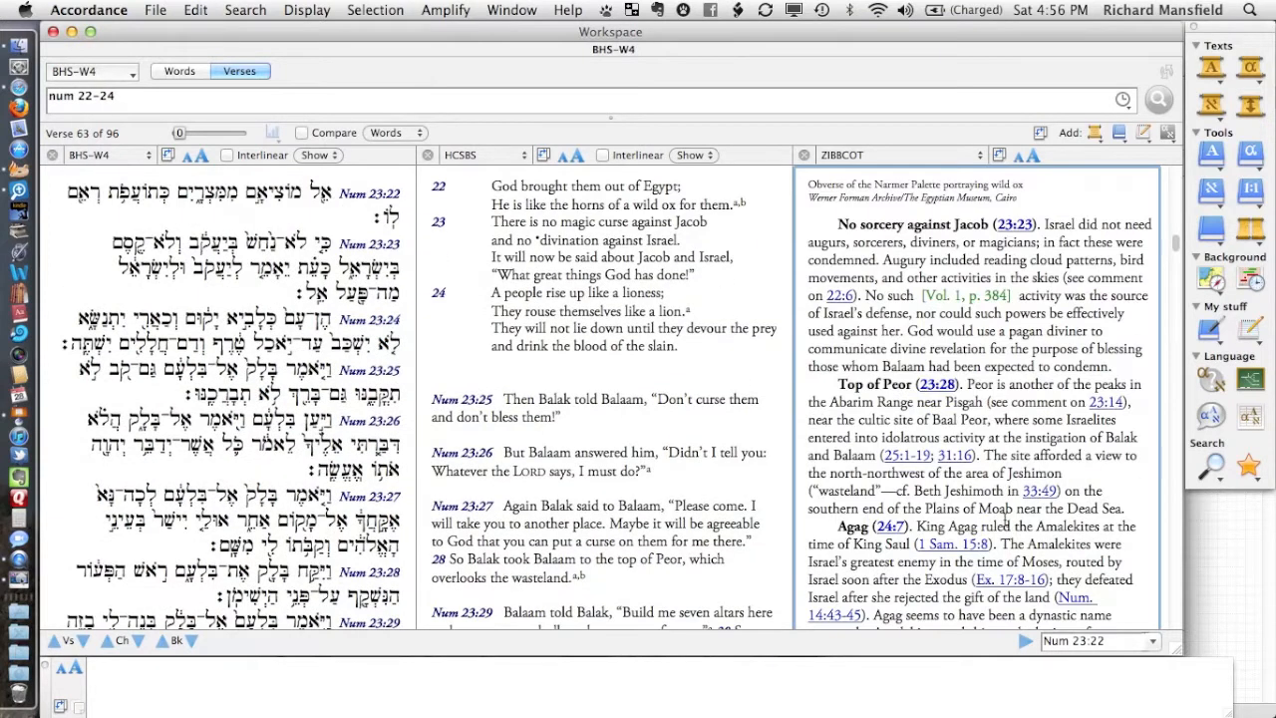
scroll(up, 3)
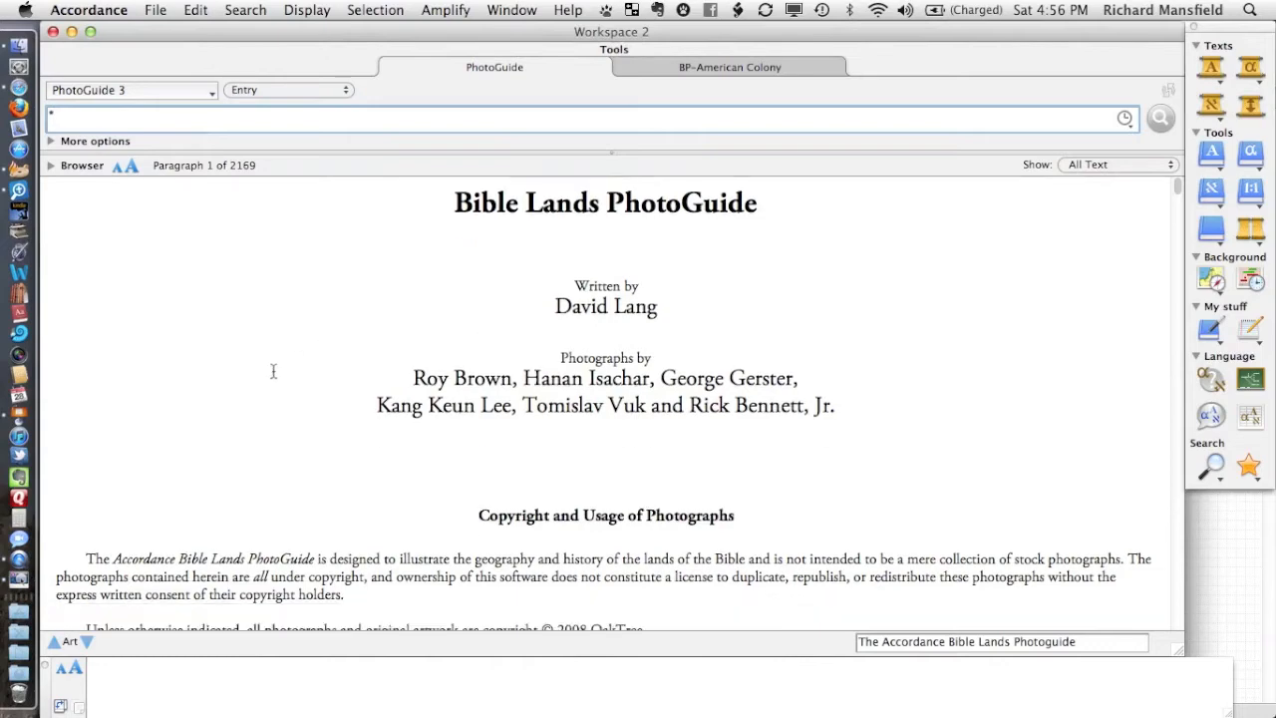
Page the PhotoGuide from its title page through Acco and Aegean Sea to Aenon
scroll(down, 3)
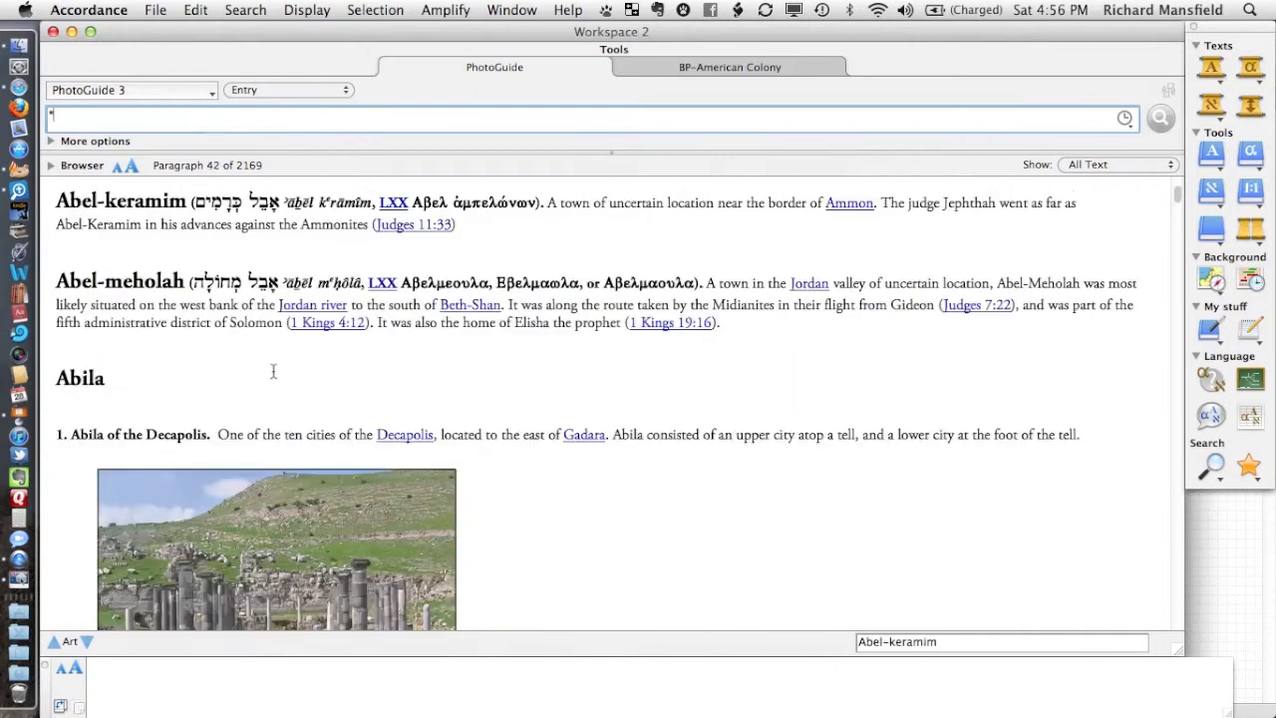
scroll(down, 3)
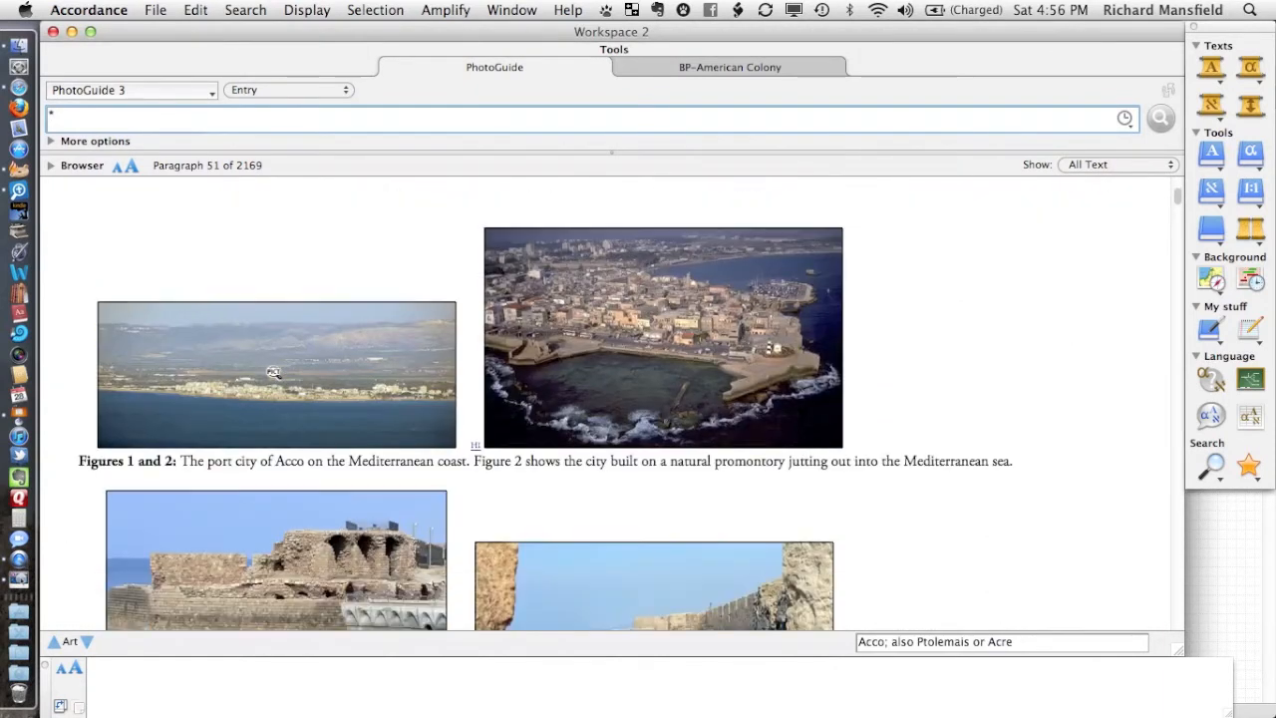
scroll(down, 3)
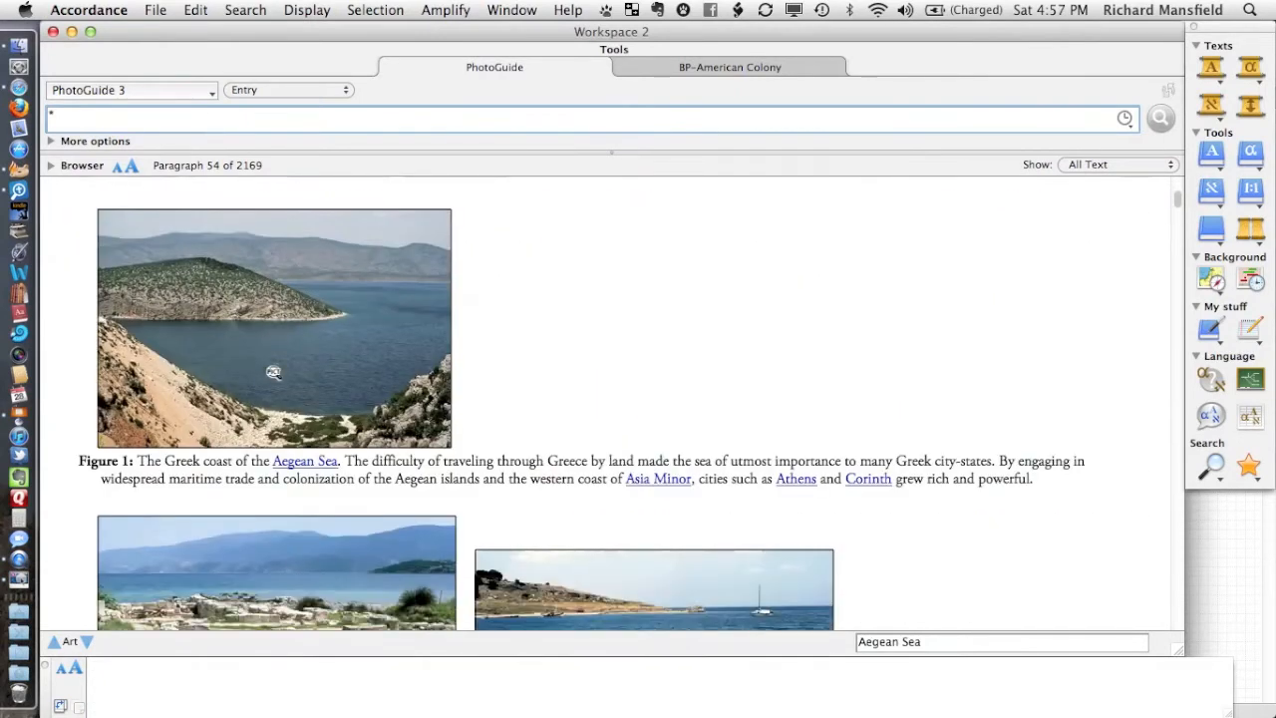
scroll(down, 3)
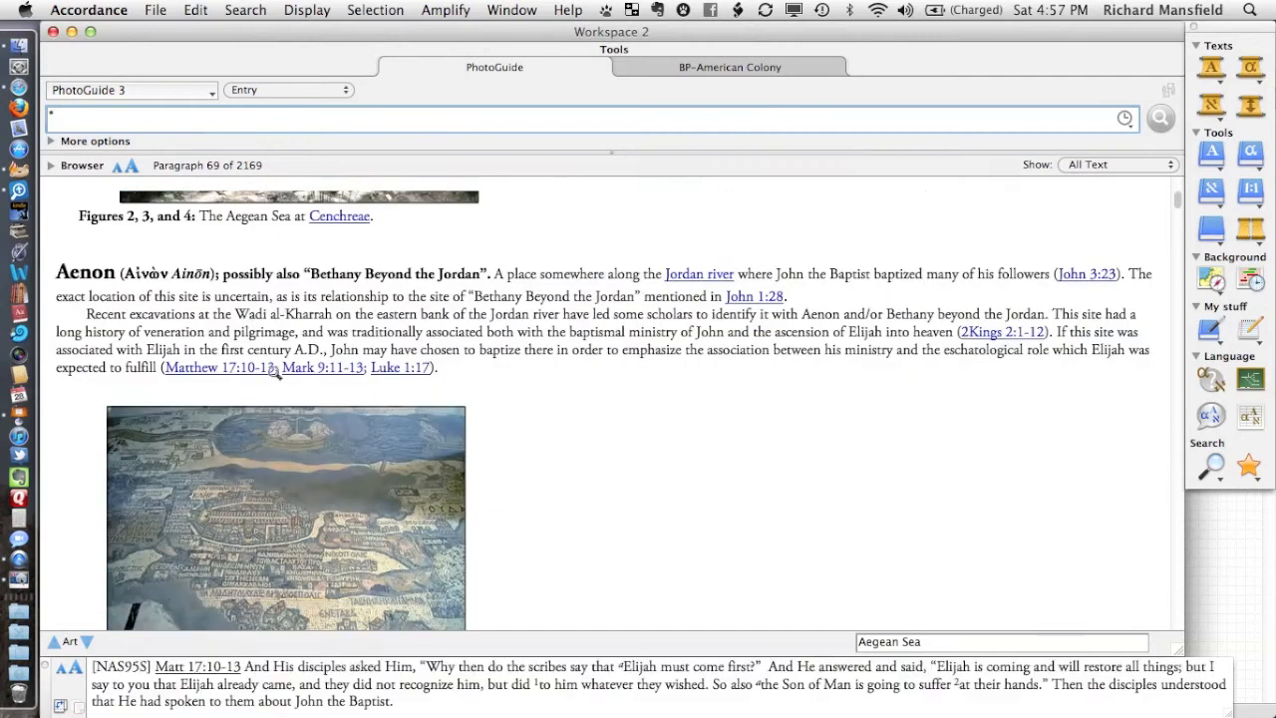
scroll(down, 3)
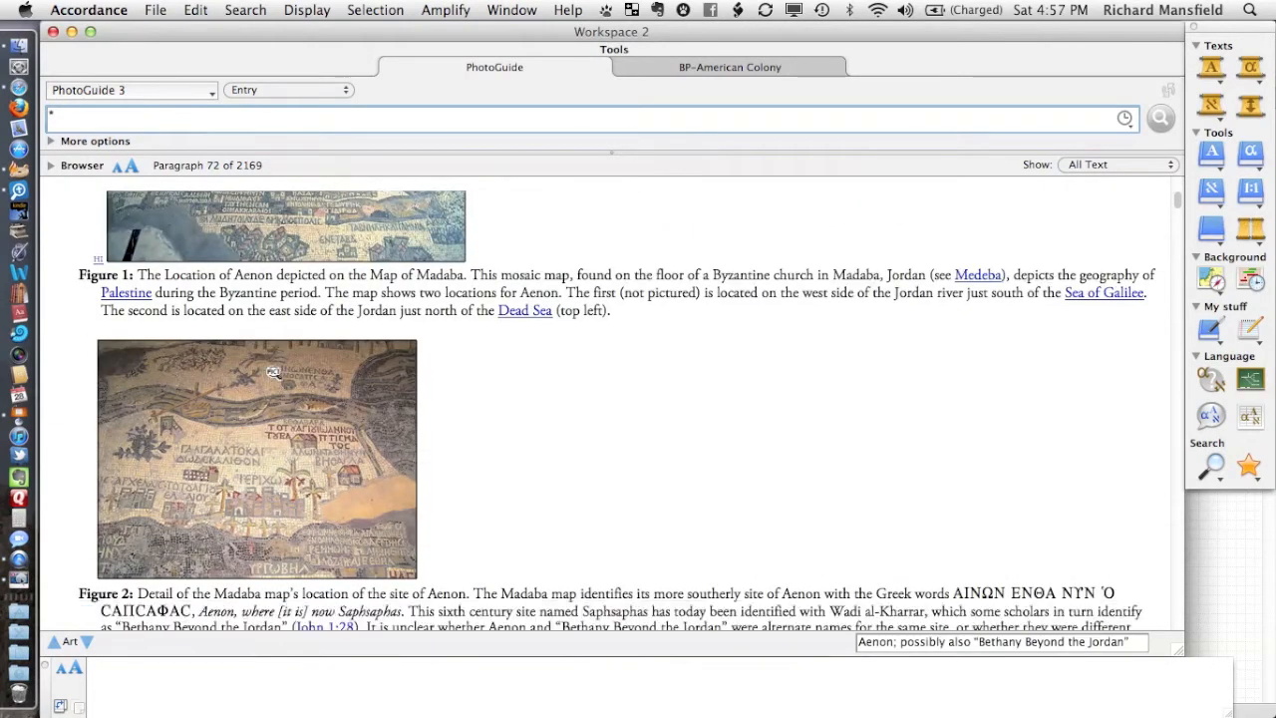
scroll(down, 3)
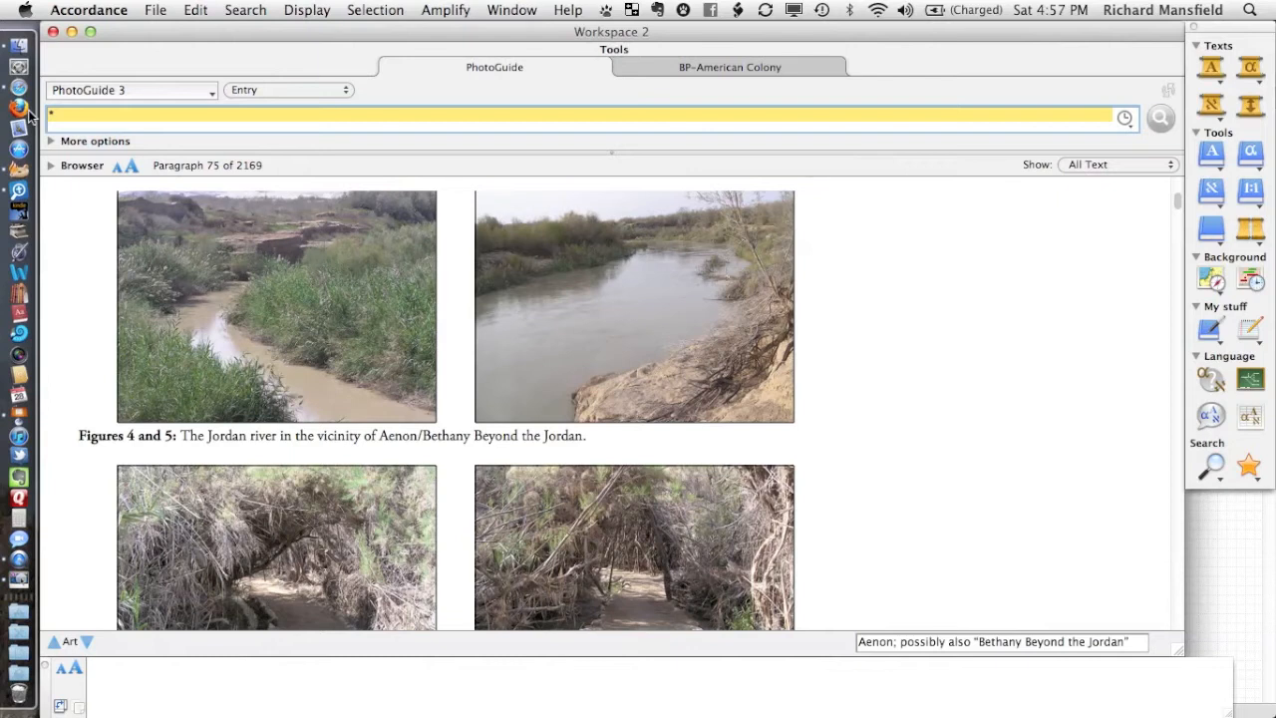
Search the PhotoGuide for 'Moab' and scroll to the Mount Nebo summit photos
text(Moab)
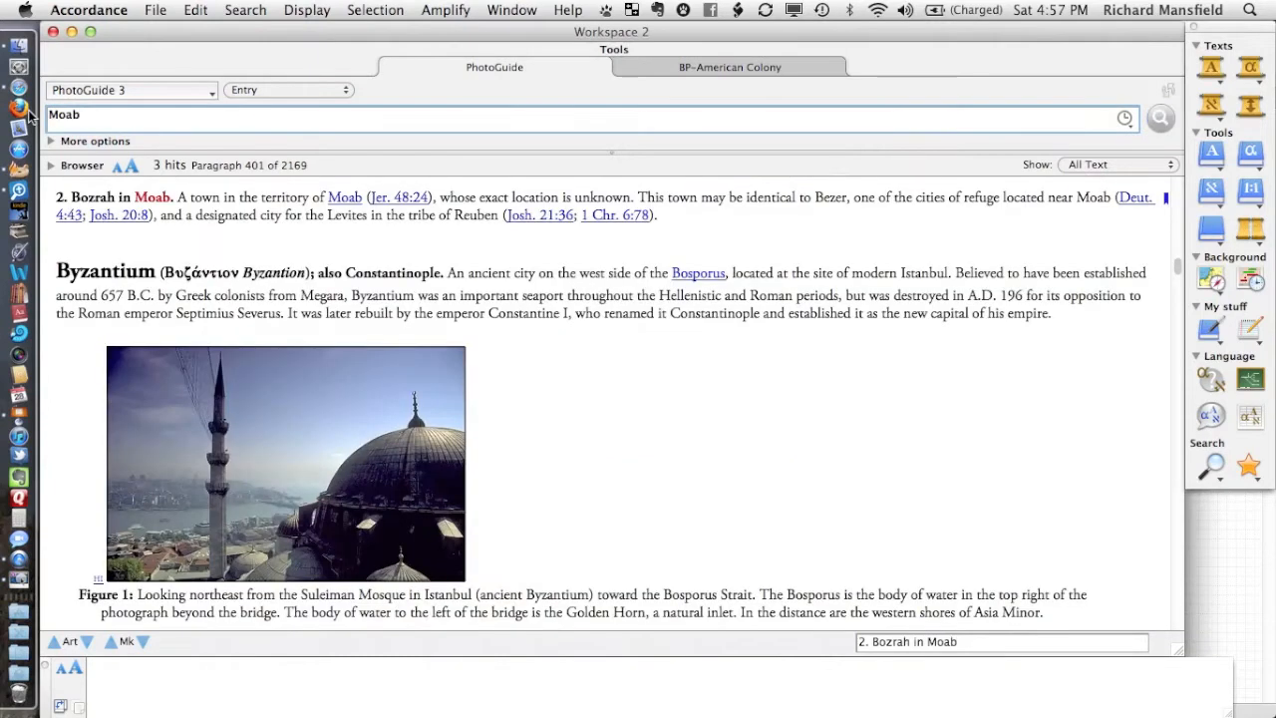
scroll(down, 3)
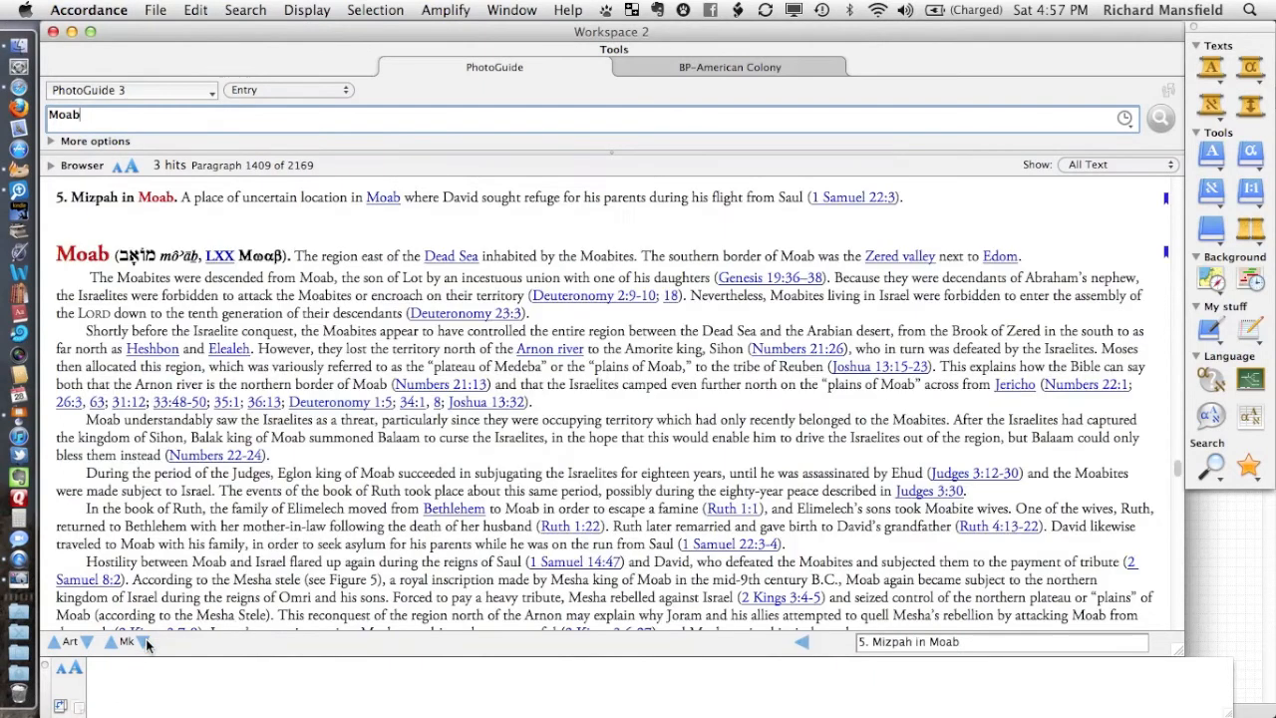
scroll(down, 3)
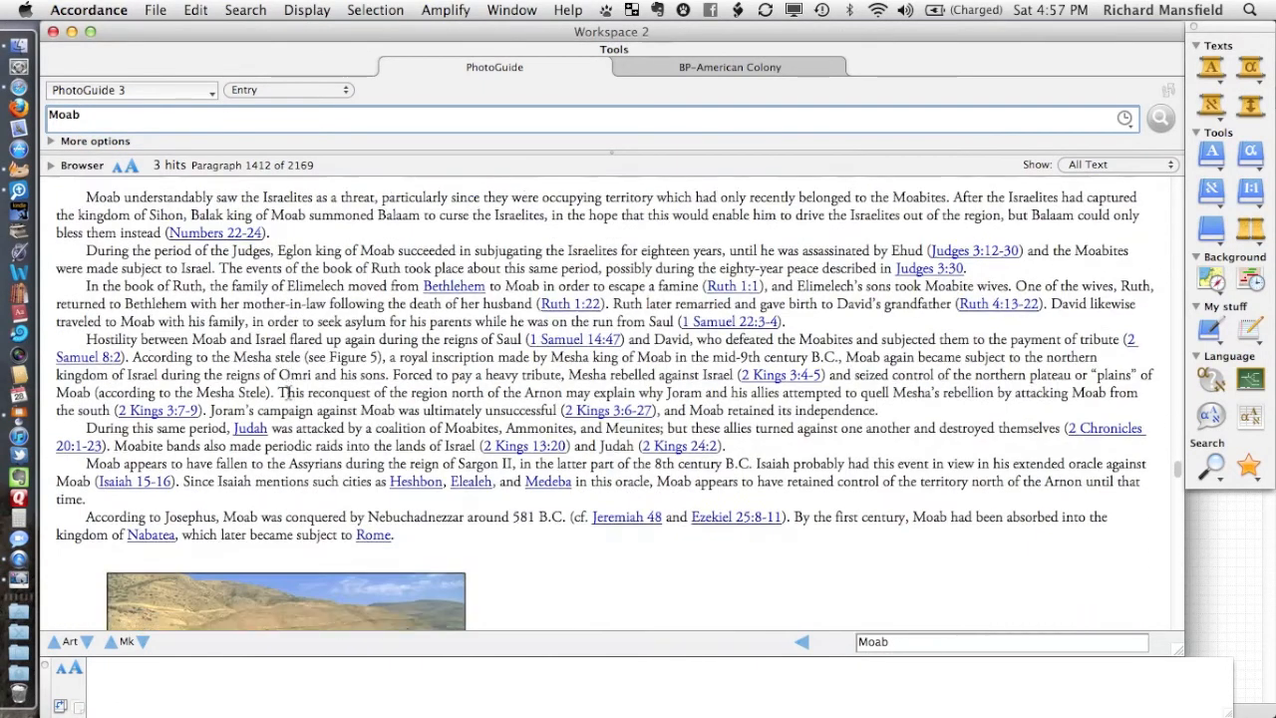
scroll(down, 3)
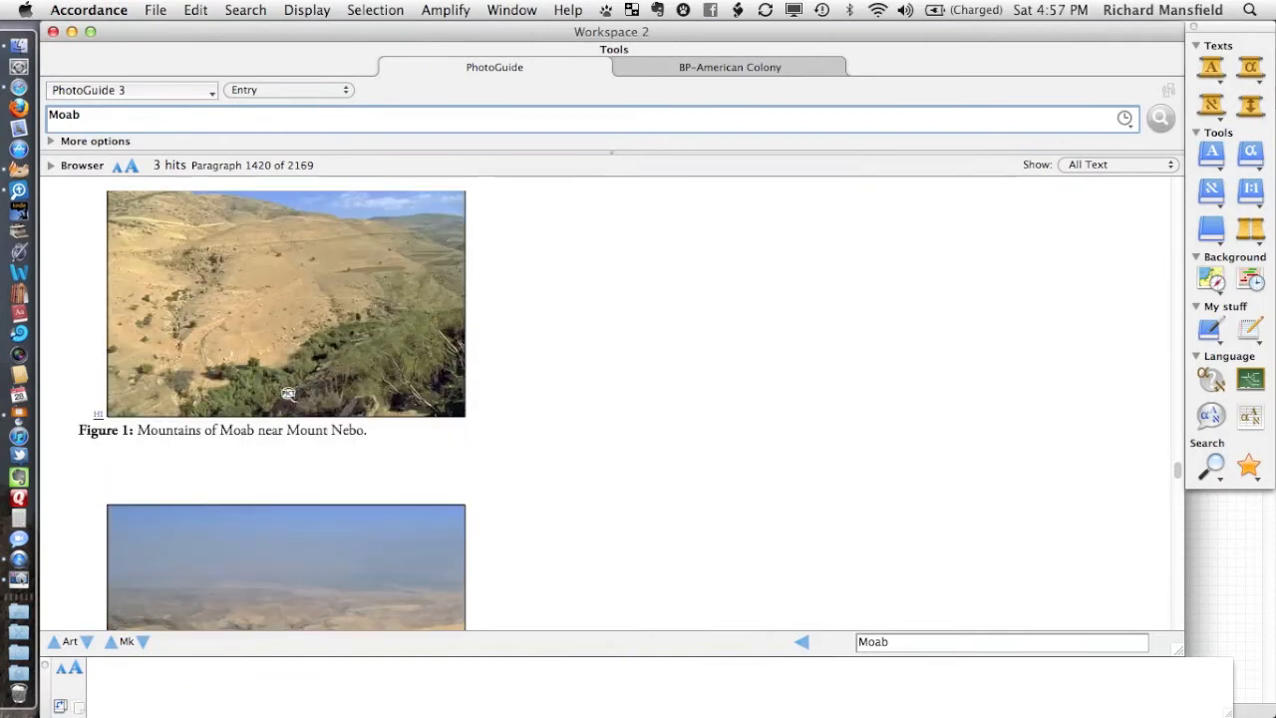
scroll(up, 3)
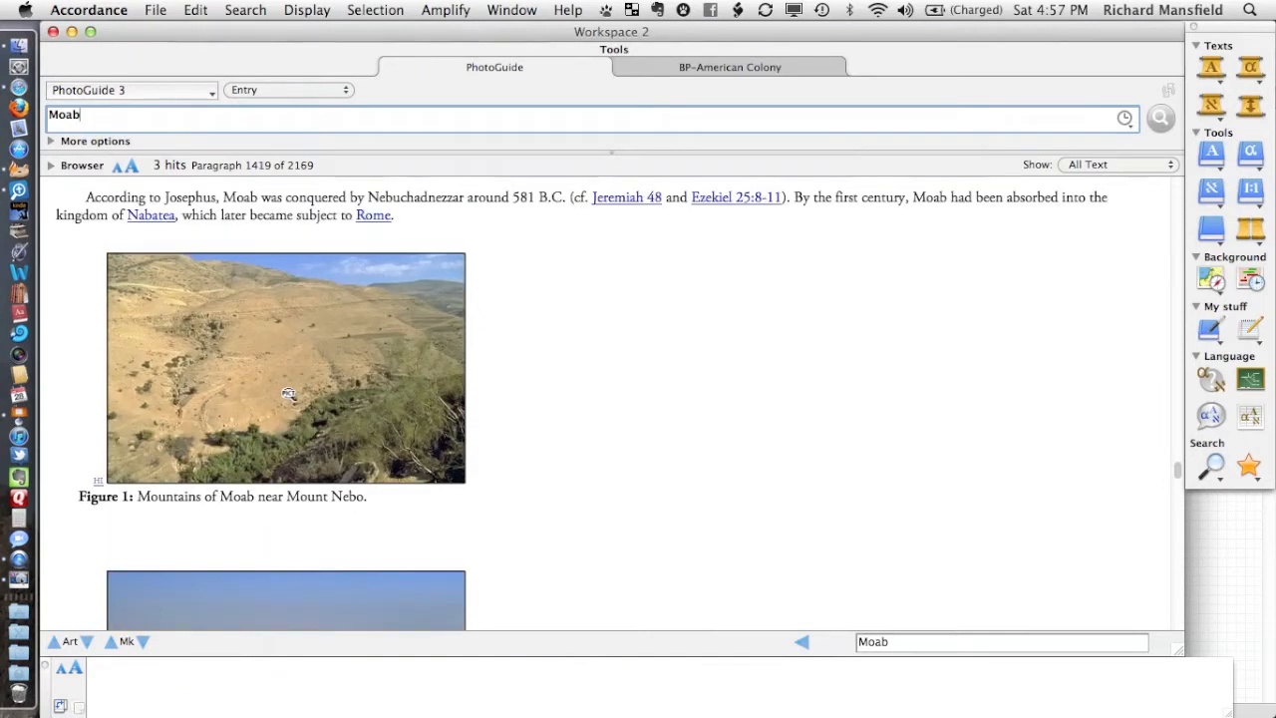
scroll(down, 3)
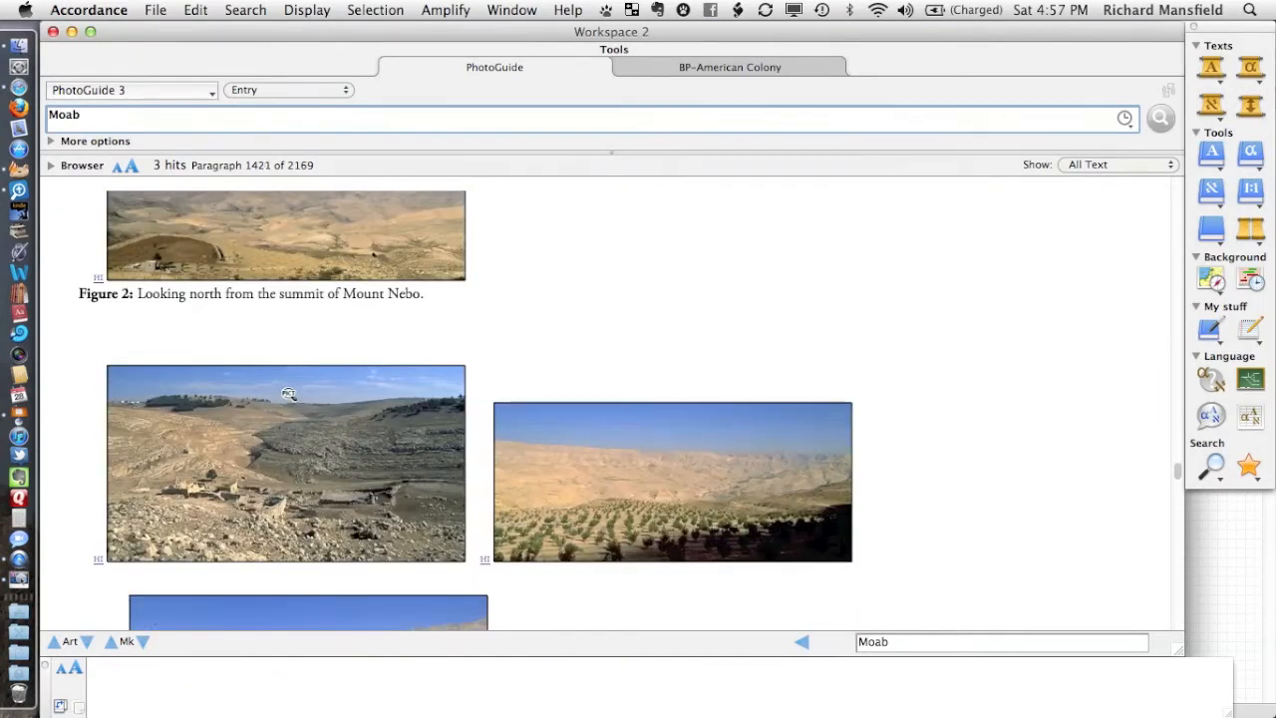
scroll(down, 3)
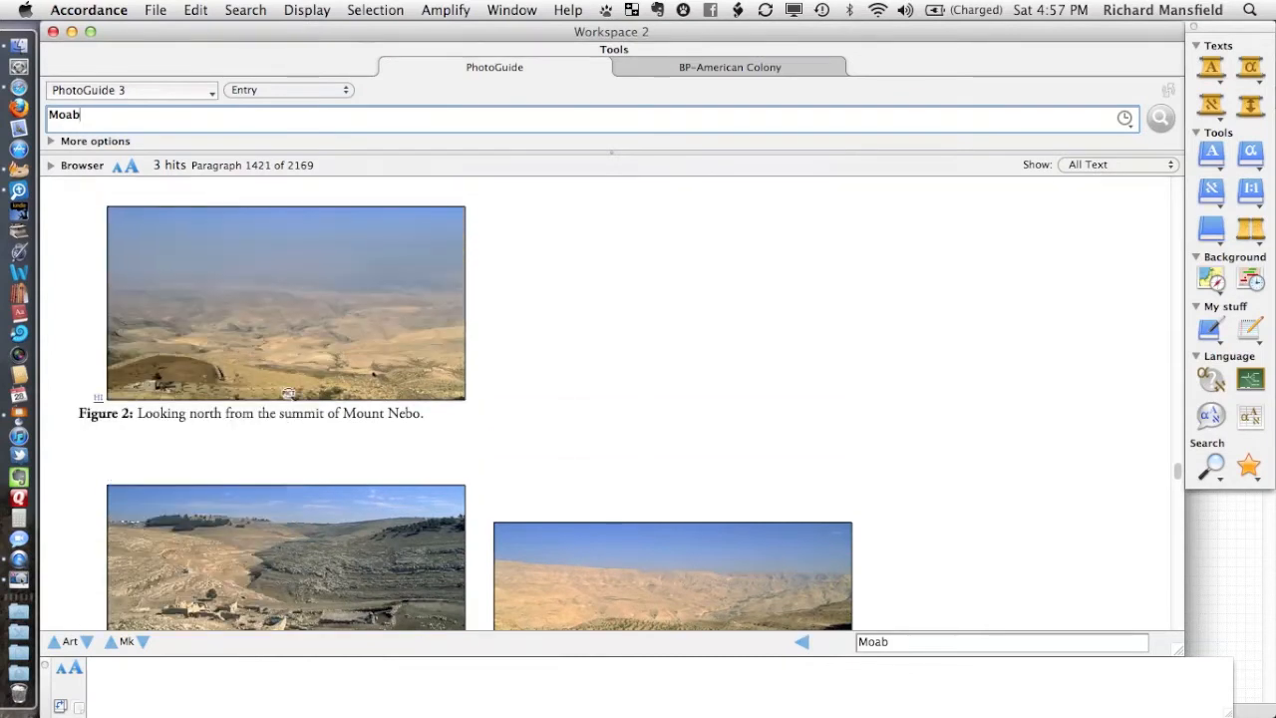
mouse_move(312, 305)
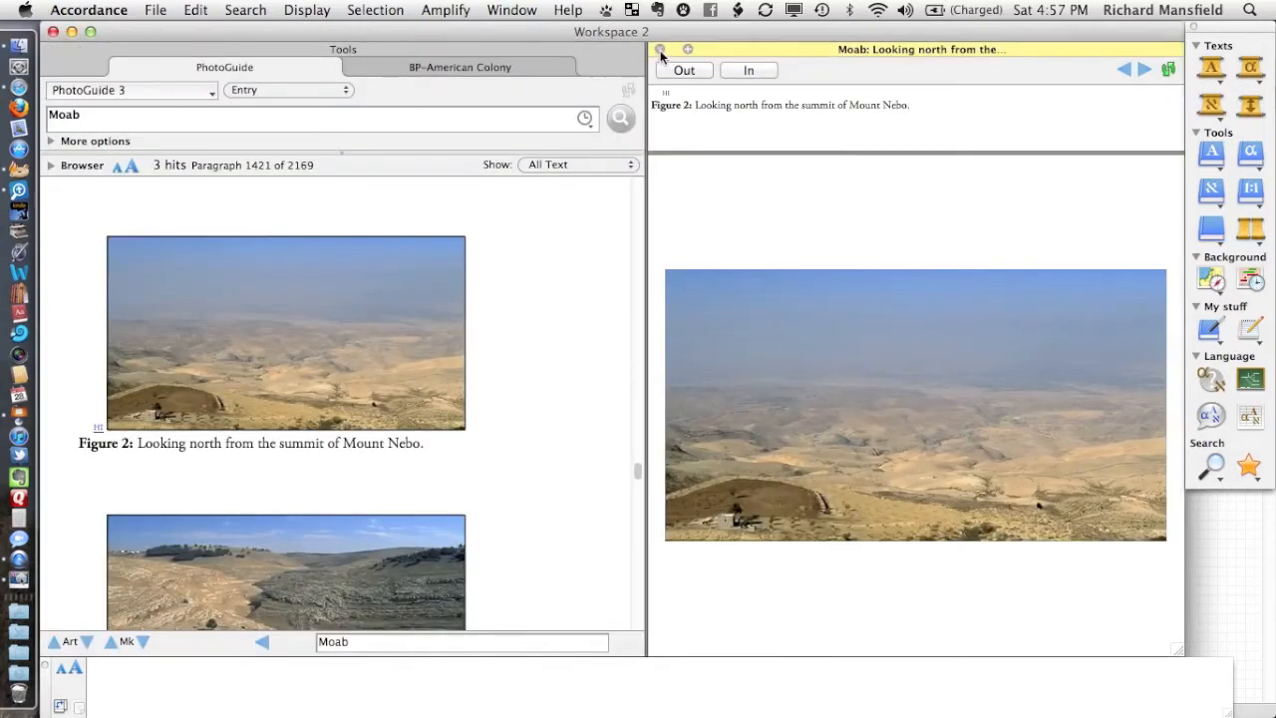
Close the Mount Nebo enlargement and show the BP-American Colony Introduction
click(659, 49)
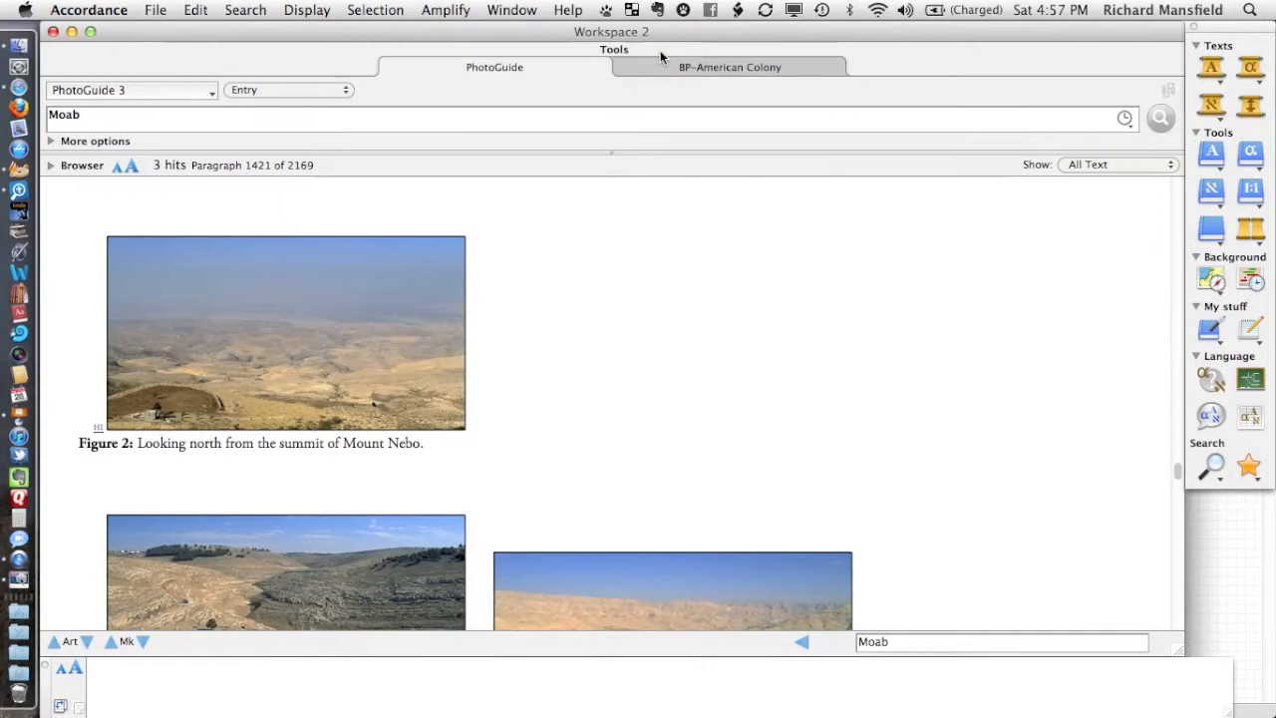
mouse_move(574, 195)
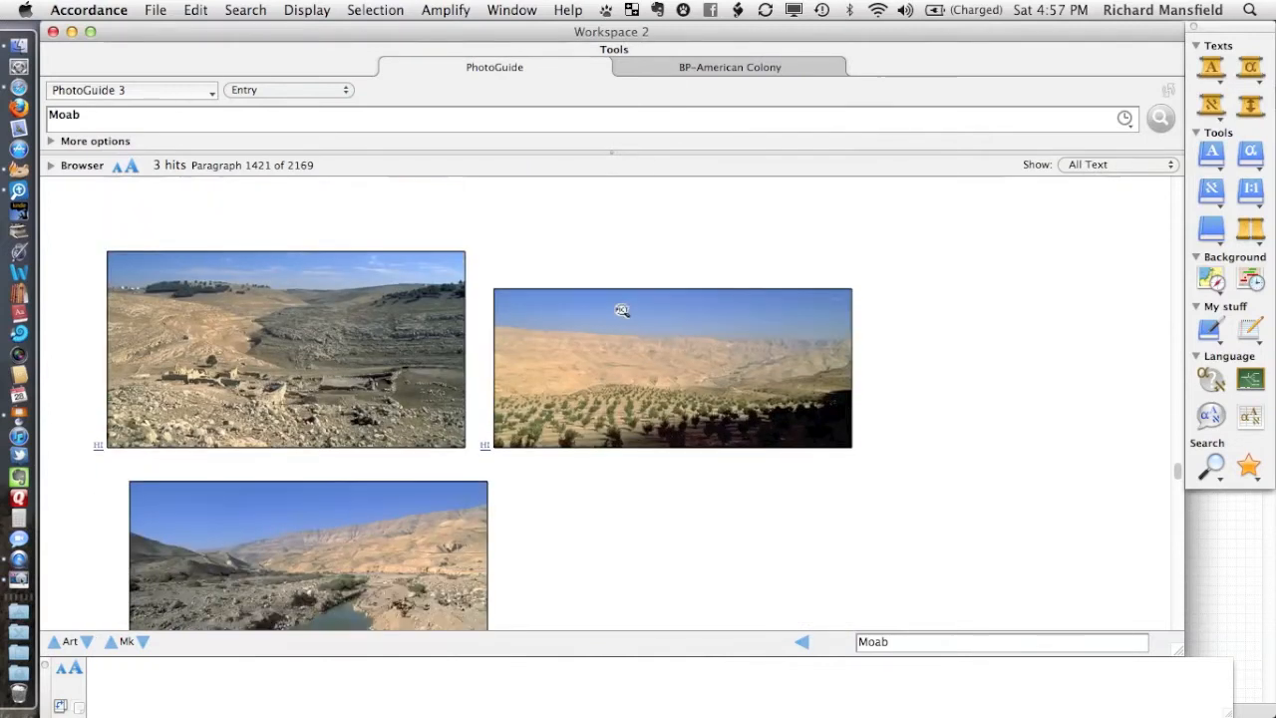
click(730, 67)
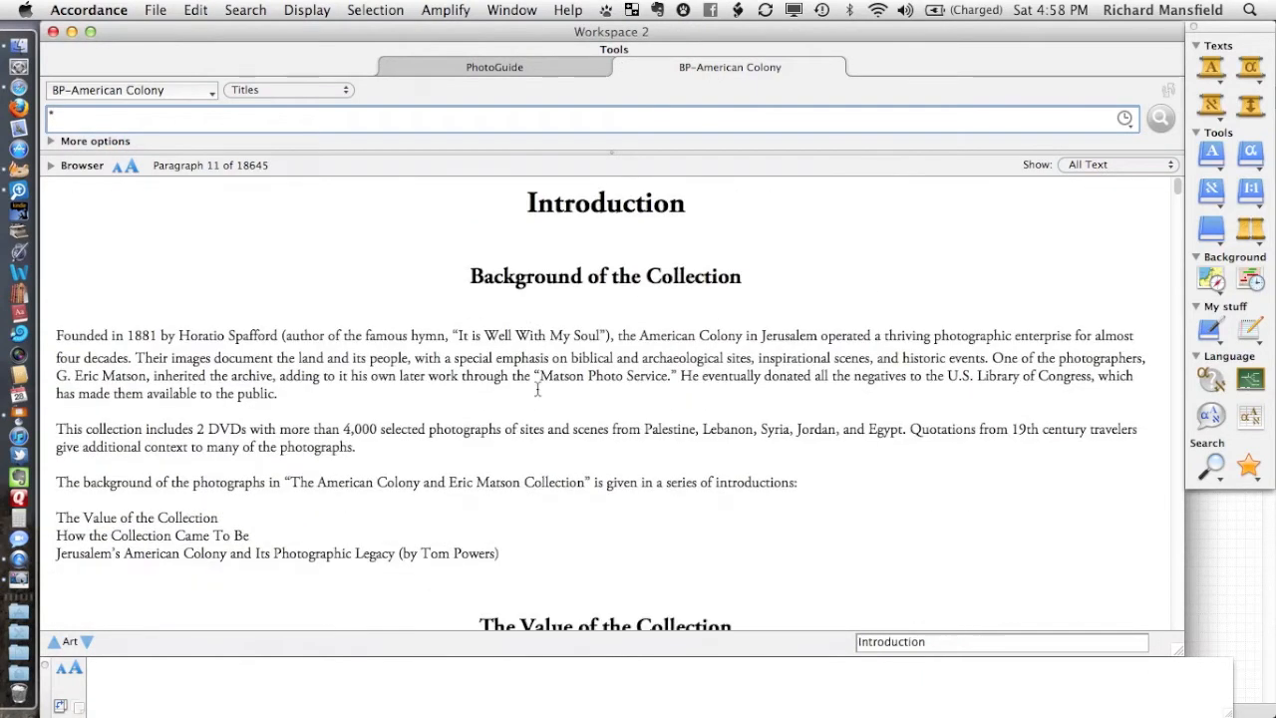
Scroll the American Colony library and enlarge the feast-in-Bethlehem fields photo
scroll(down, 3)
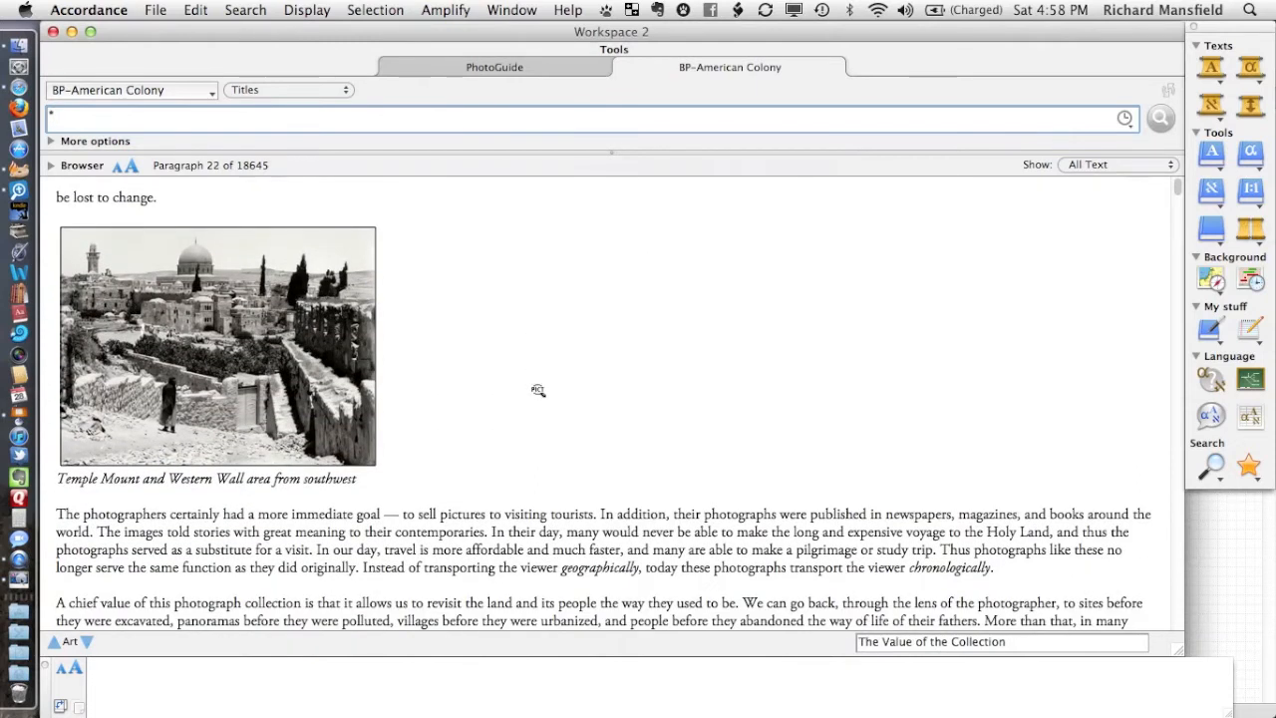
scroll(up, 3)
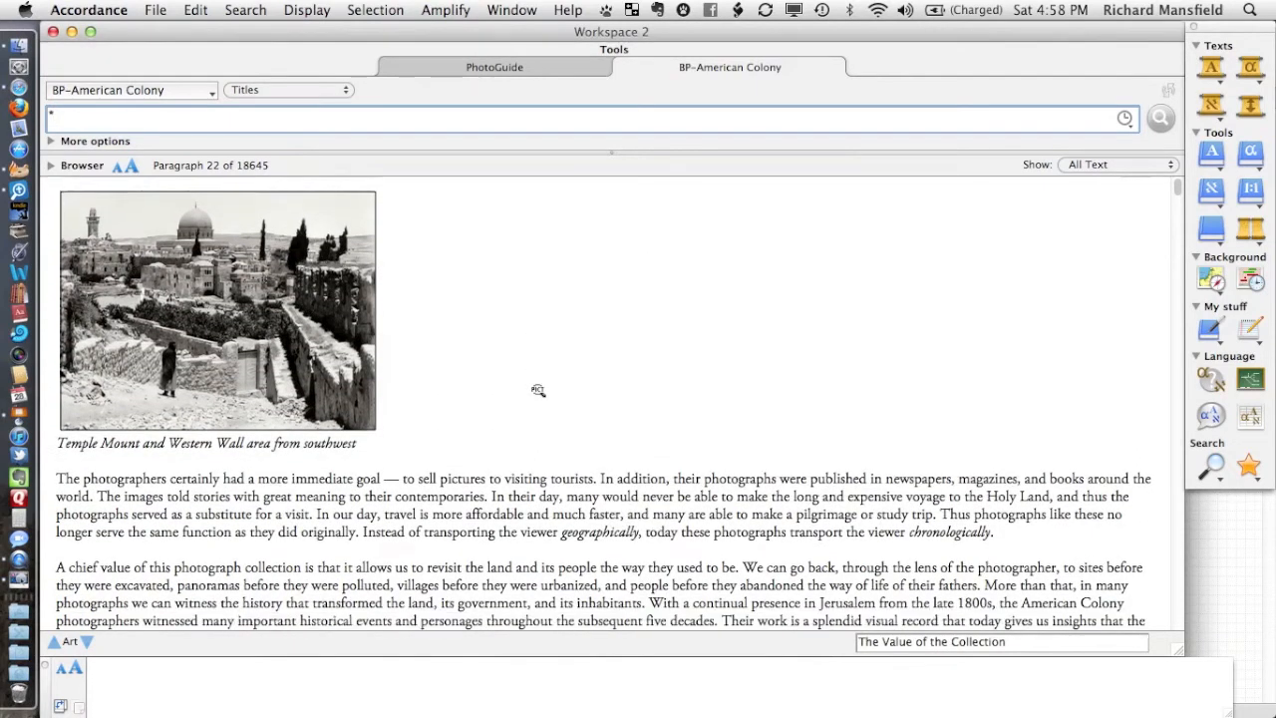
scroll(down, 3)
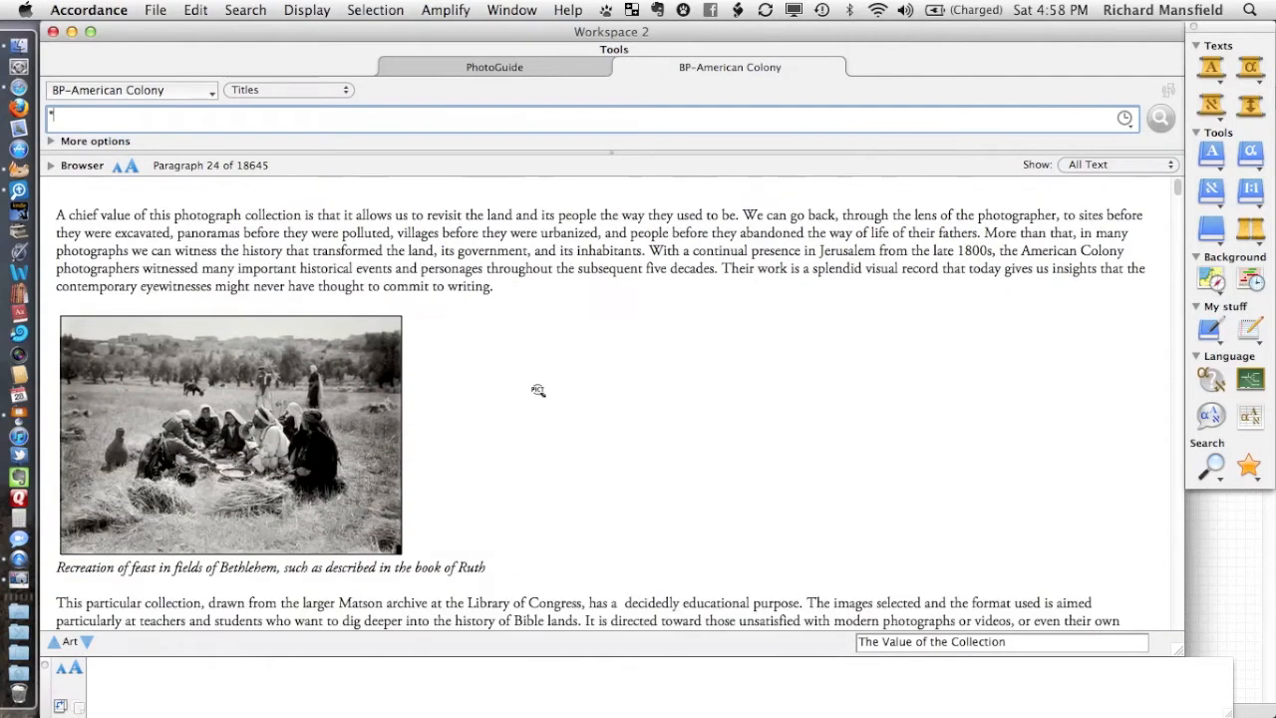
scroll(down, 3)
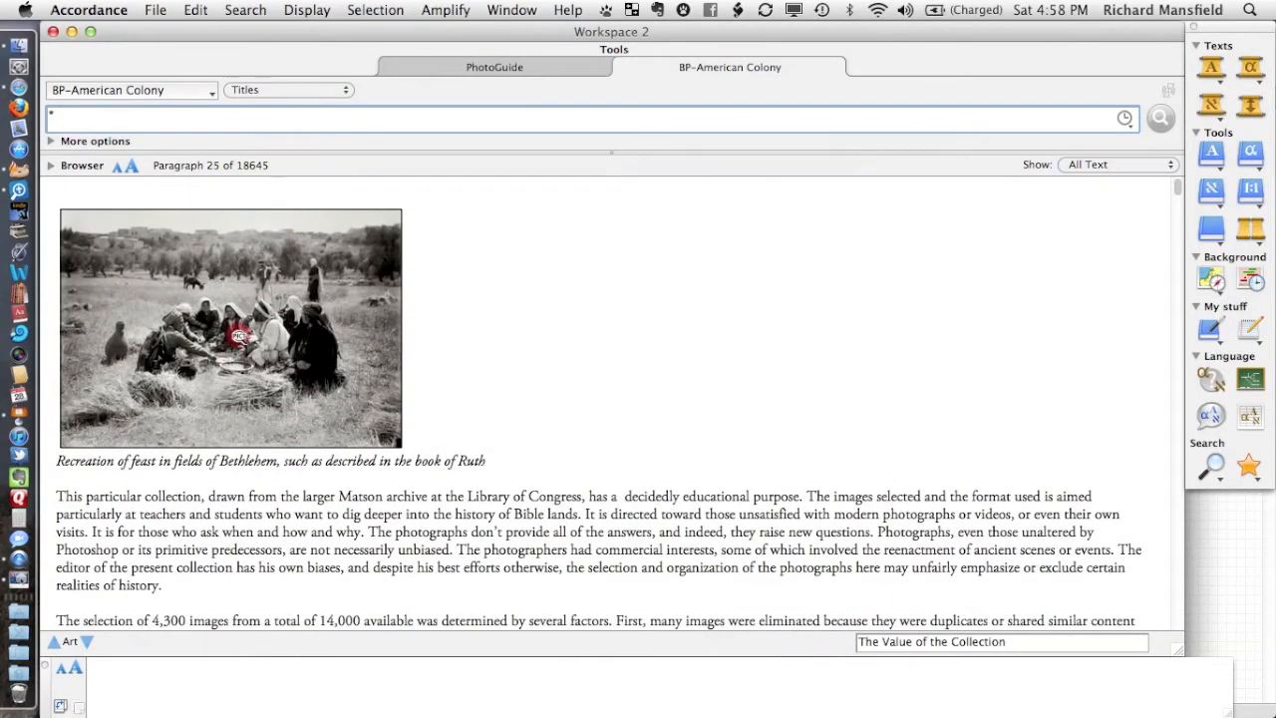
click(239, 333)
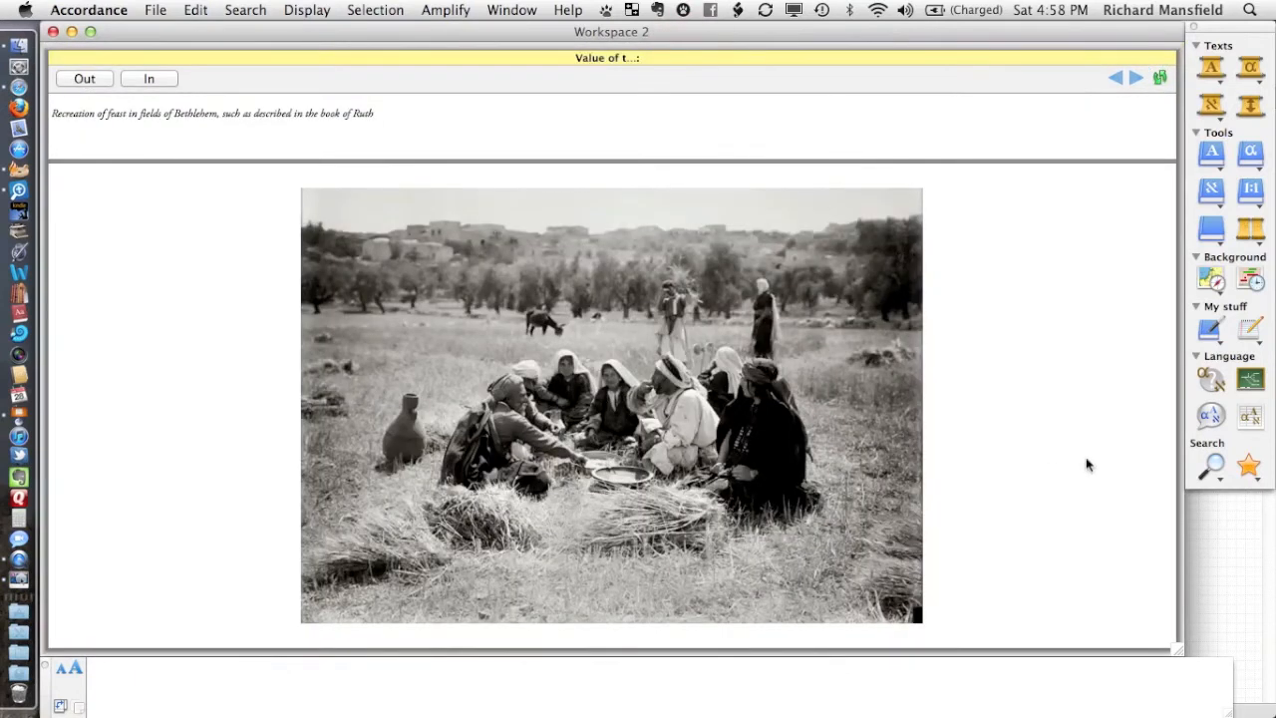
click(376, 113)
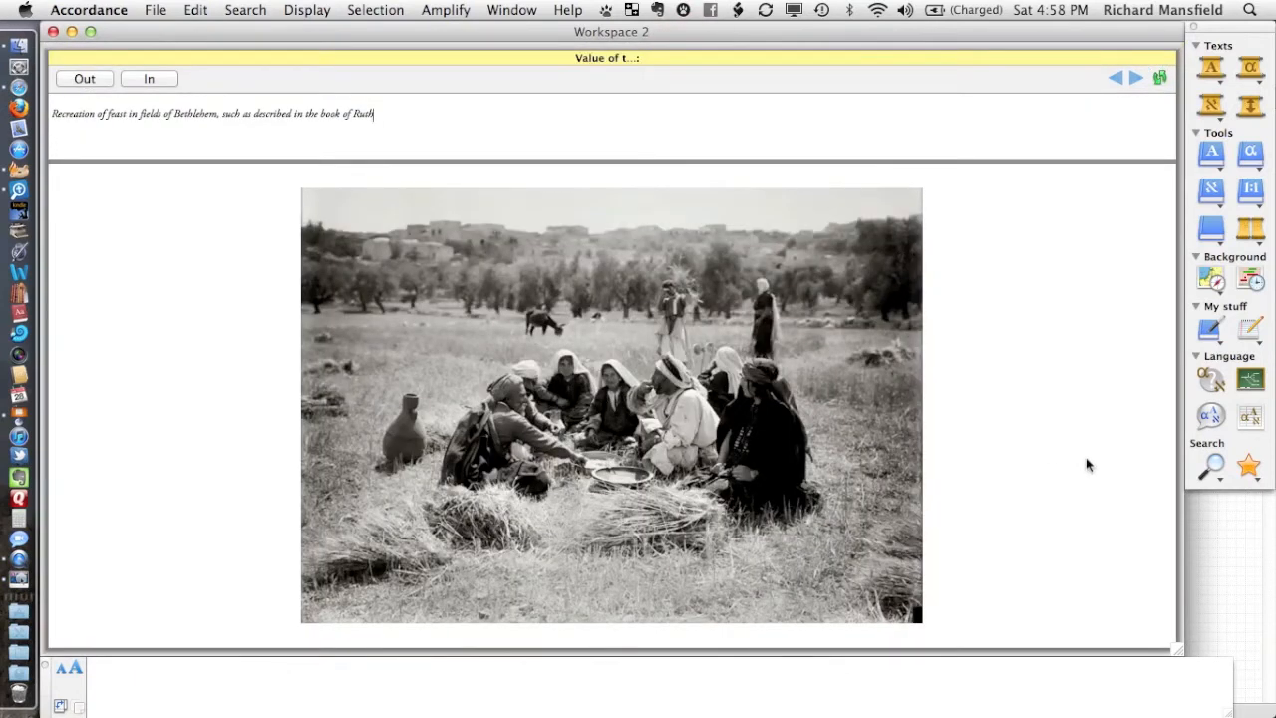
mouse_move(331, 159)
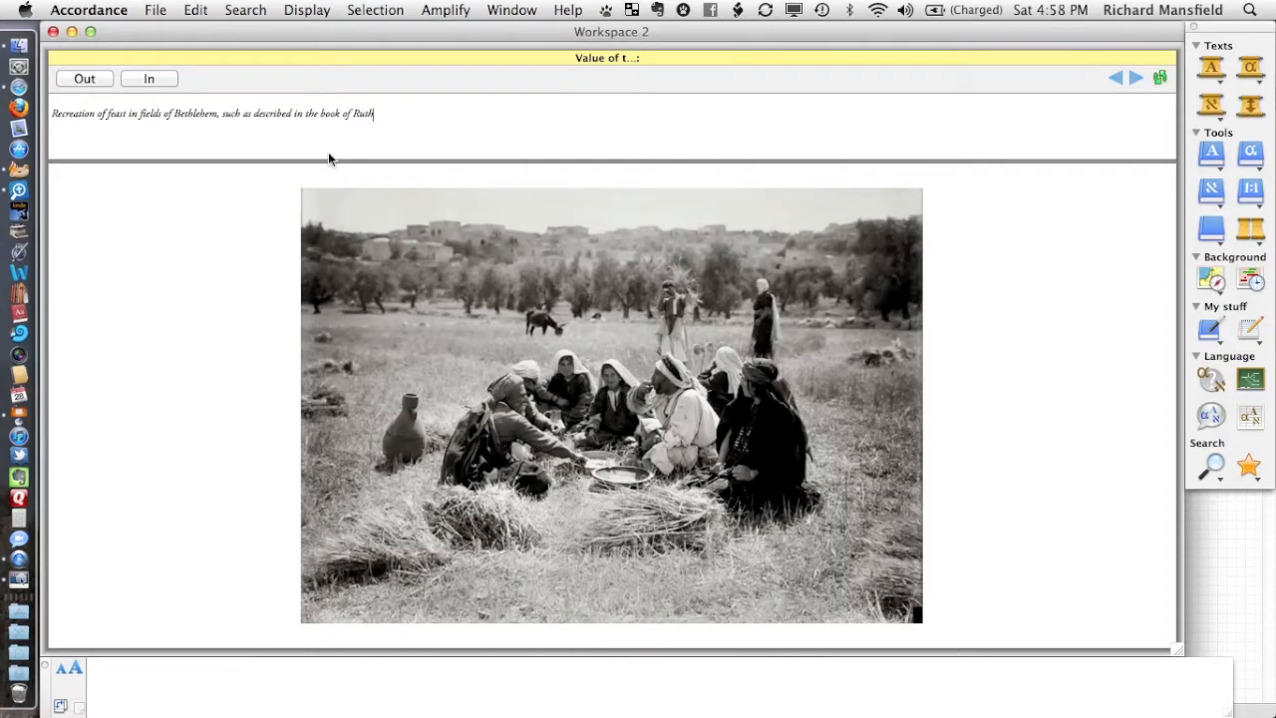
mouse_move(149, 110)
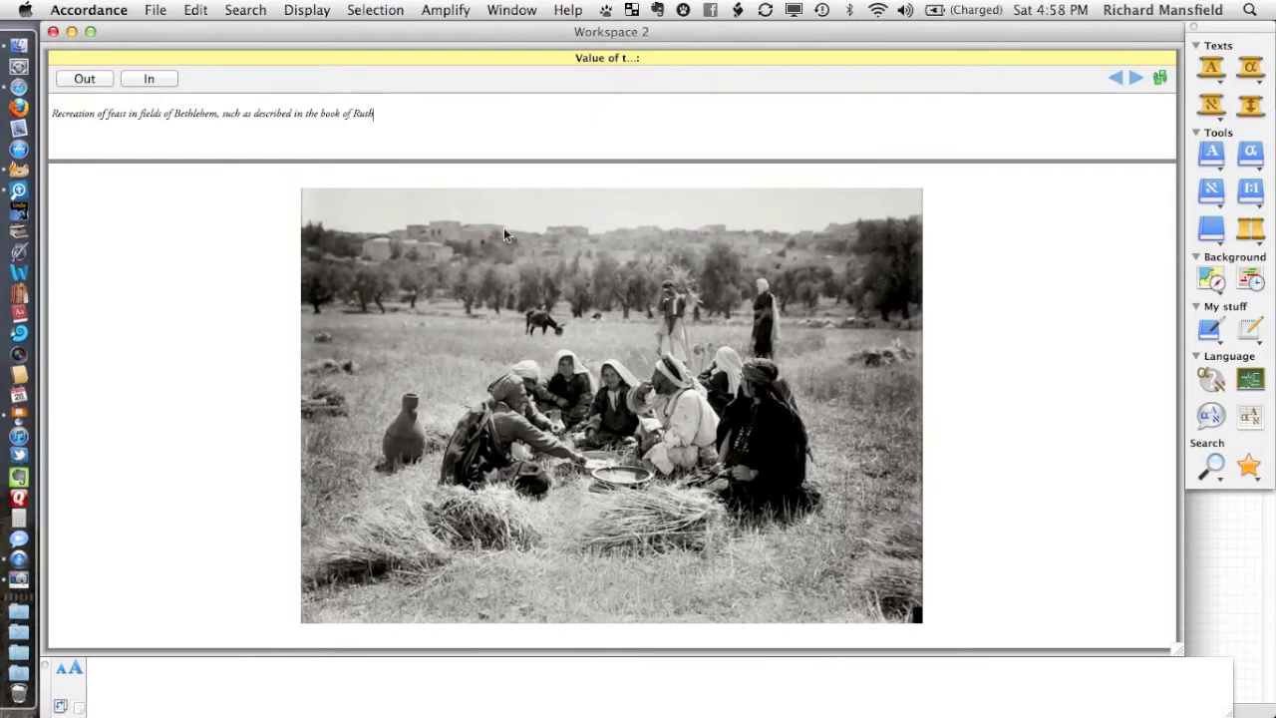
mouse_move(404, 222)
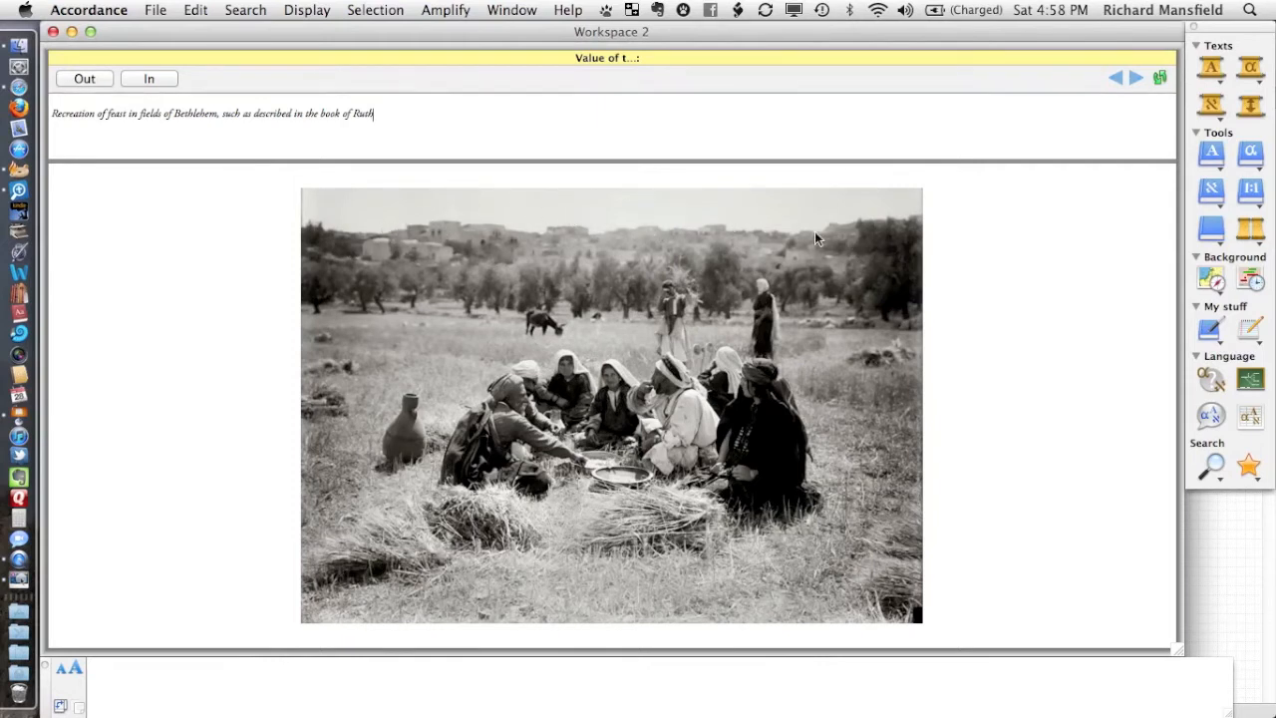
mouse_move(531, 275)
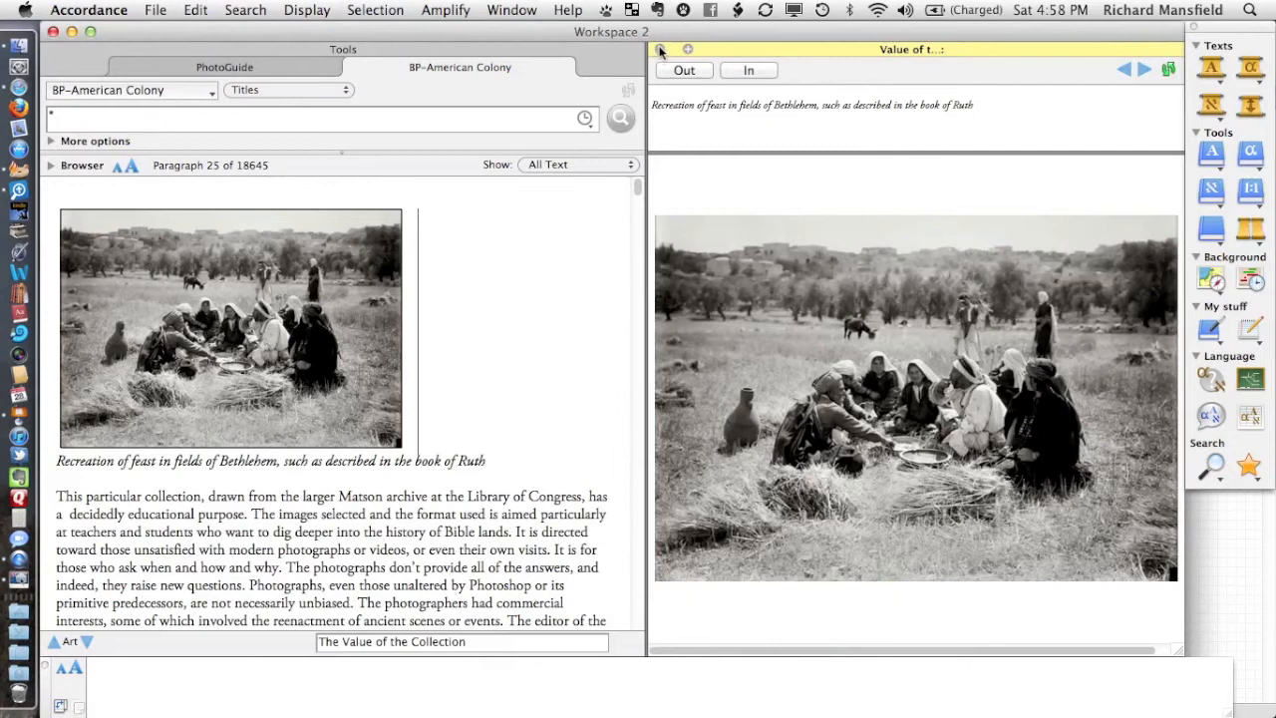
Close the photo, enter 'donkey' in the search field and restrict it to Captions
click(652, 49)
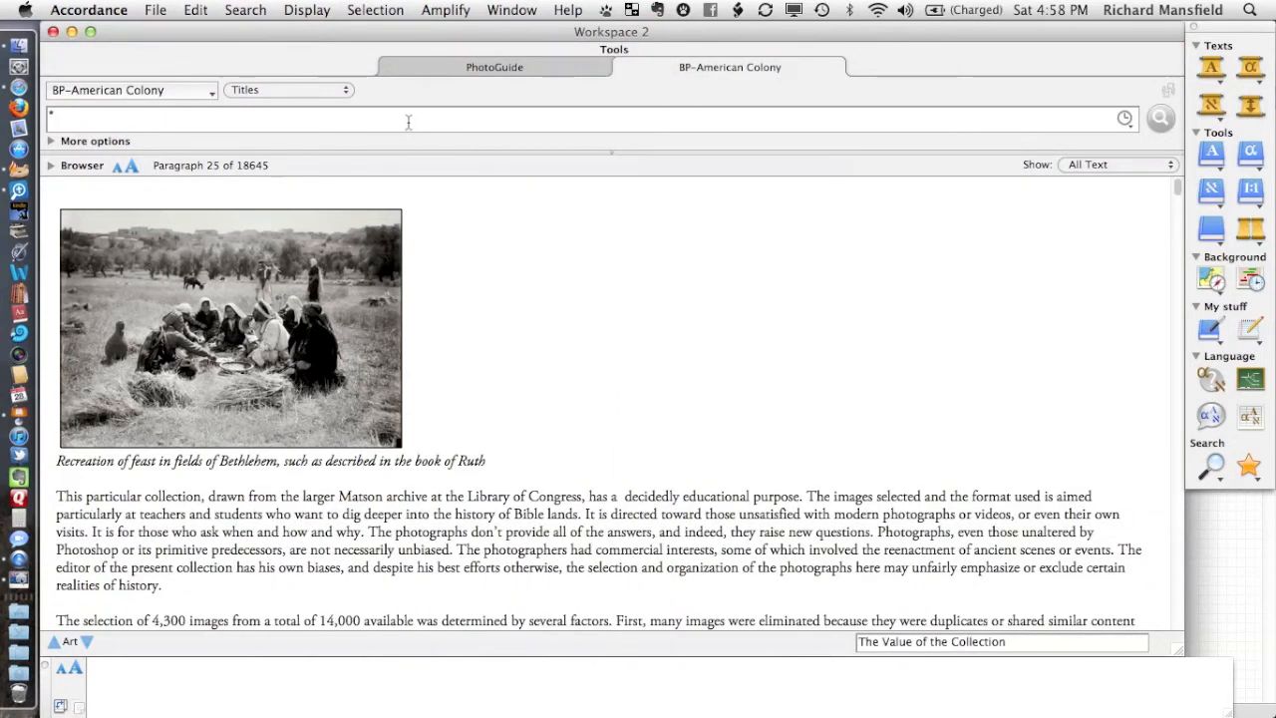
mouse_move(710, 108)
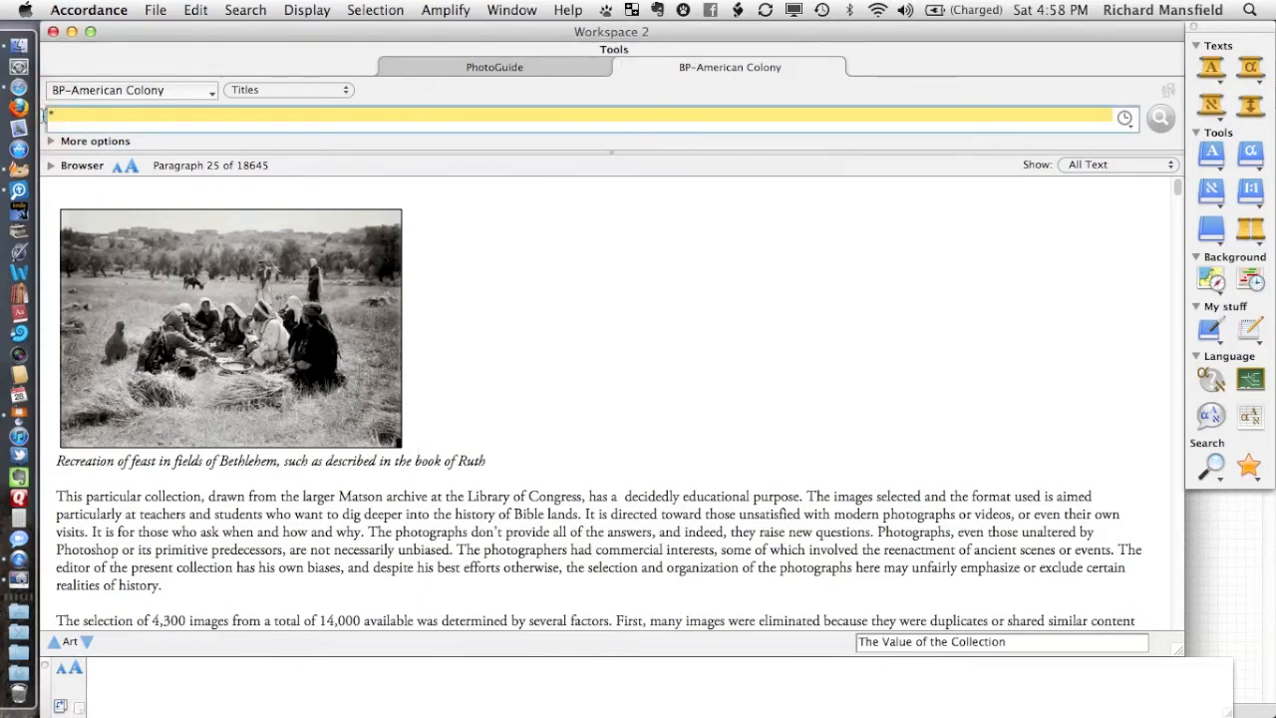
text(donkey)
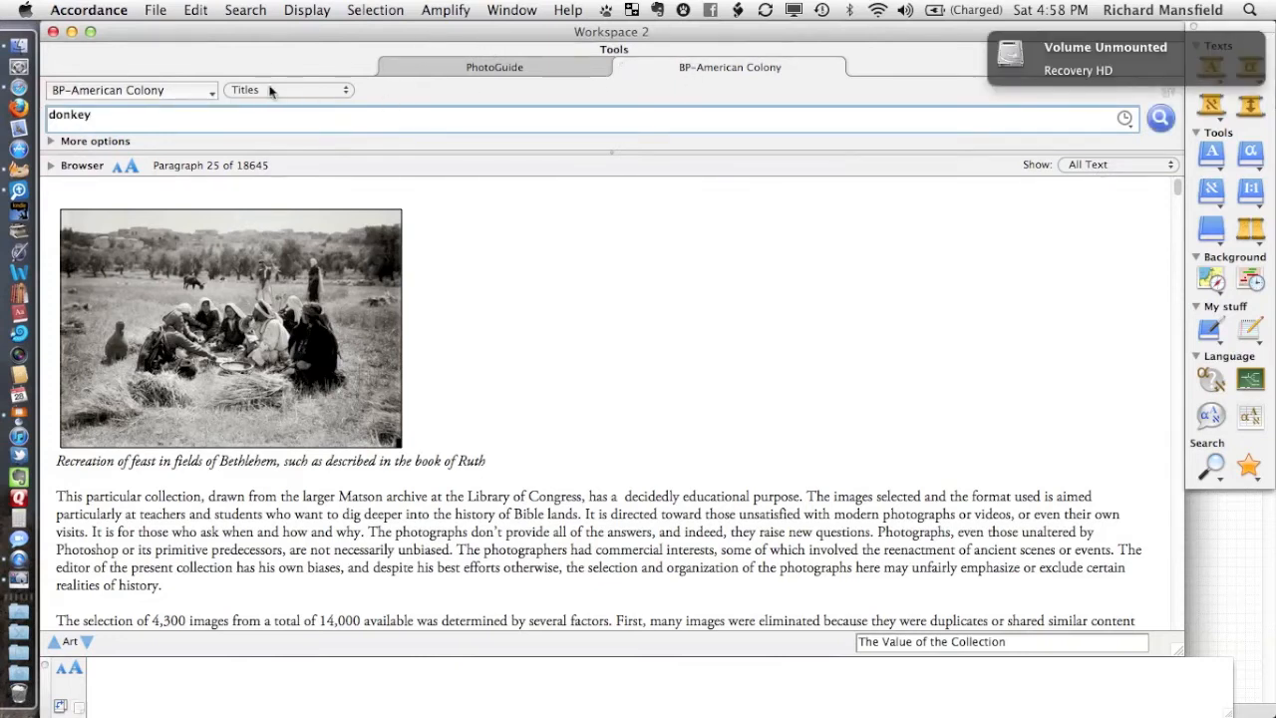
click(286, 90)
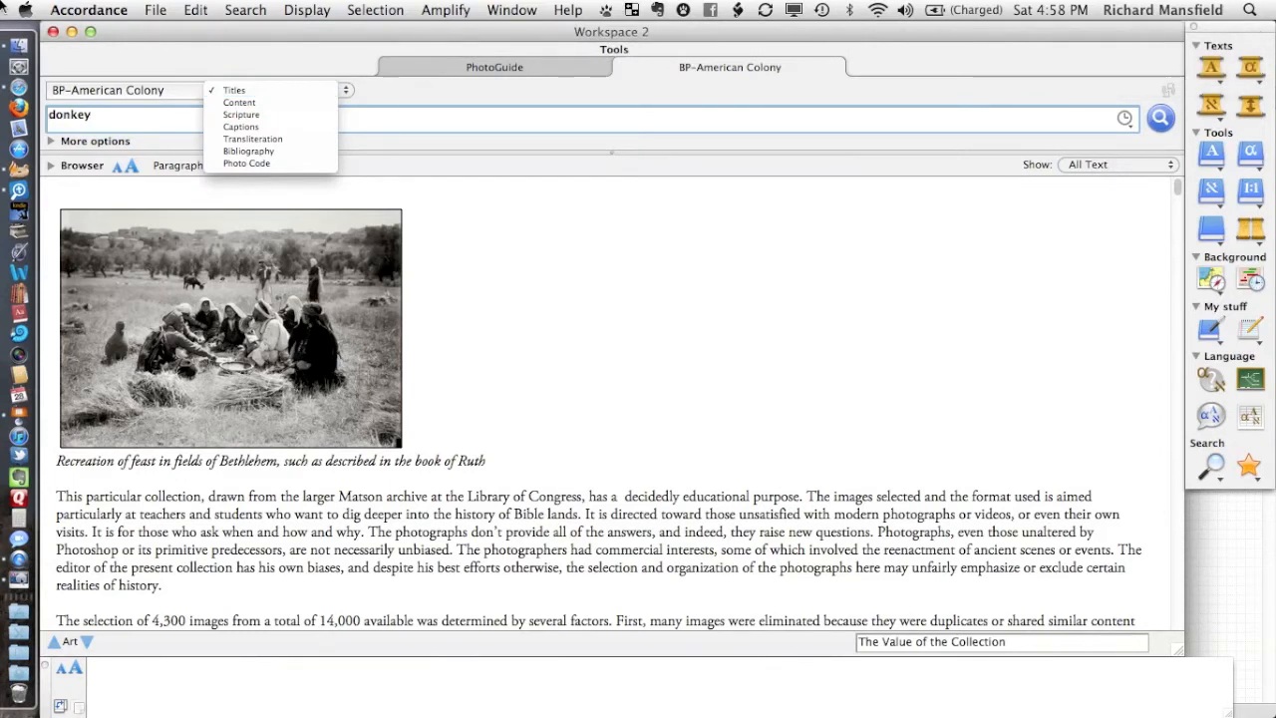
mouse_move(239, 102)
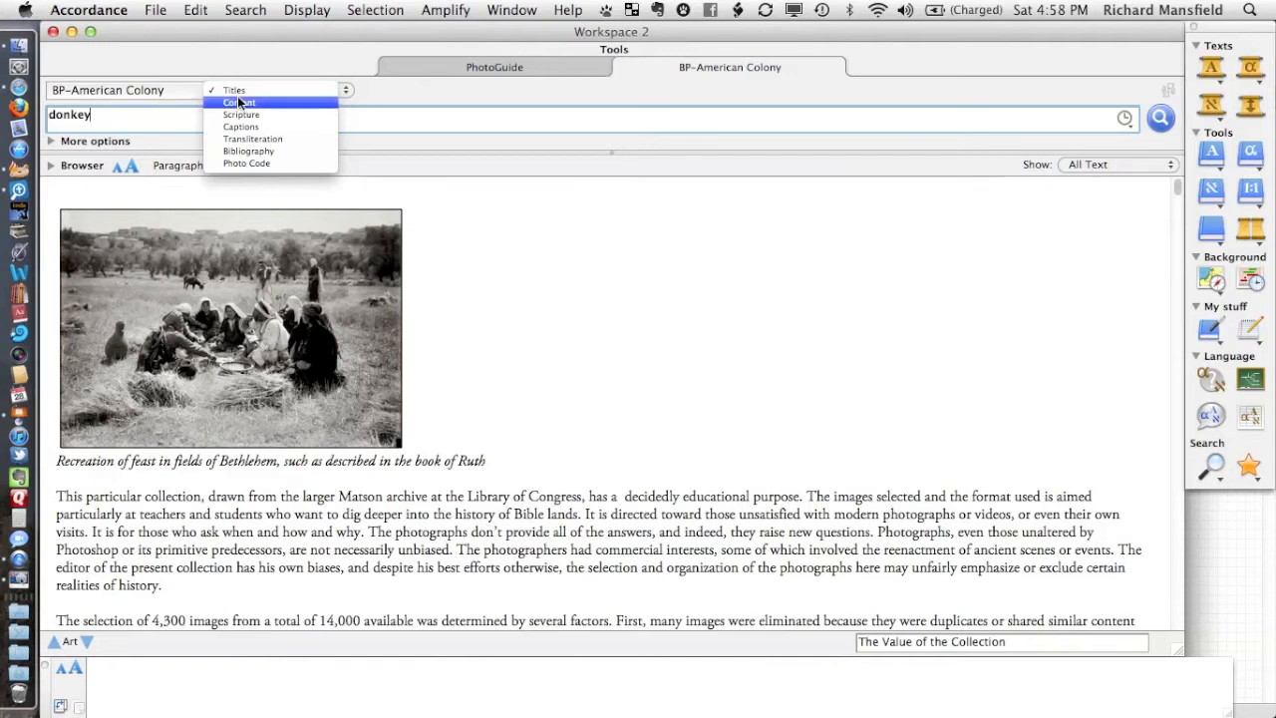
mouse_move(240, 127)
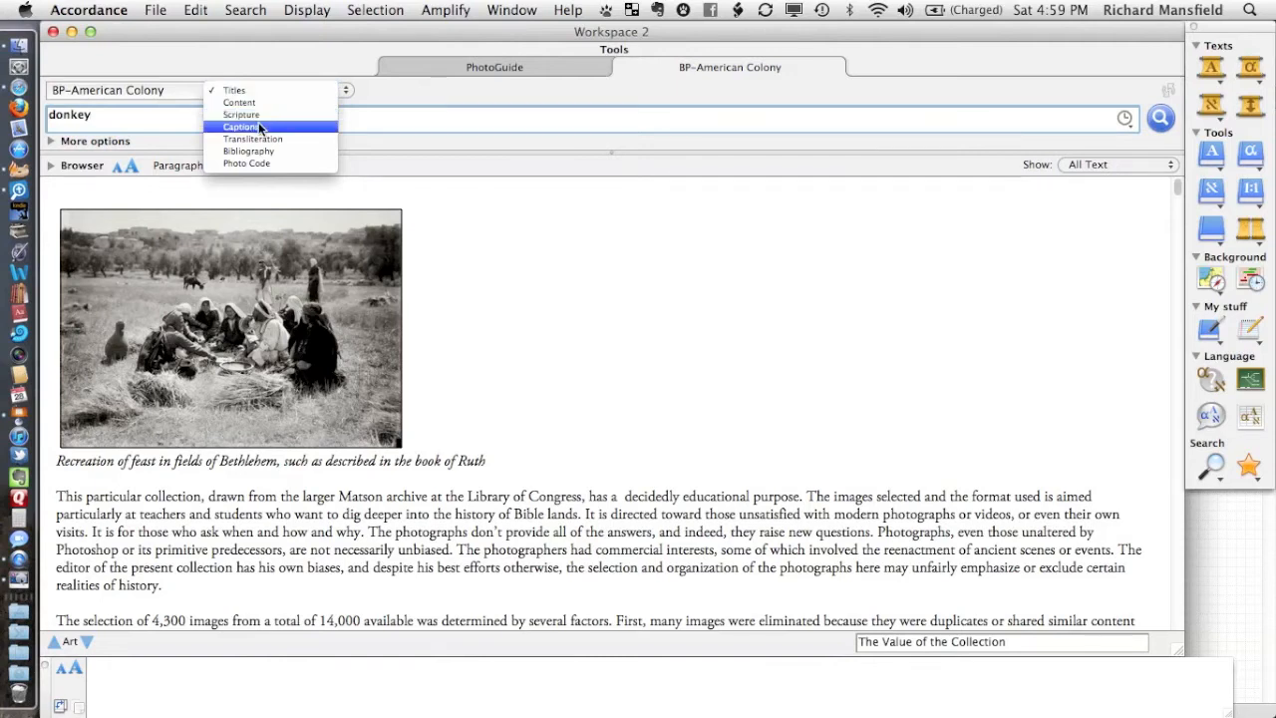
mouse_move(270, 151)
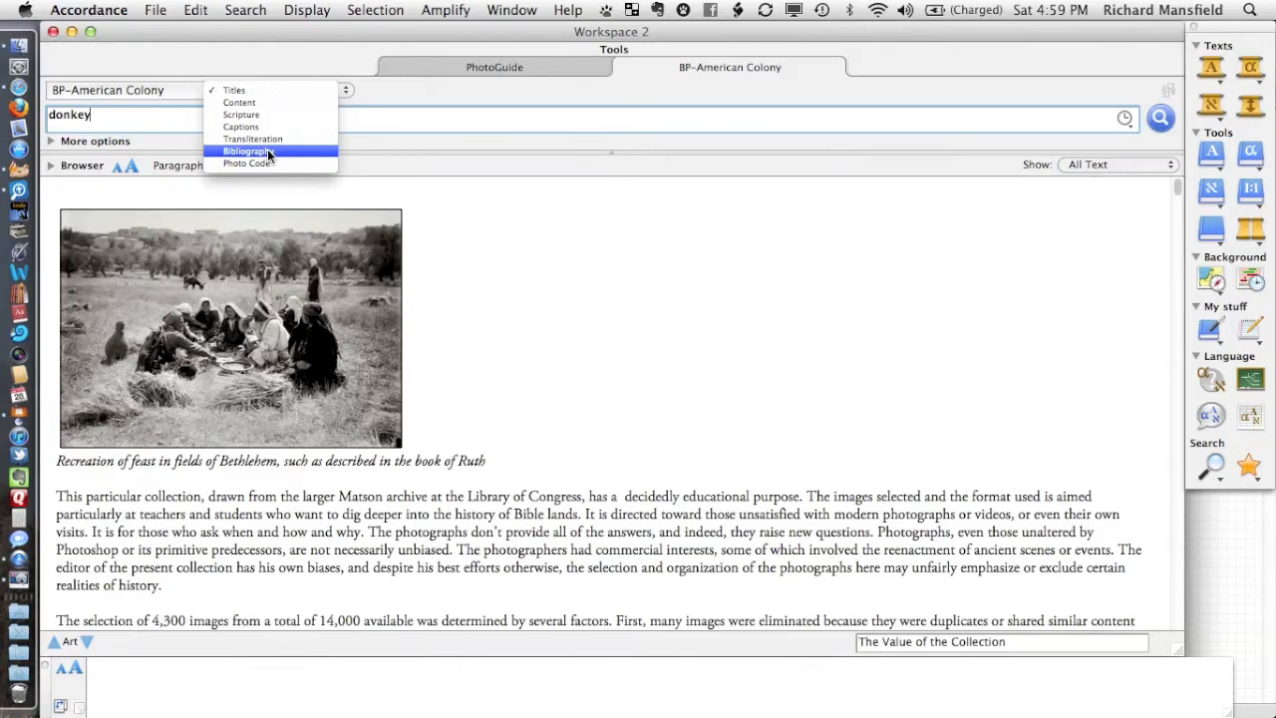
mouse_move(246, 163)
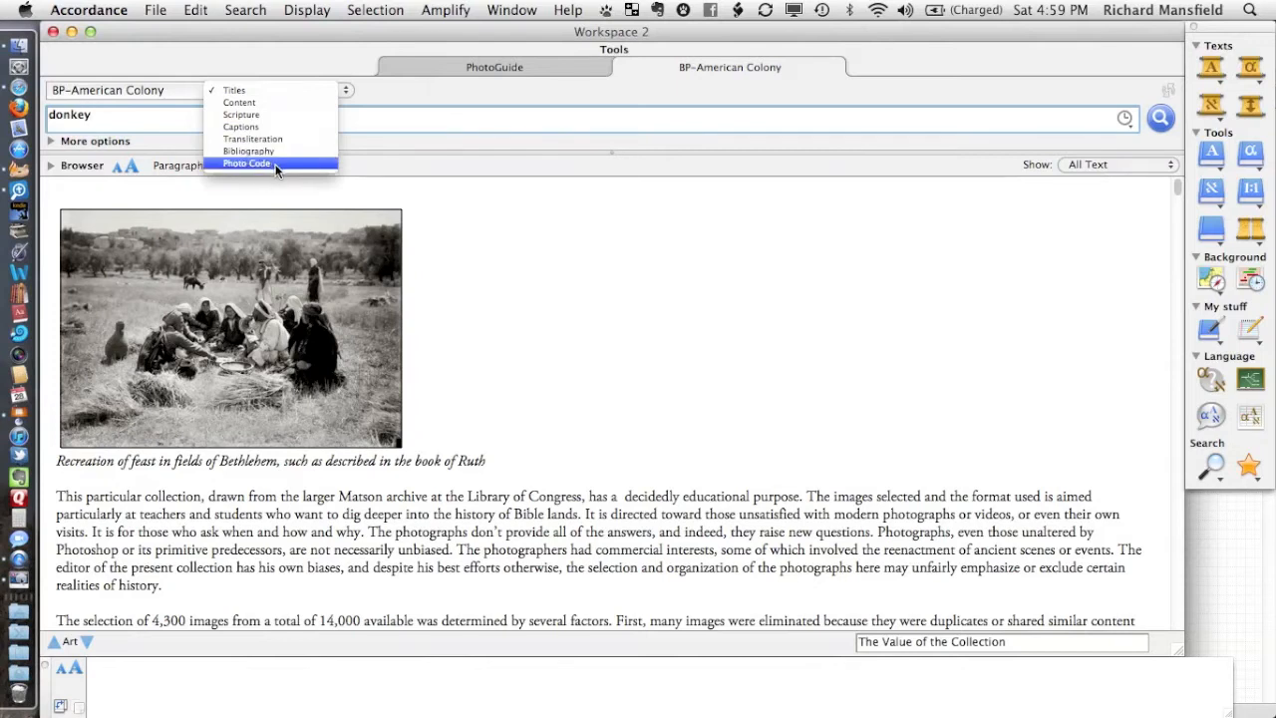
mouse_move(240, 127)
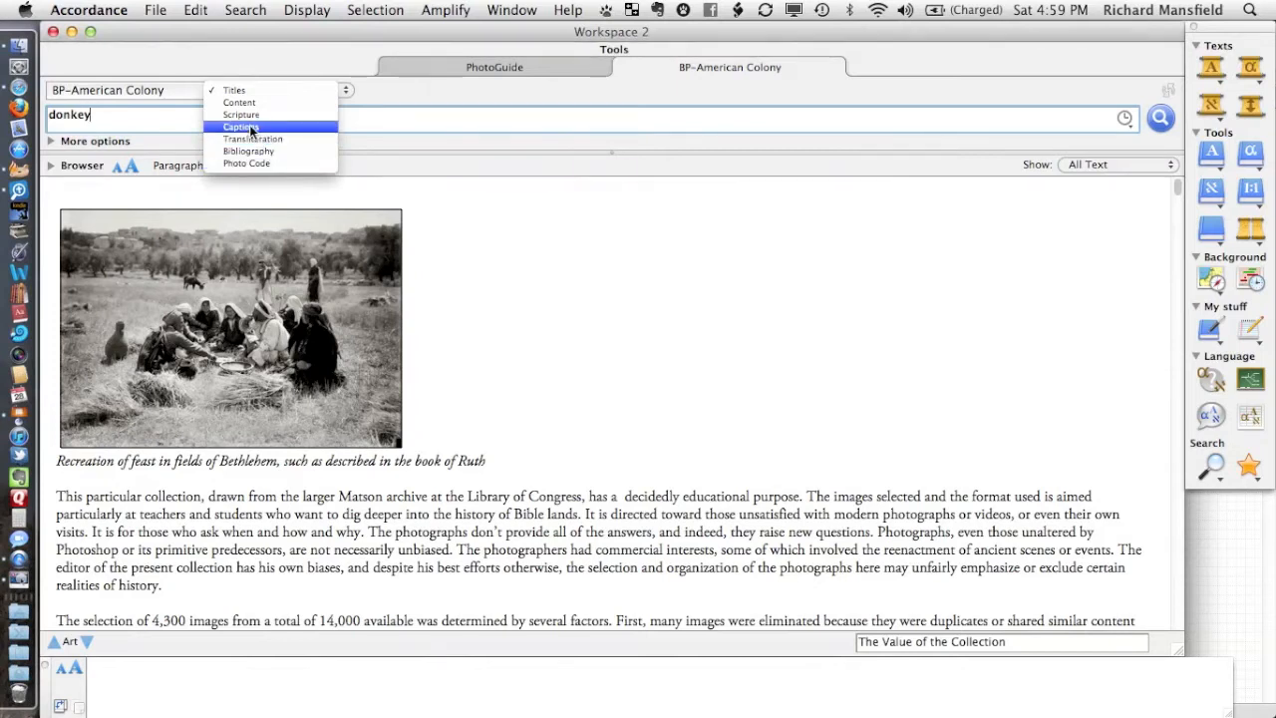
click(240, 127)
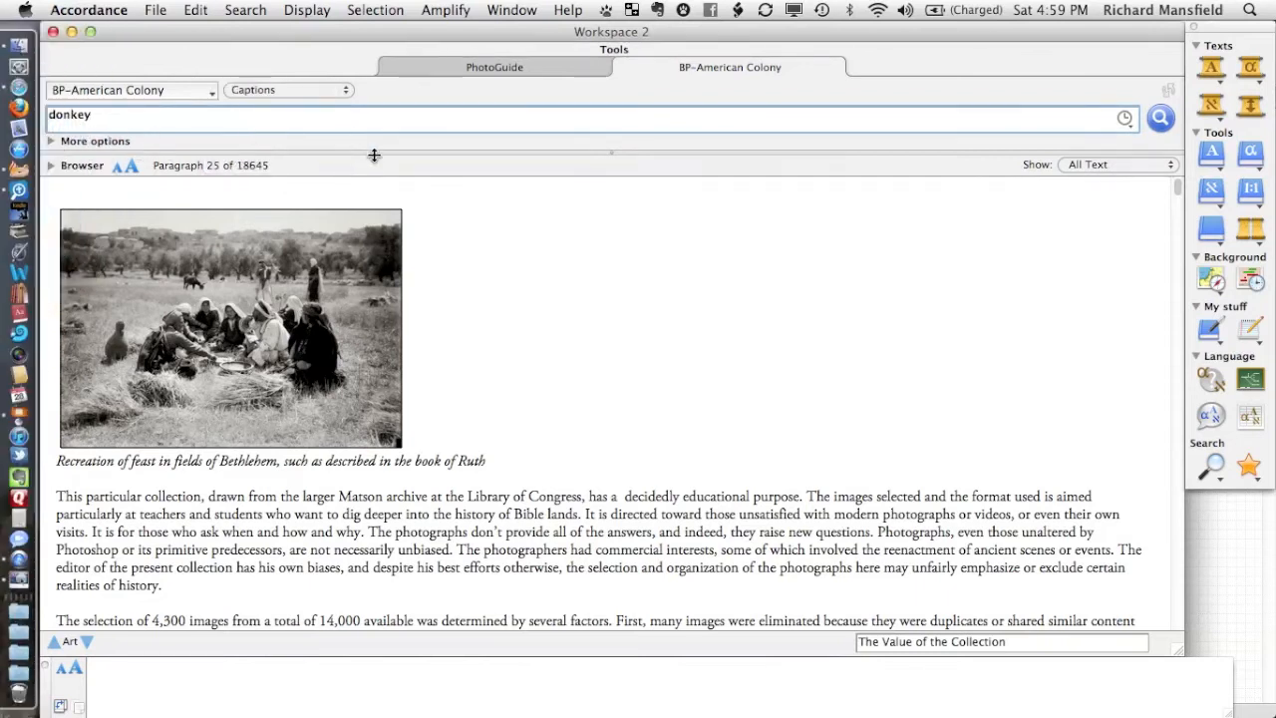
Run the 'donkey' caption search and enlarge the 'Bethlehem, man on donkey' photo
click(1161, 118)
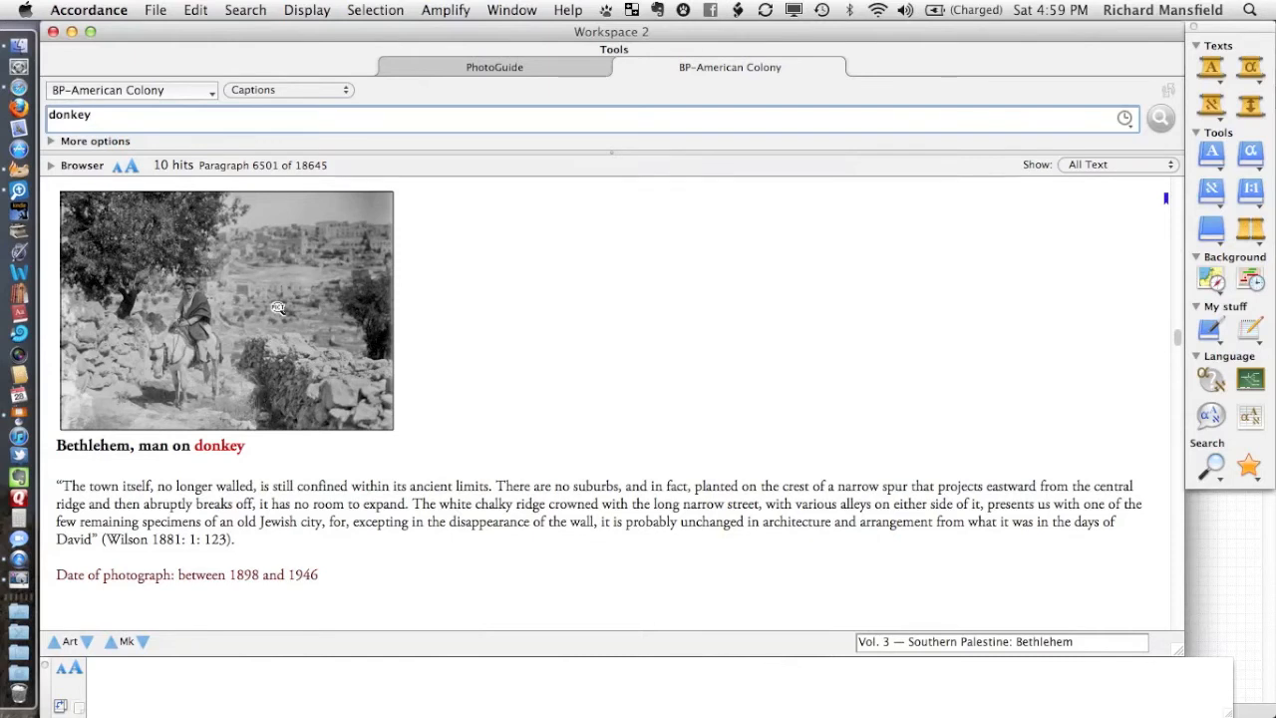
click(226, 309)
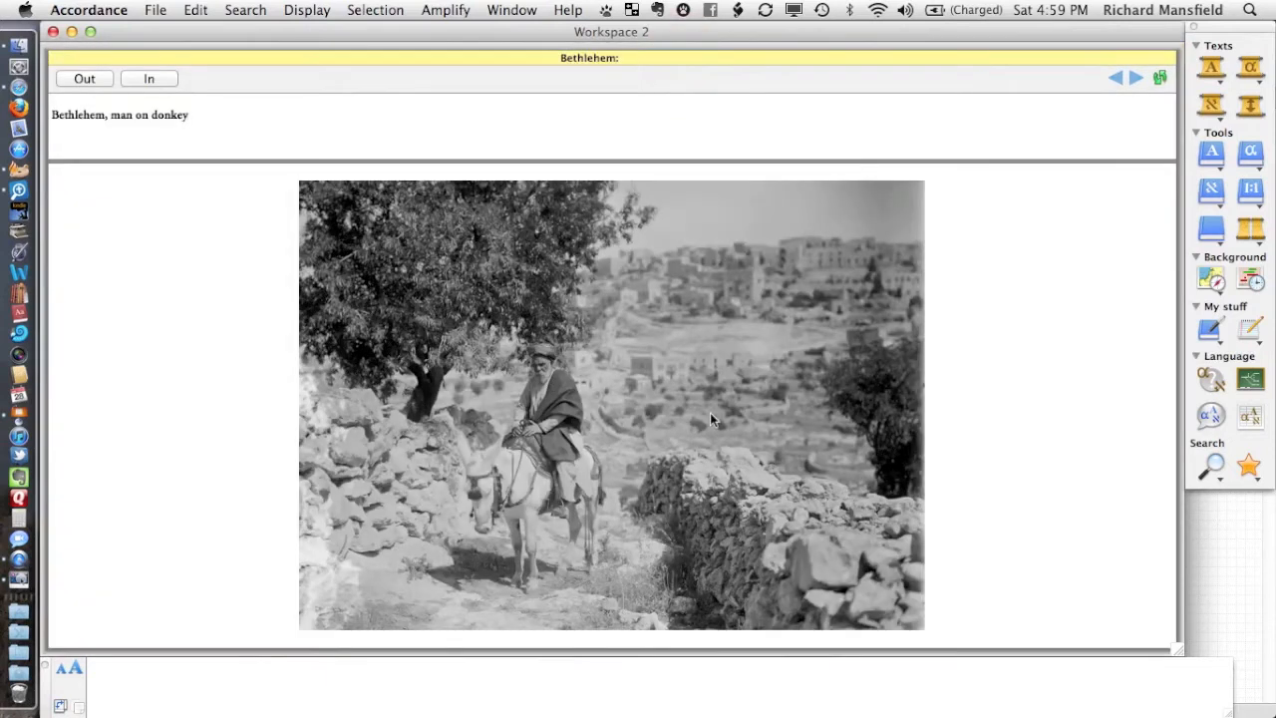
mouse_move(626, 438)
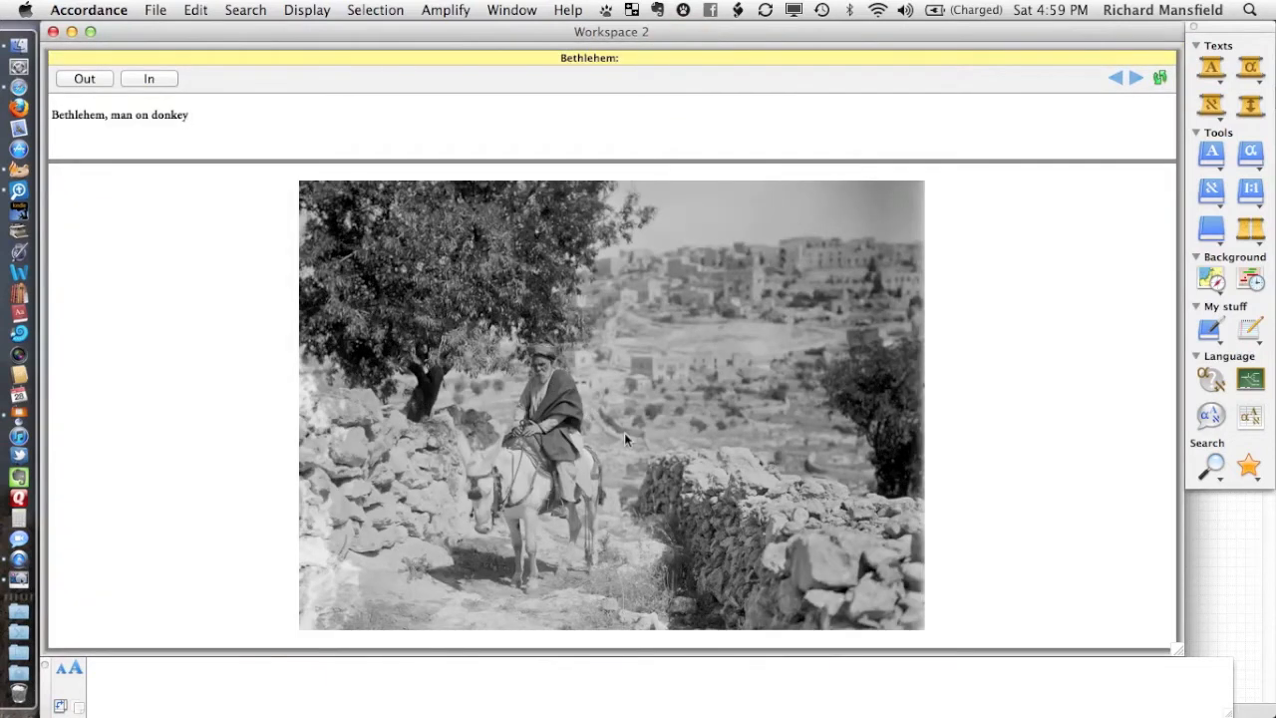
click(187, 114)
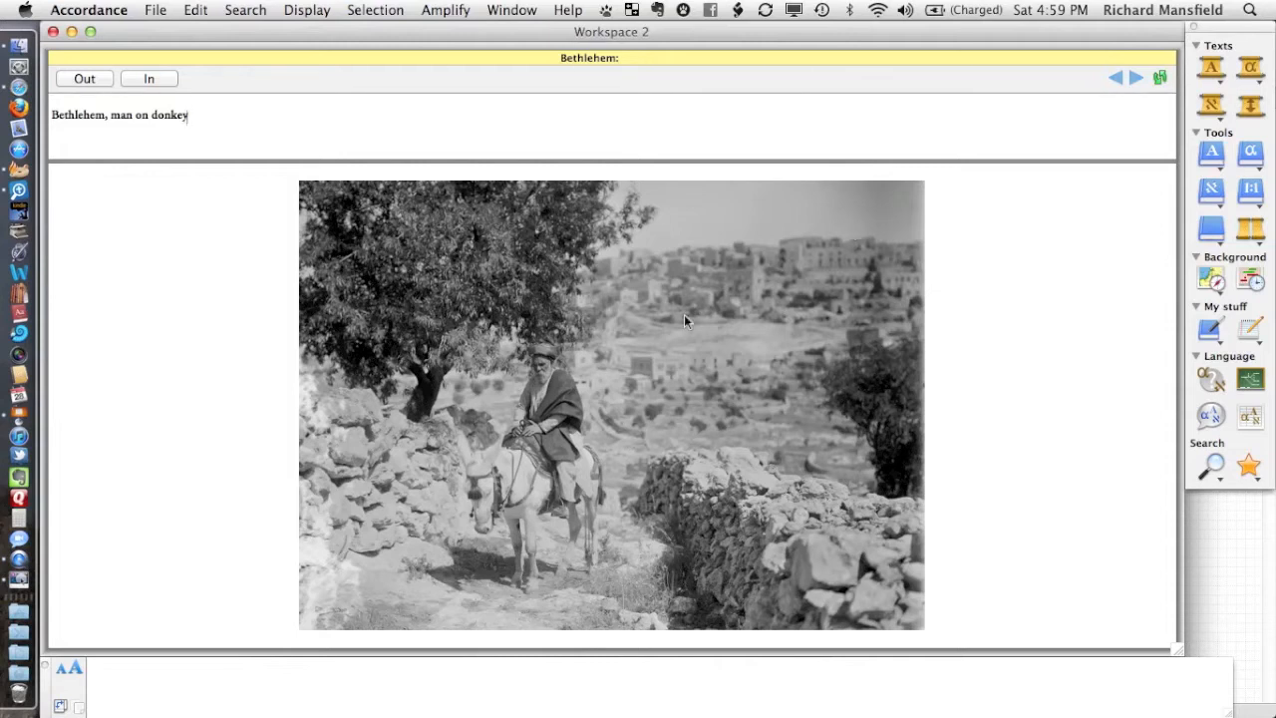
mouse_move(782, 586)
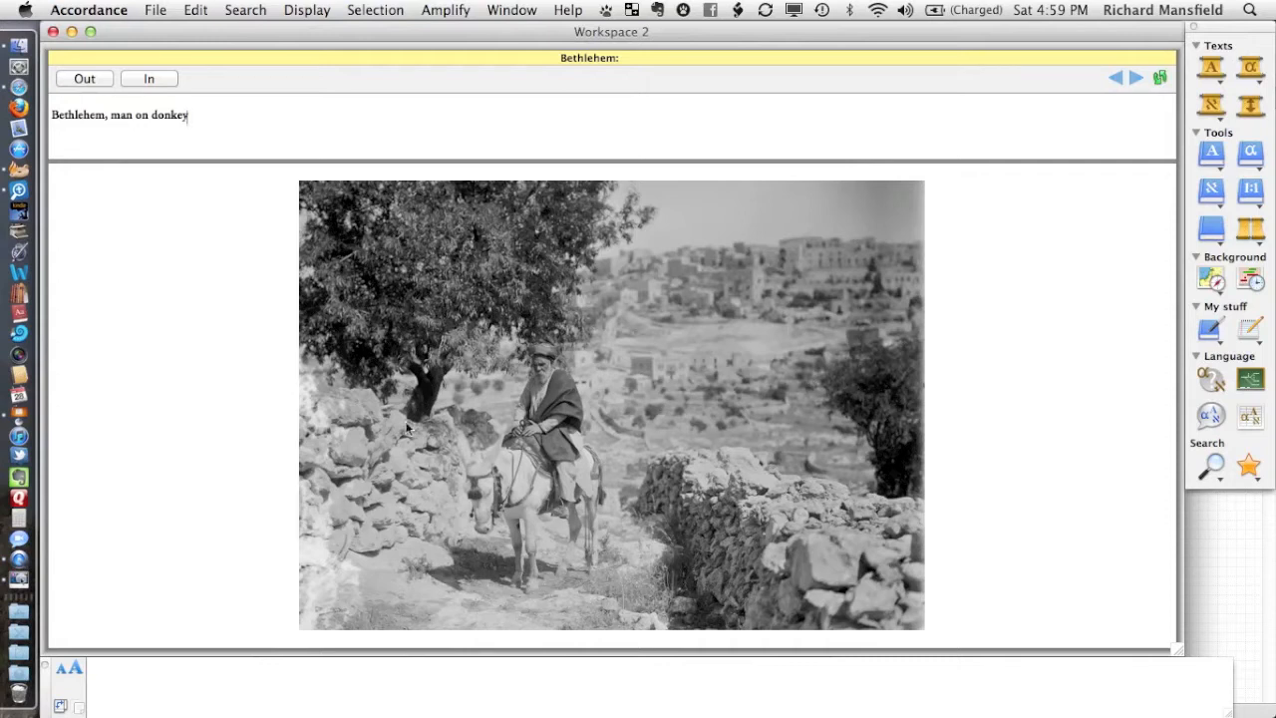
mouse_move(732, 445)
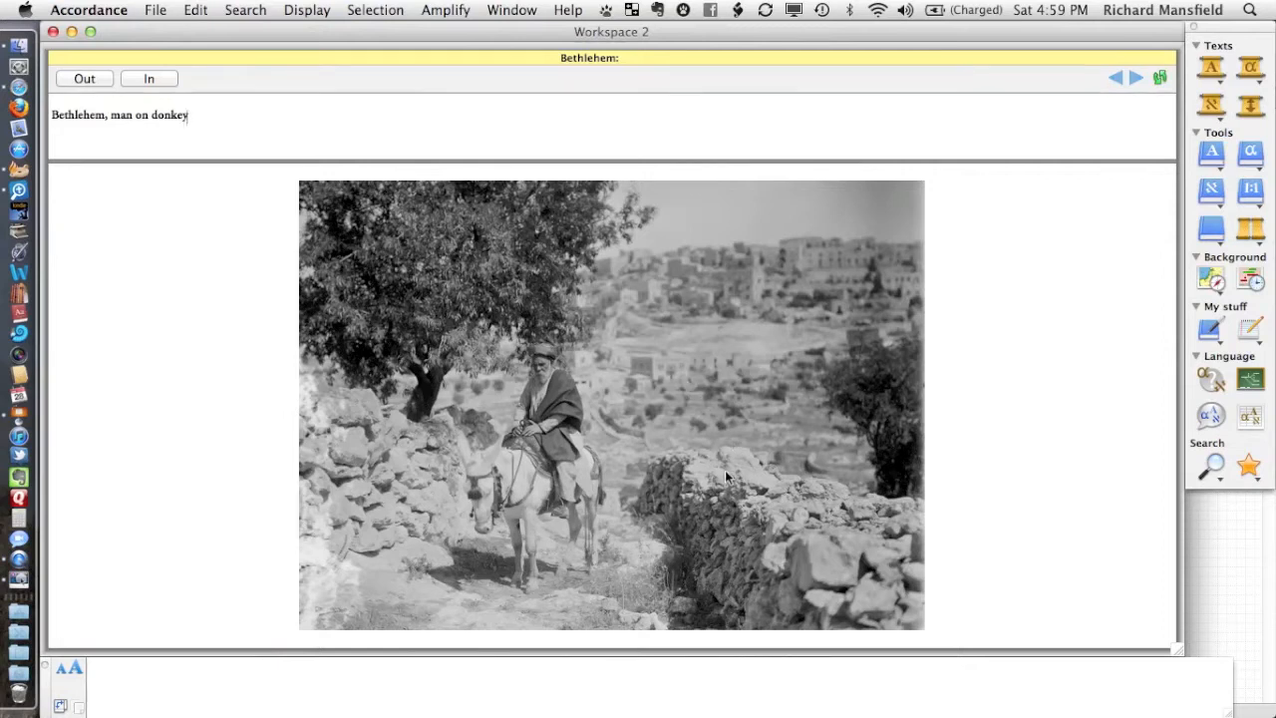
mouse_move(685, 450)
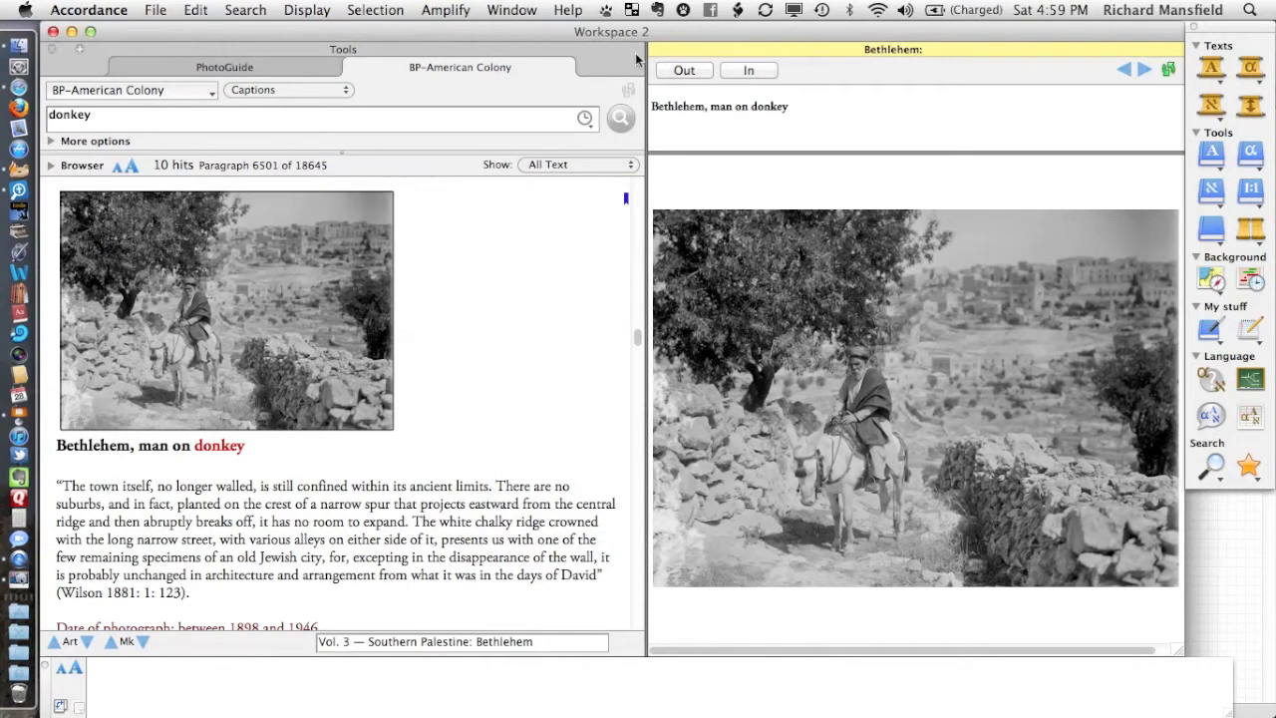
mouse_move(830, 349)
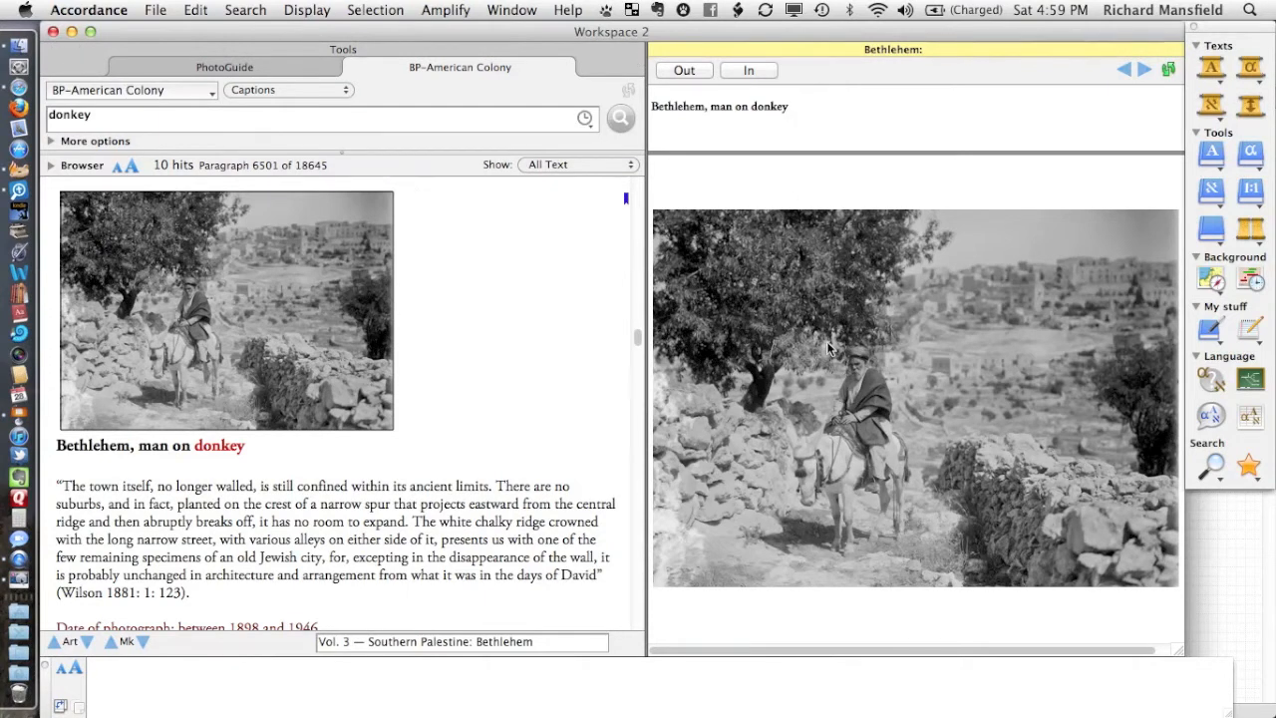
click(786, 107)
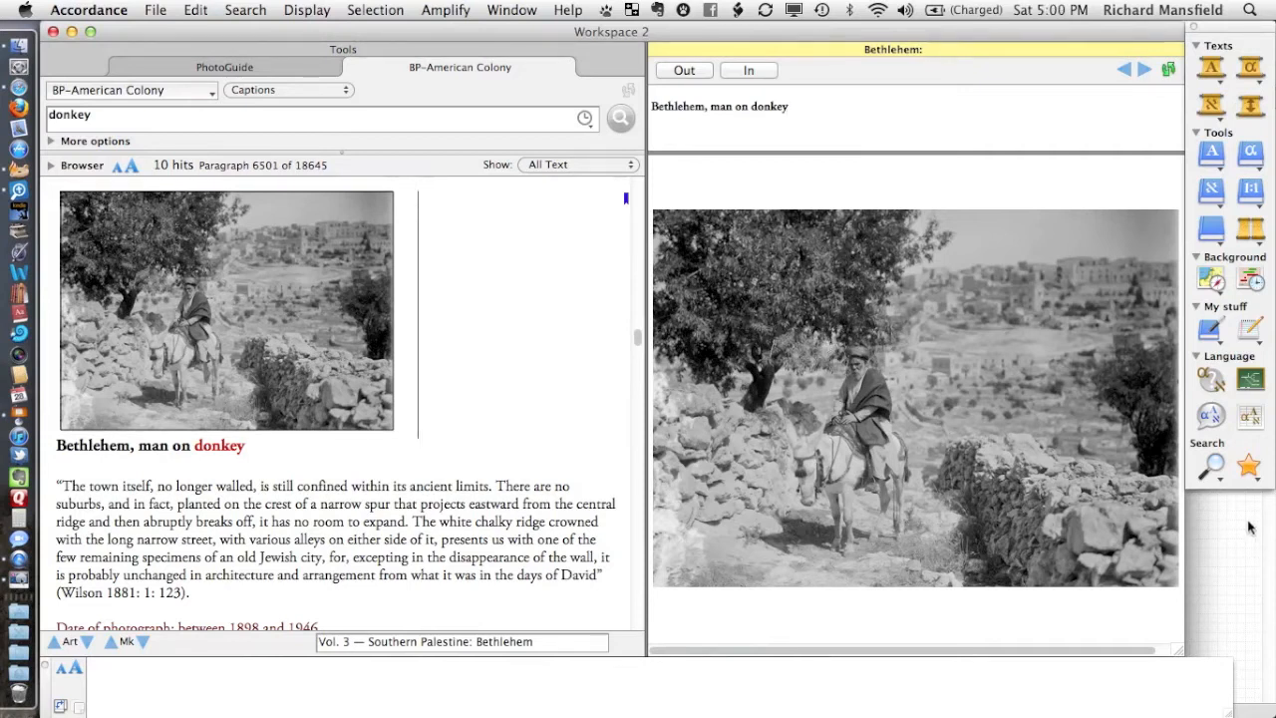
Start a Search All limited to [Graphics Tools] and maximise it to fill the workspace
click(1209, 466)
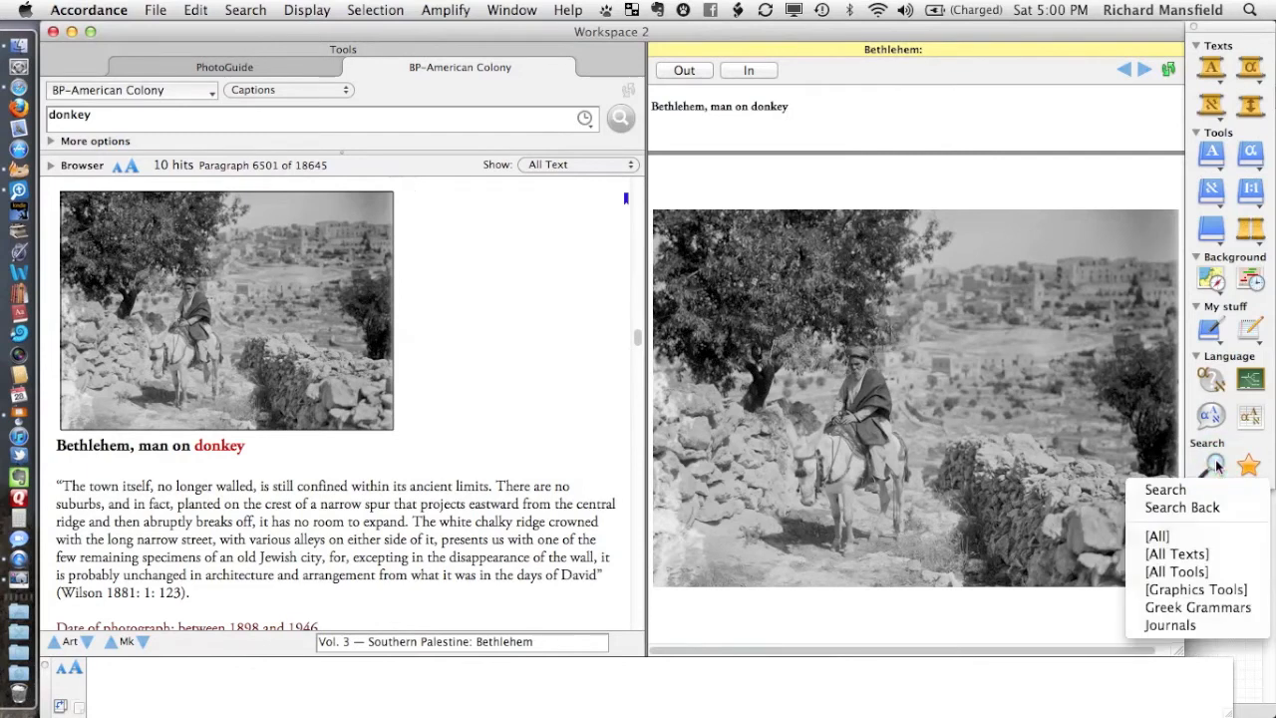
mouse_move(1196, 589)
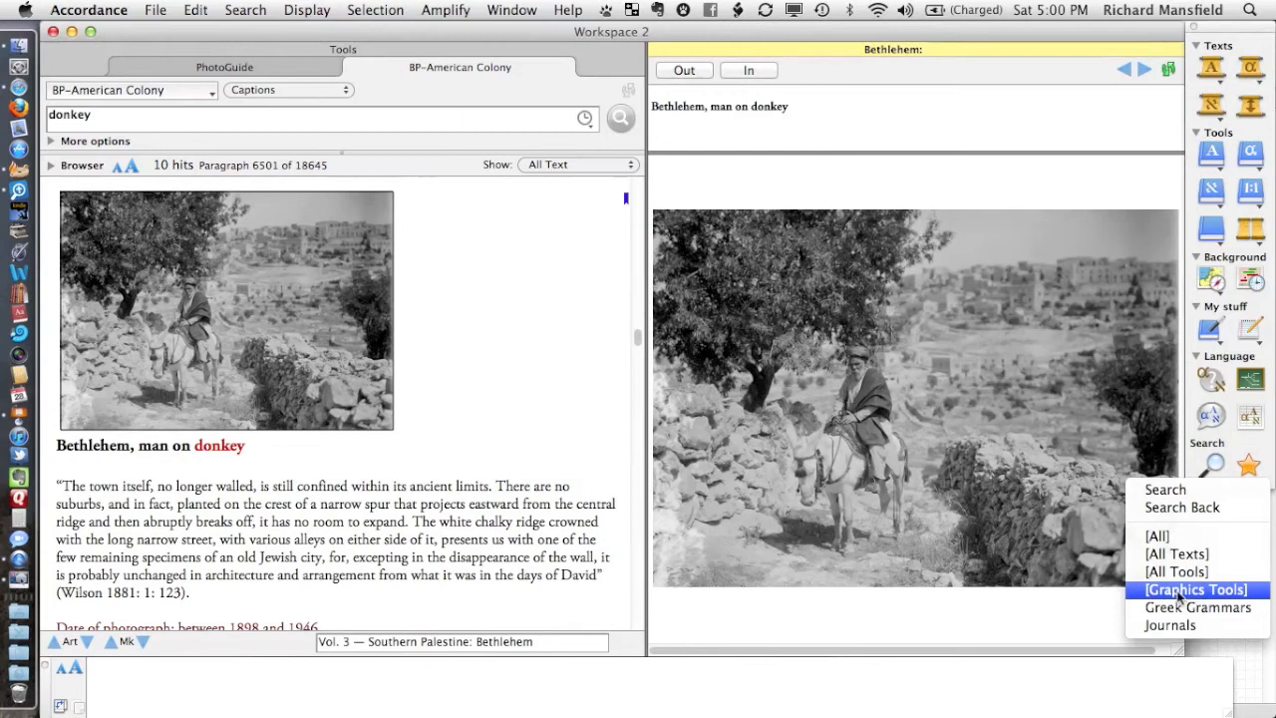
mouse_move(1196, 589)
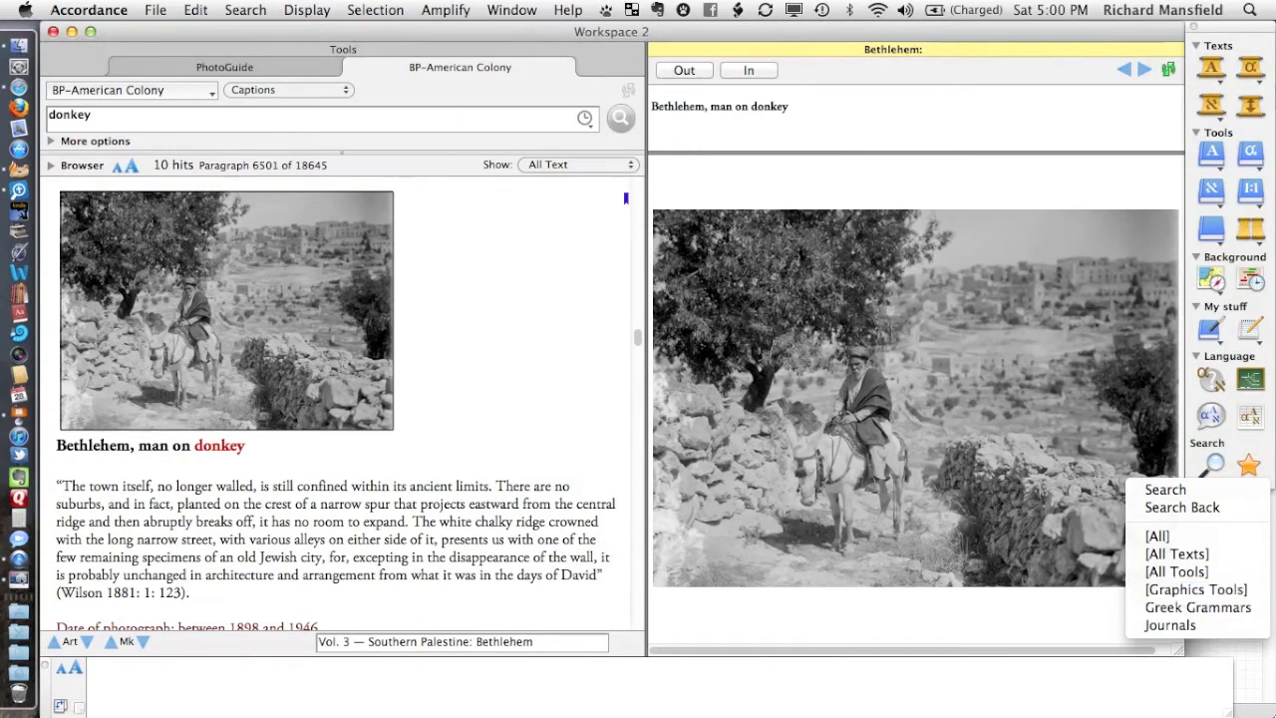
mouse_move(1196, 589)
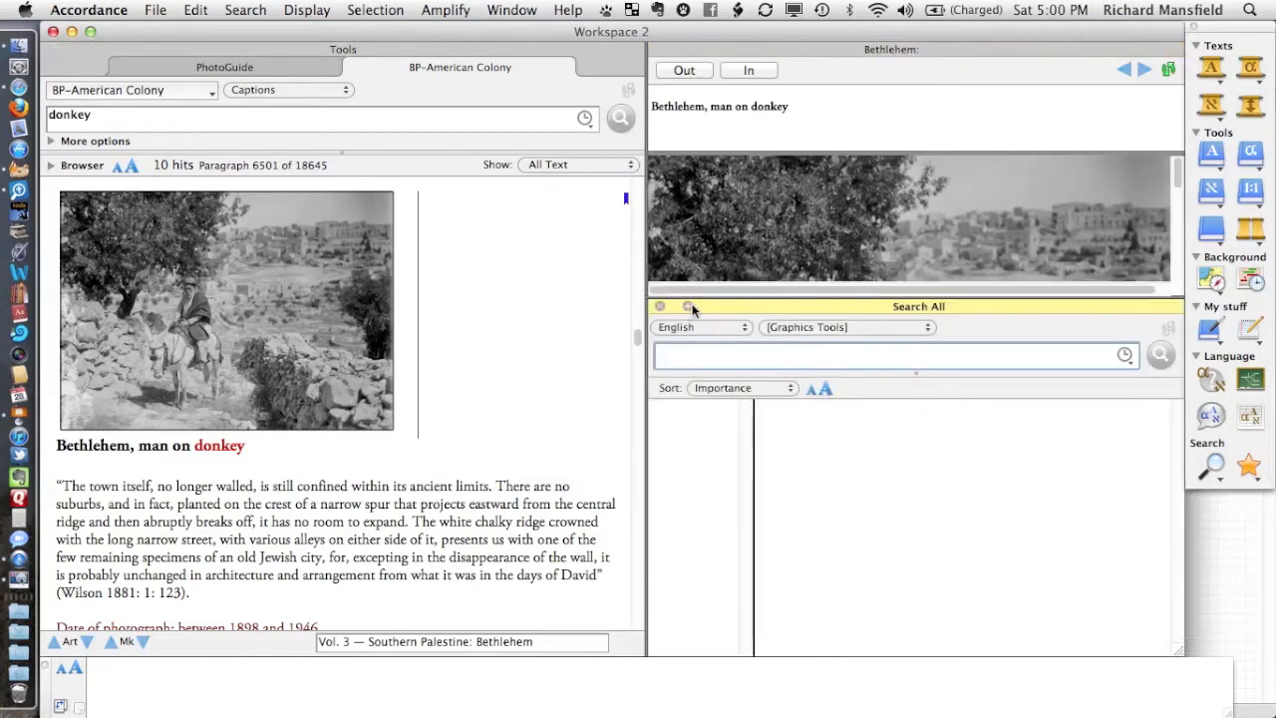
click(689, 306)
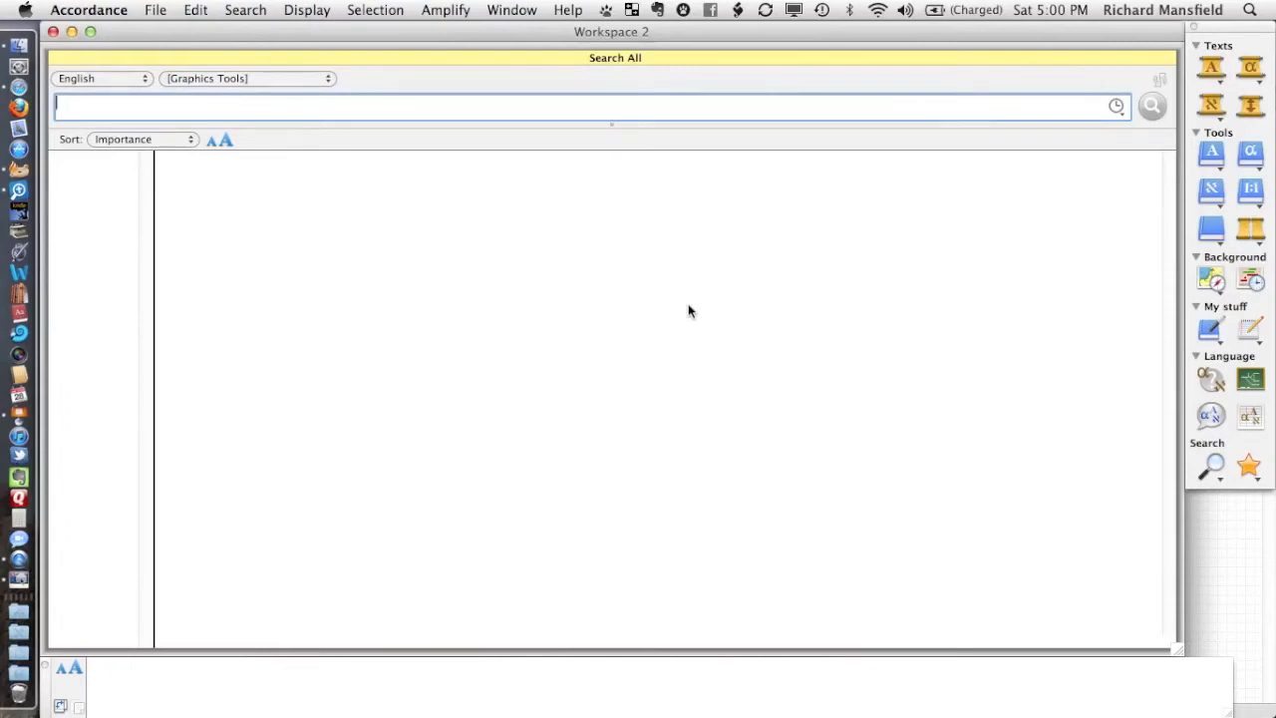
mouse_move(262, 85)
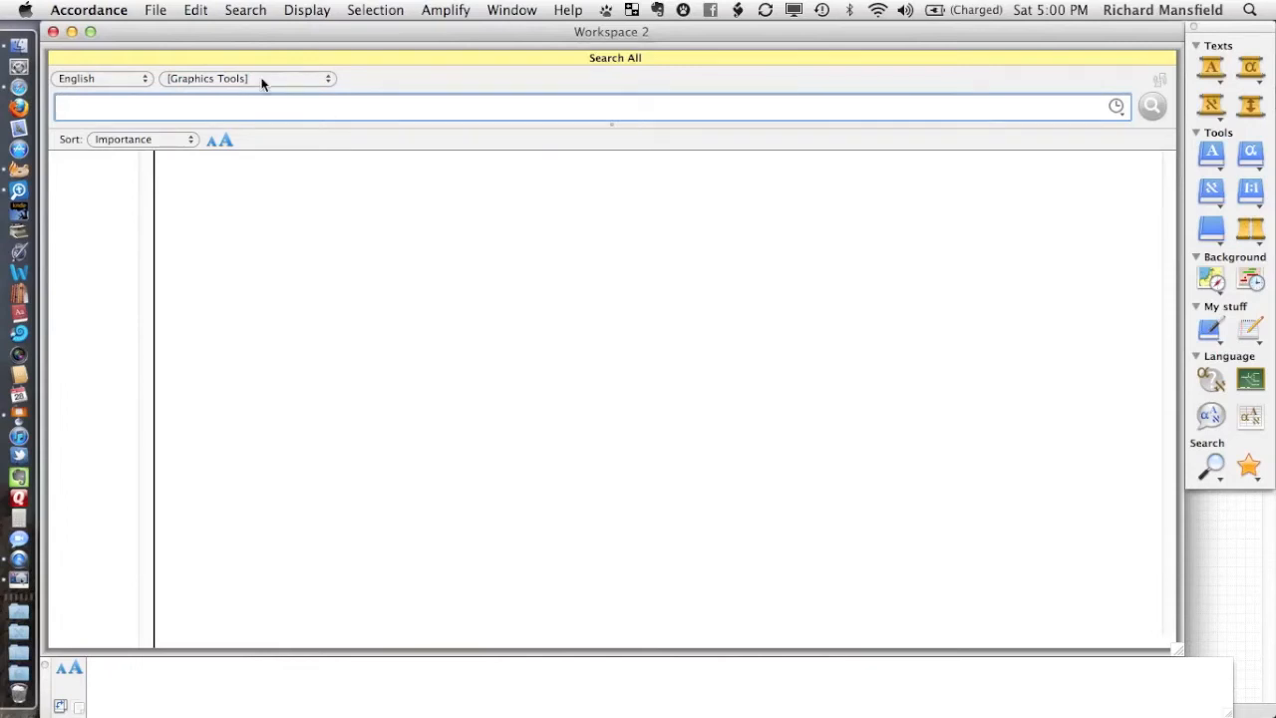
Keep Graphics Tools as the scope and set the search field to Caption
click(246, 78)
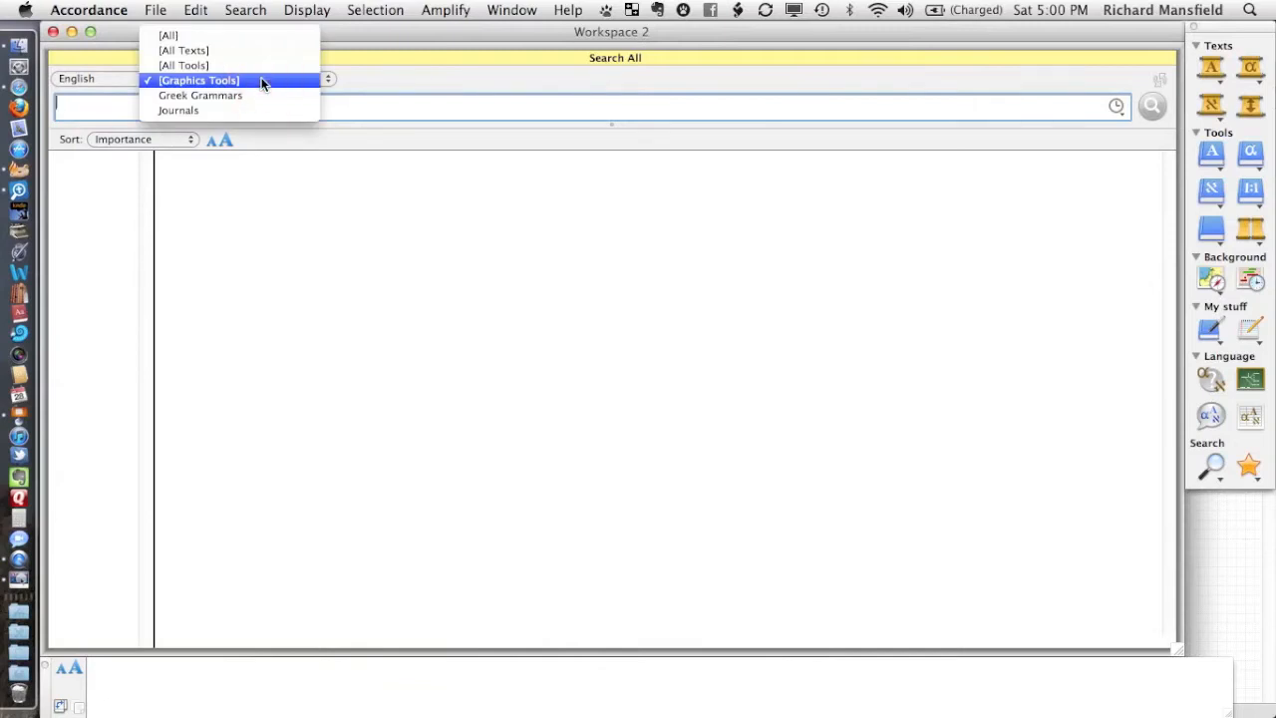
click(198, 80)
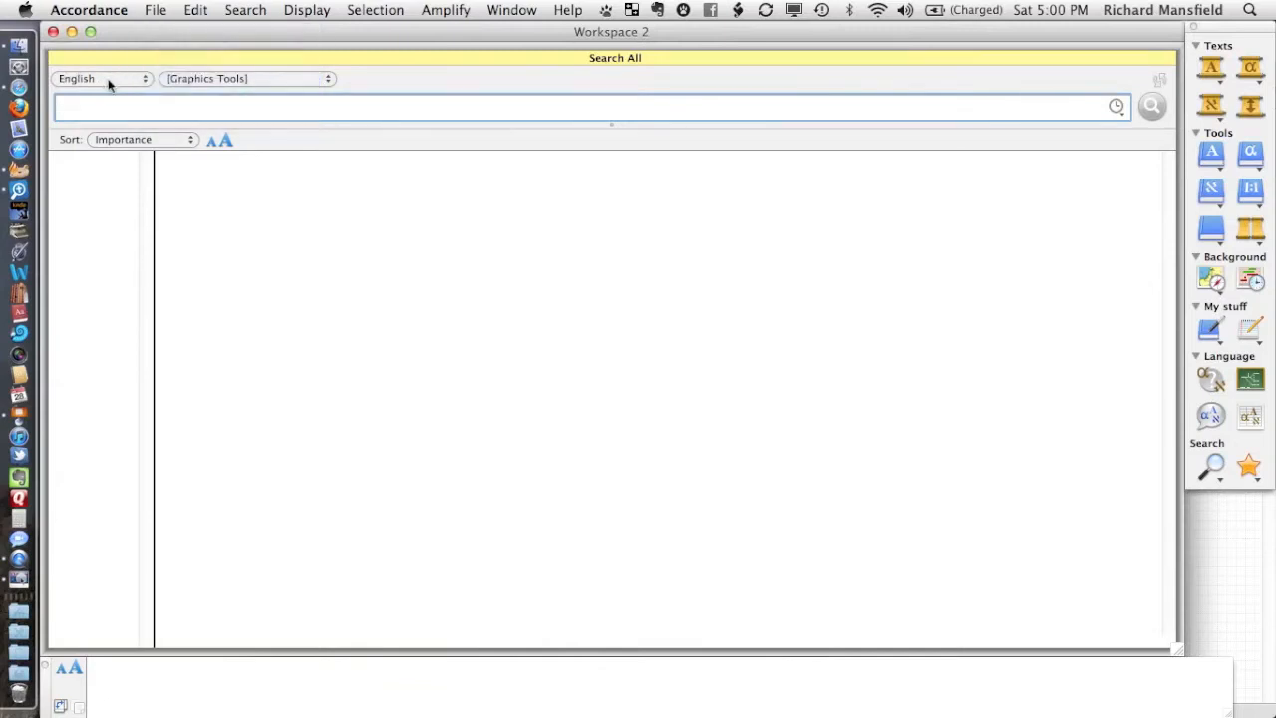
click(99, 79)
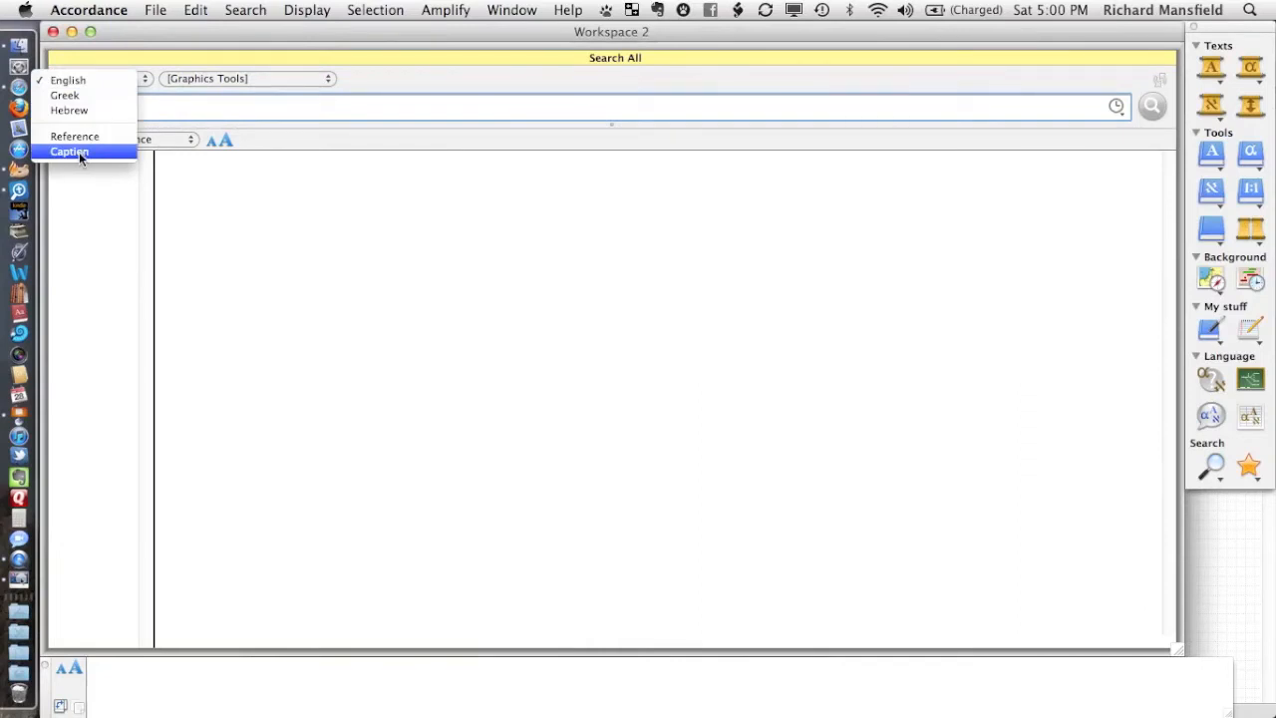
click(70, 151)
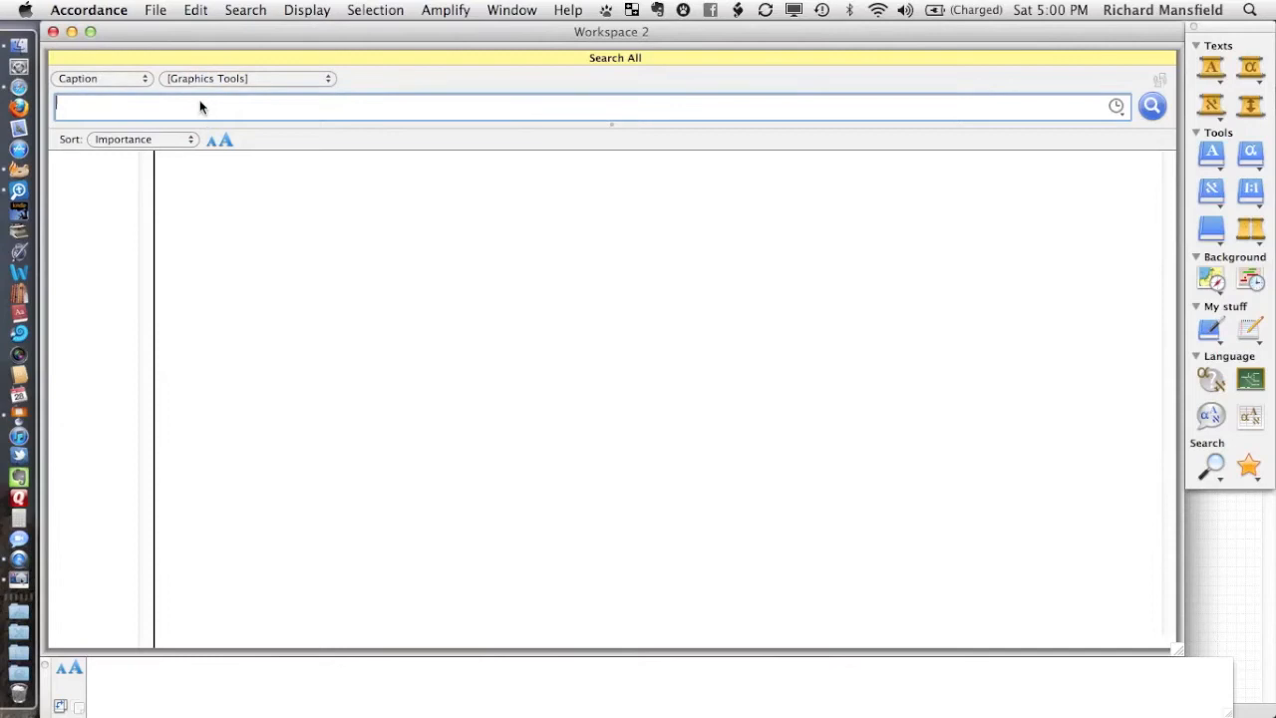
Run the caption search 'donkey <OR> ass' across Graphics Tools
text(donkey)
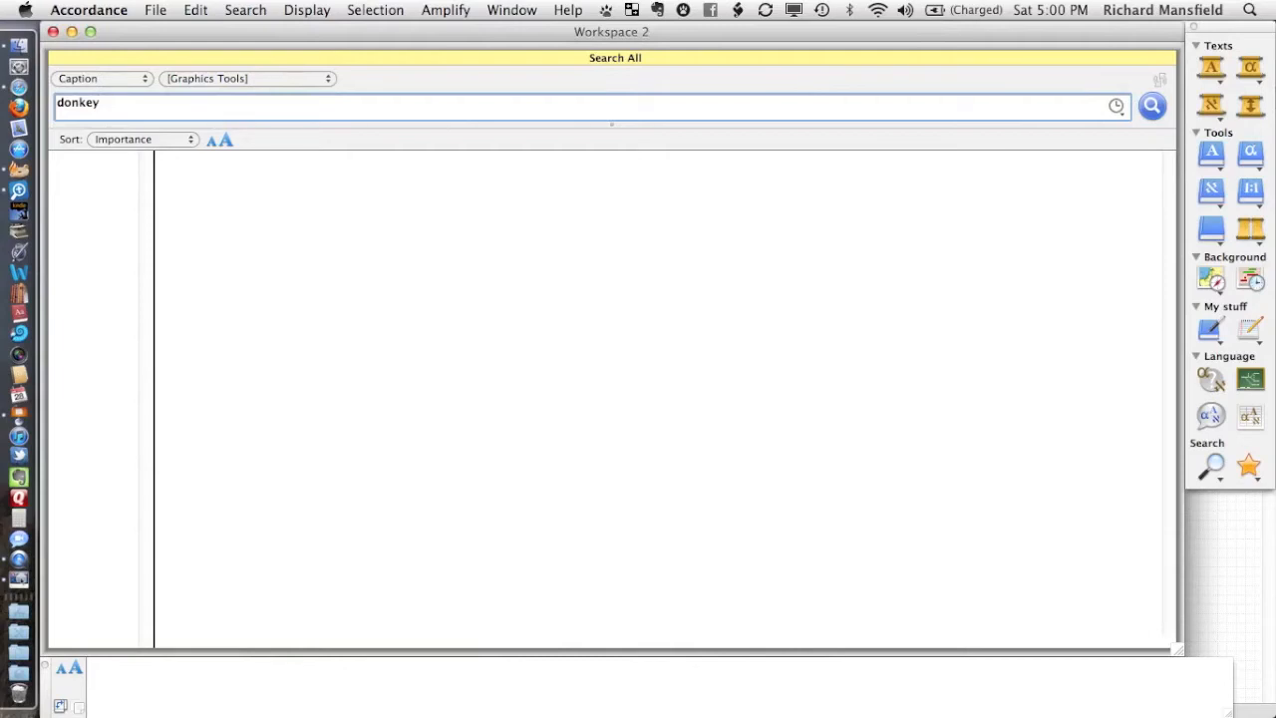
text(<OR>)
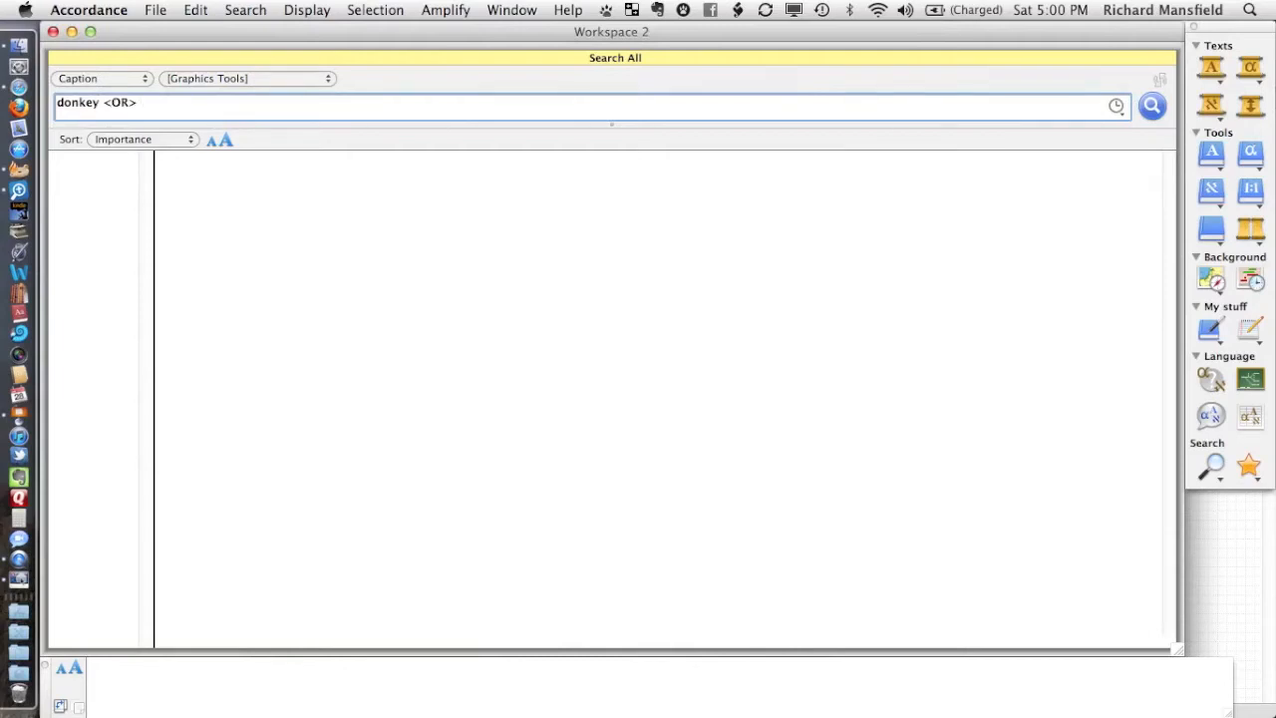
text(a)
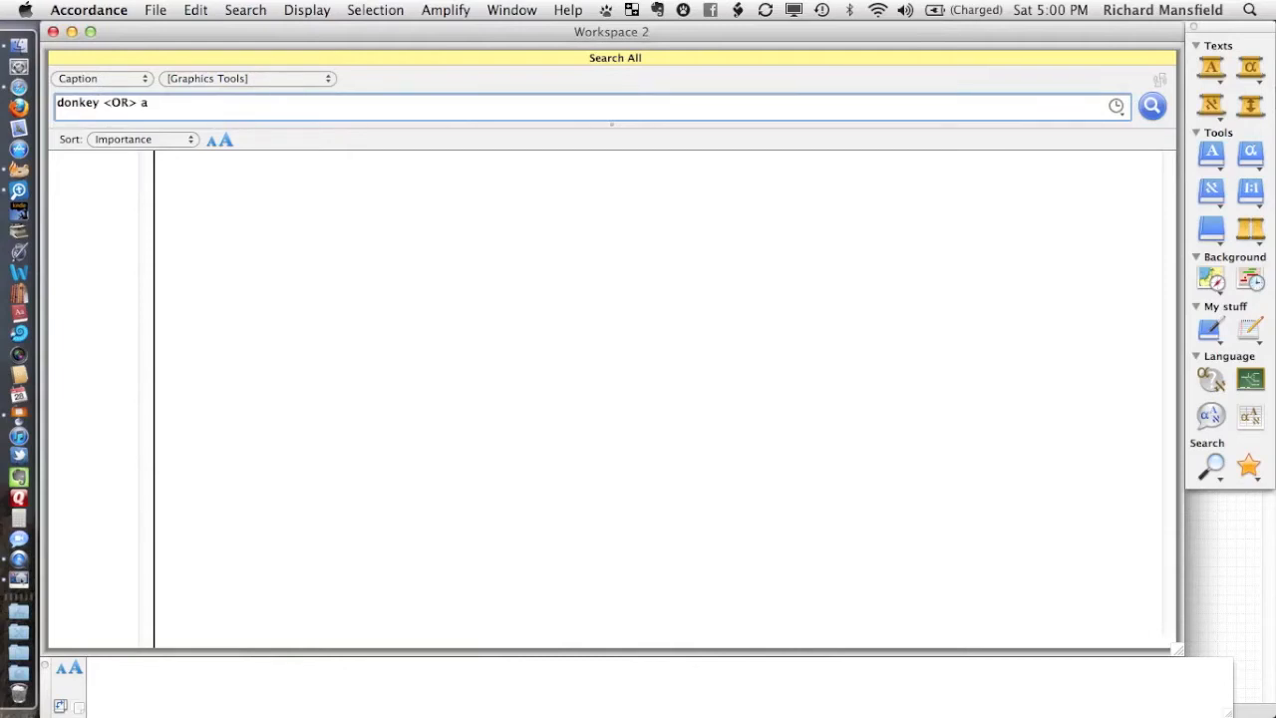
text(ss)
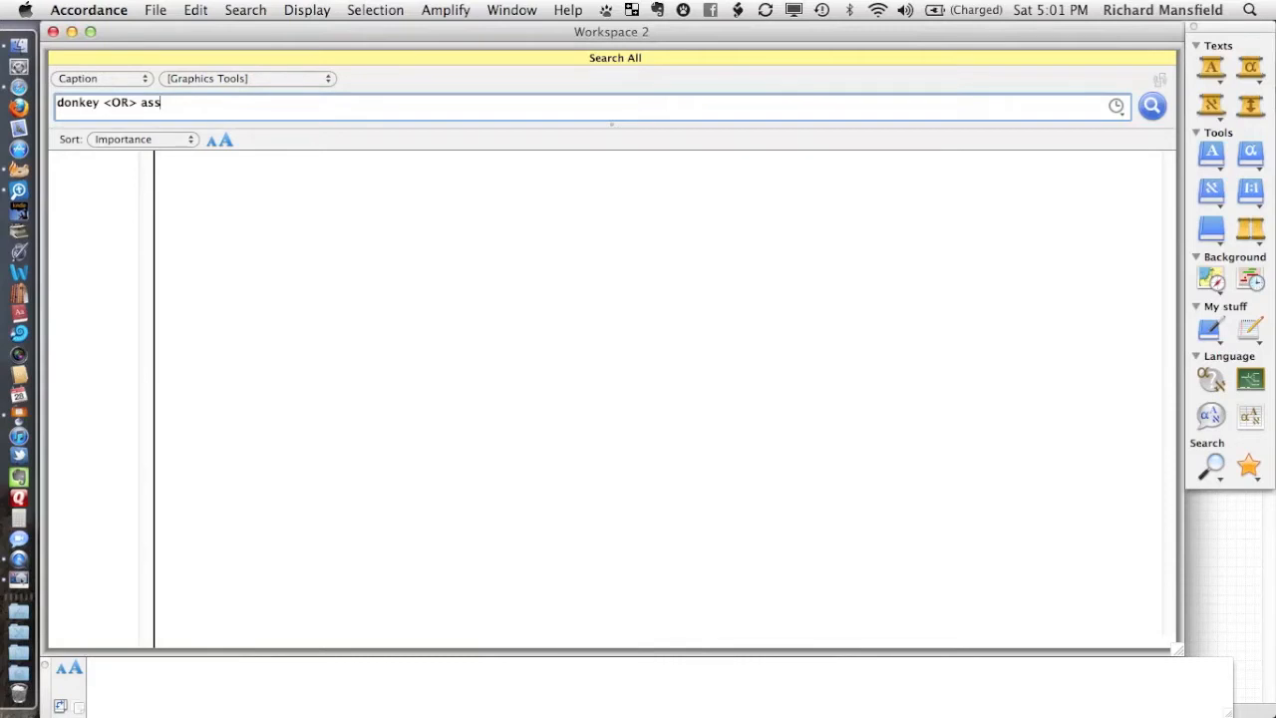
click(1151, 105)
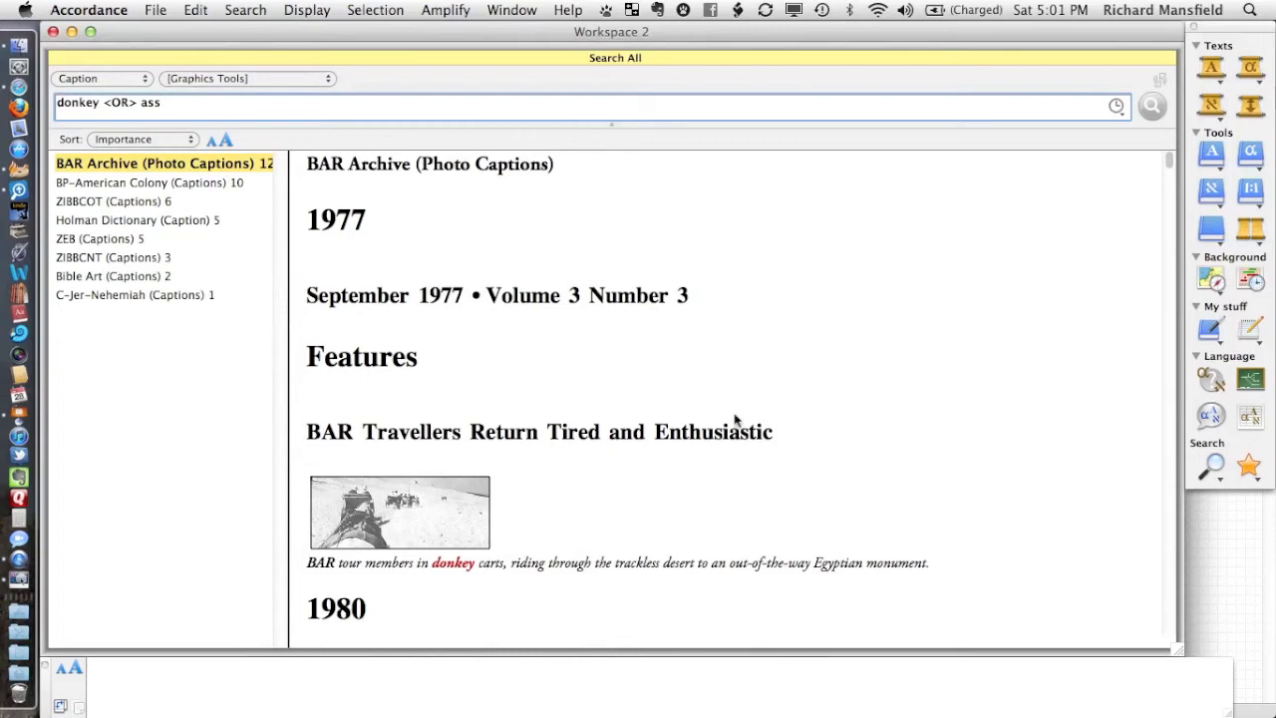
Scroll BAR Archive's caption hits down to Rembrandt's 'Balaam and His Ass'
scroll(down, 3)
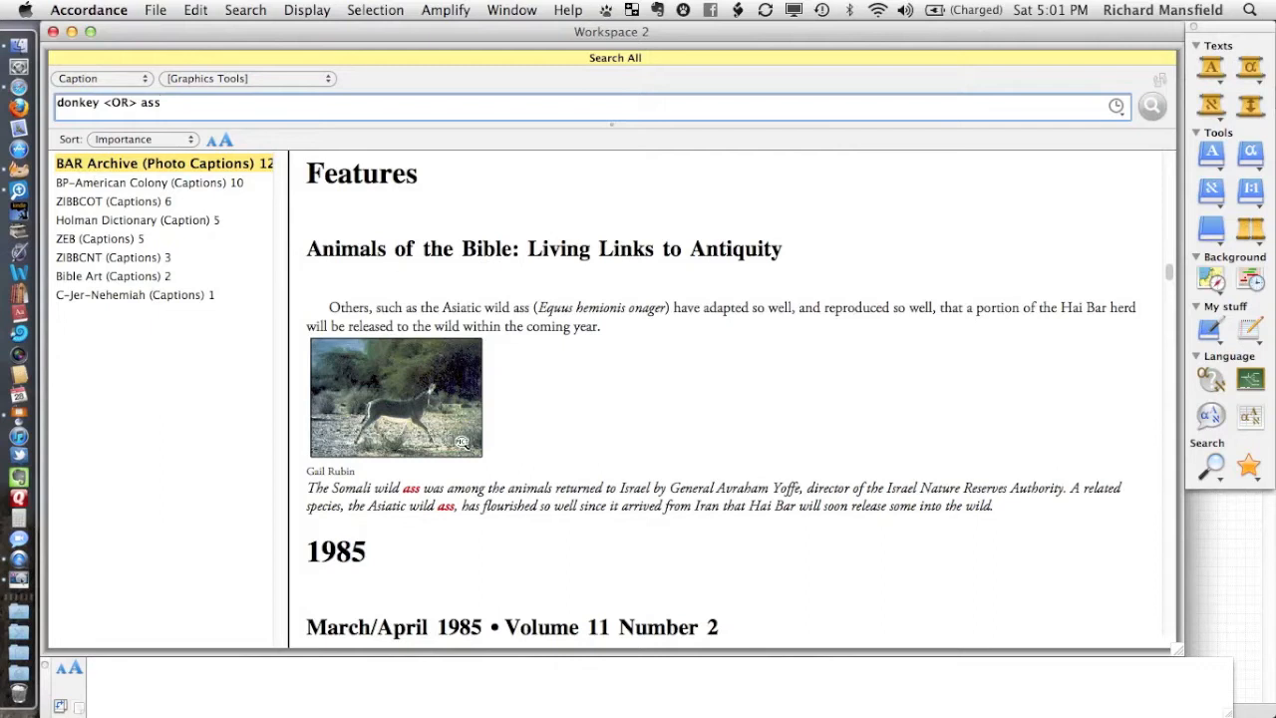
scroll(up, 3)
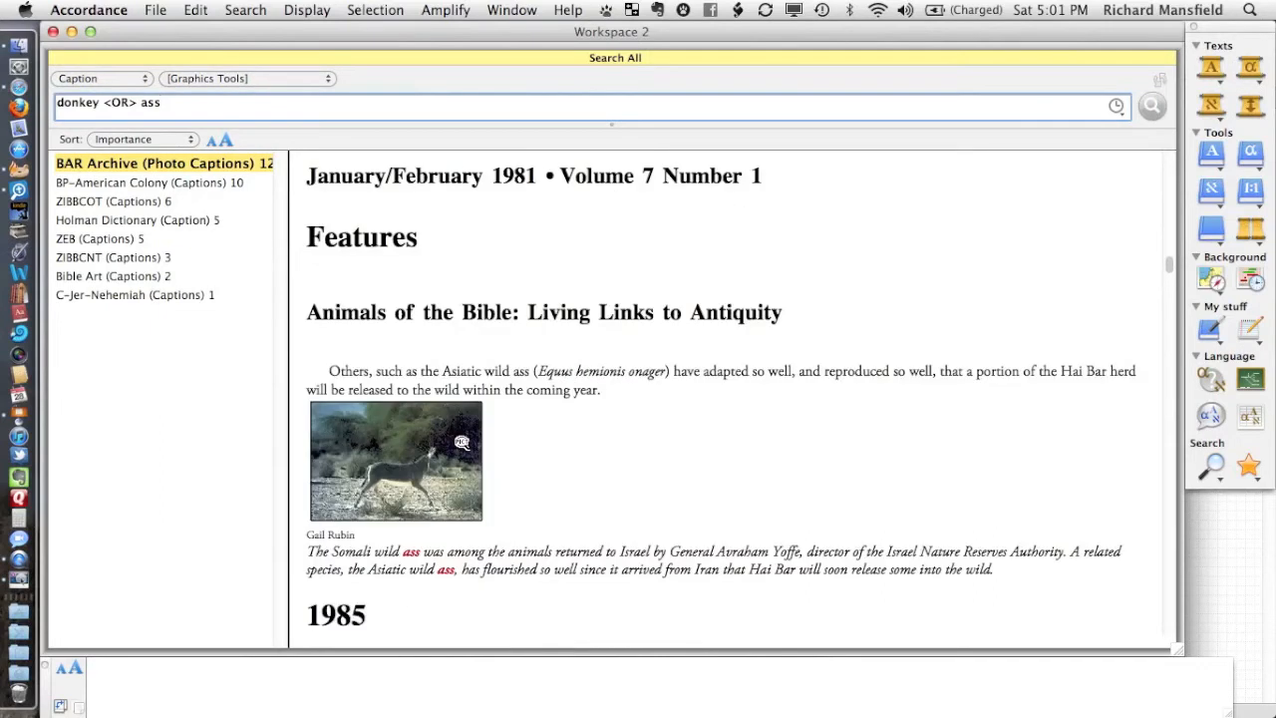
scroll(down, 3)
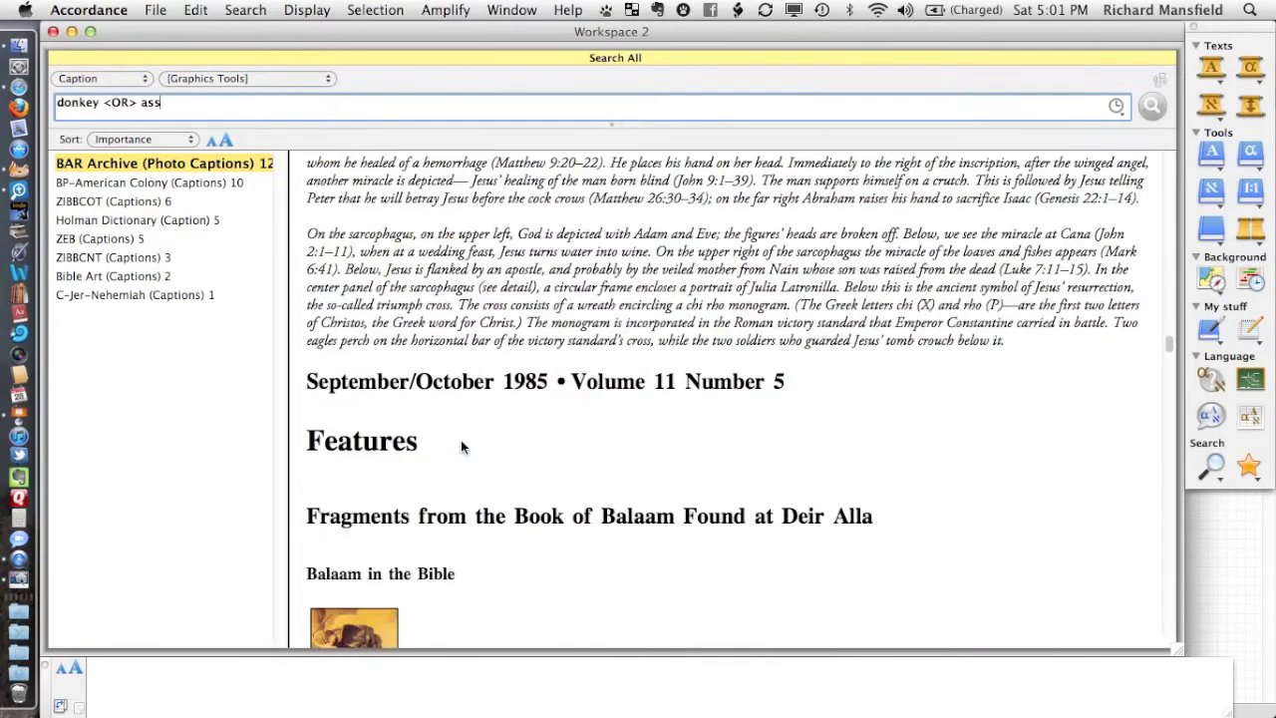
scroll(down, 3)
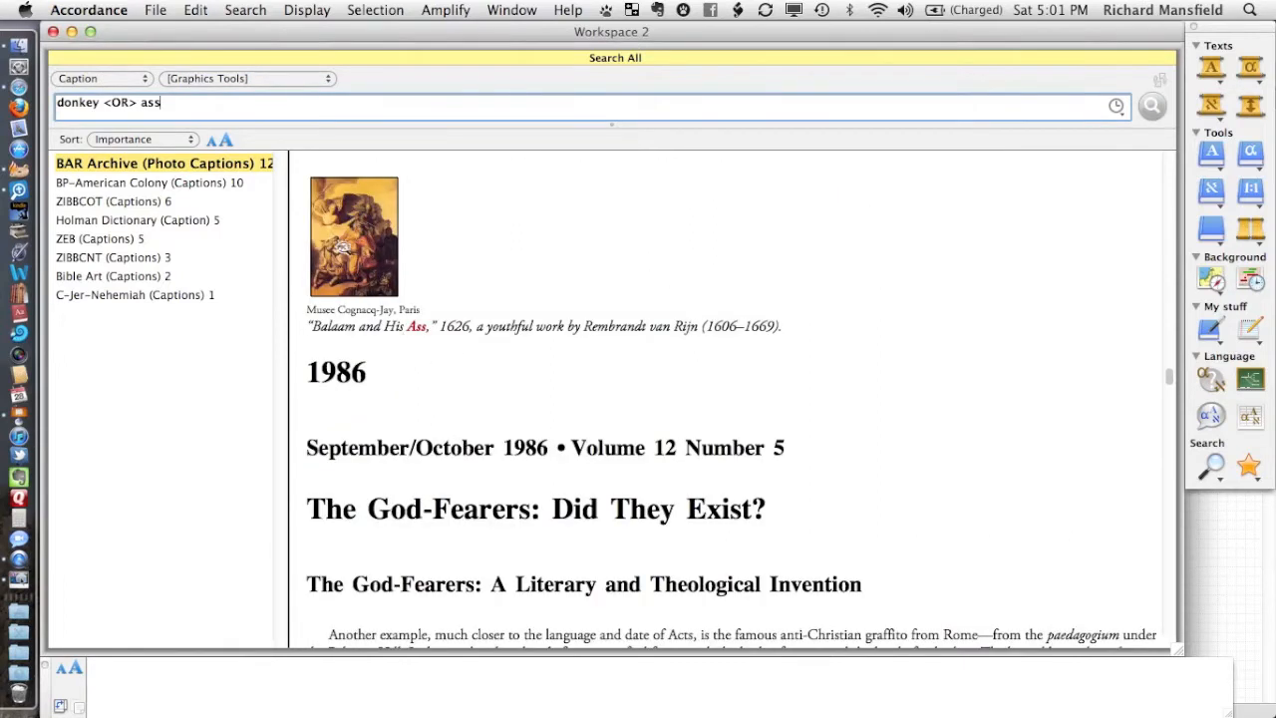
double_click(354, 236)
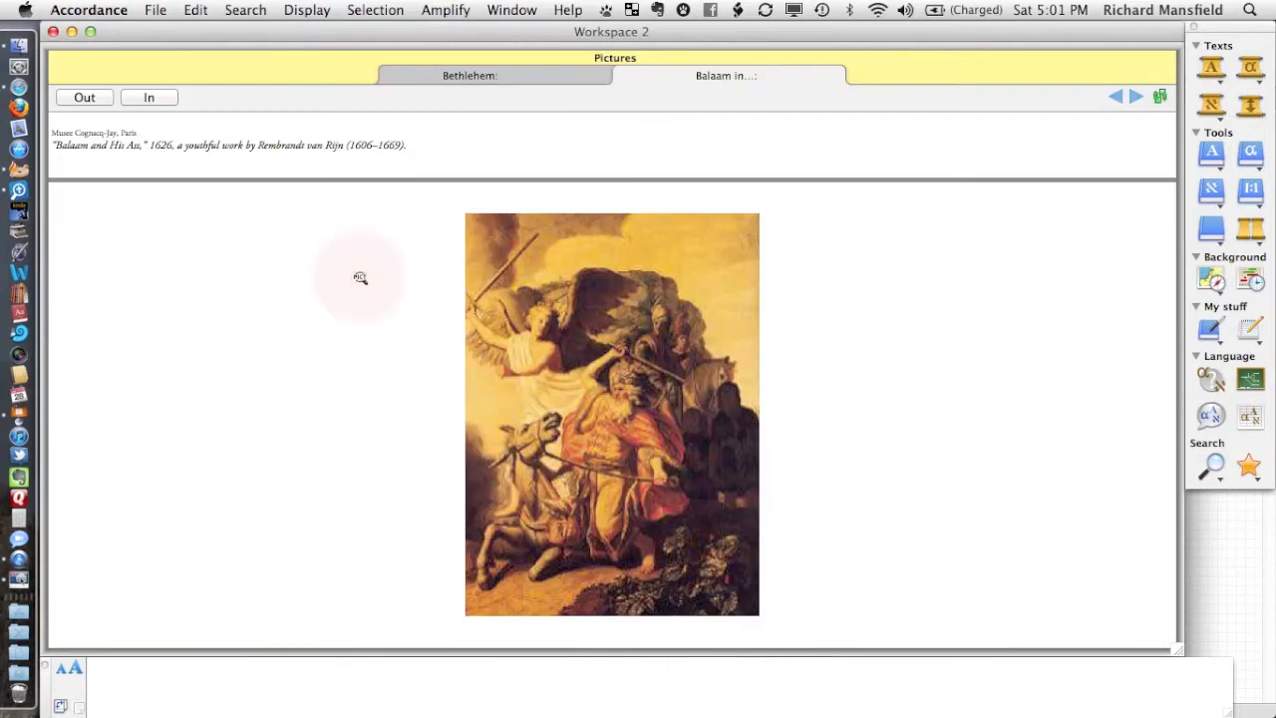
mouse_move(711, 150)
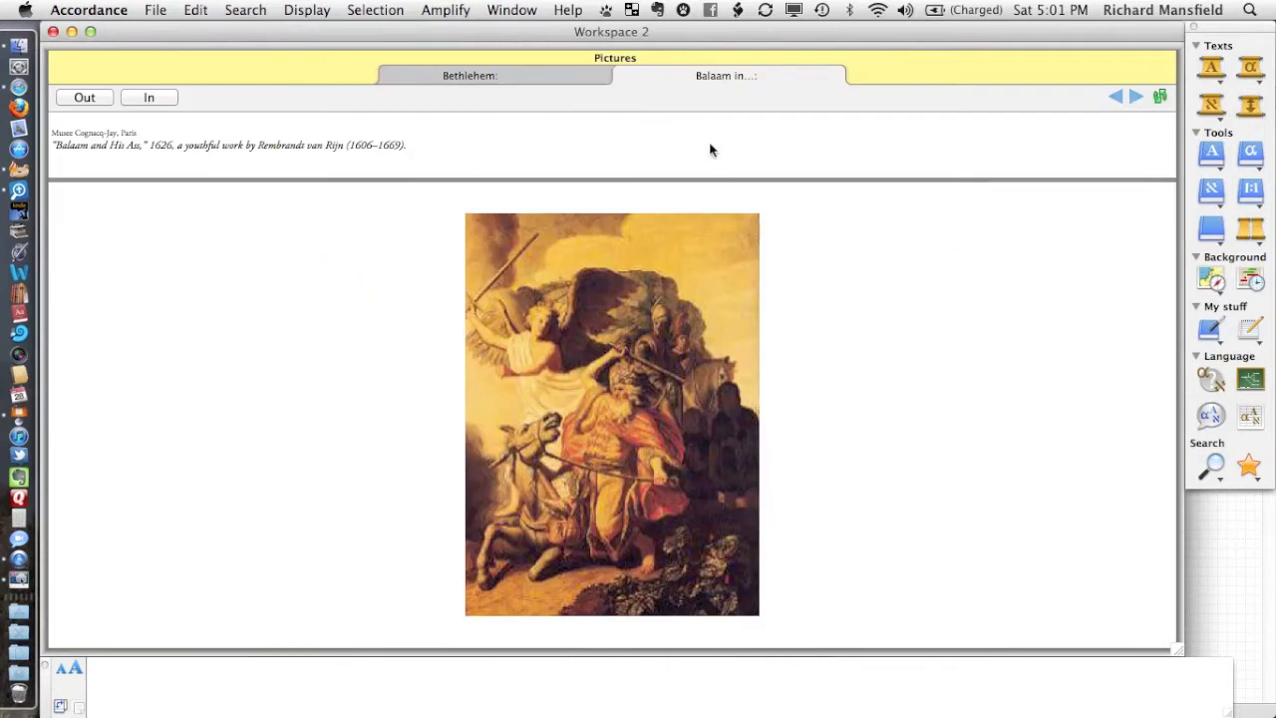
mouse_move(623, 82)
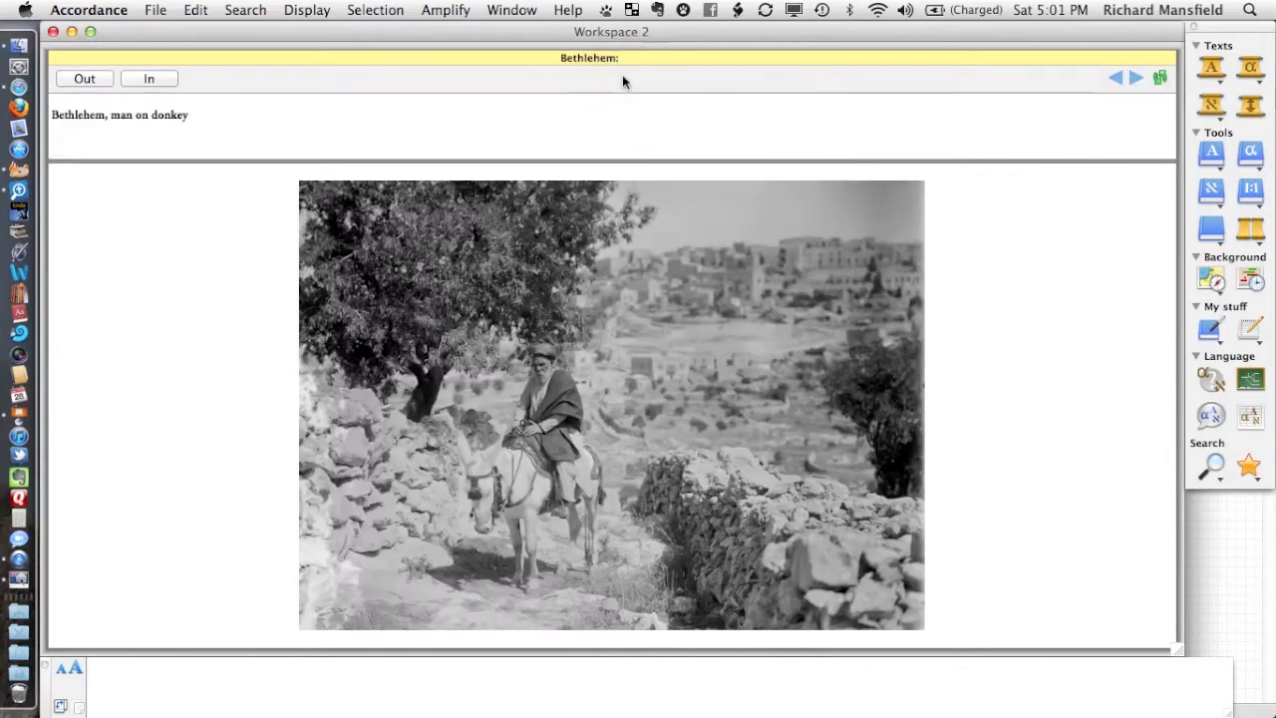
mouse_move(70, 65)
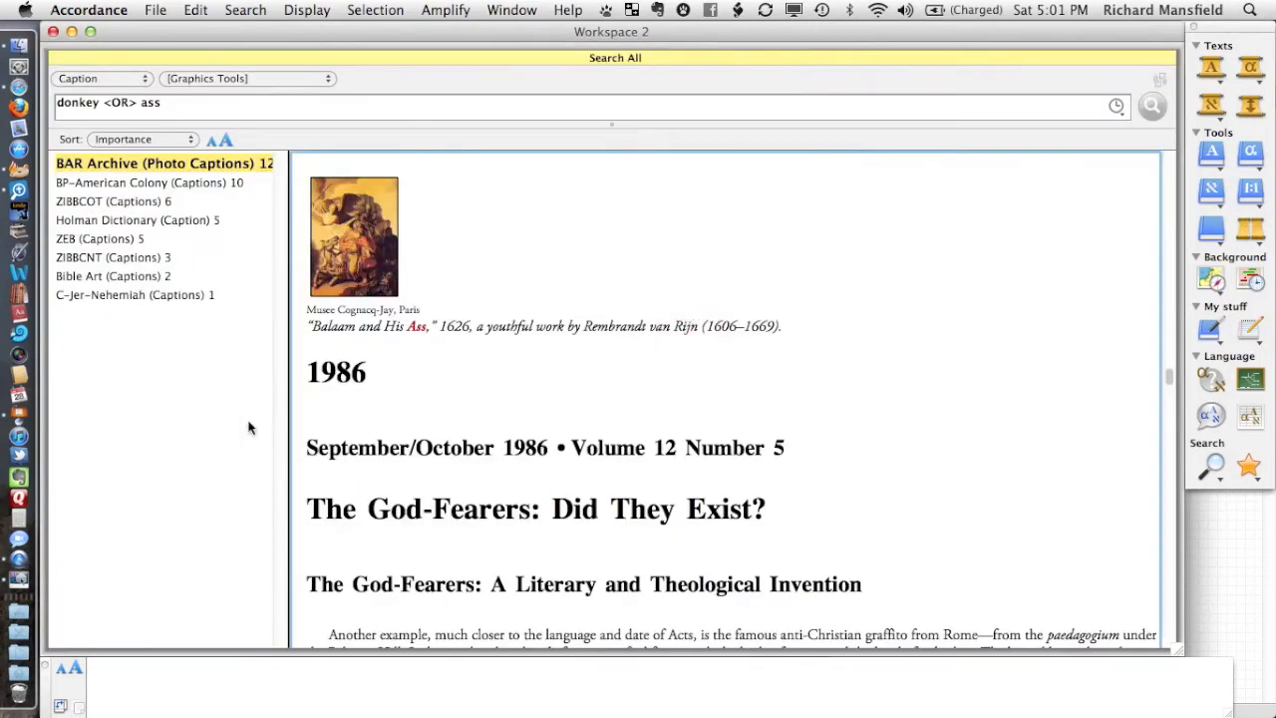
Show BP-American Colony caption hits and reach 'Man on donkey between Jerusalem and Jericho'
click(149, 182)
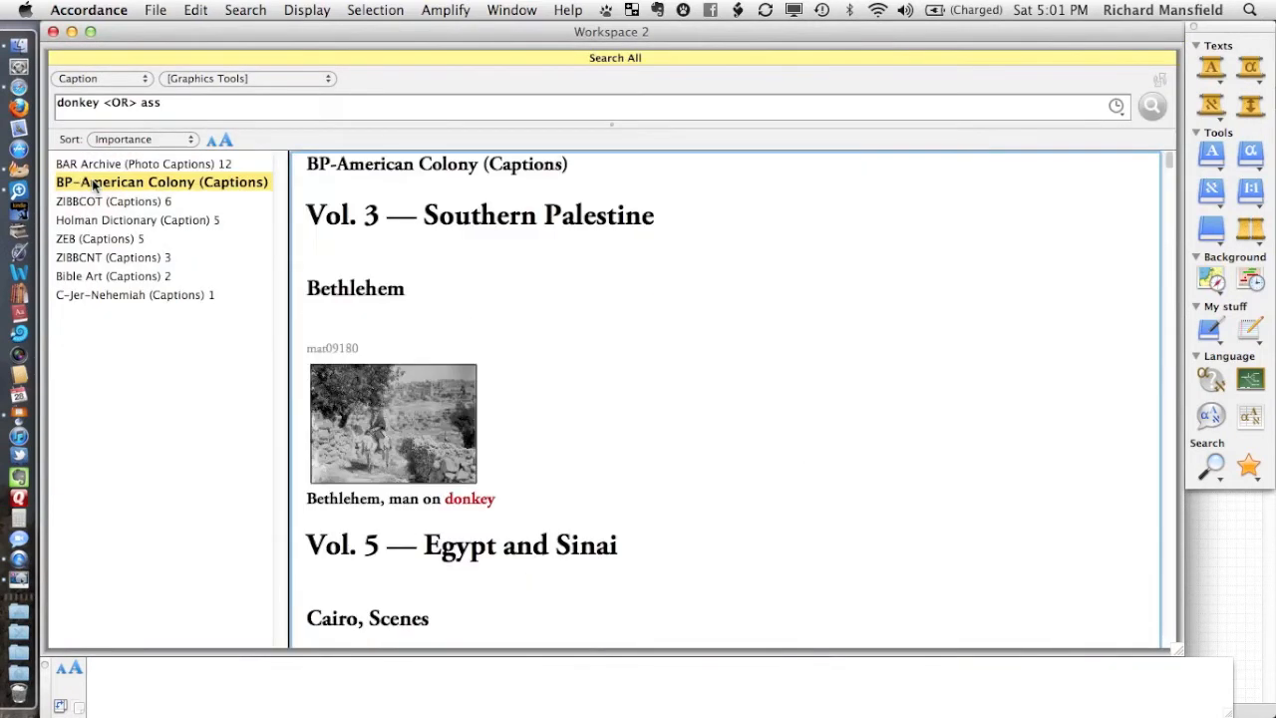
scroll(up, 3)
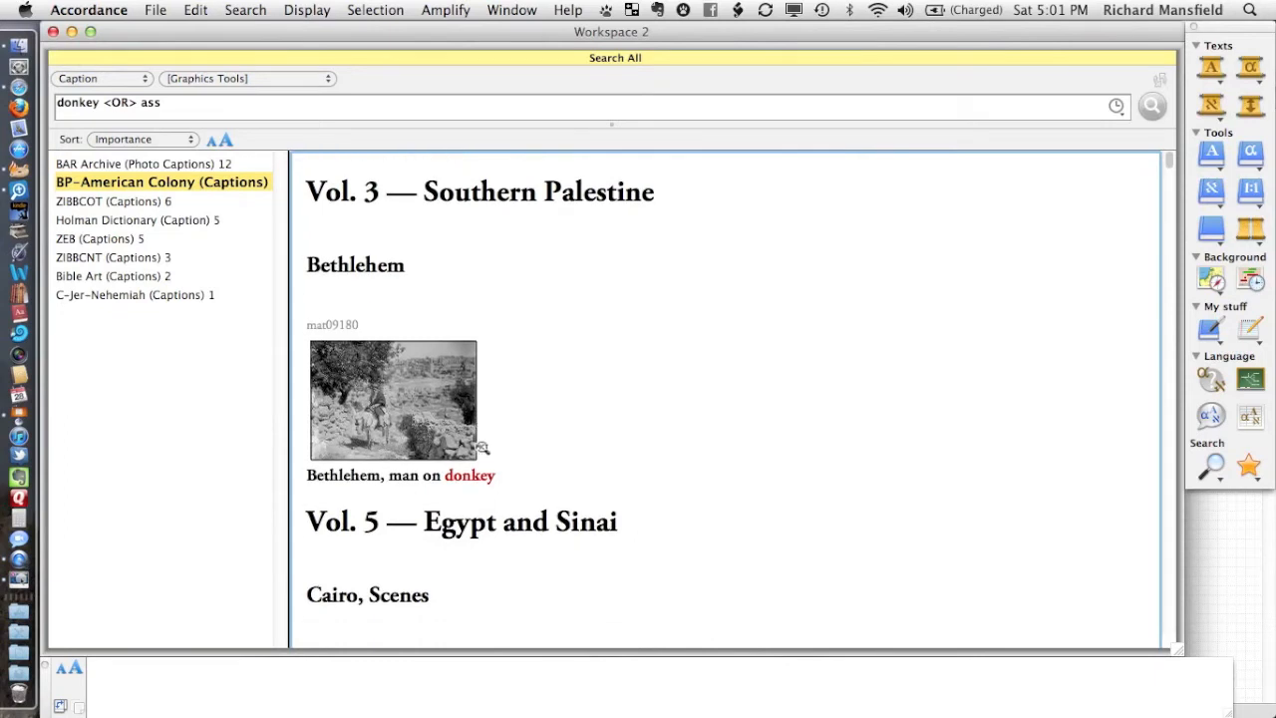
scroll(down, 3)
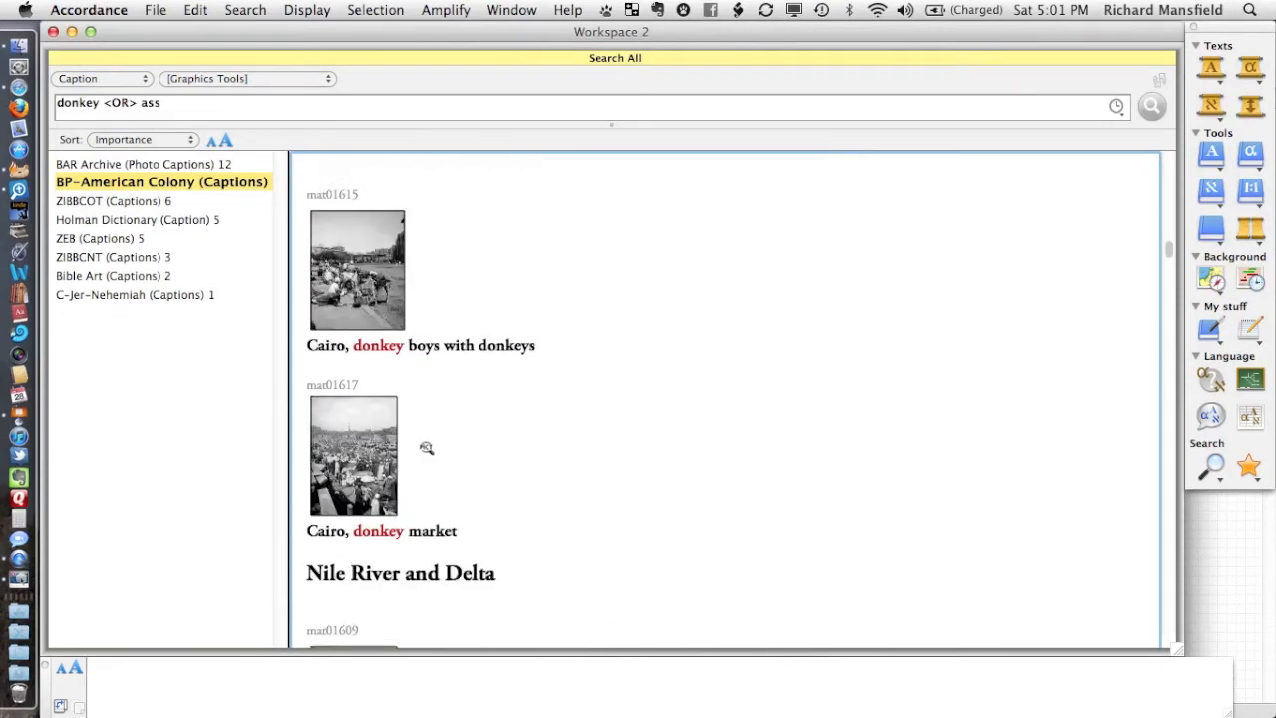
scroll(down, 3)
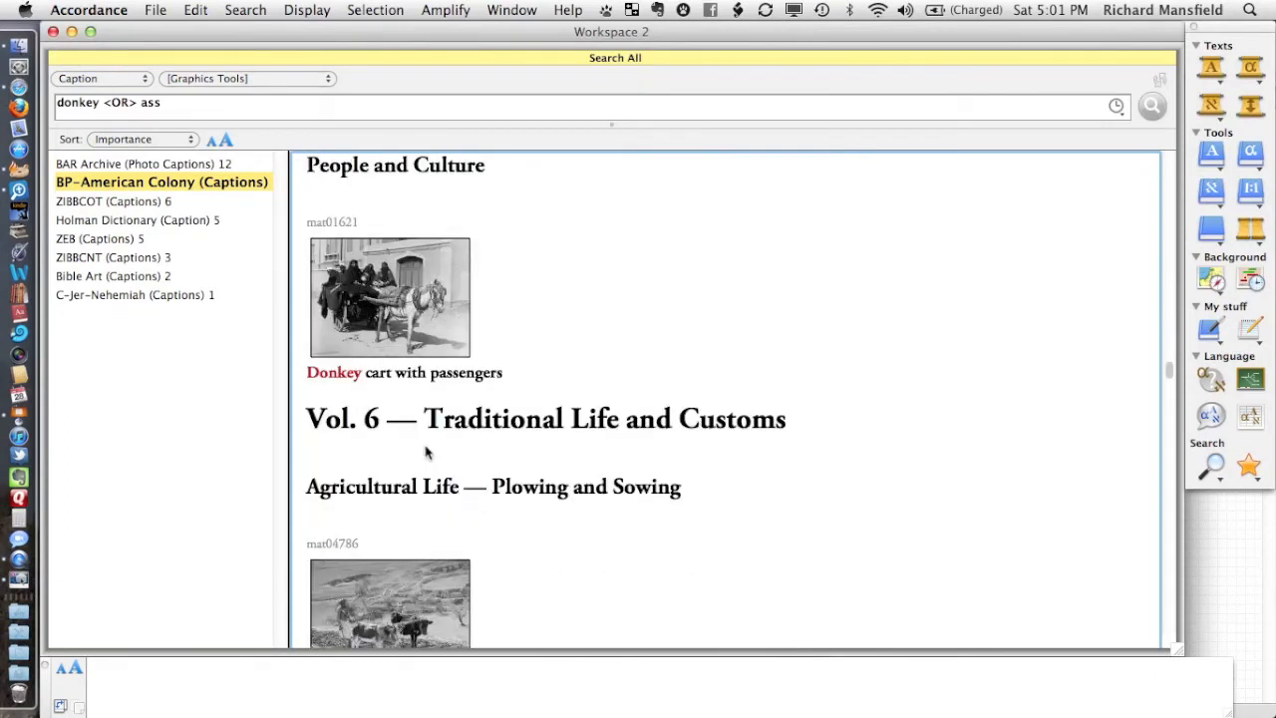
scroll(down, 3)
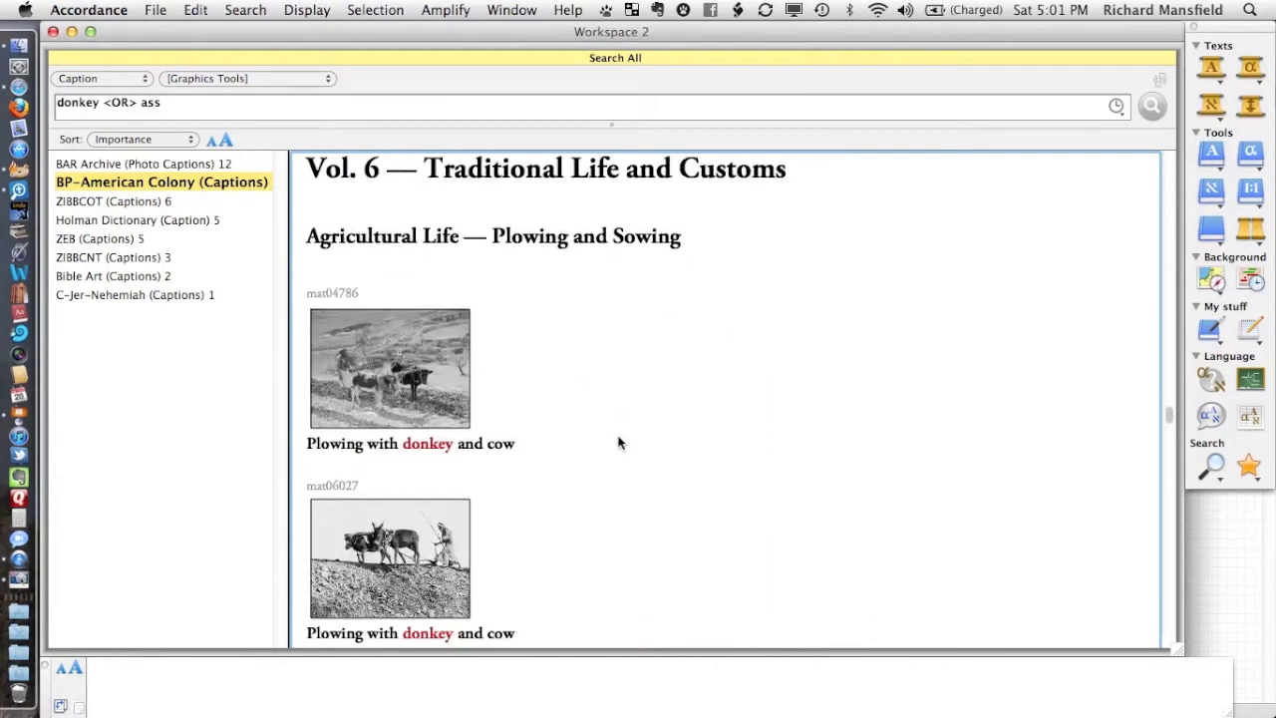
scroll(down, 3)
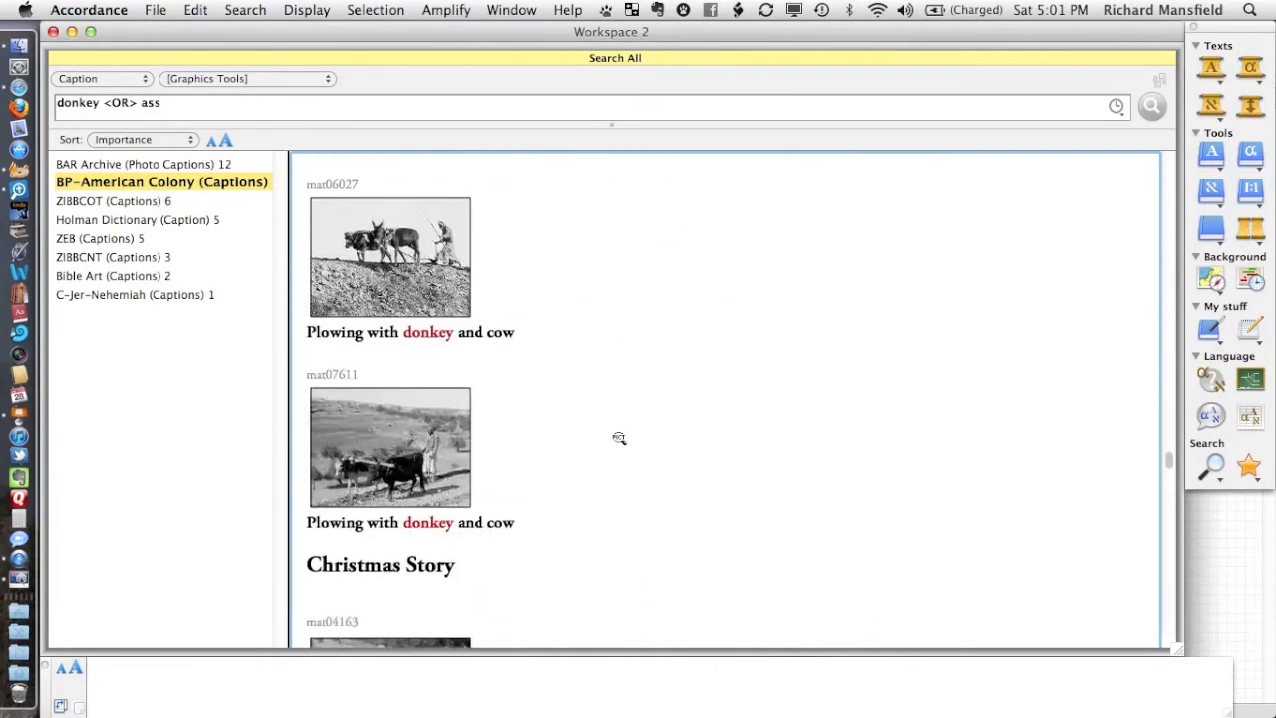
scroll(down, 3)
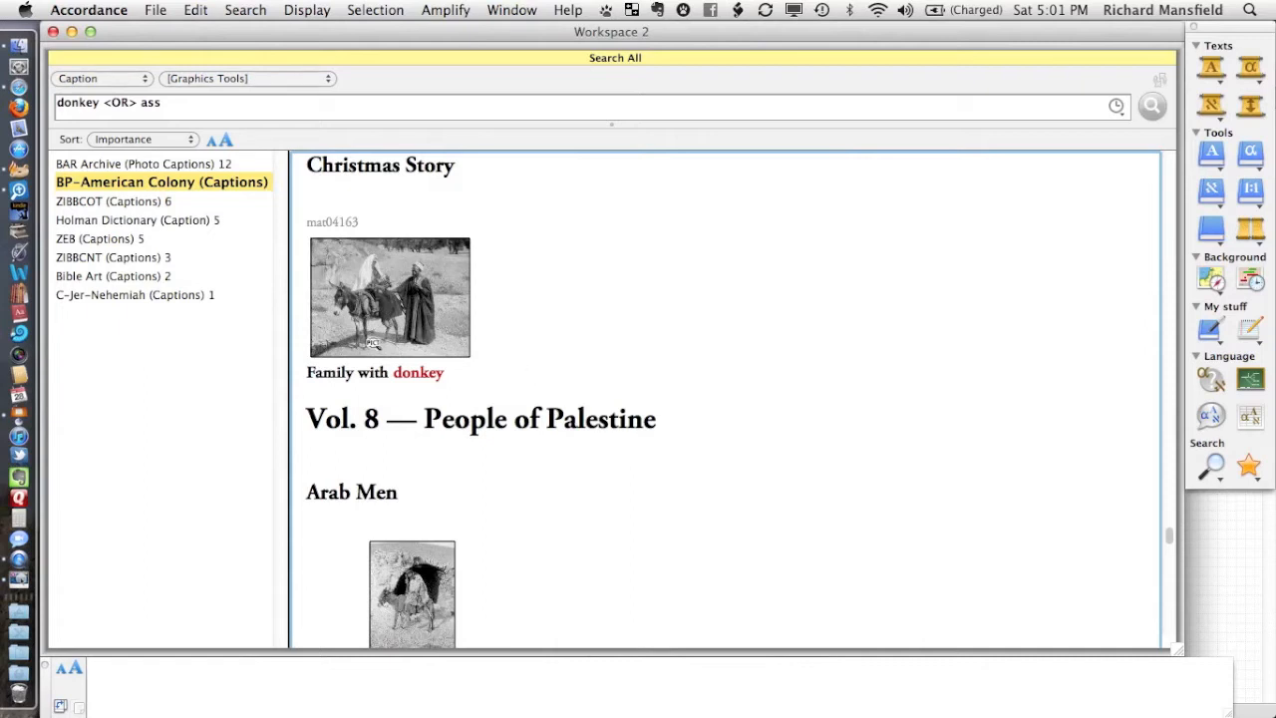
mouse_move(351, 289)
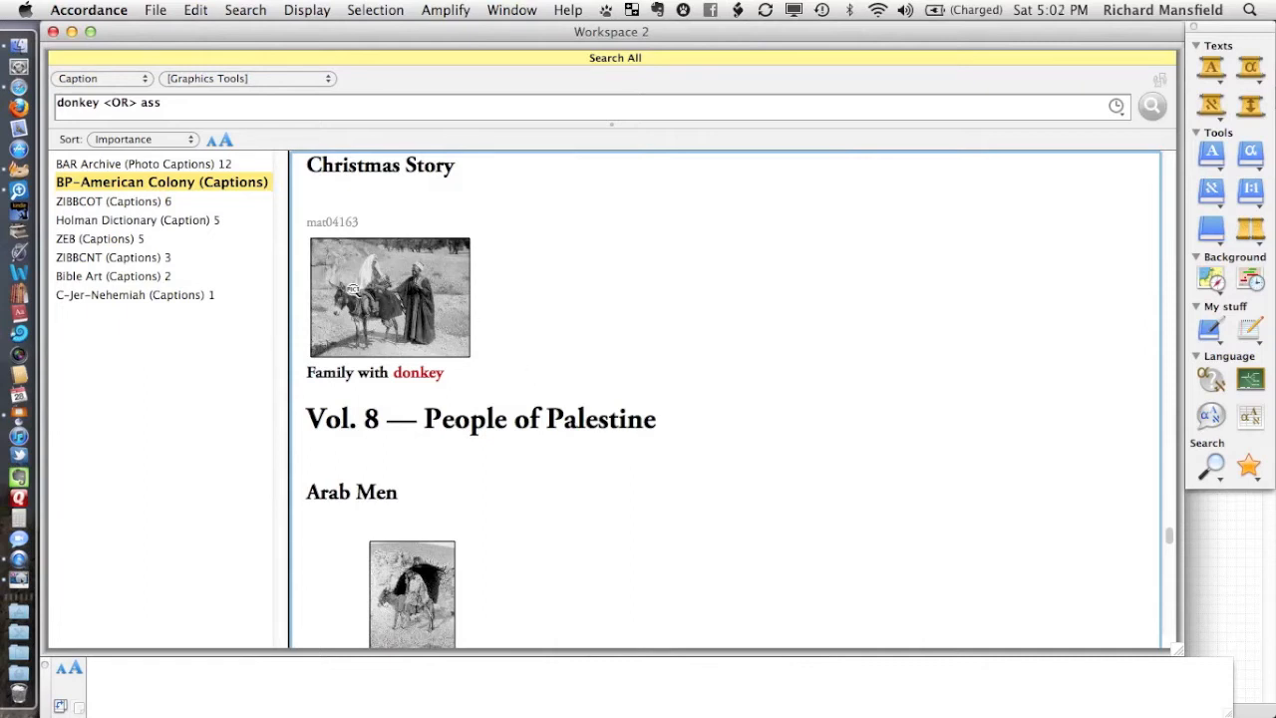
mouse_move(492, 282)
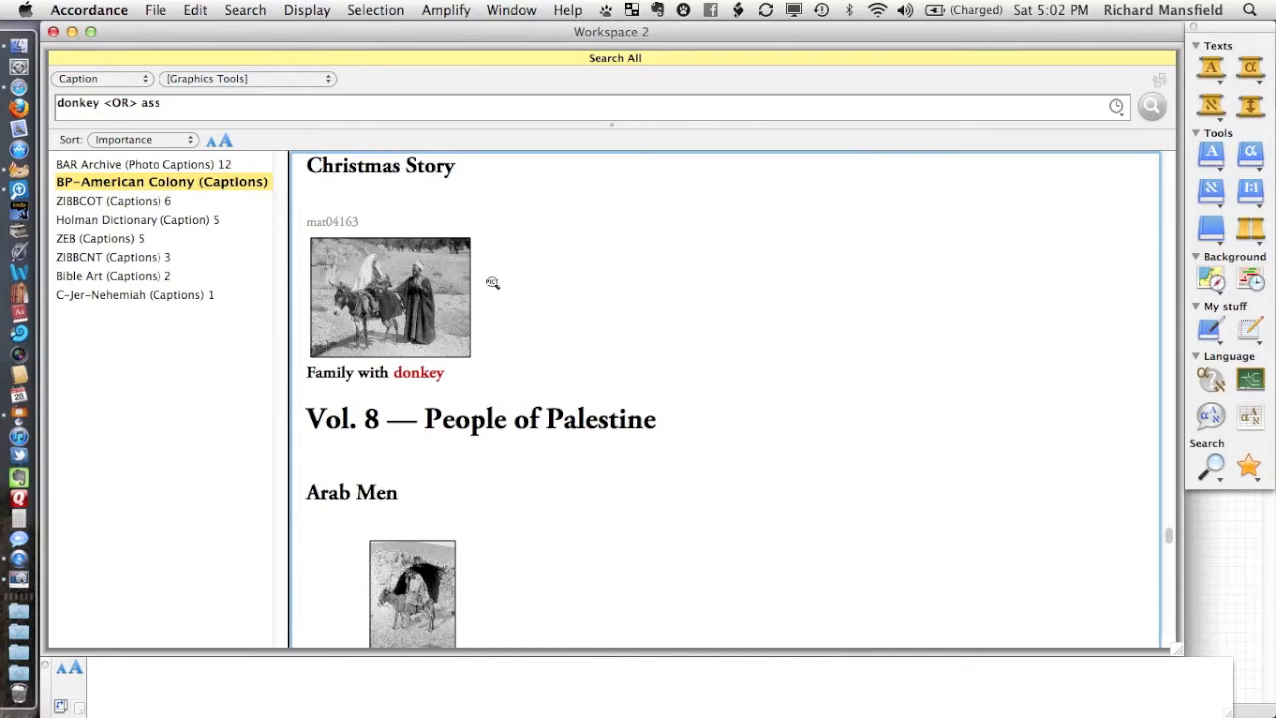
scroll(down, 3)
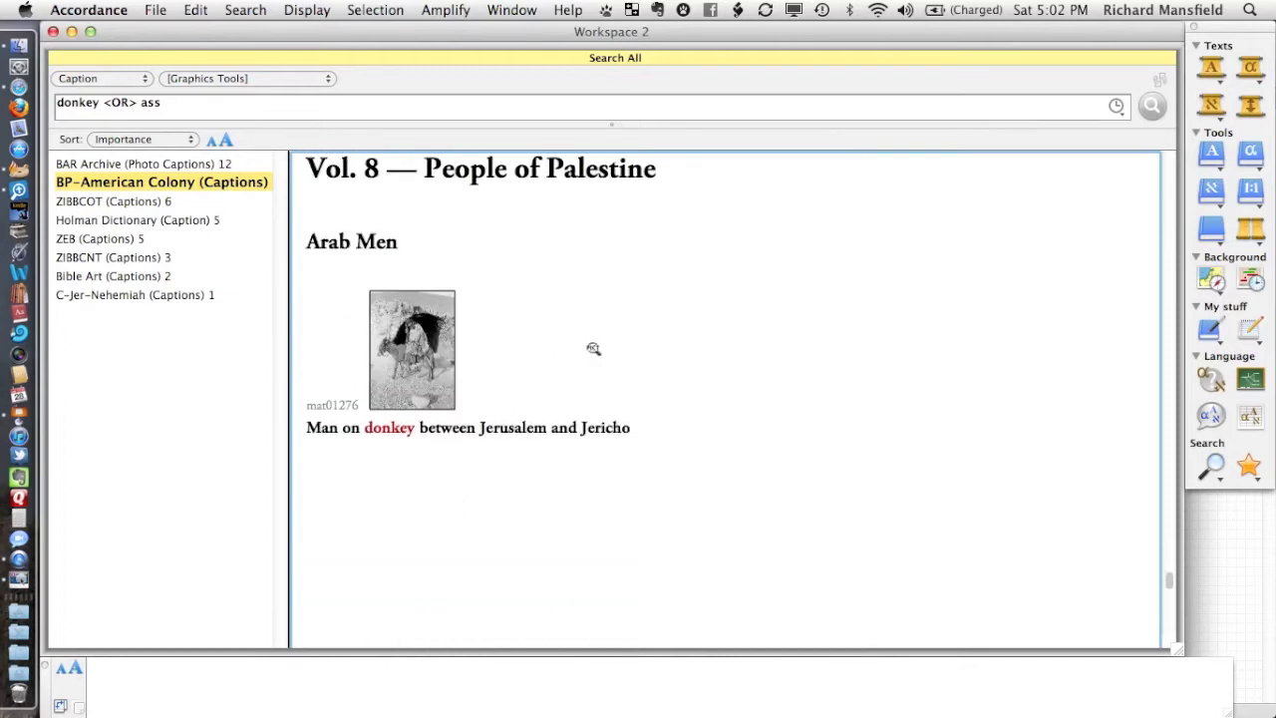
scroll(up, 3)
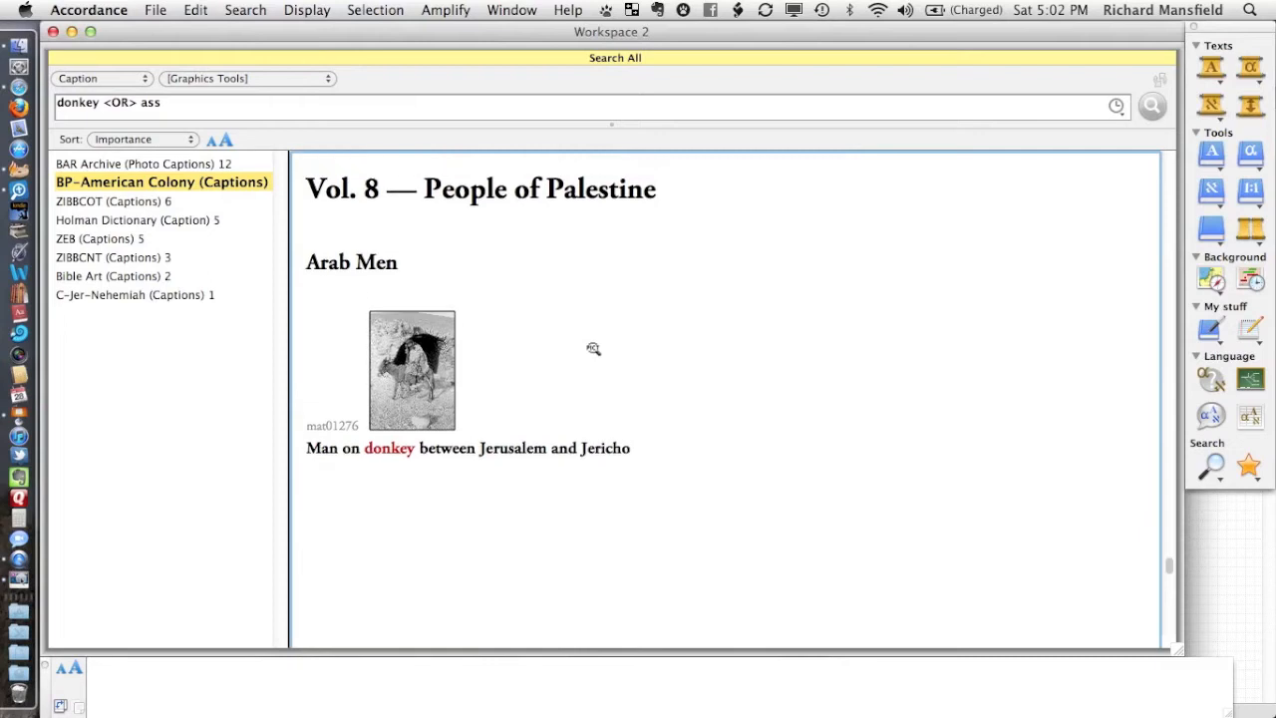
mouse_move(427, 375)
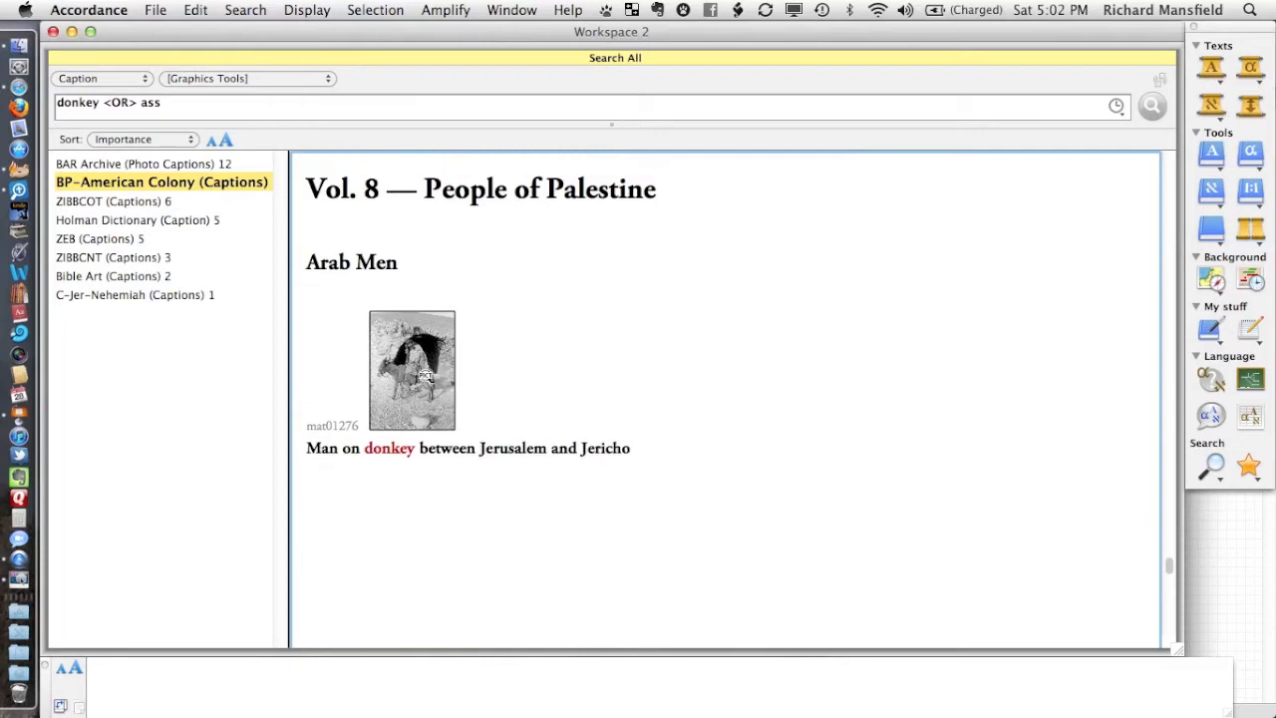
Enlarge the man-on-donkey photo near Jericho, then browse Bible Art's donkey captions
double_click(411, 370)
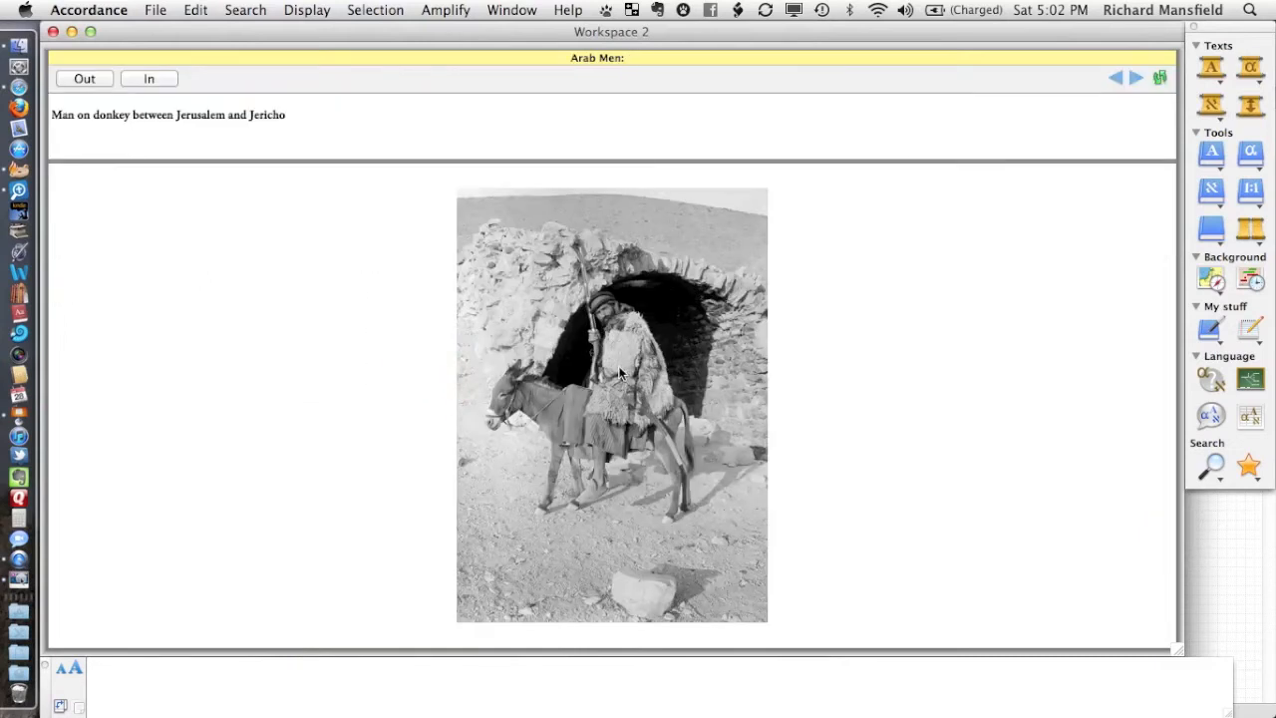
click(286, 114)
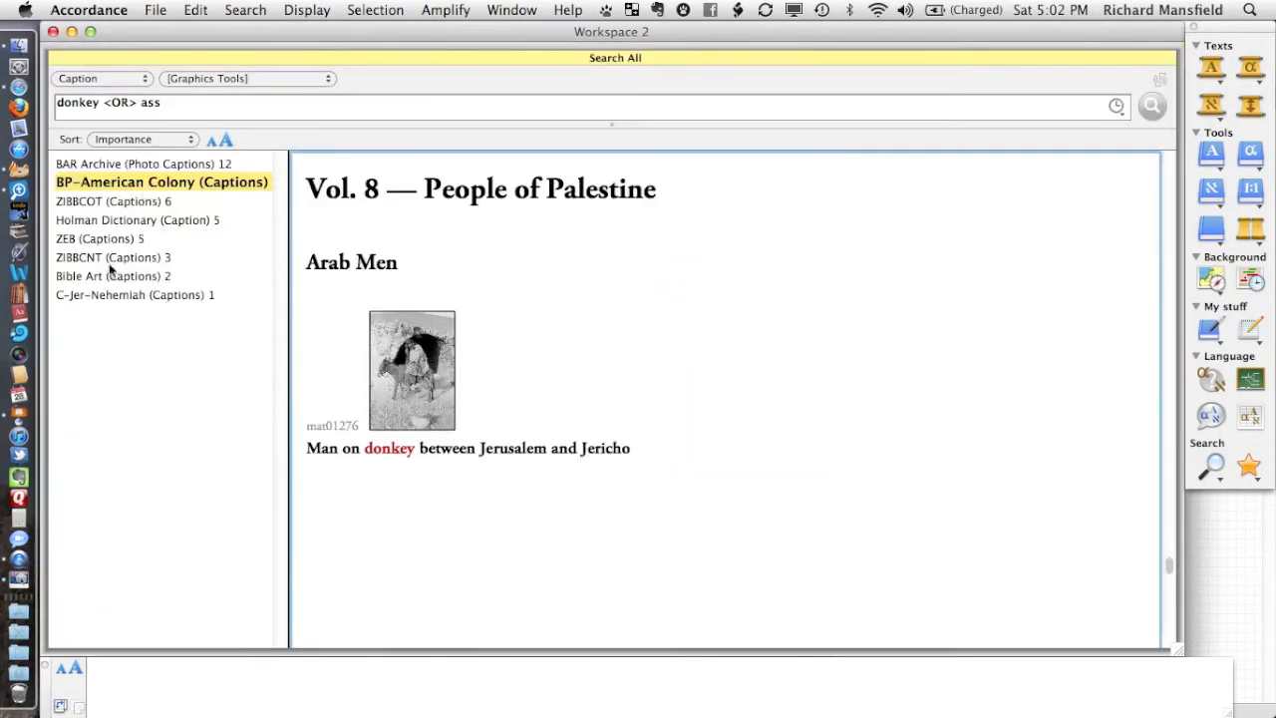
mouse_move(118, 290)
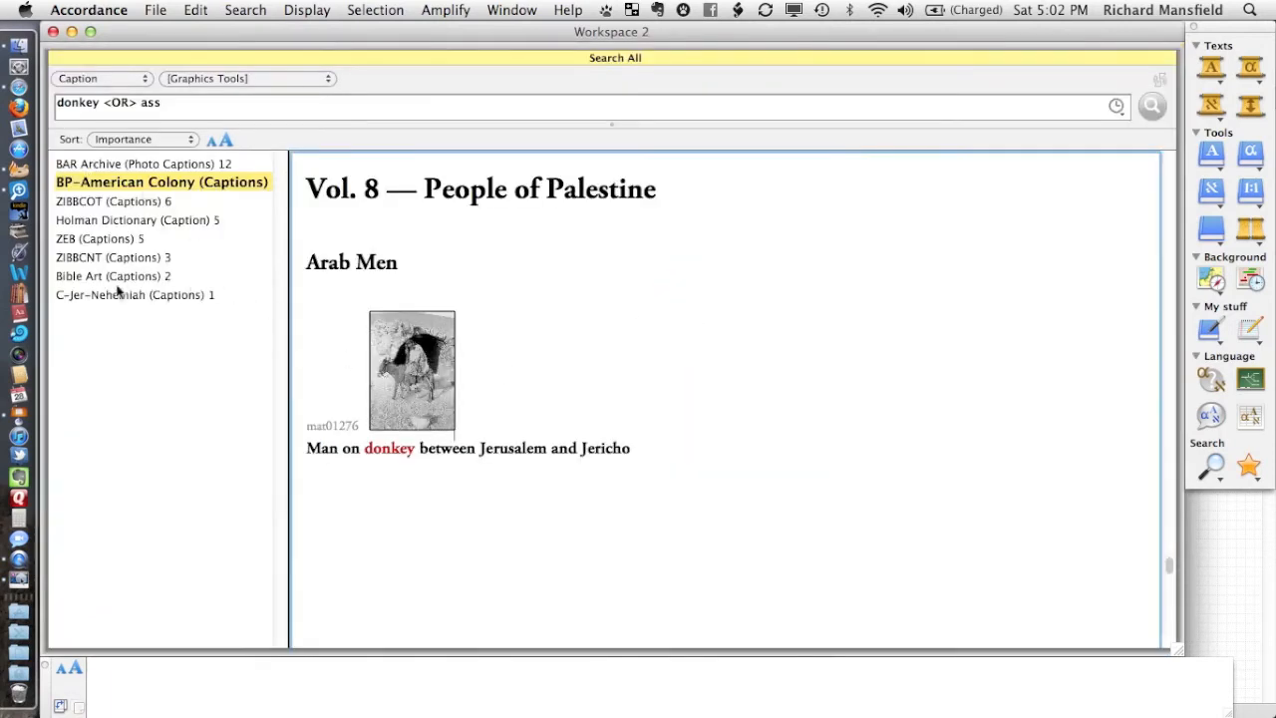
mouse_move(93, 378)
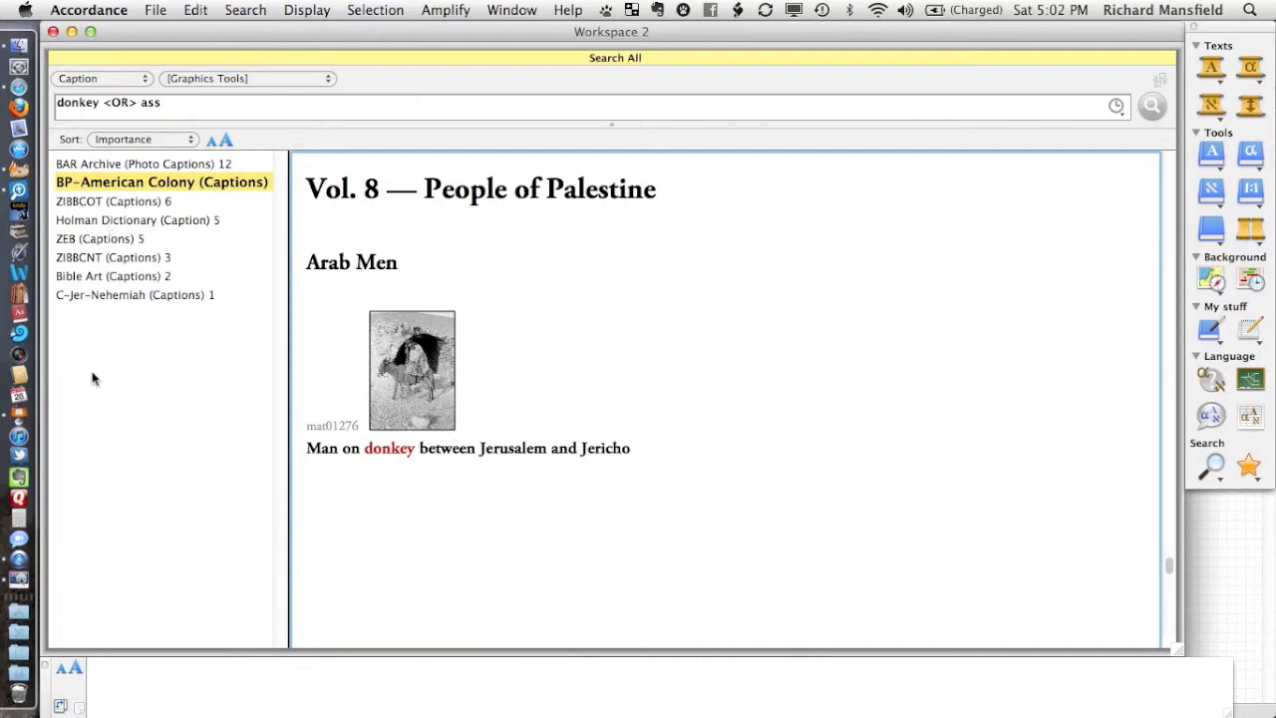
mouse_move(110, 363)
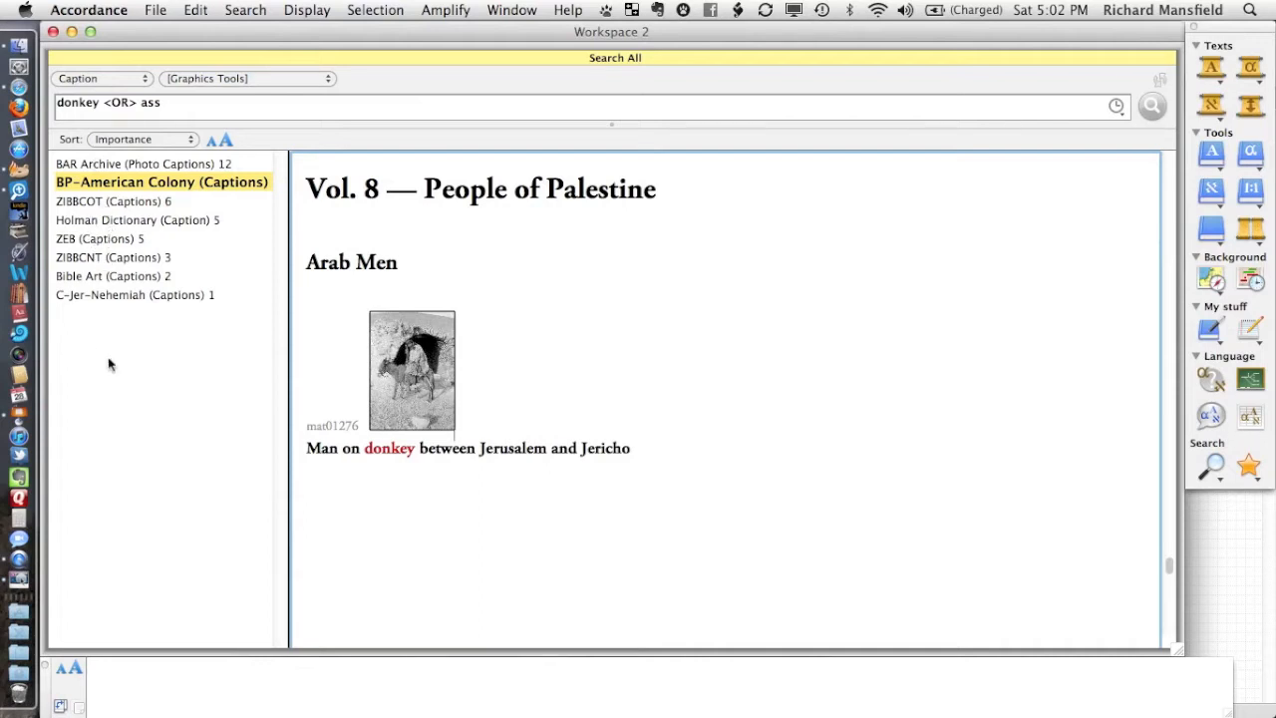
mouse_move(115, 281)
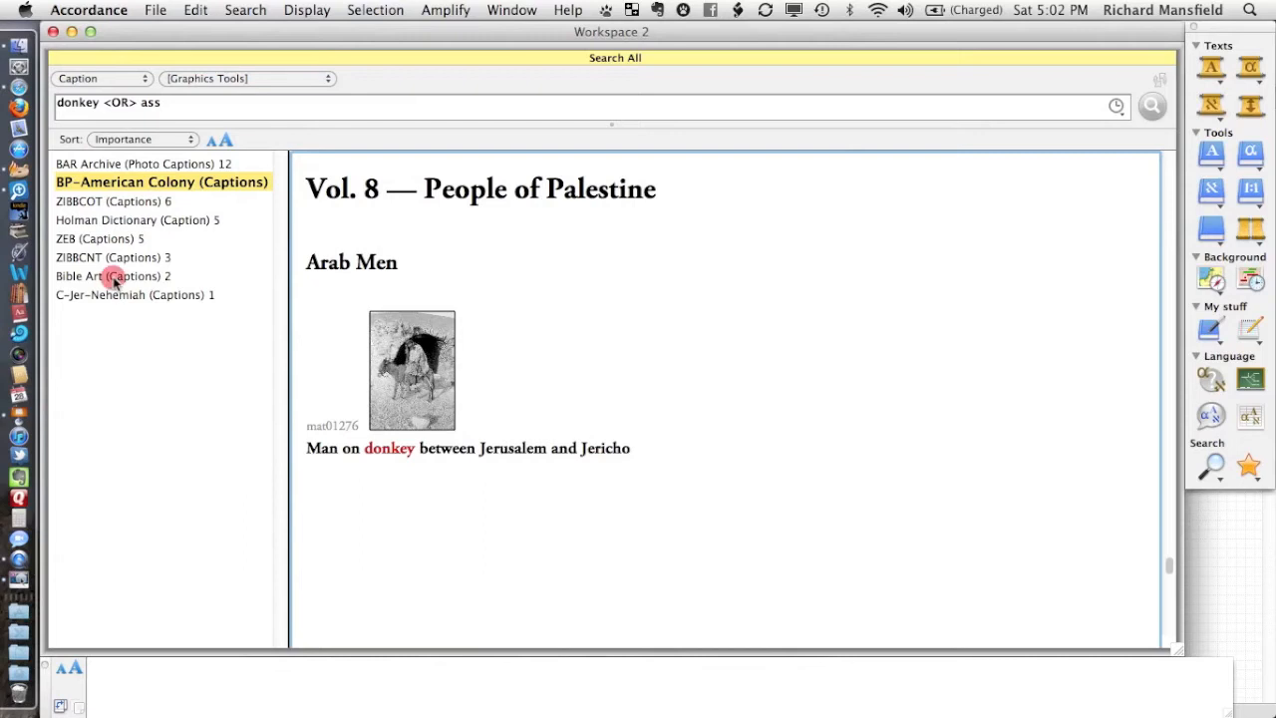
click(113, 275)
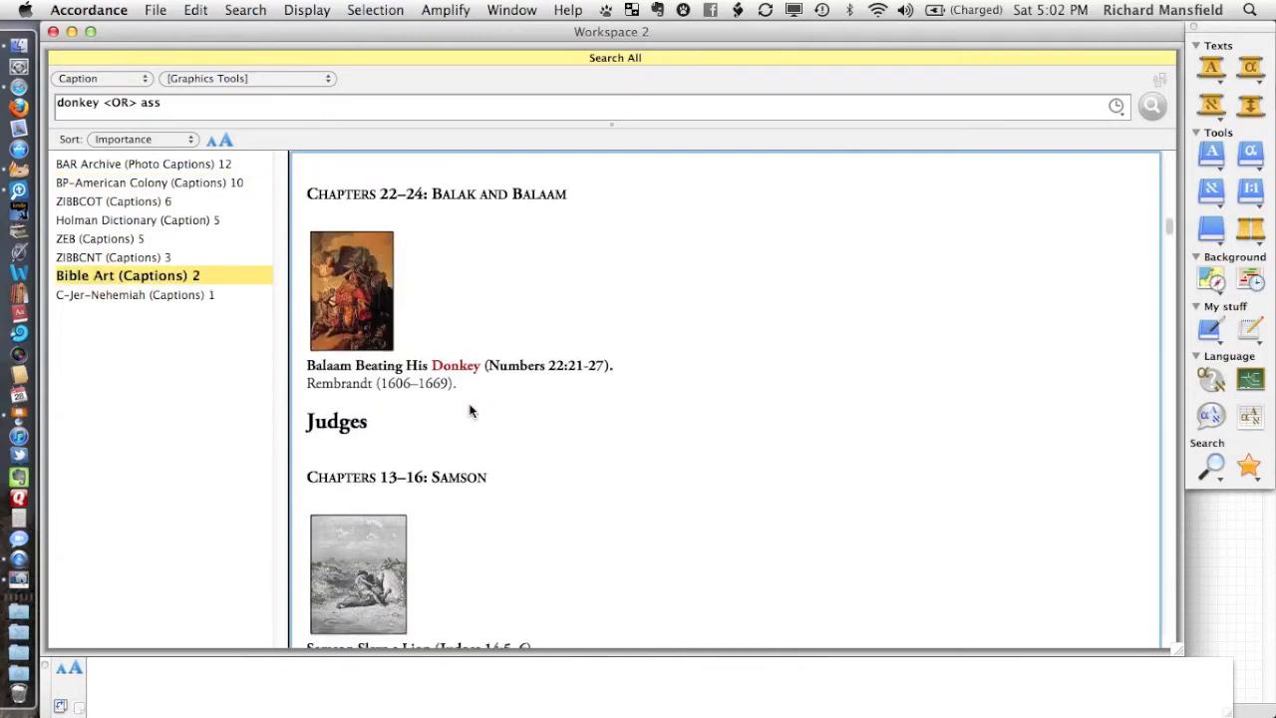
scroll(down, 3)
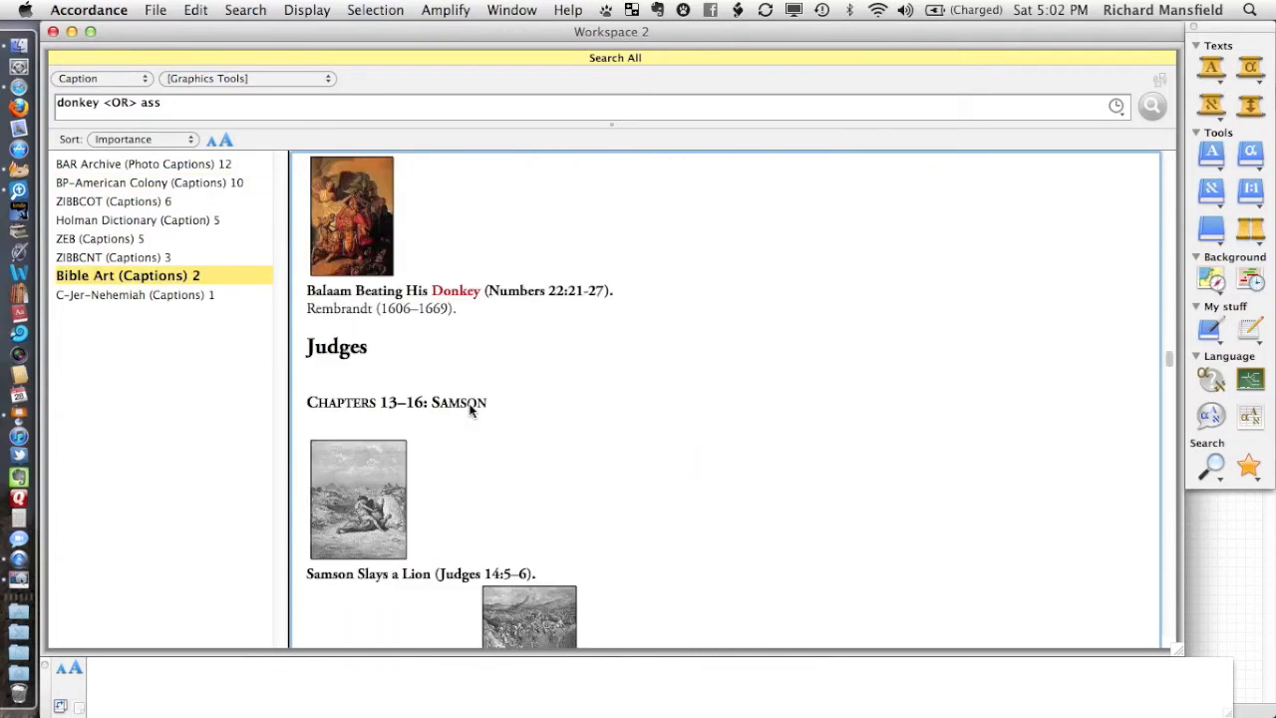
scroll(up, 3)
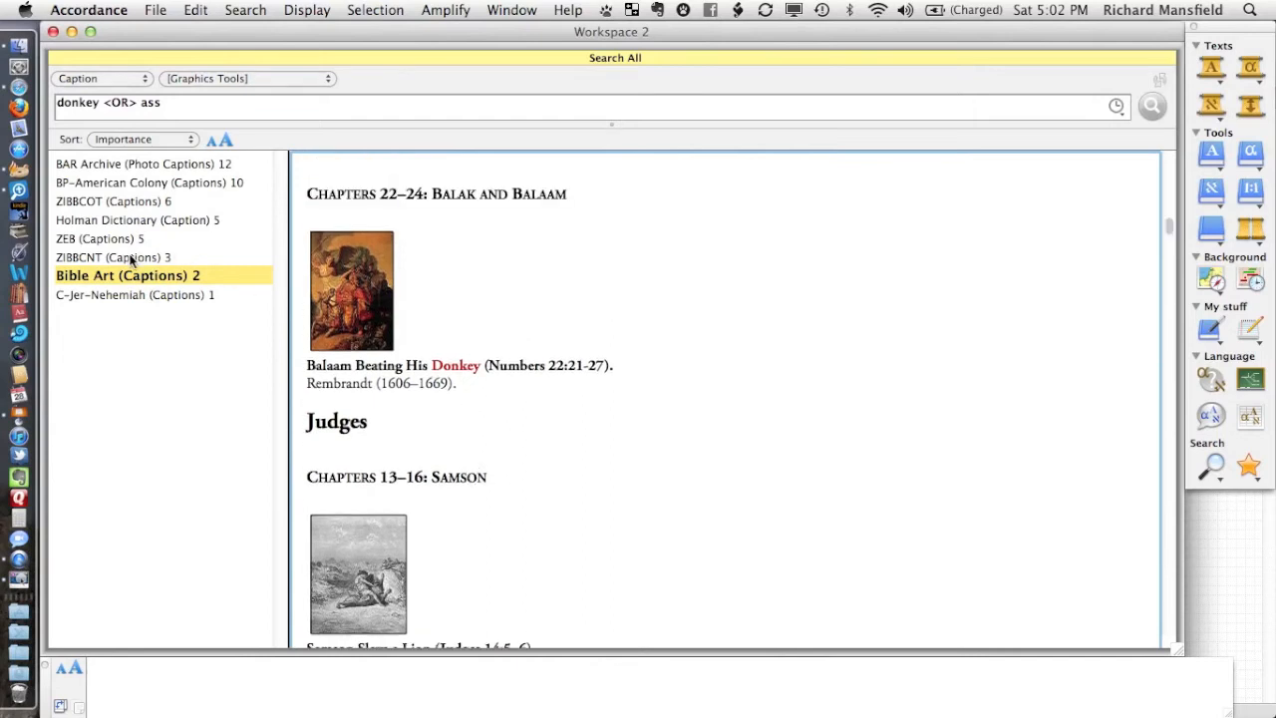
Browse ZIBBCNT and ZEB caption hits, ending on Holman Dictionary's 'Ass' photo
click(113, 256)
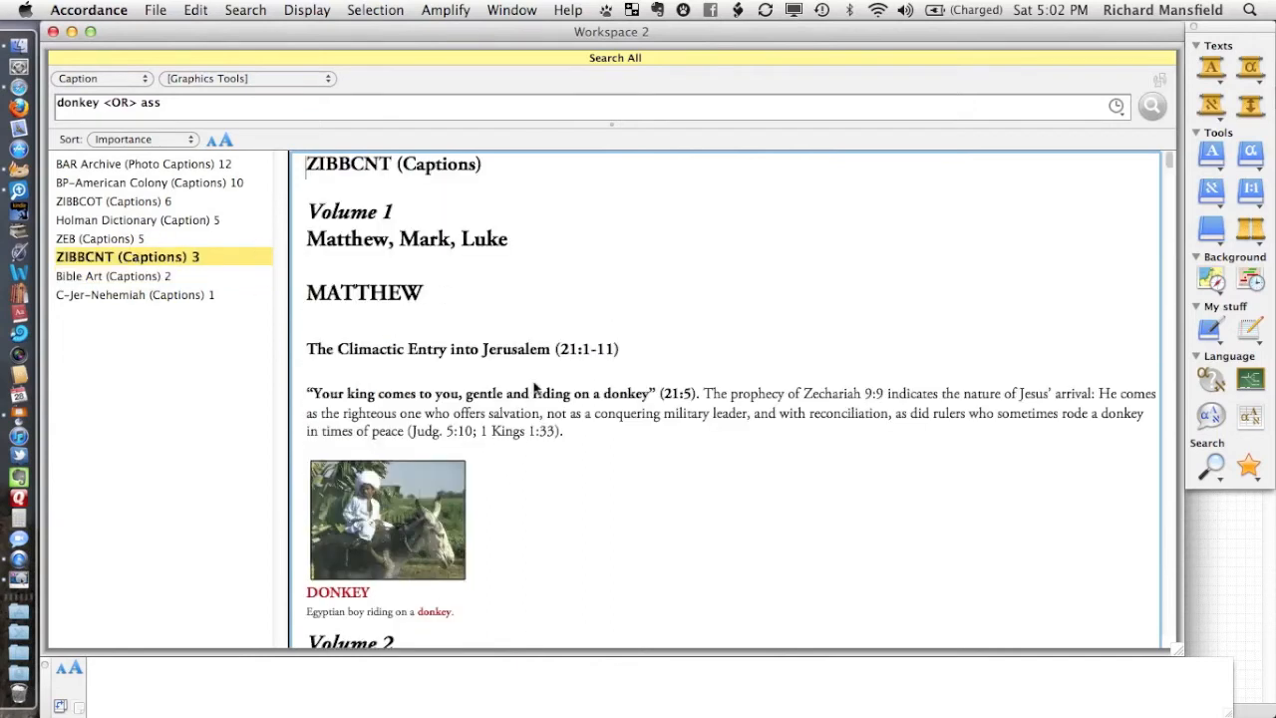
mouse_move(728, 462)
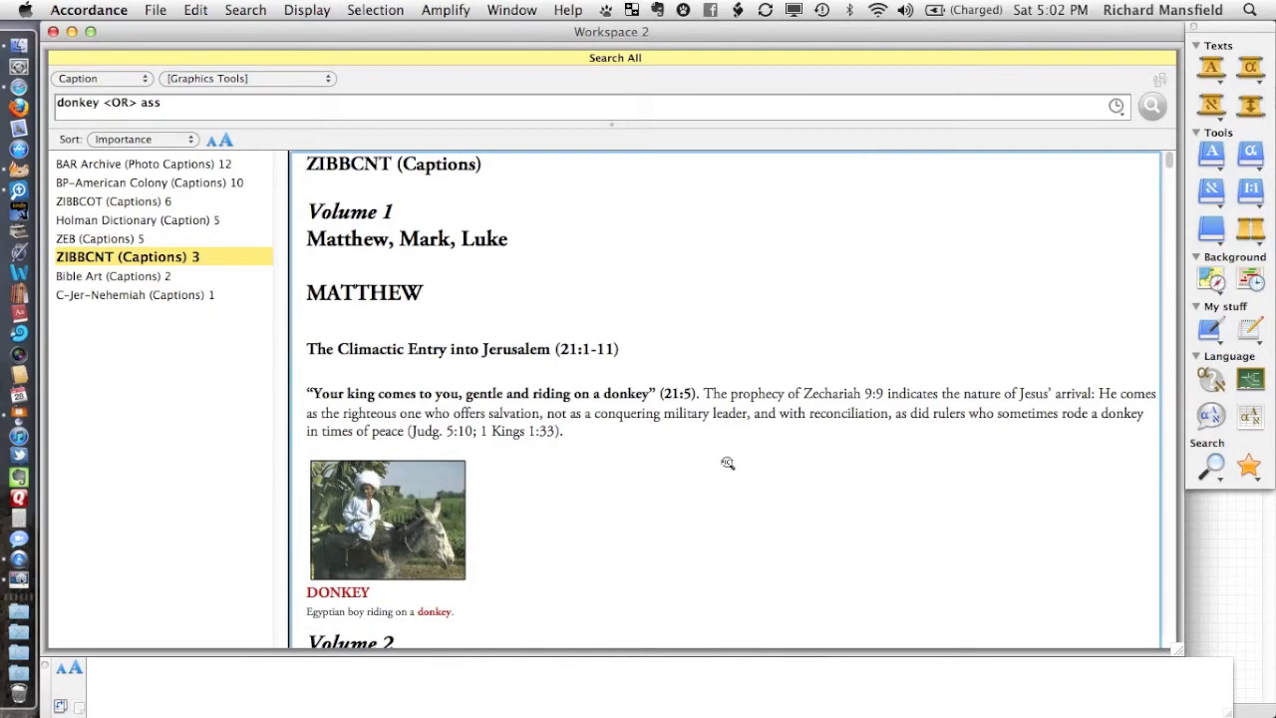
scroll(down, 3)
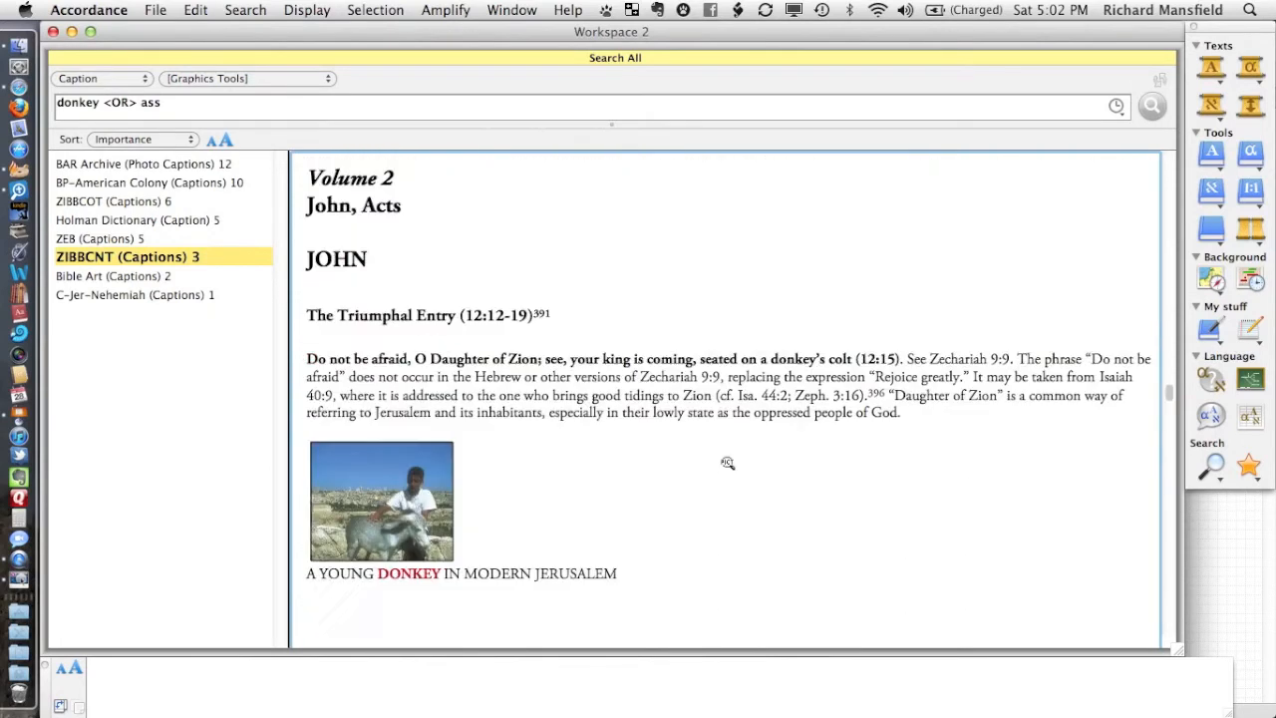
scroll(up, 3)
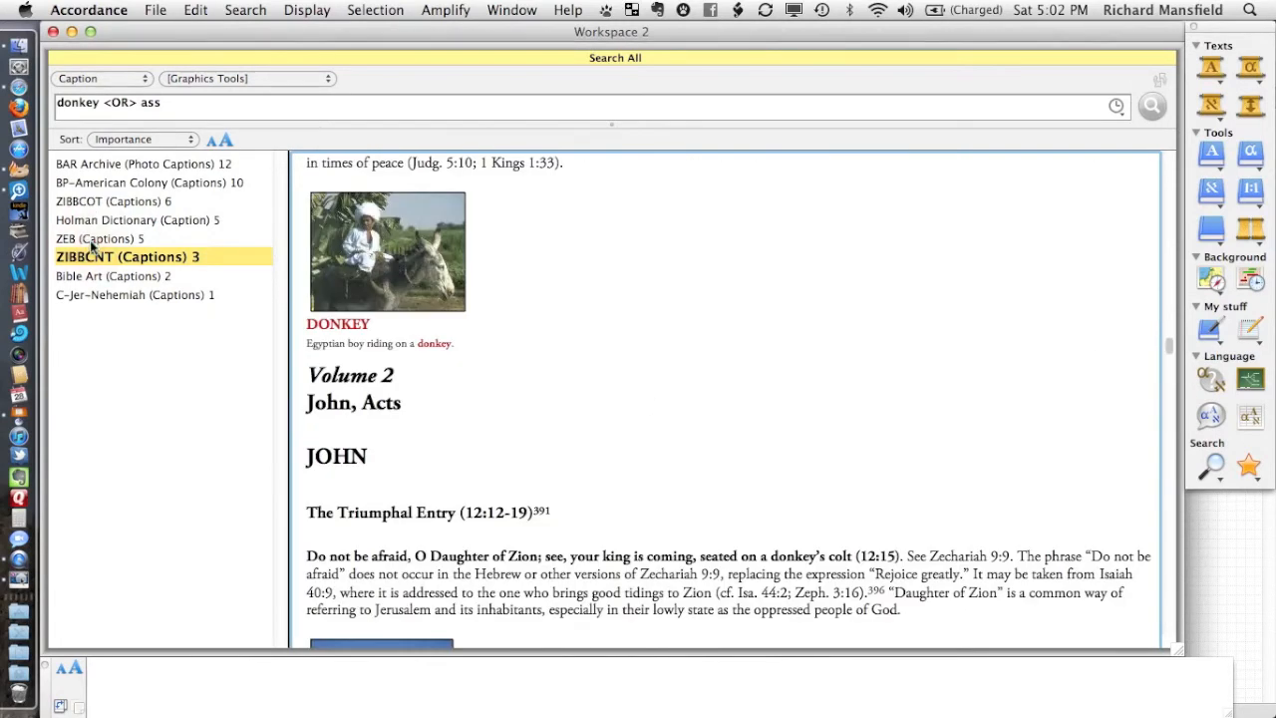
click(98, 239)
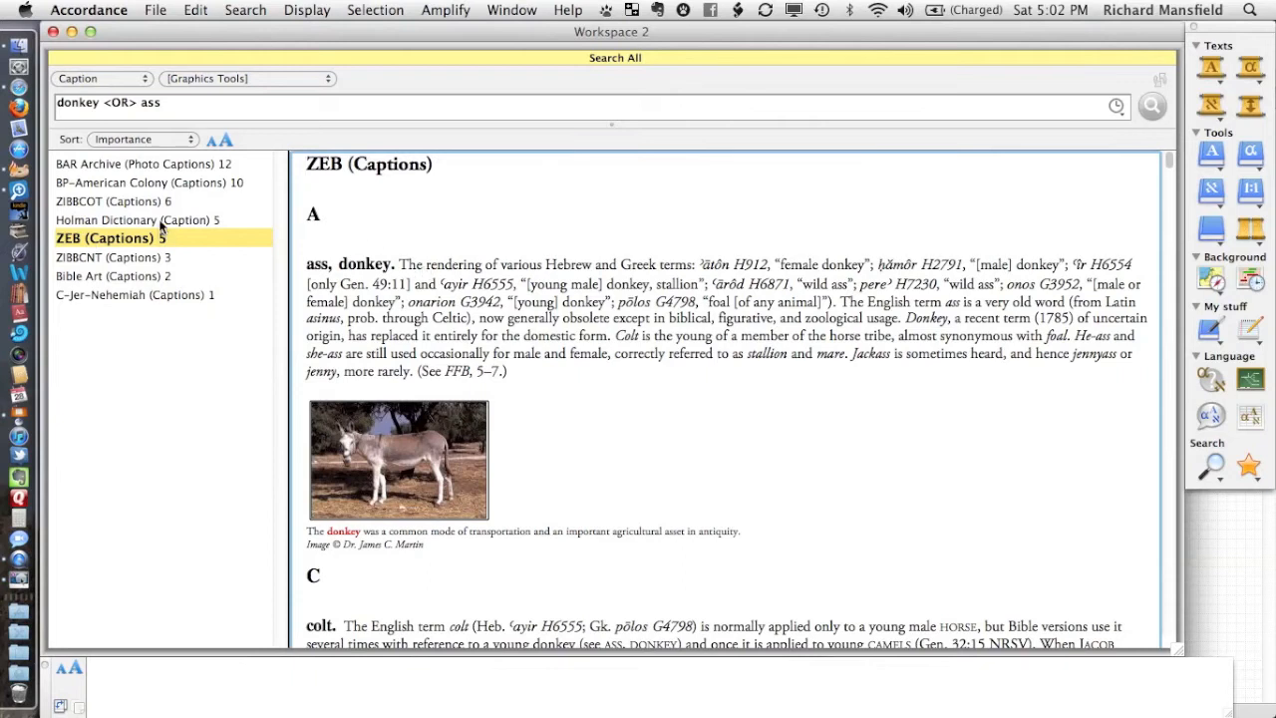
click(137, 220)
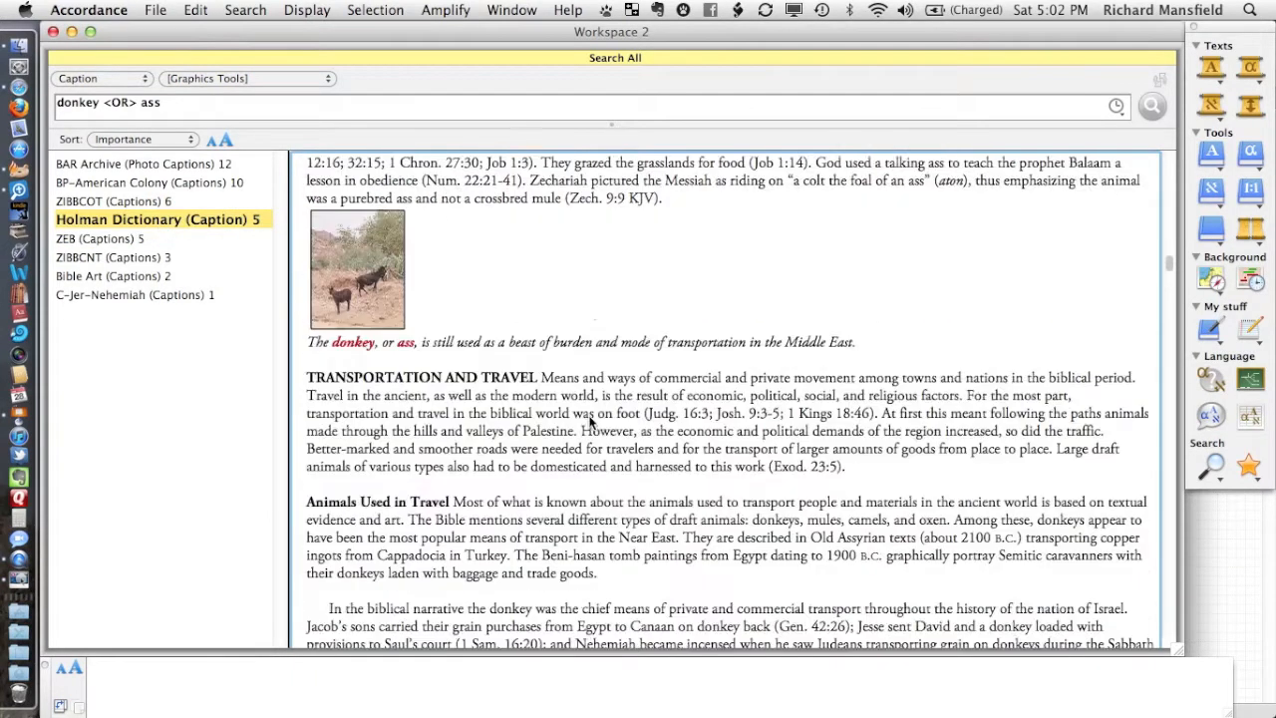
scroll(down, 3)
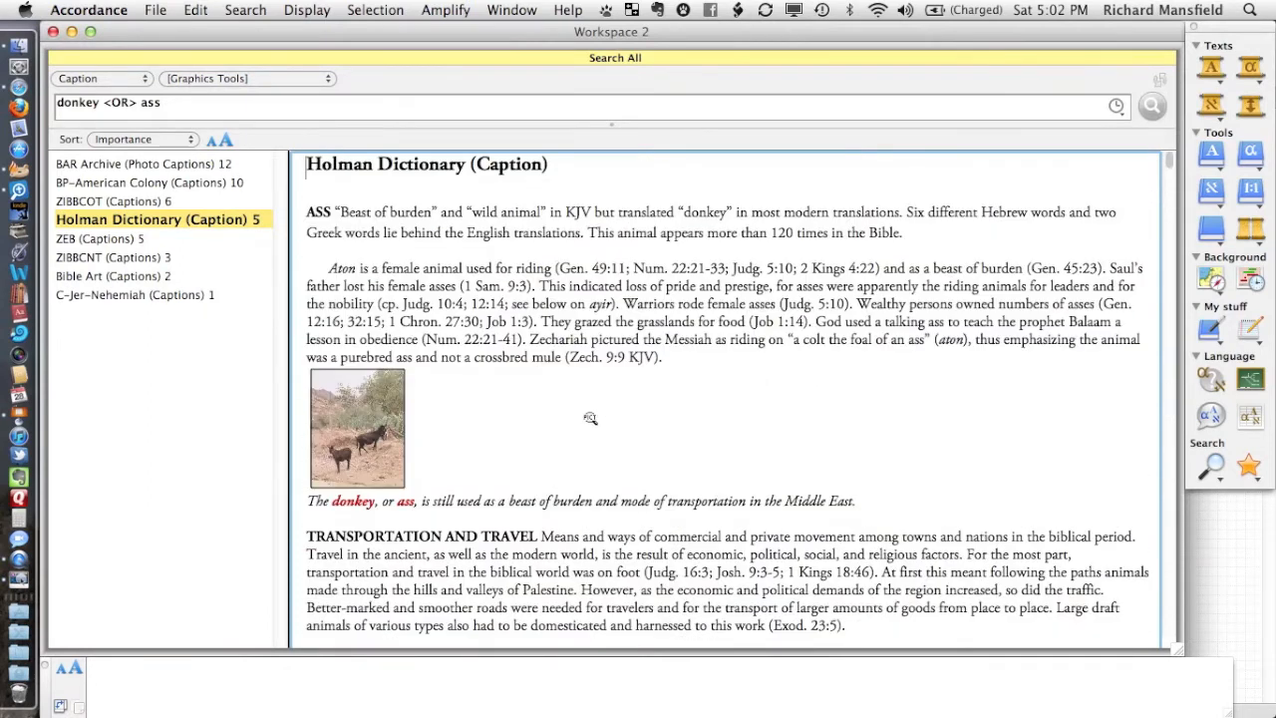
mouse_move(214, 369)
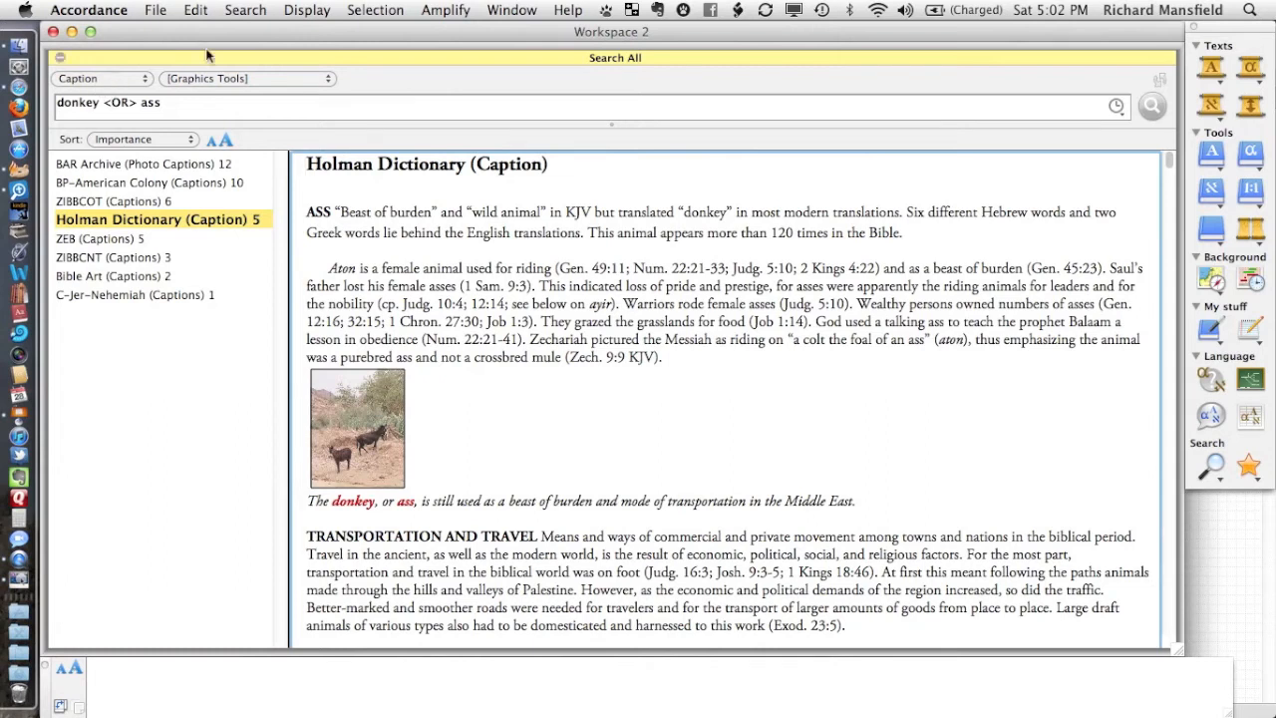
mouse_move(242, 82)
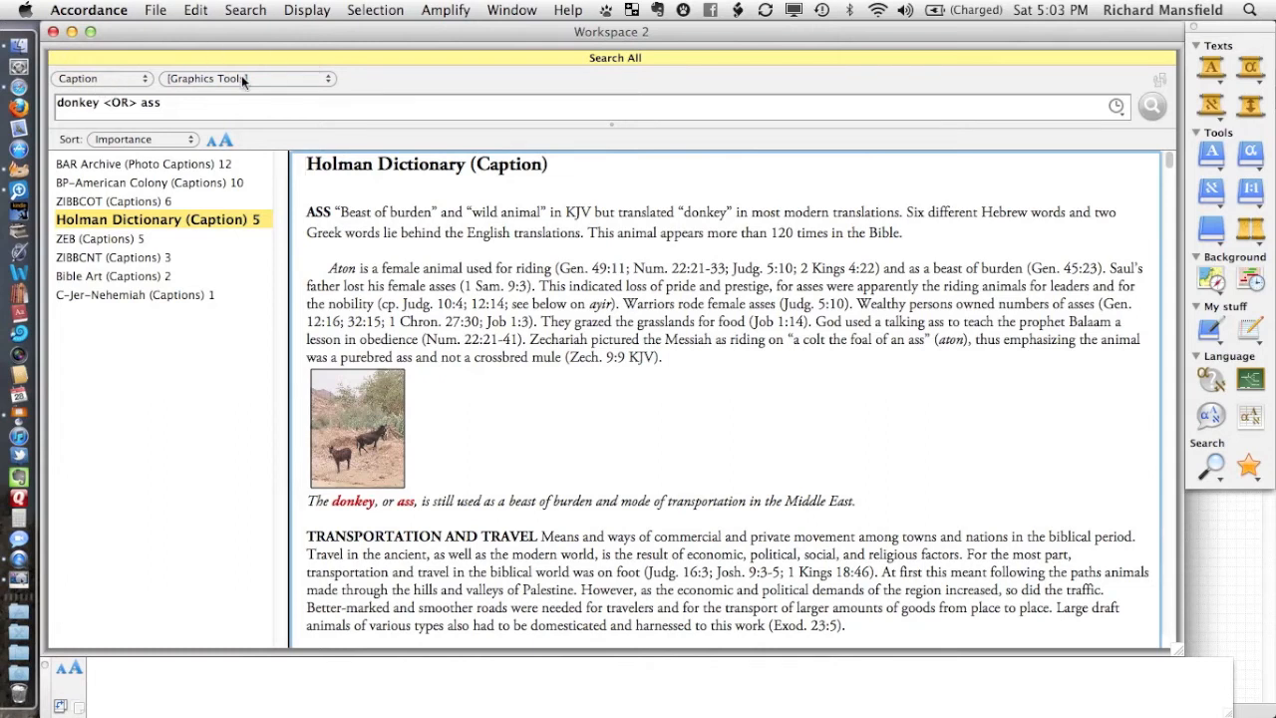
Switch the donkey caption search scope from [Graphics Tools] to [All Tools]
click(246, 79)
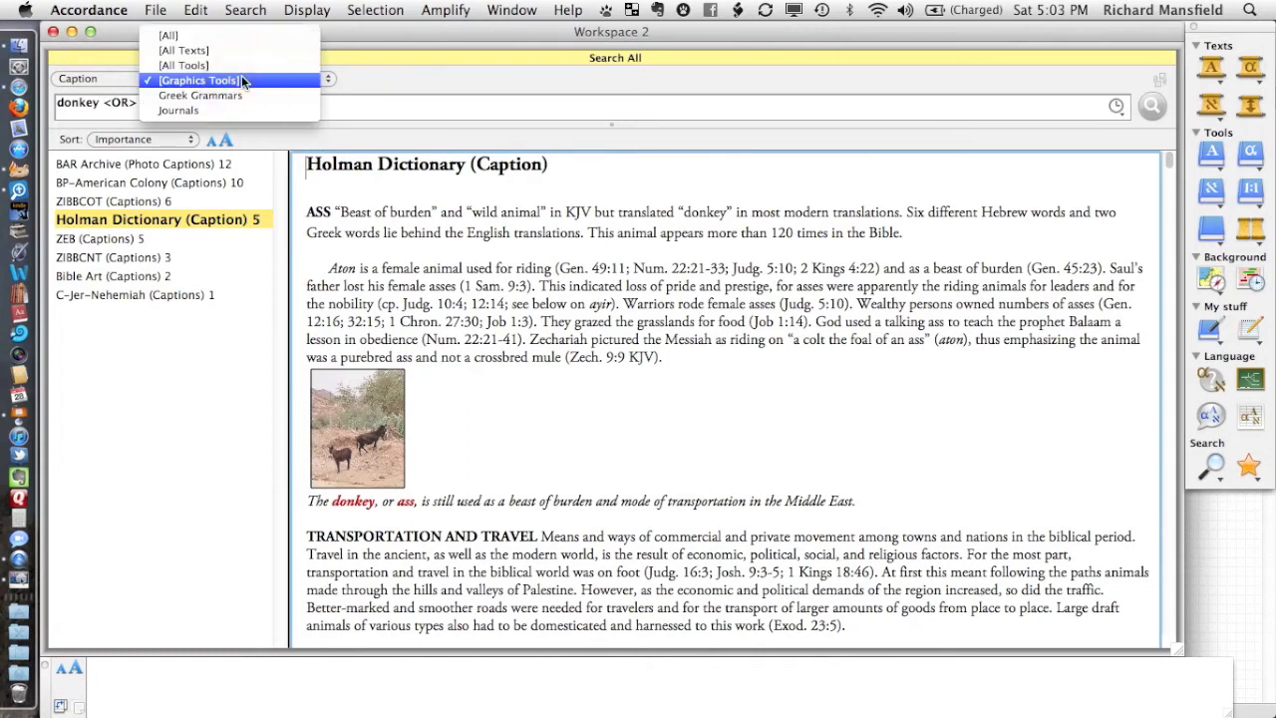
mouse_move(169, 35)
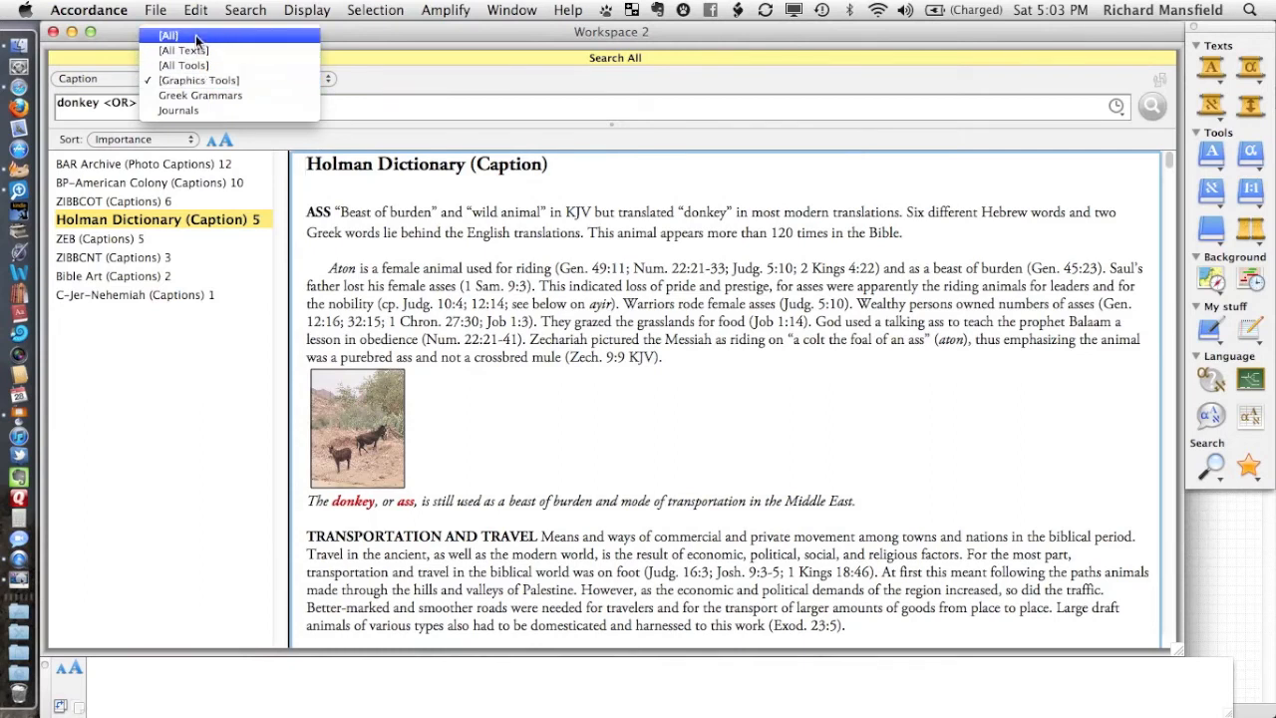
mouse_move(215, 43)
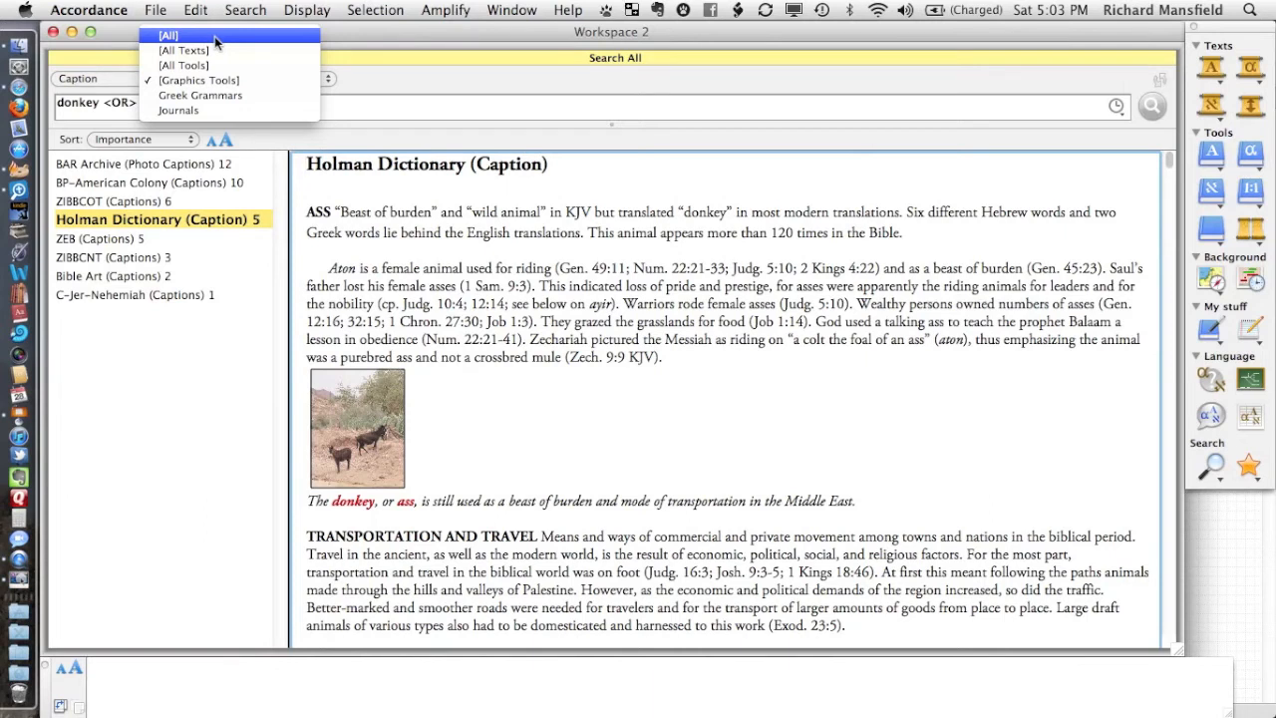
mouse_move(184, 65)
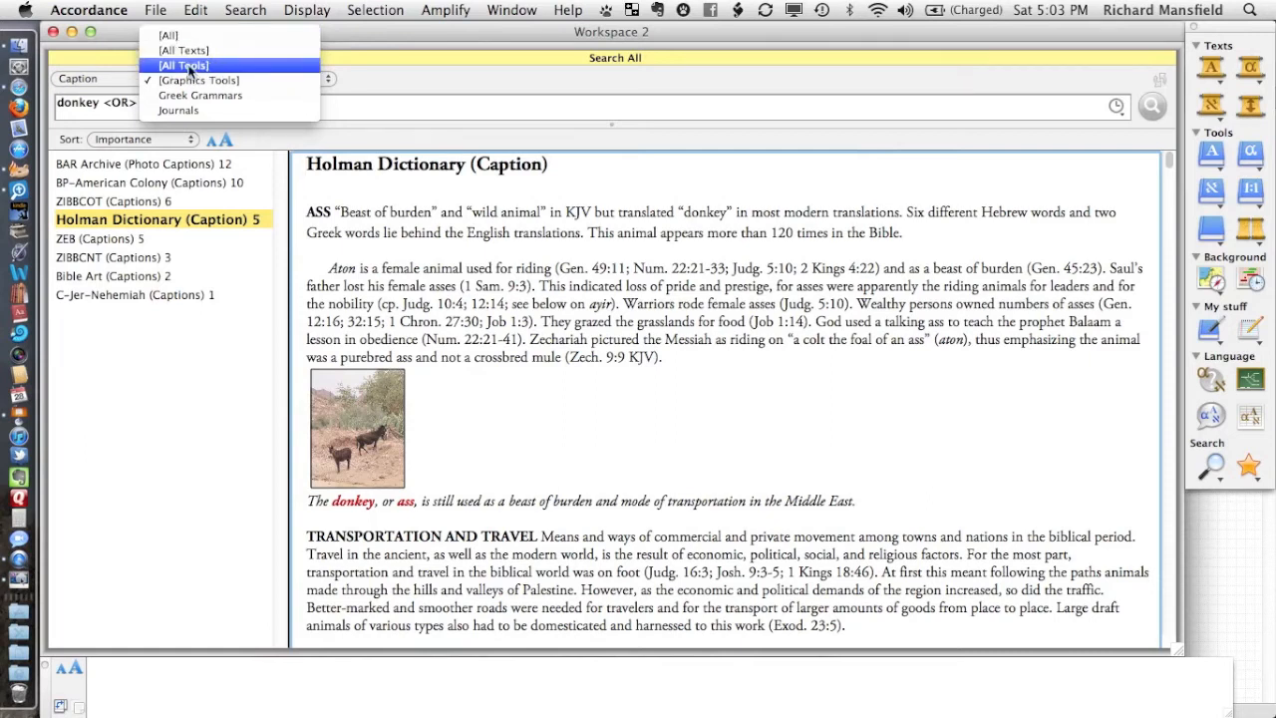
click(183, 65)
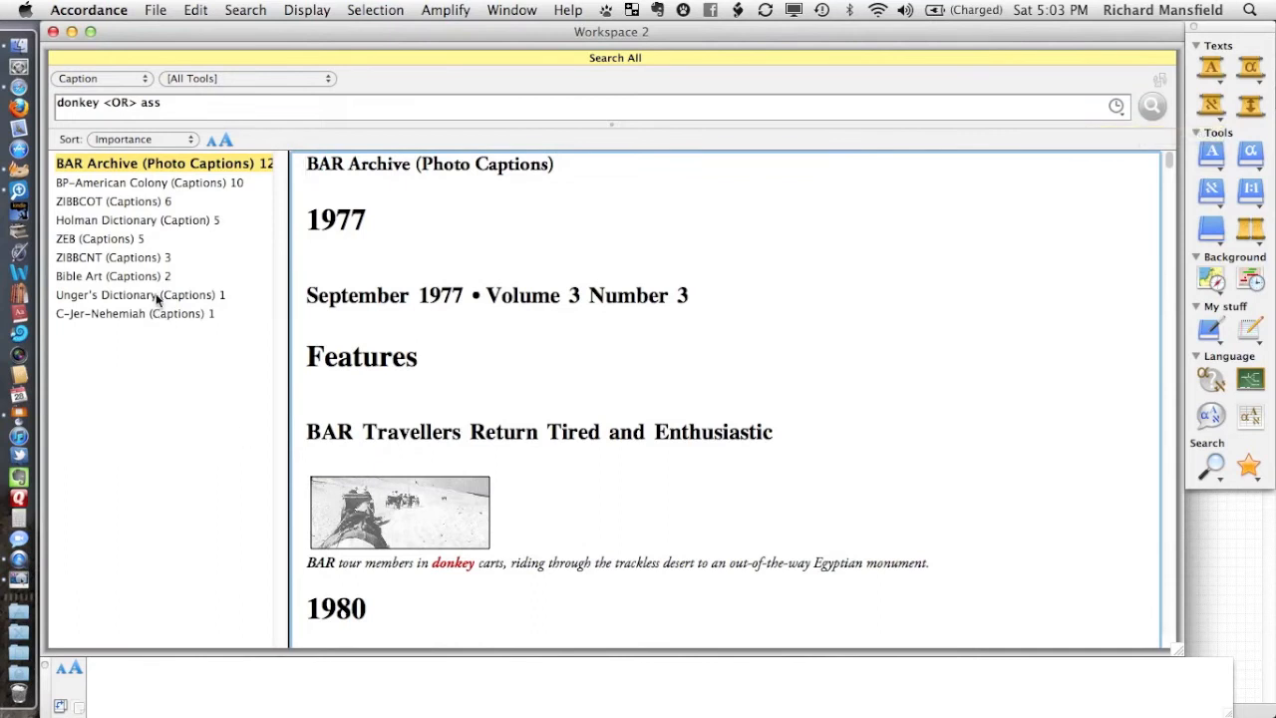
Show Unger's Dictionary caption photo of a man and donkey near Eglon
click(140, 294)
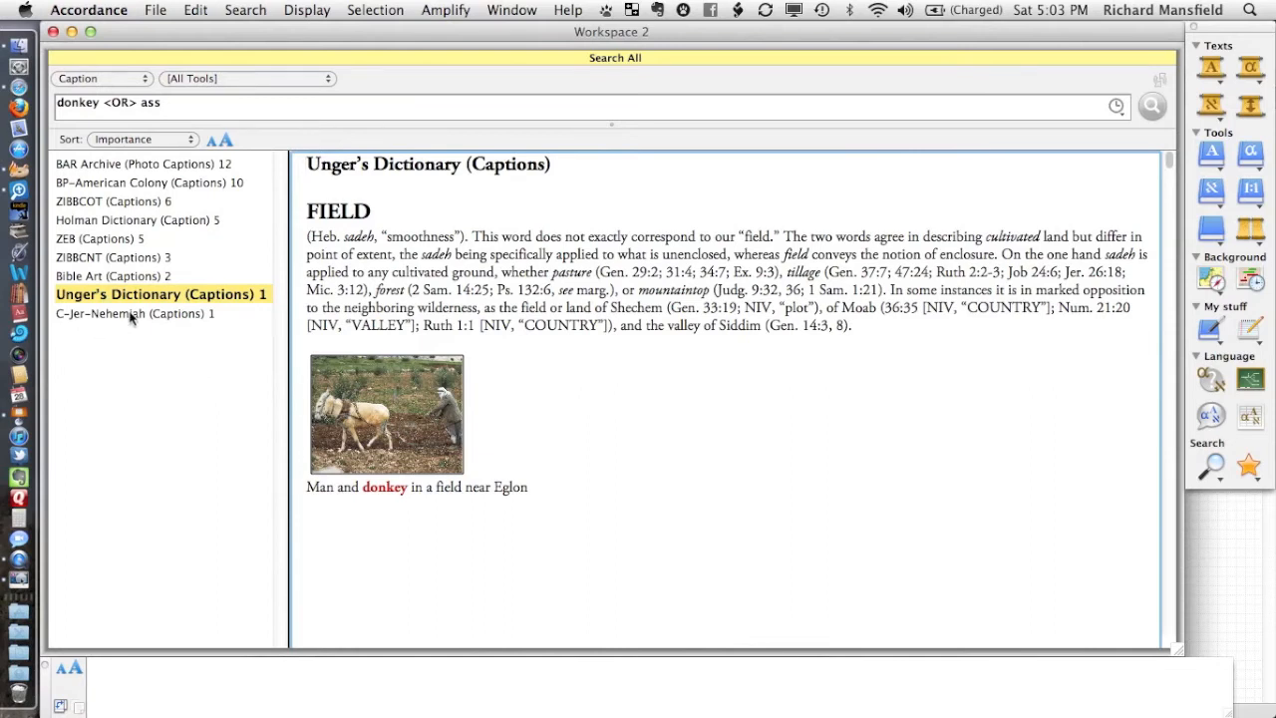
click(135, 312)
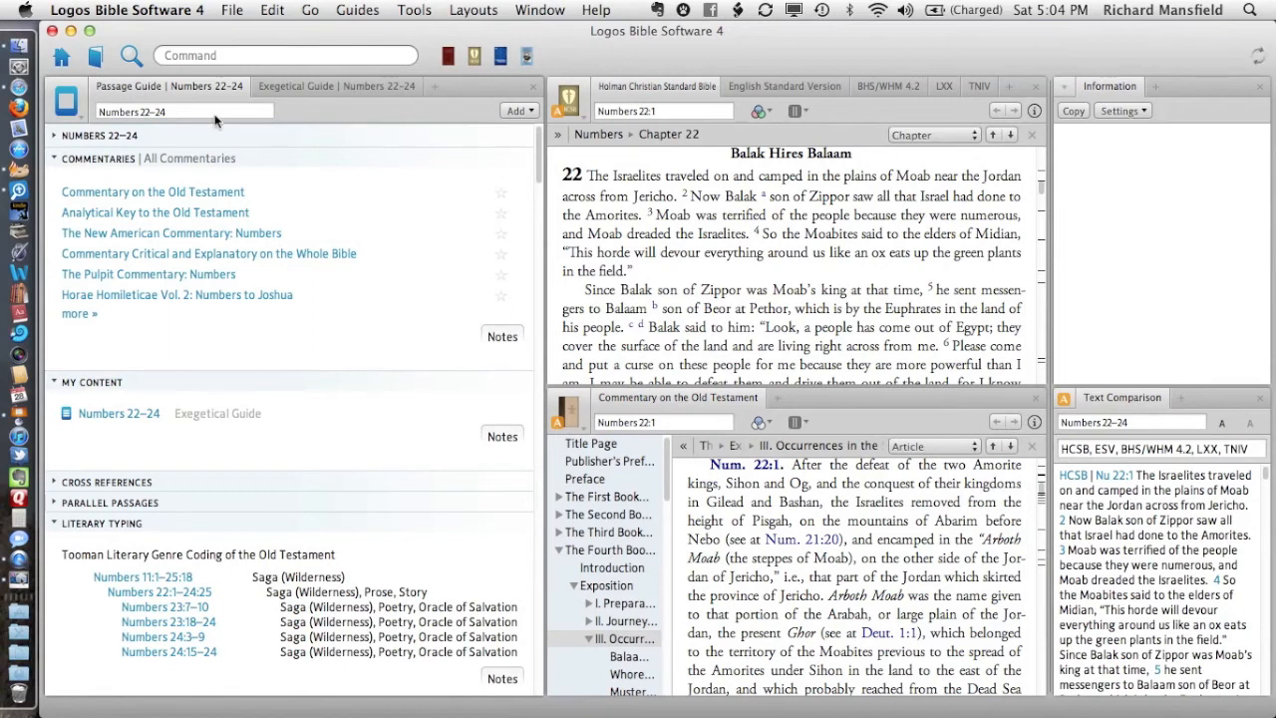
mouse_move(215, 120)
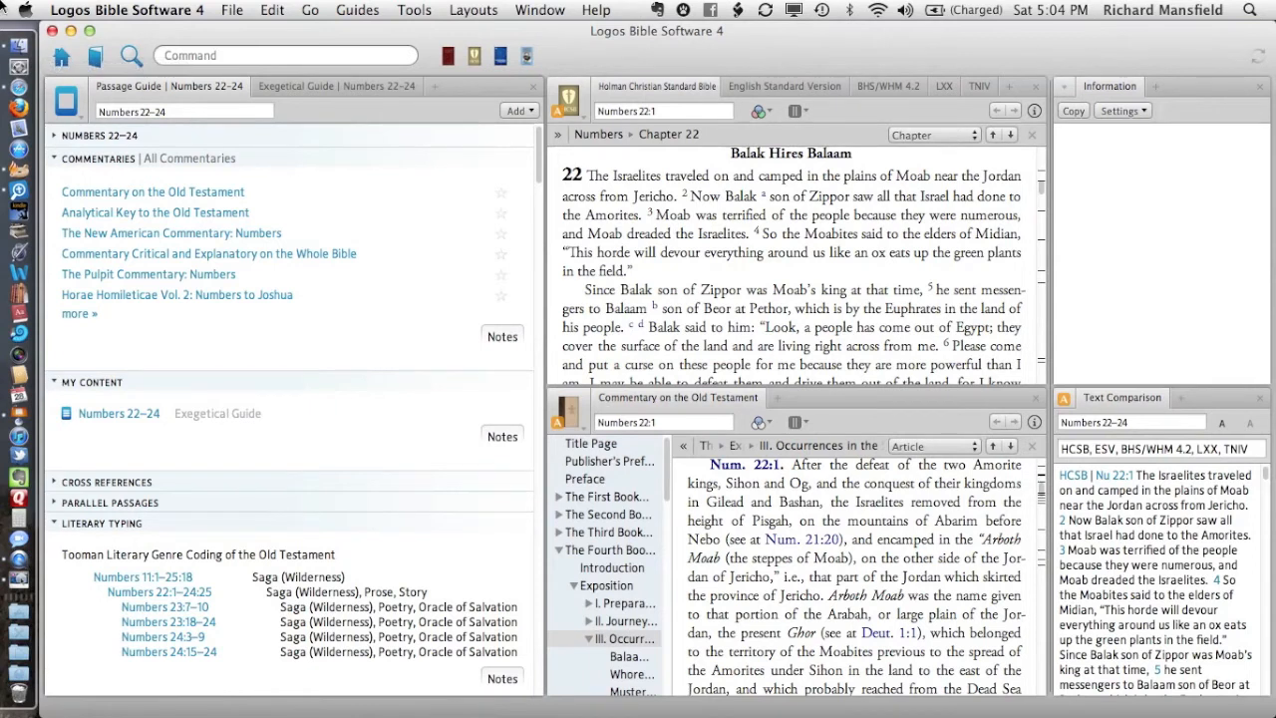
mouse_move(84, 55)
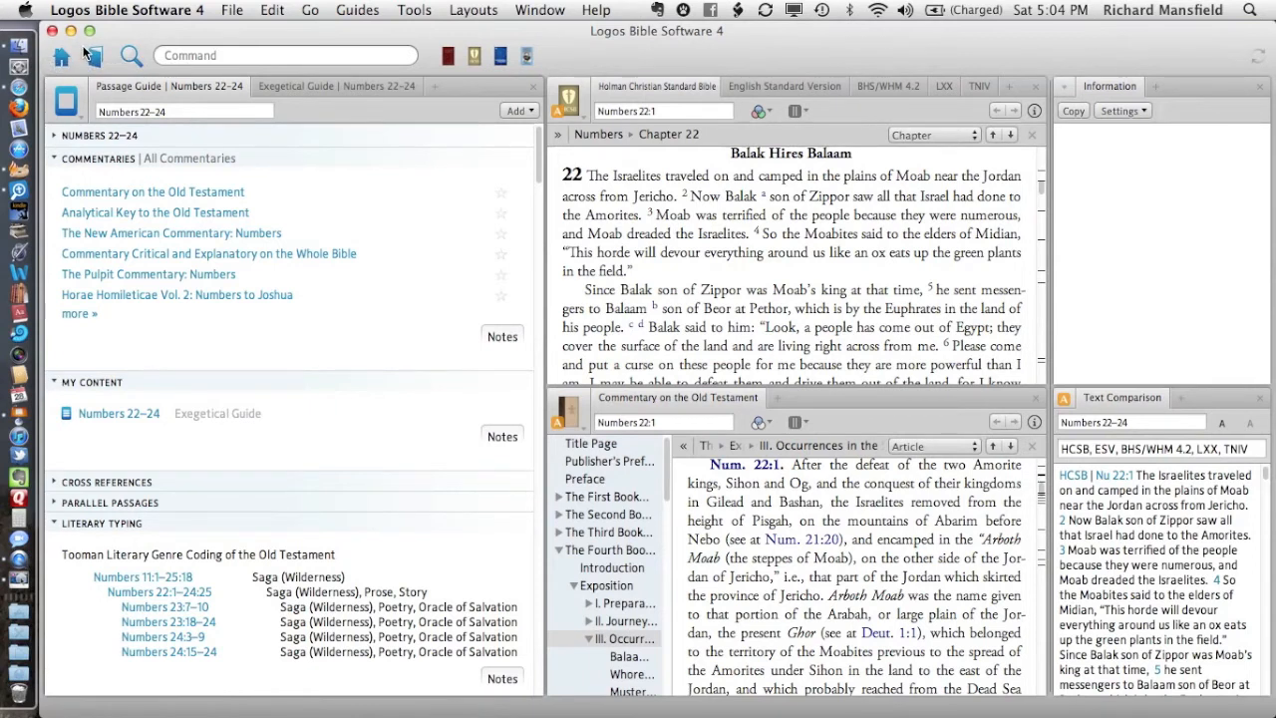
Scroll the Numbers 22–24 Passage Guide to Biblical People, showing Balaam and Balak
scroll(down, 3)
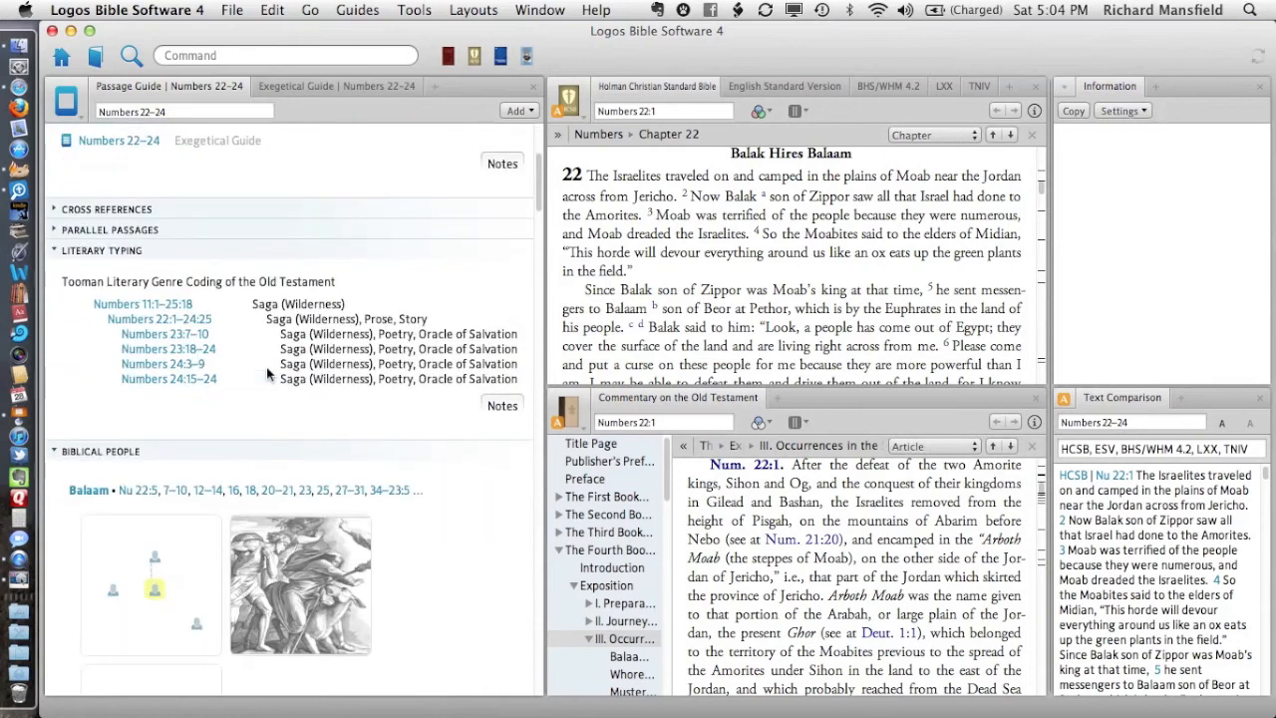
scroll(down, 3)
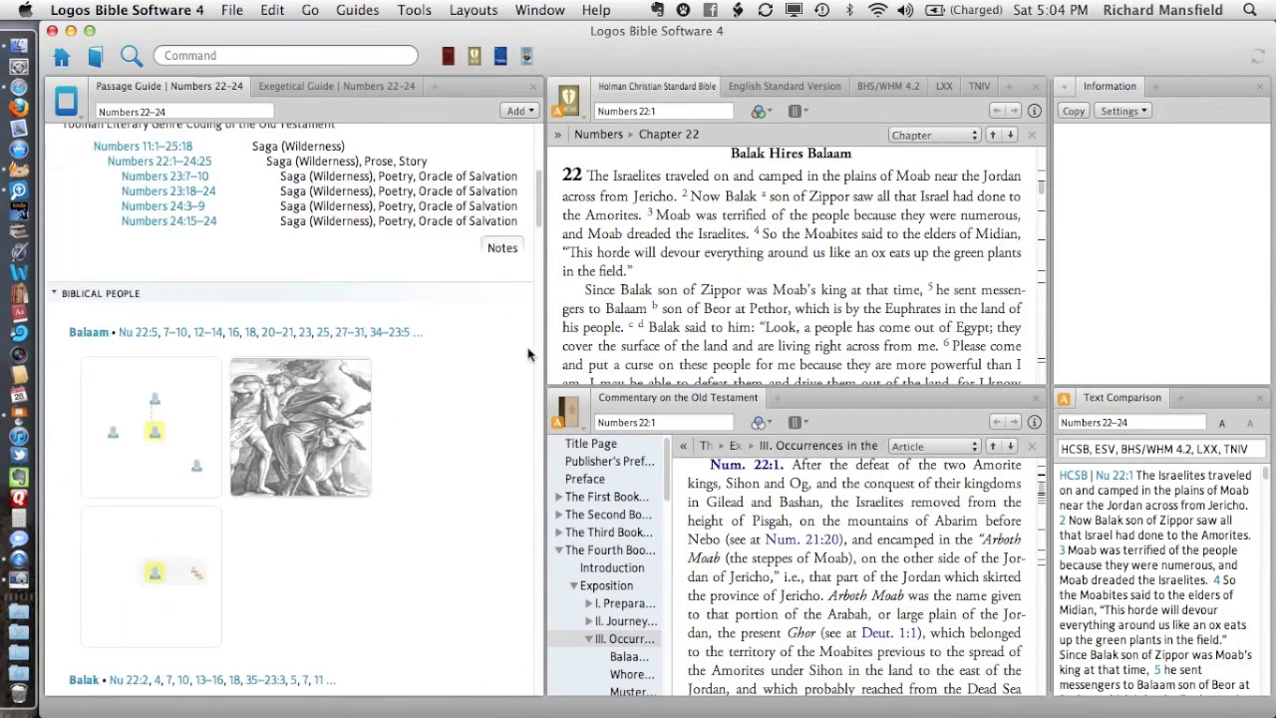
scroll(down, 3)
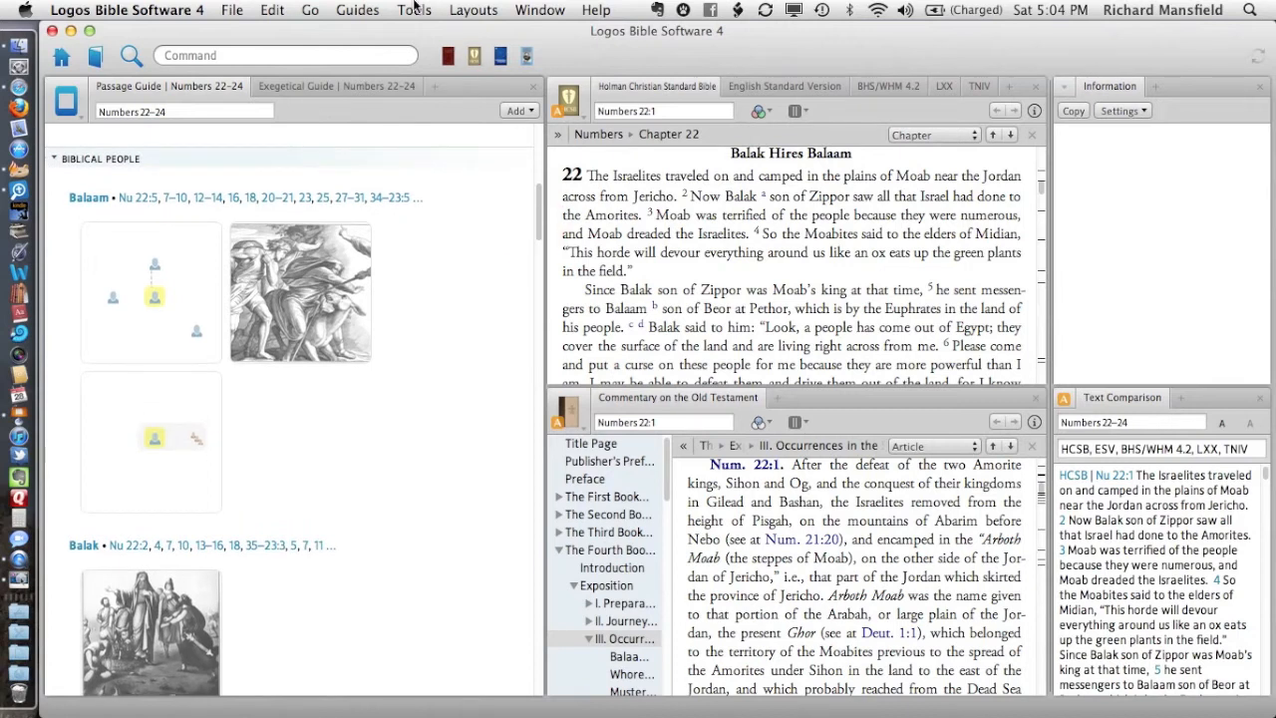
Scroll the Passage Guide past Biblical Places to the Biblical Things ass pictures
click(412, 10)
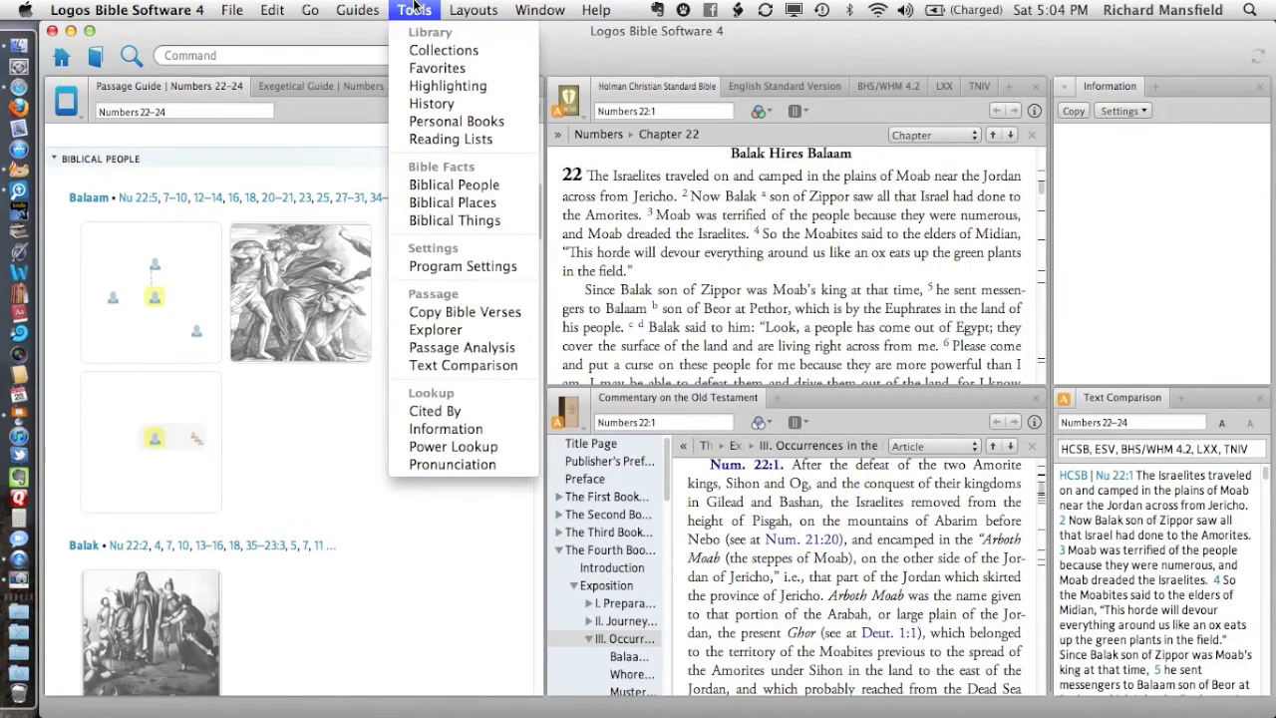
mouse_move(455, 221)
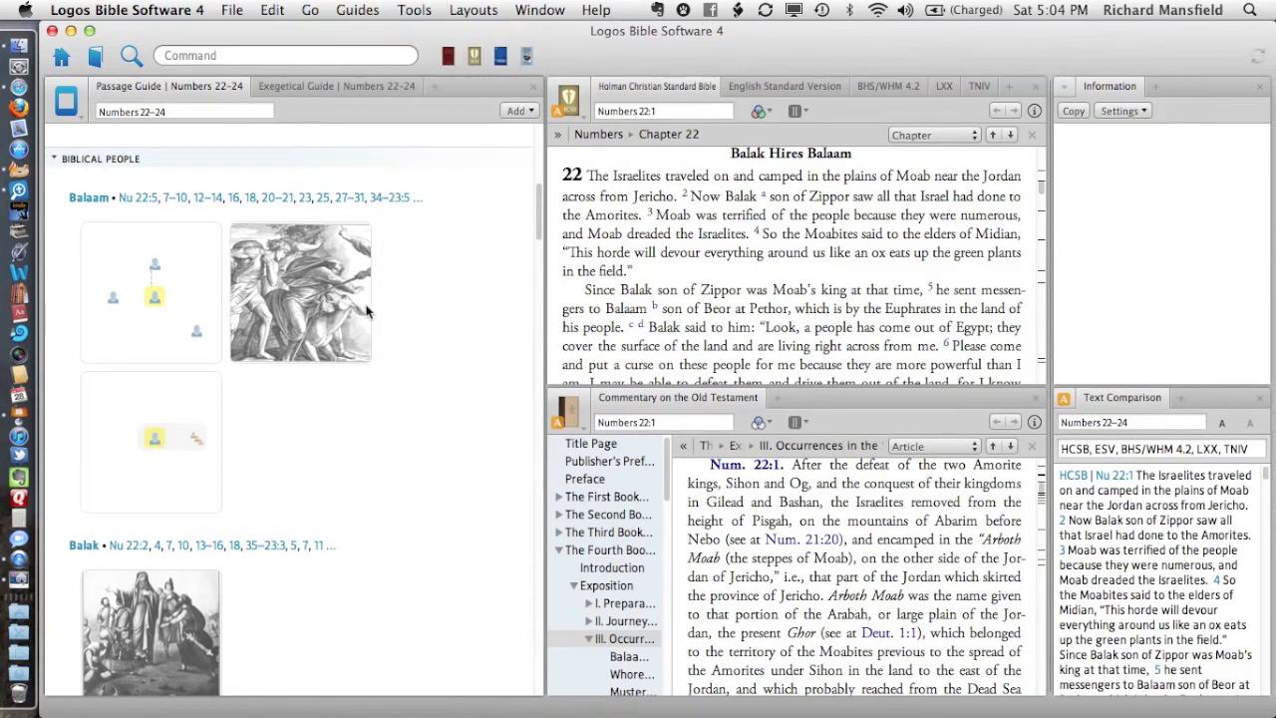
mouse_move(356, 390)
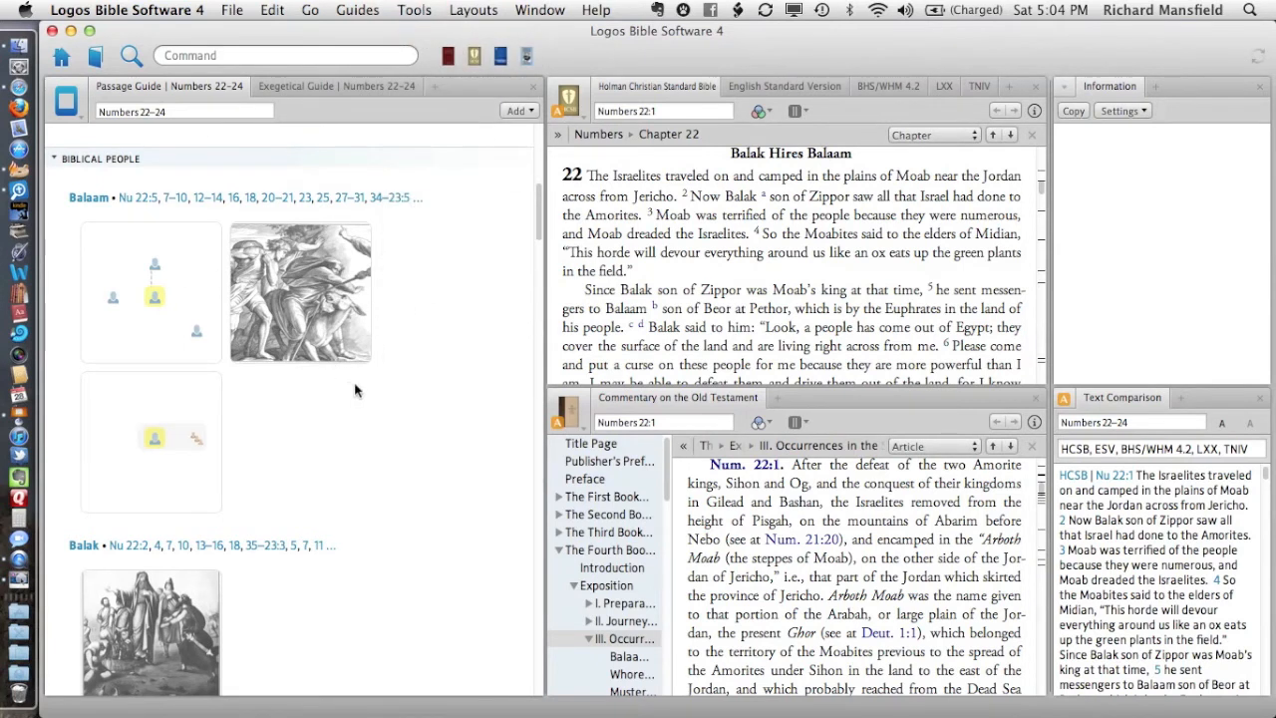
mouse_move(157, 266)
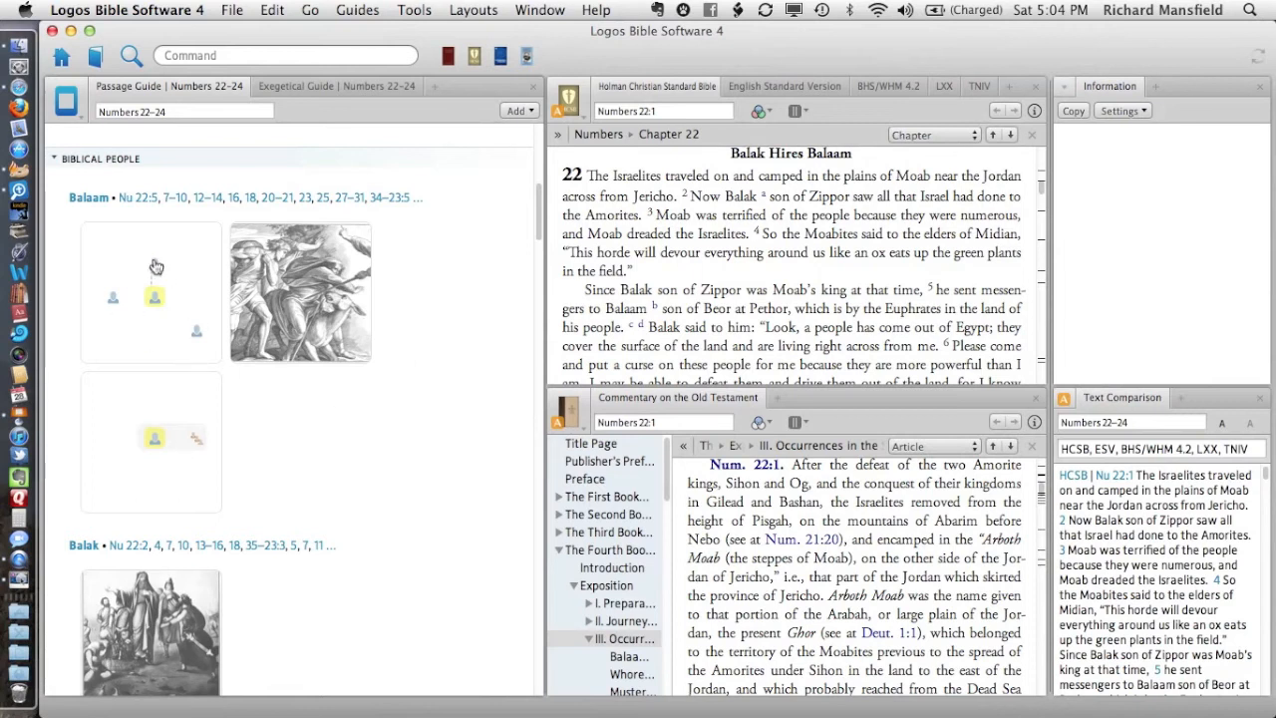
scroll(down, 3)
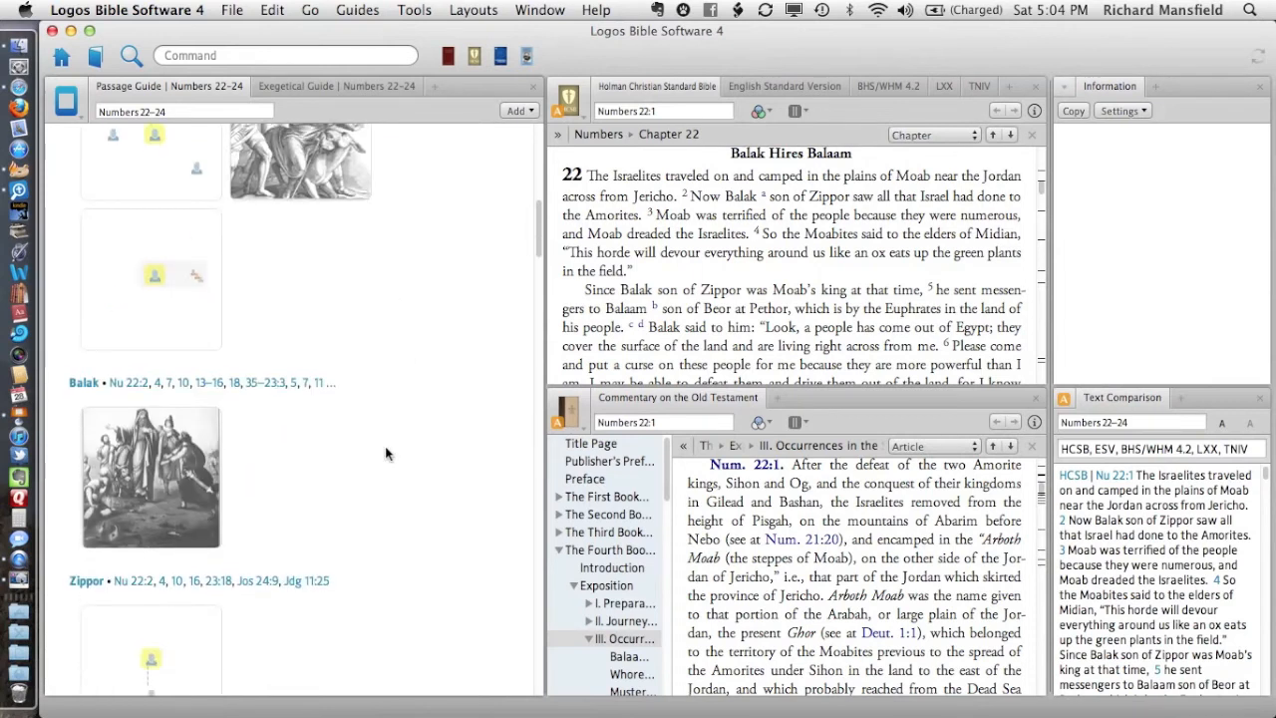
scroll(down, 3)
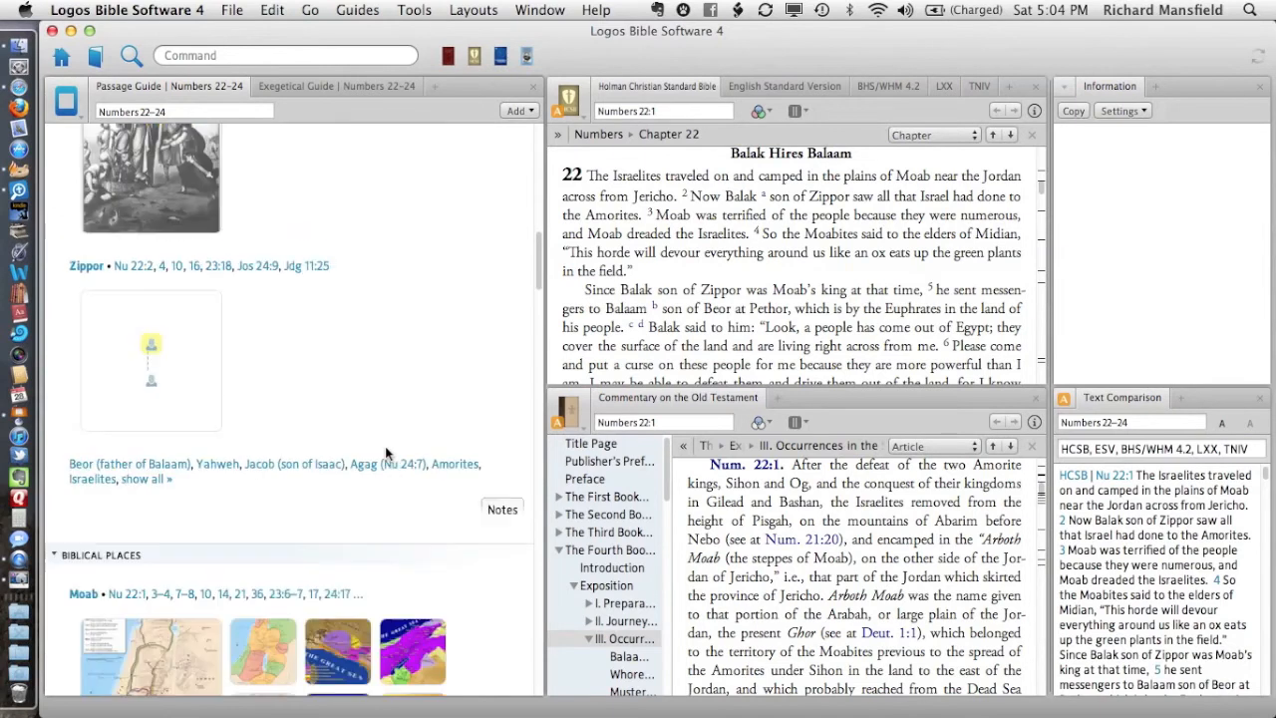
scroll(down, 3)
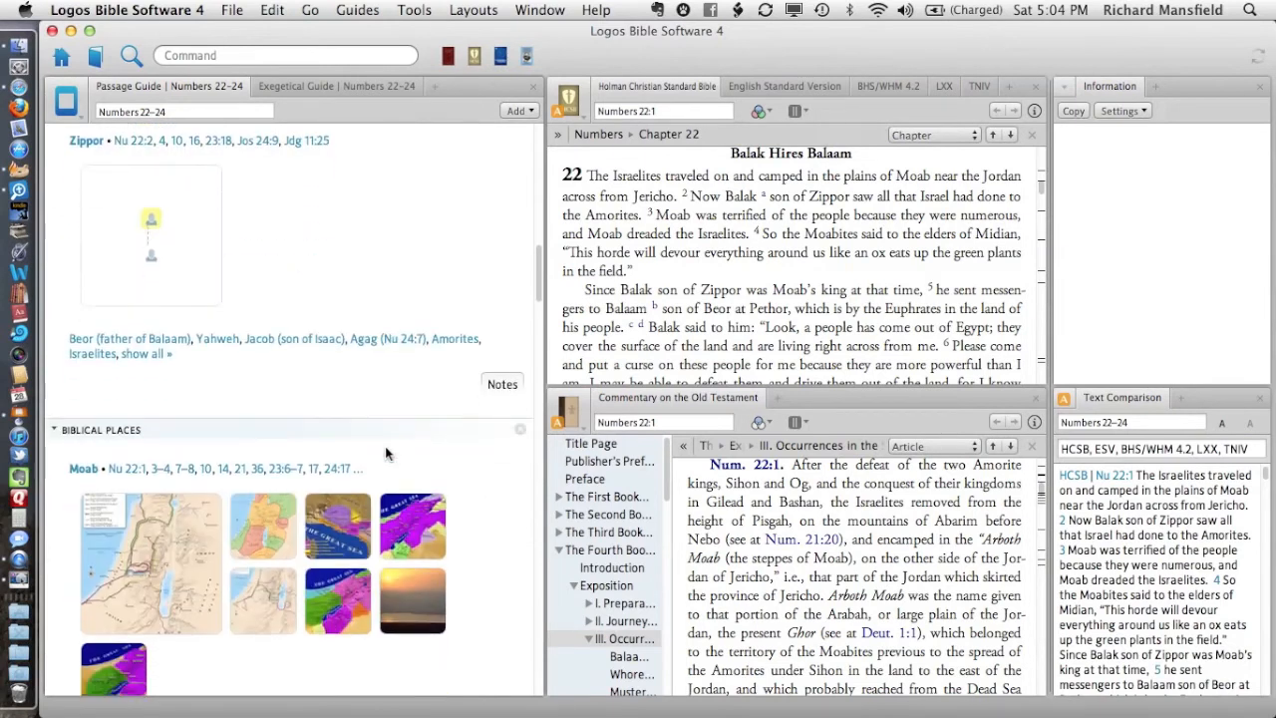
scroll(down, 3)
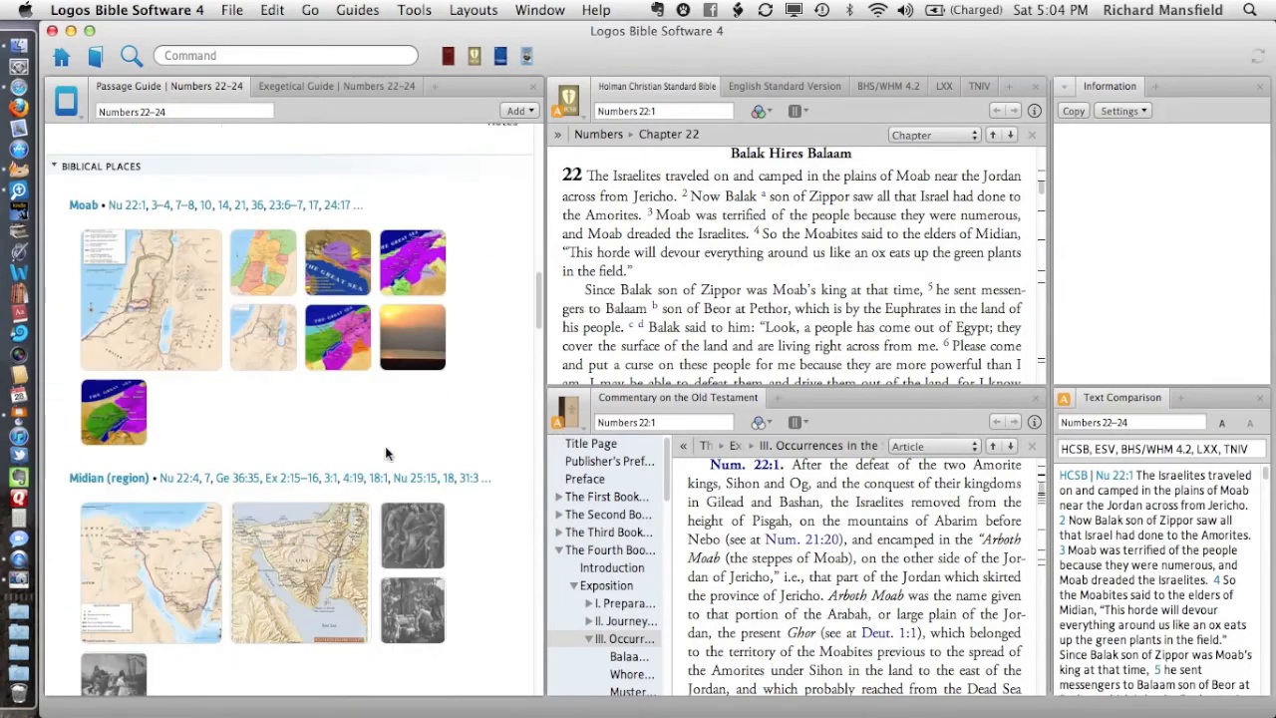
scroll(down, 3)
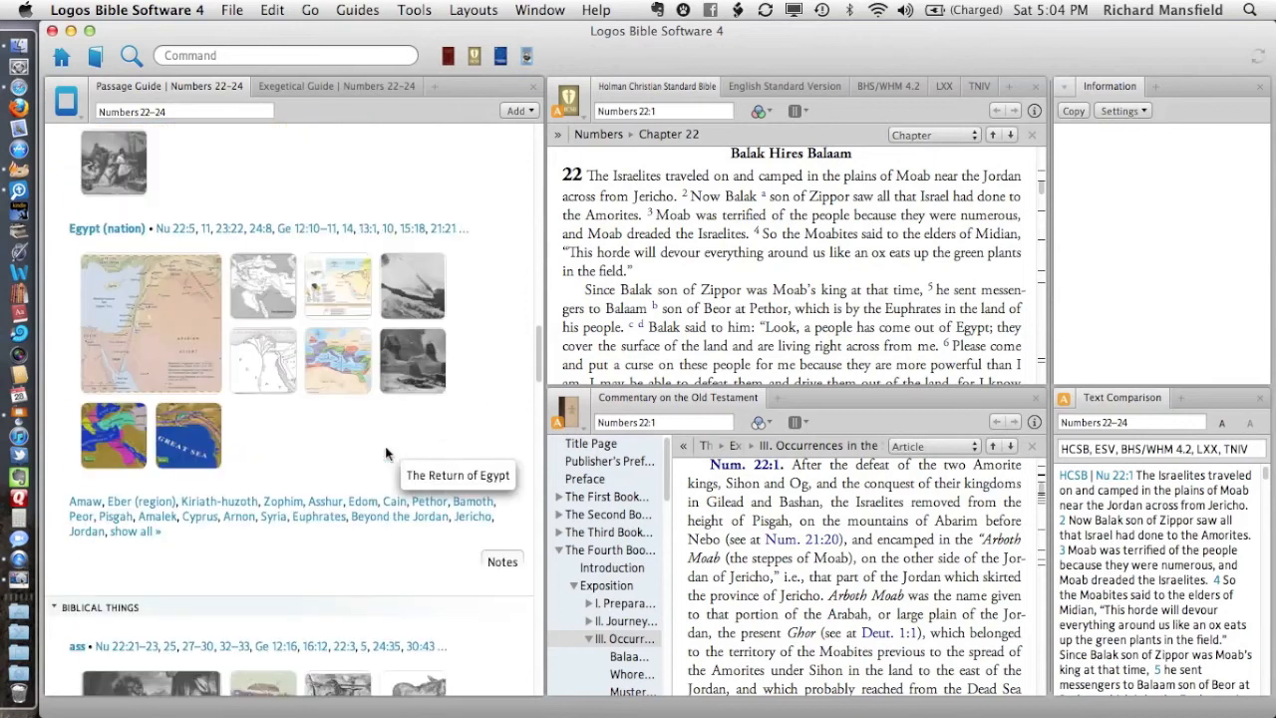
scroll(down, 3)
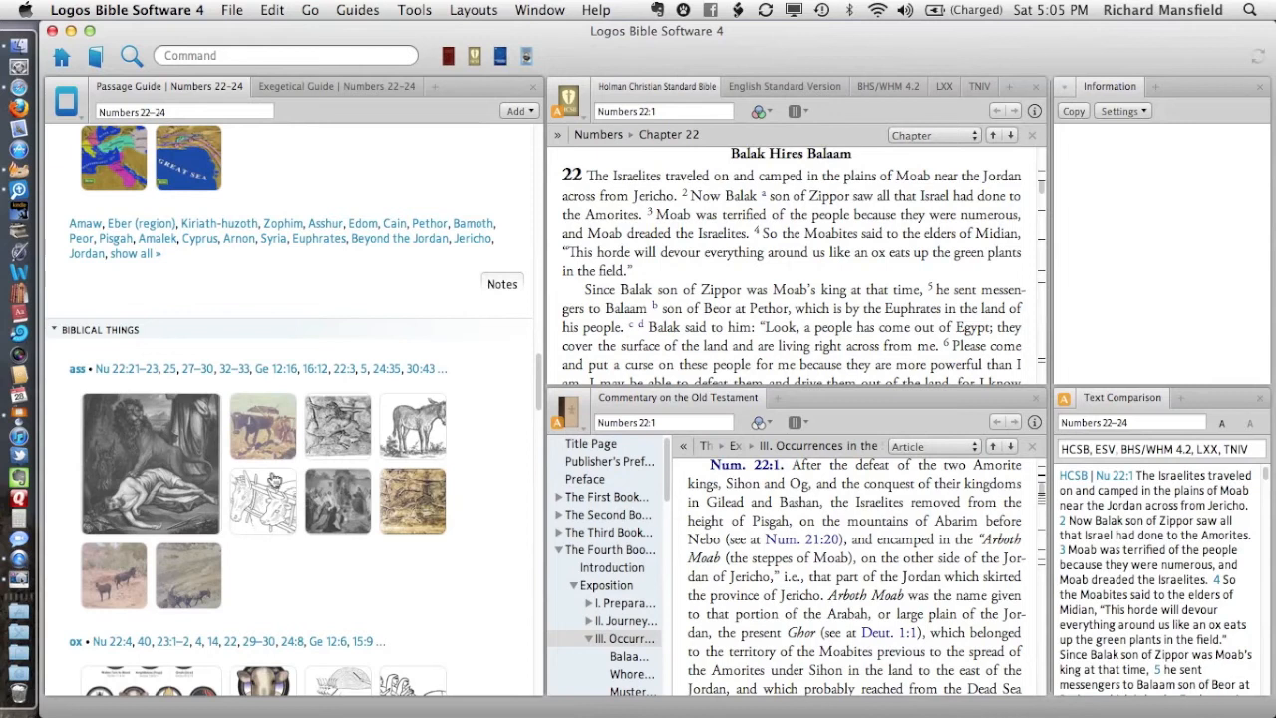
Browse the donkey photos in the Biblical Things viewer, including the boy plowing with a donkey
scroll(down, 3)
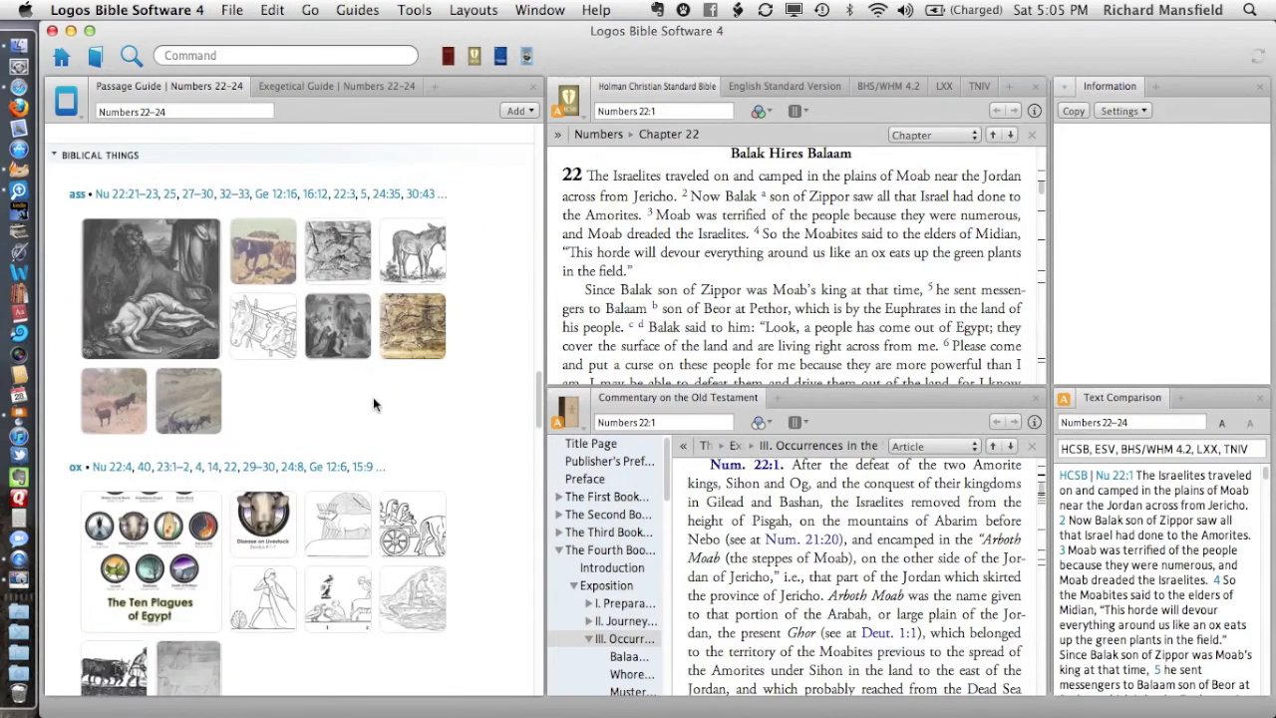
mouse_move(217, 352)
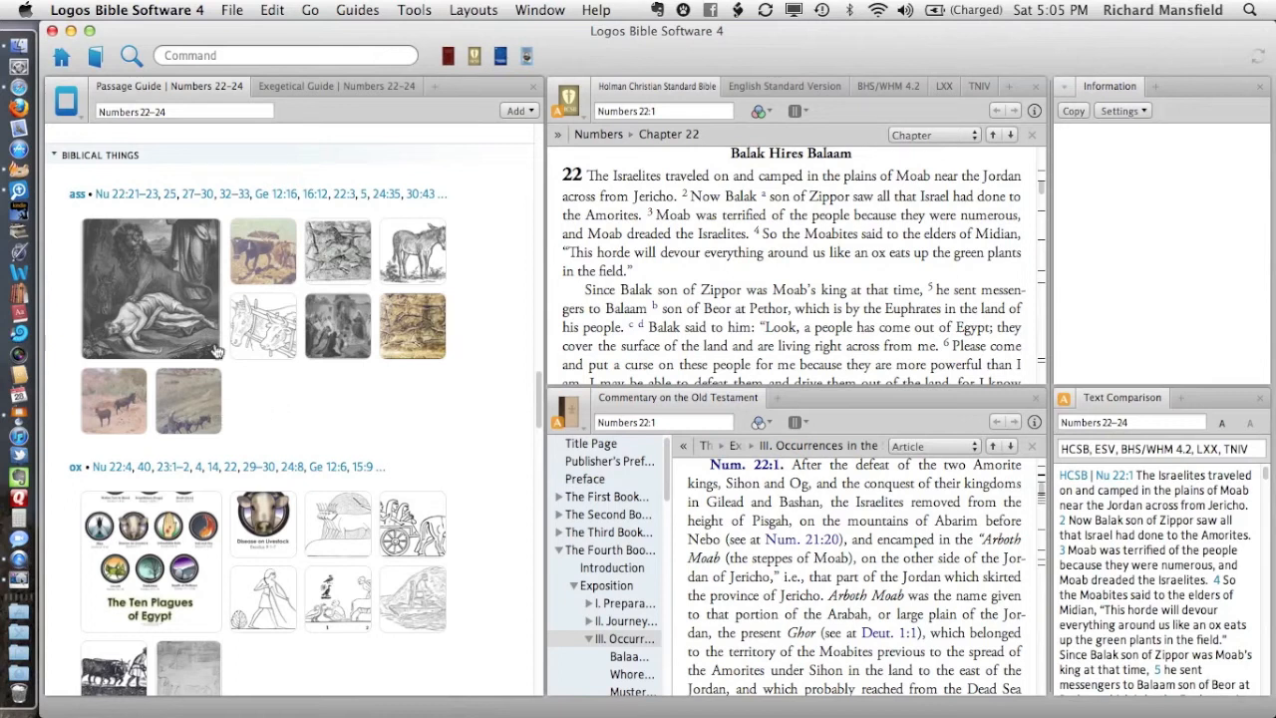
mouse_move(174, 407)
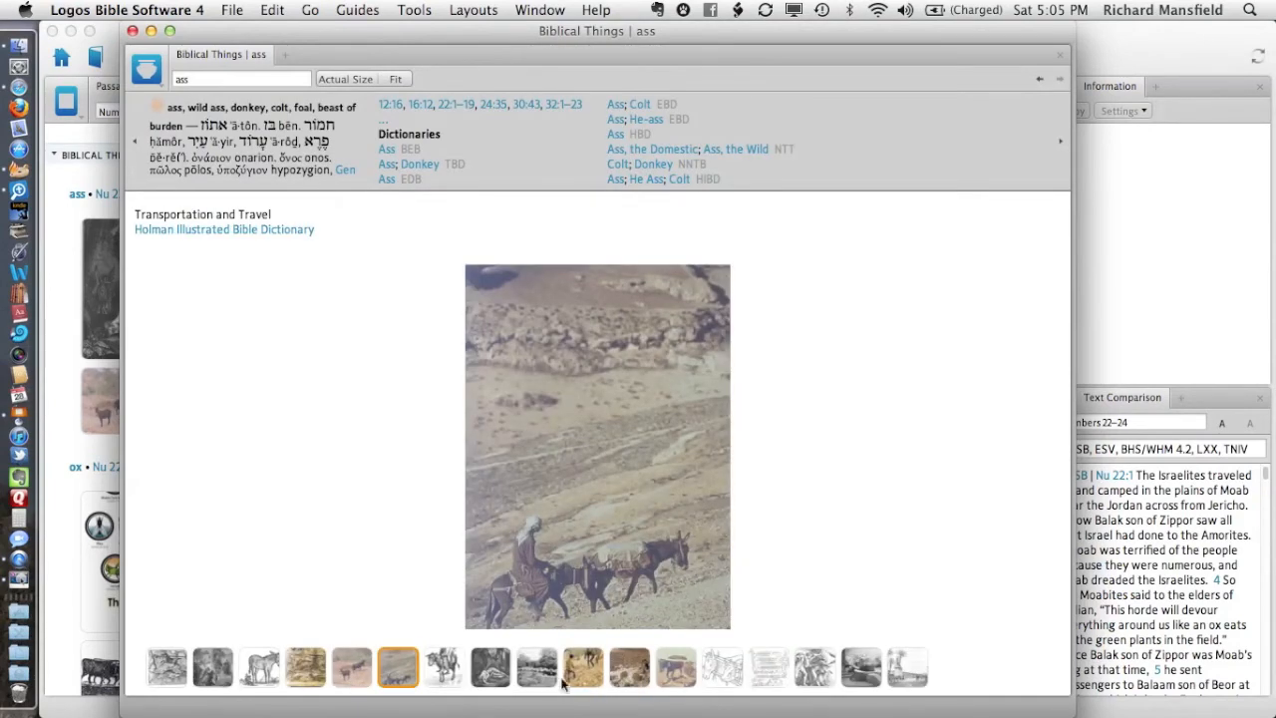
click(583, 666)
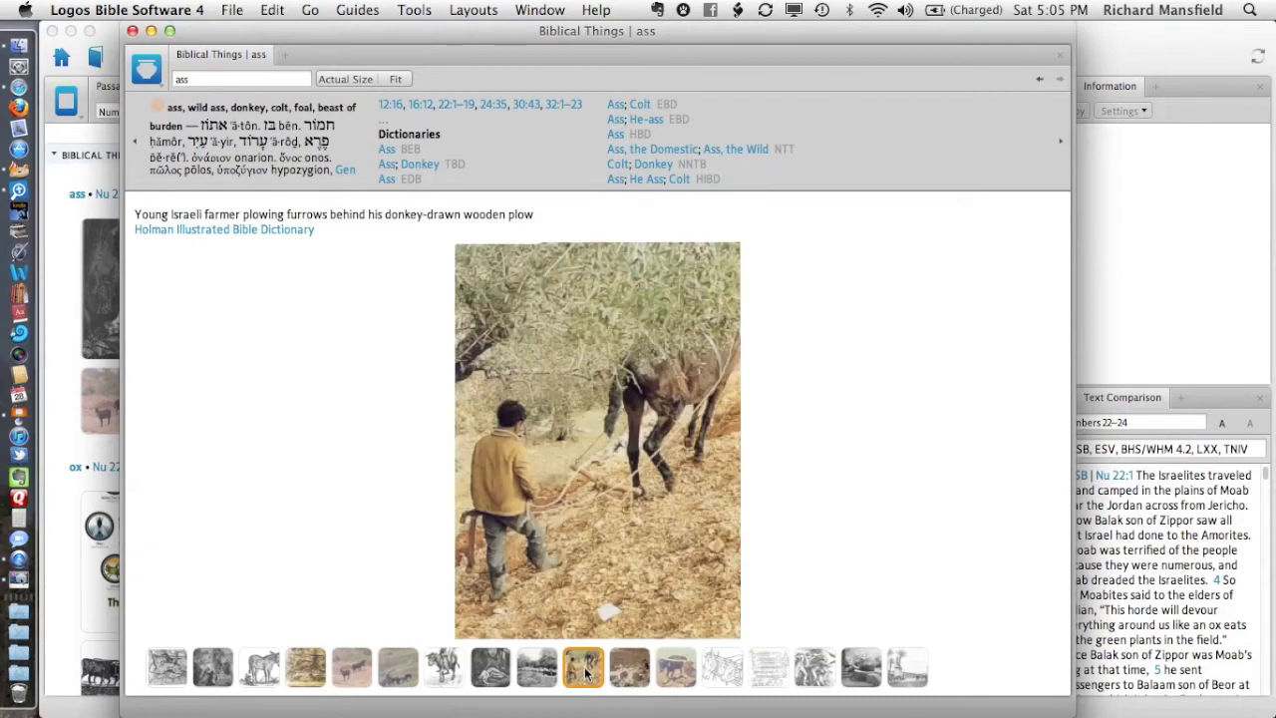
click(629, 667)
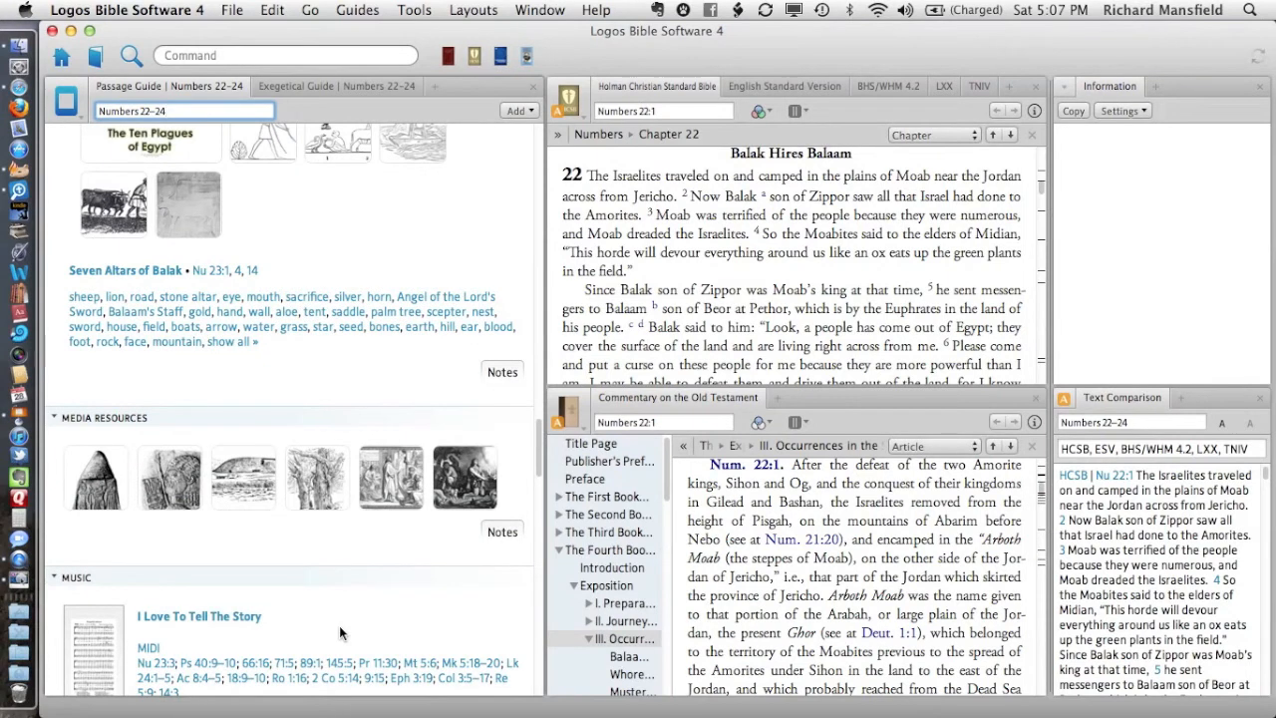
mouse_move(342, 609)
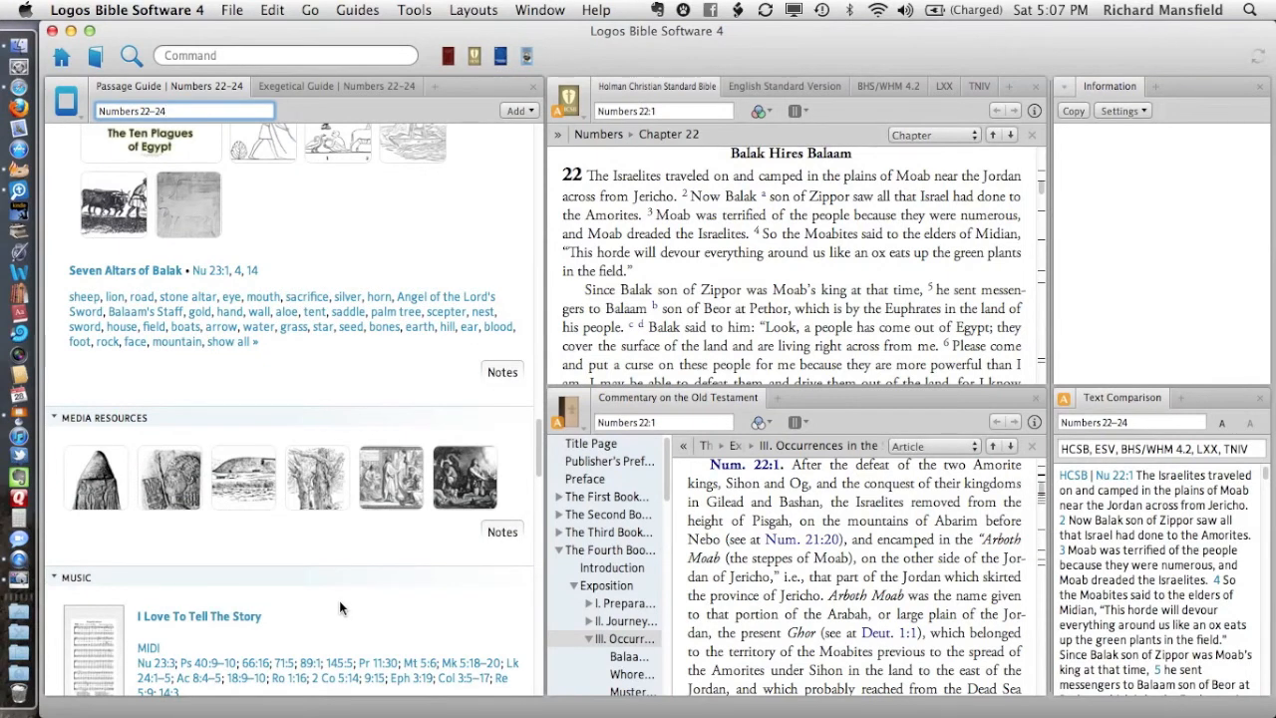
Close the donkey gallery, look over the Go menu, and focus the Command box
click(284, 56)
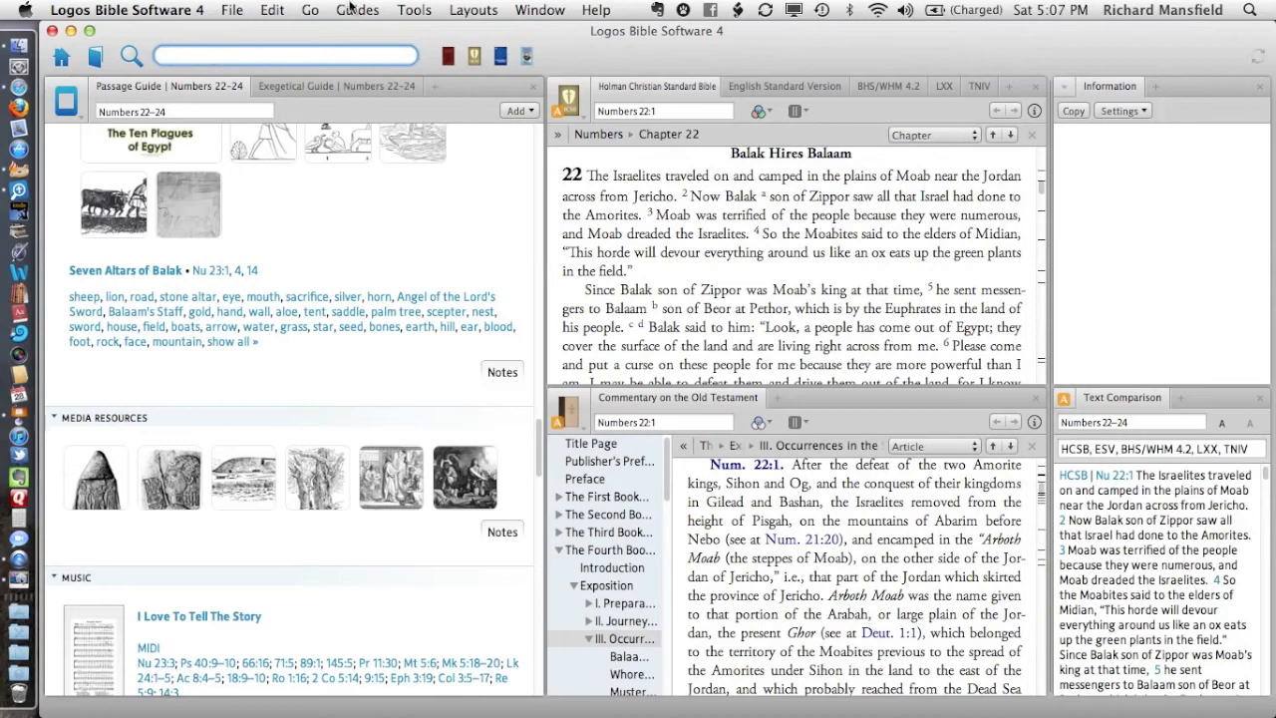
click(310, 9)
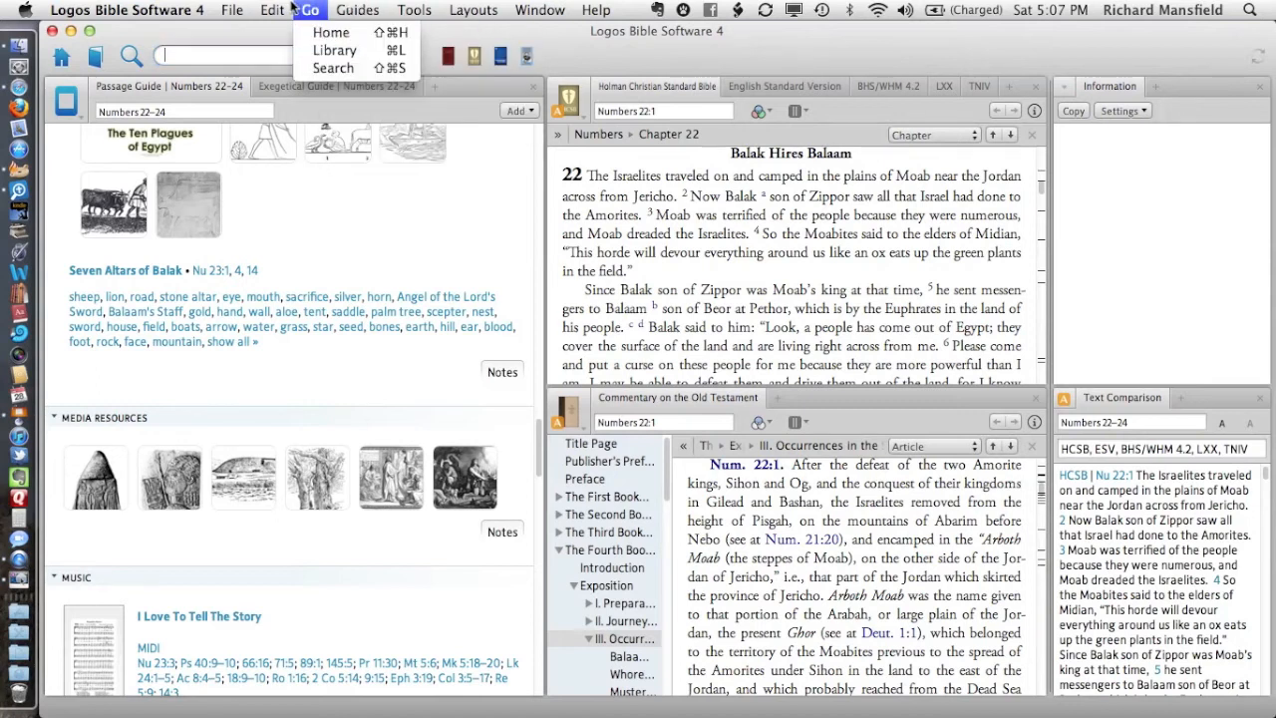
click(249, 55)
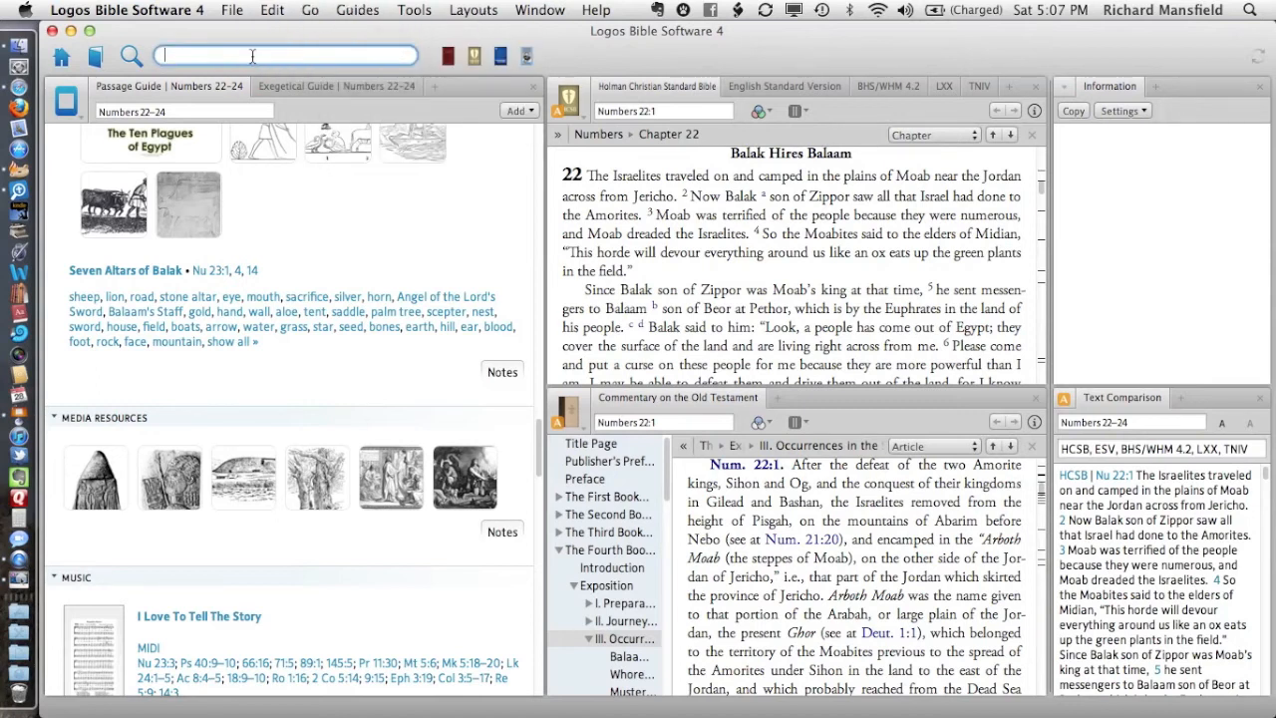
Search the whole library for '#image donkey OR #image ass'
text(#)
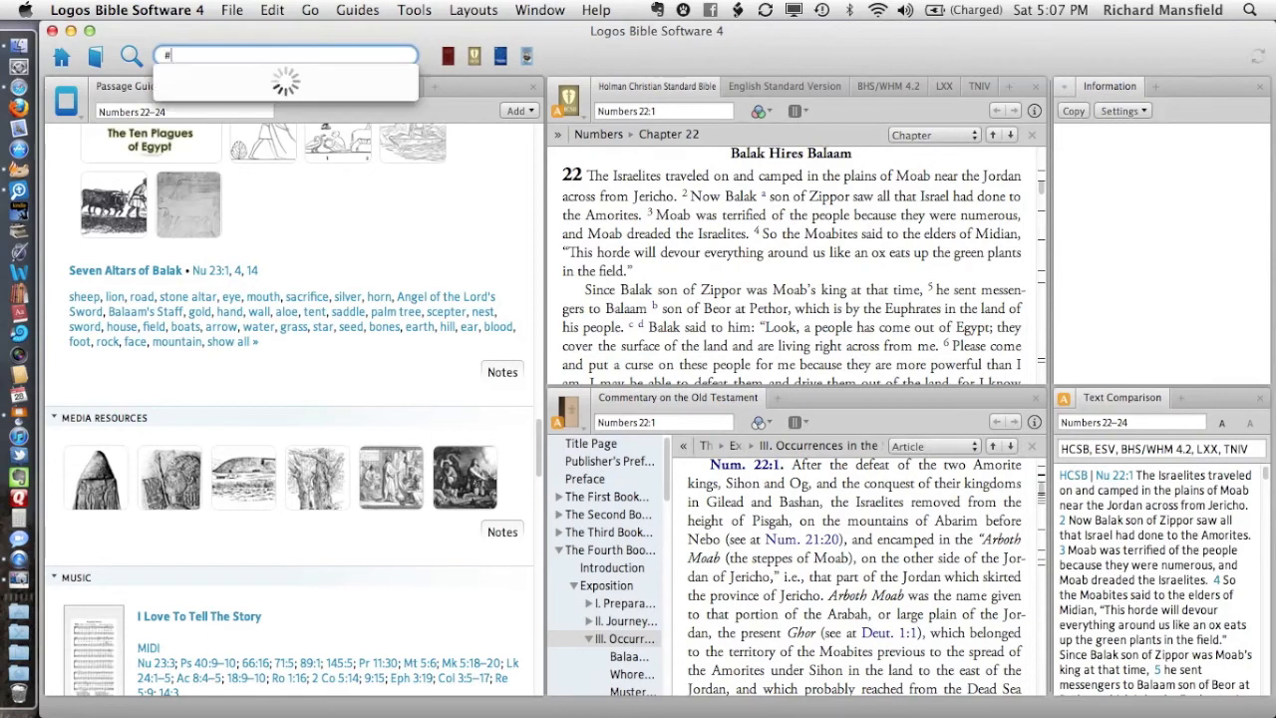
text(image)
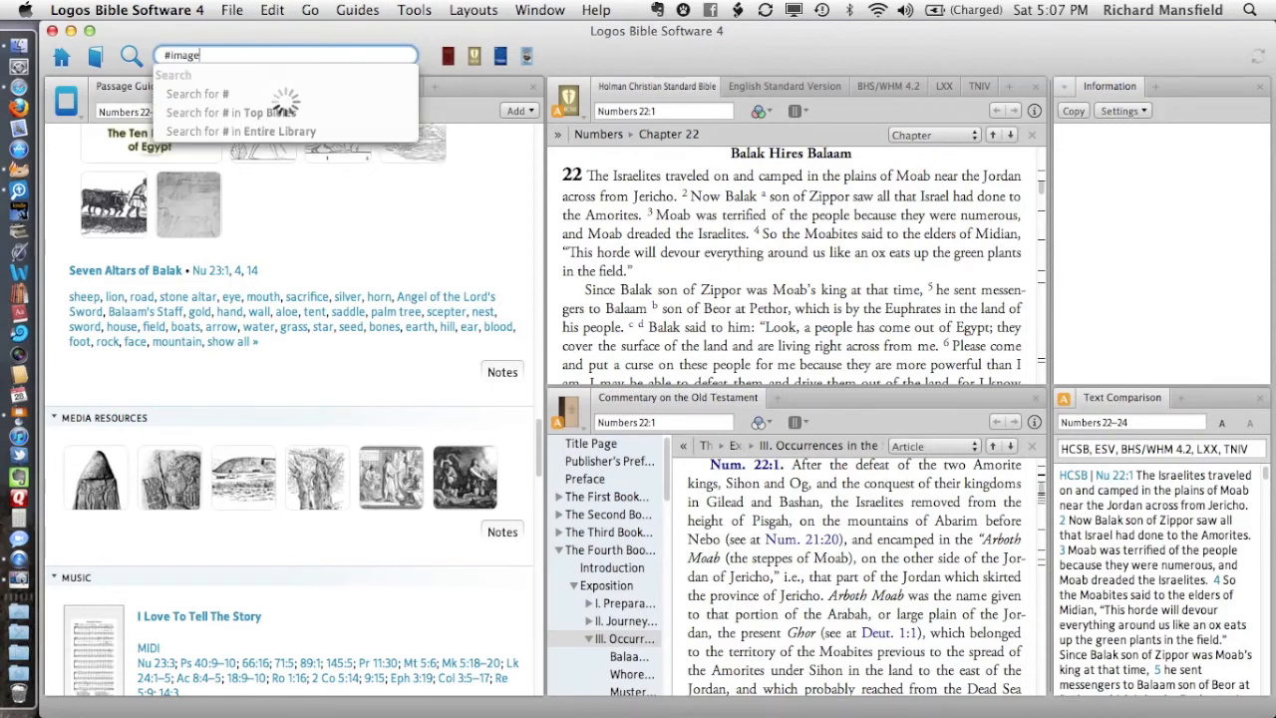
text(donk)
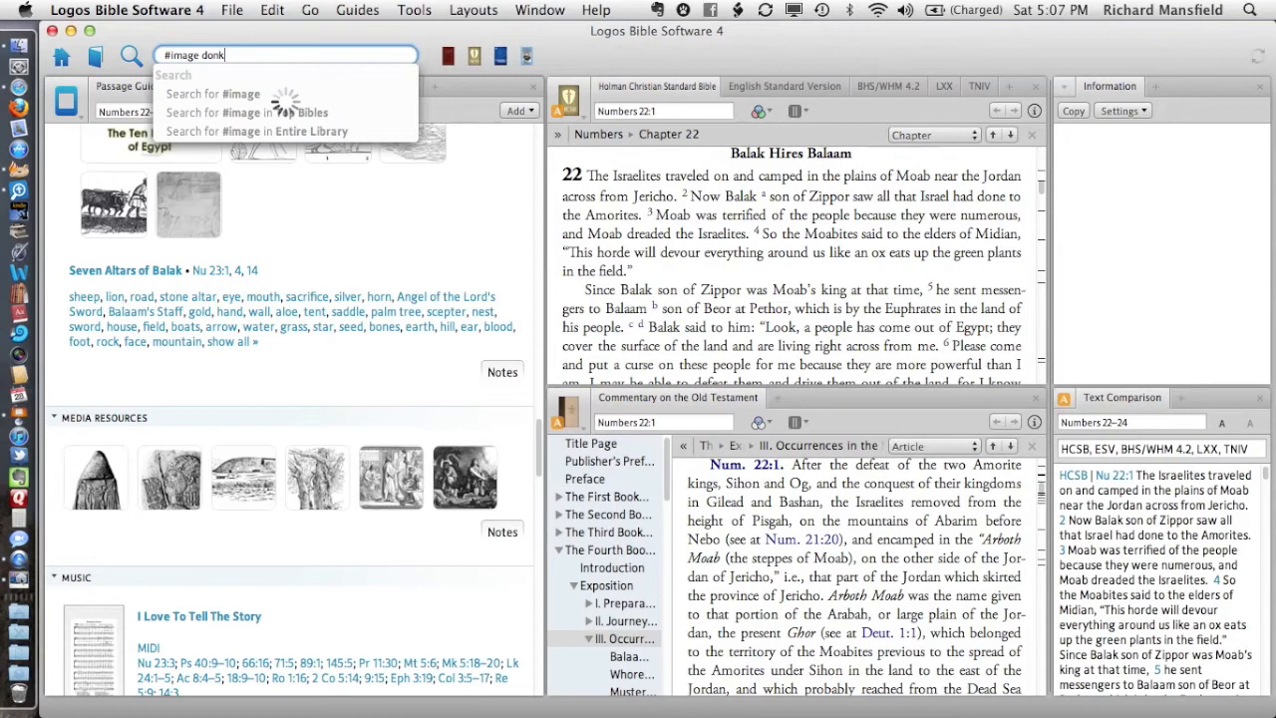
text(ey)
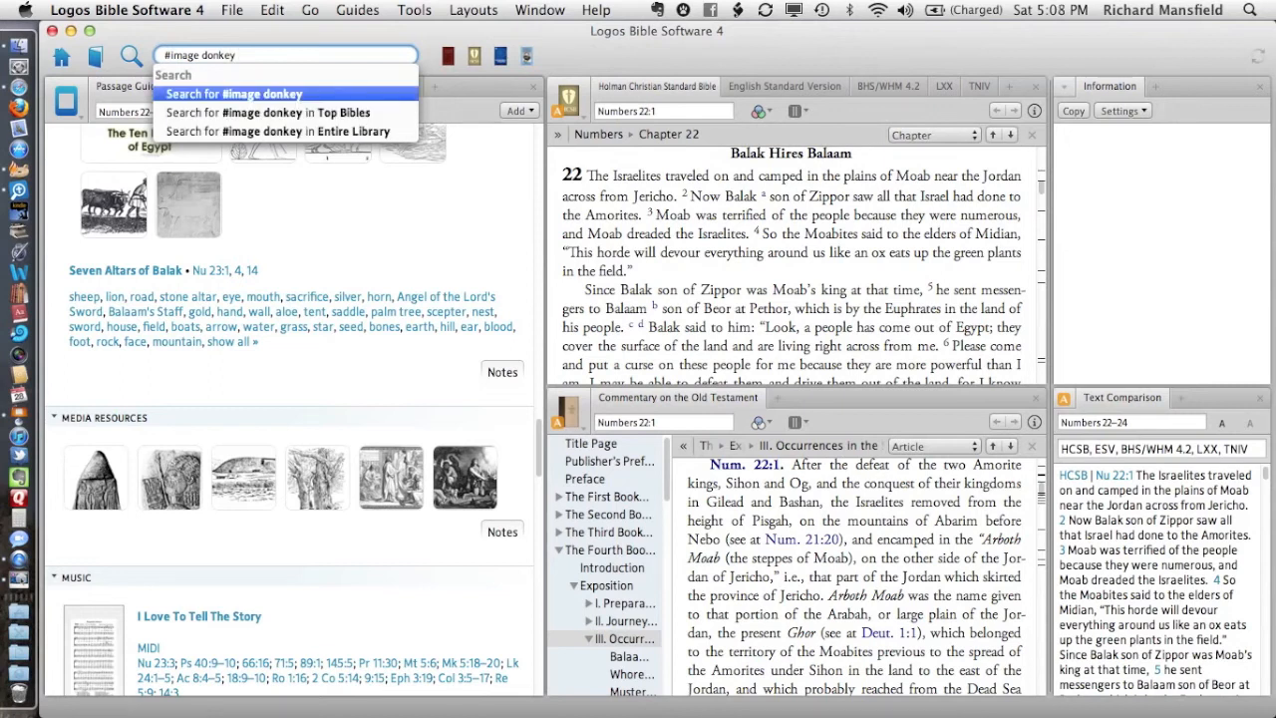
text(OR)
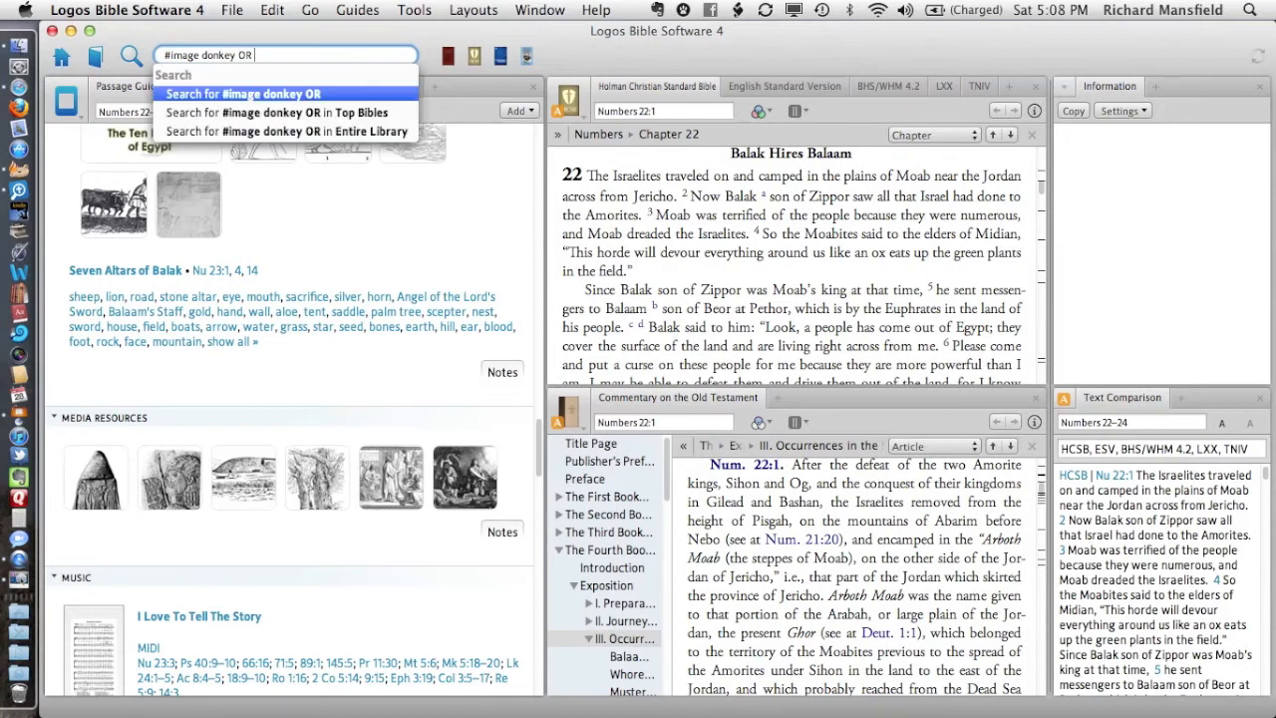
text(#)
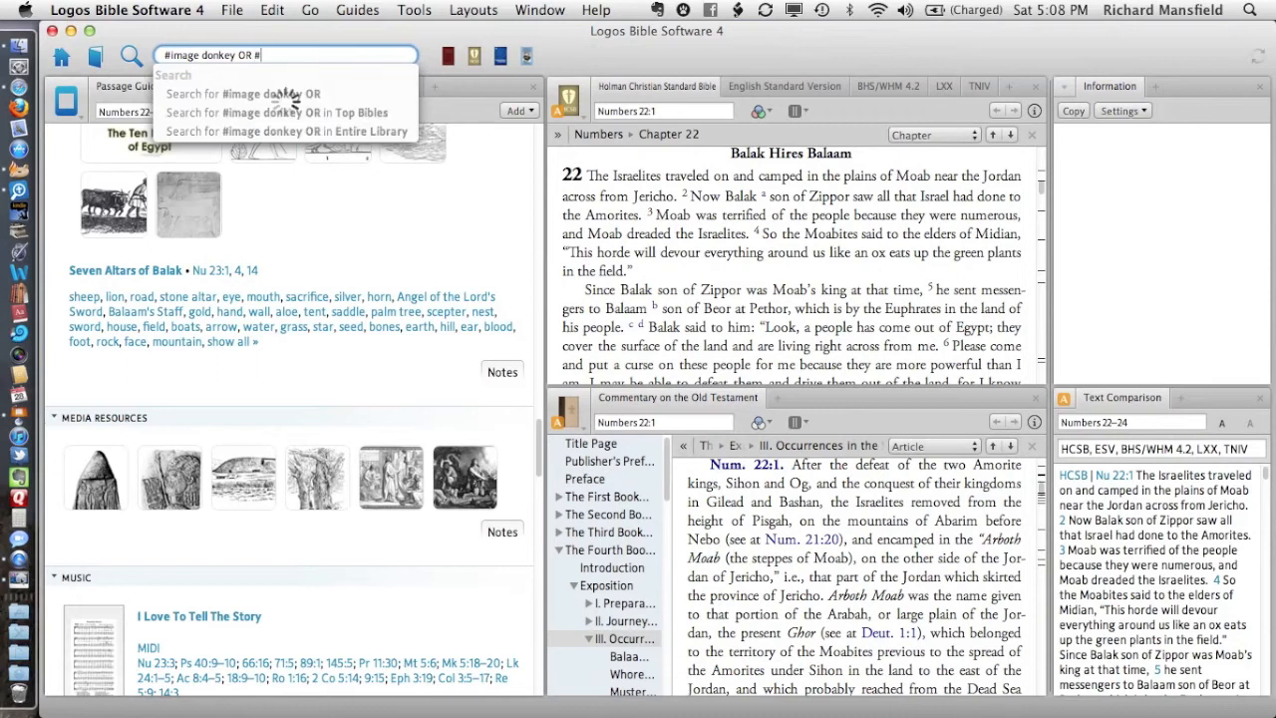
text(image ass)
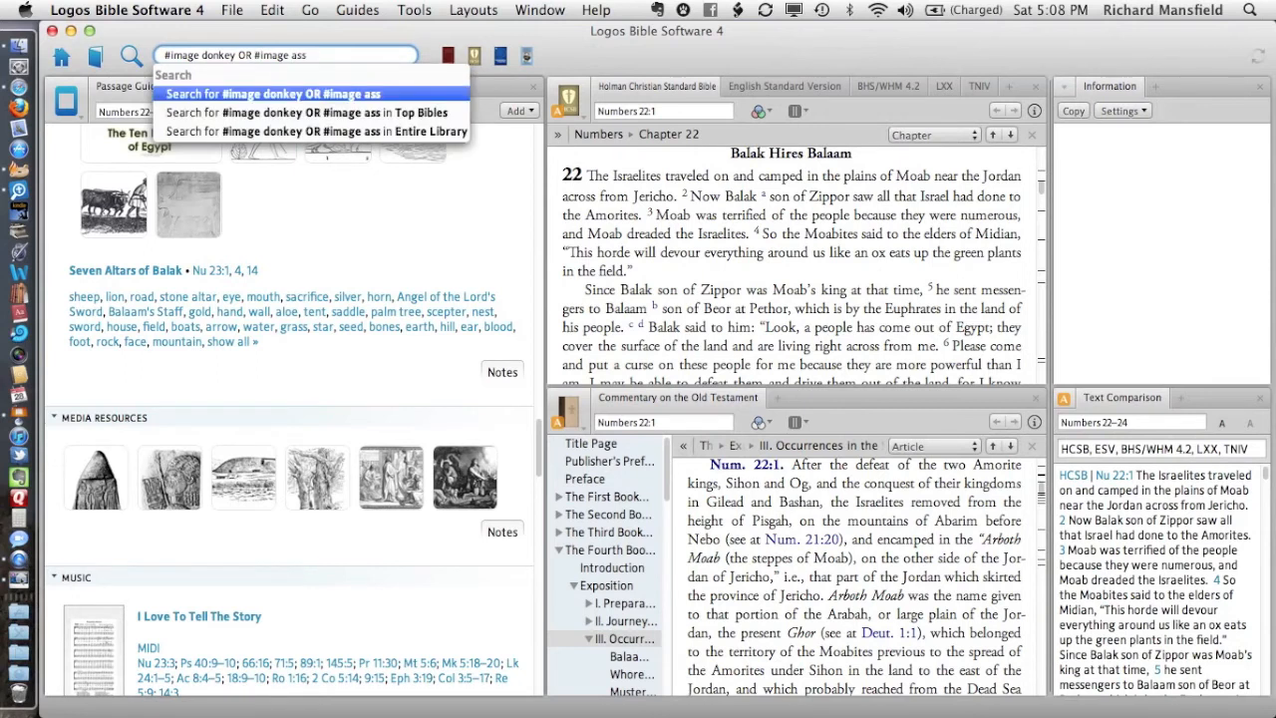
click(269, 94)
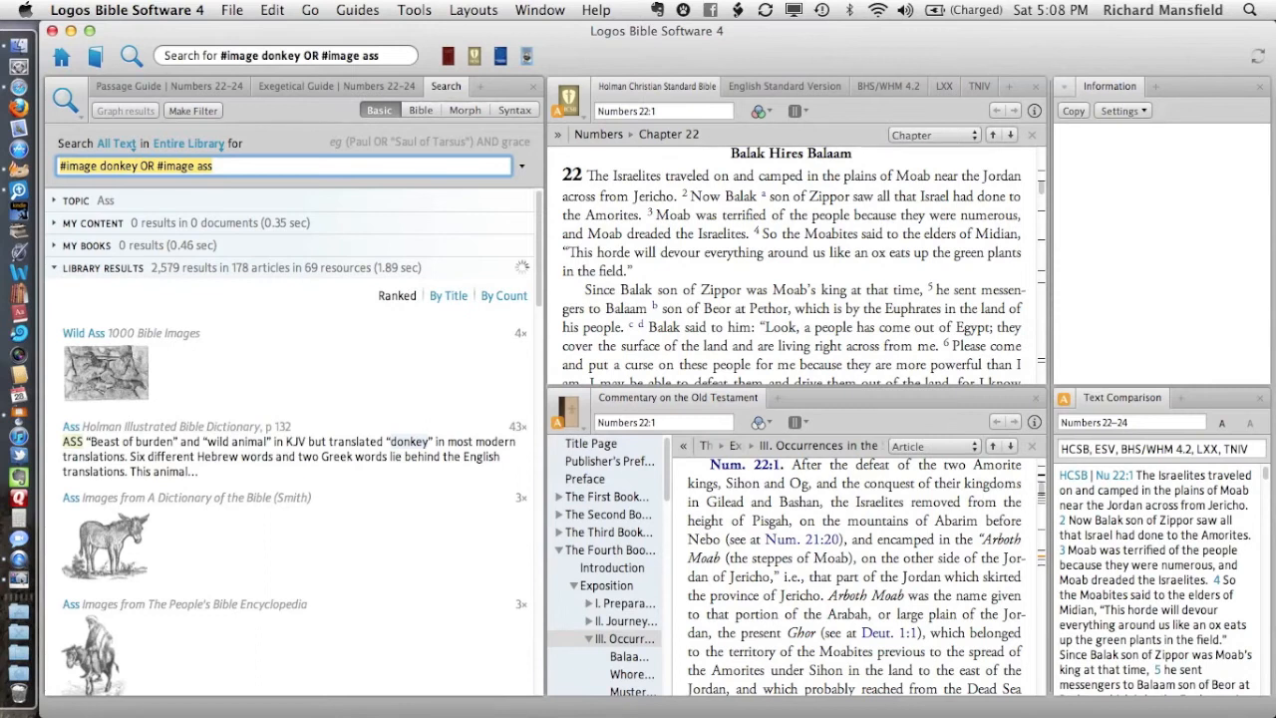
mouse_move(276, 402)
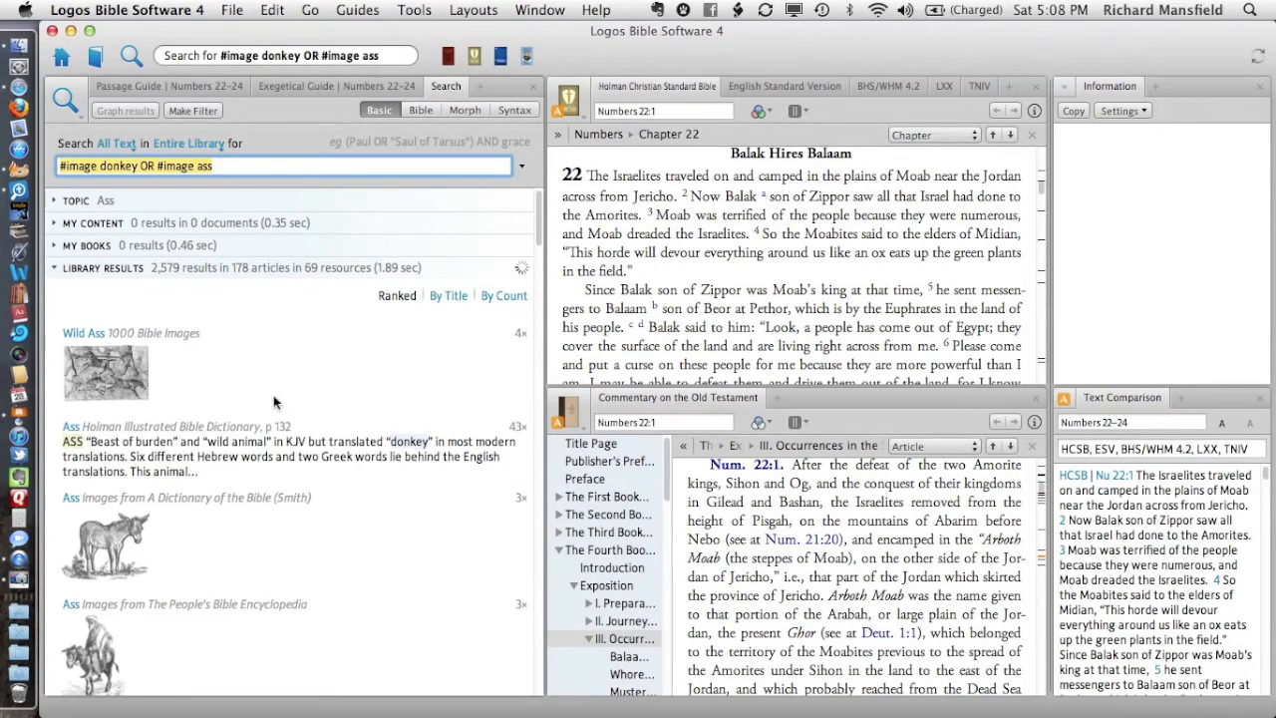
mouse_move(378, 545)
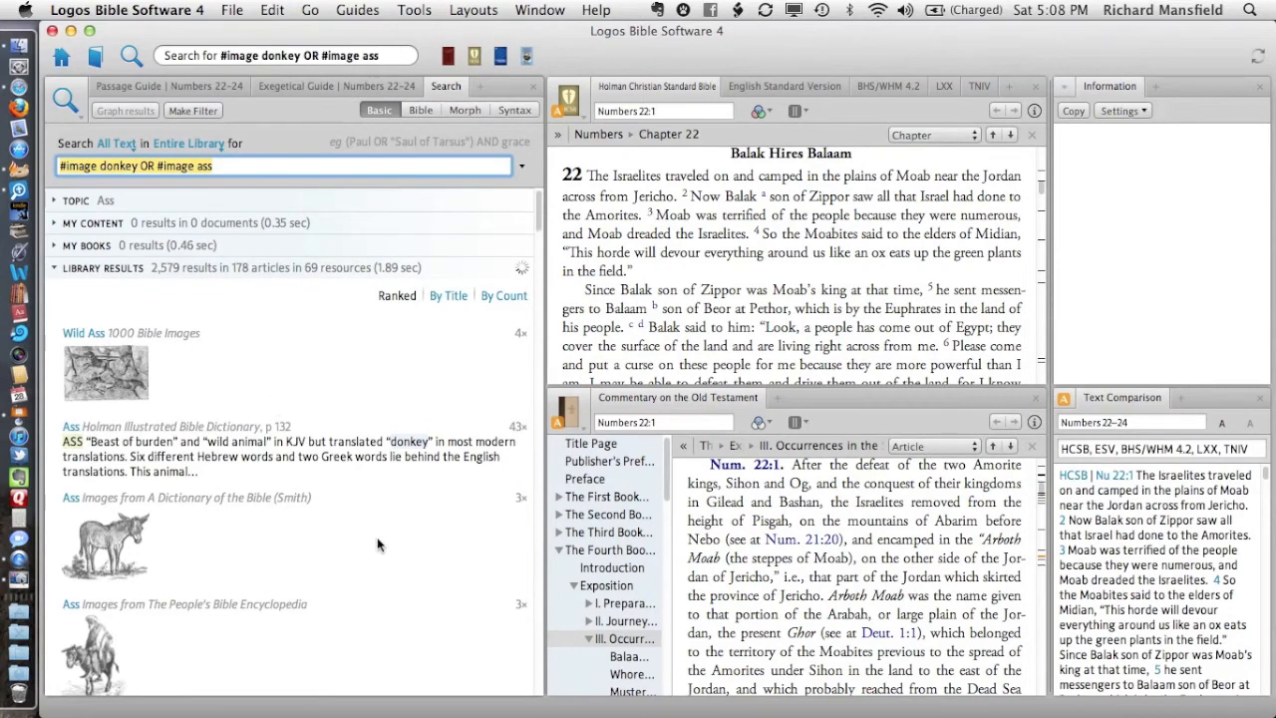
Scroll the image results and open 'With the Jawbone of an Ass' in a tab
scroll(down, 3)
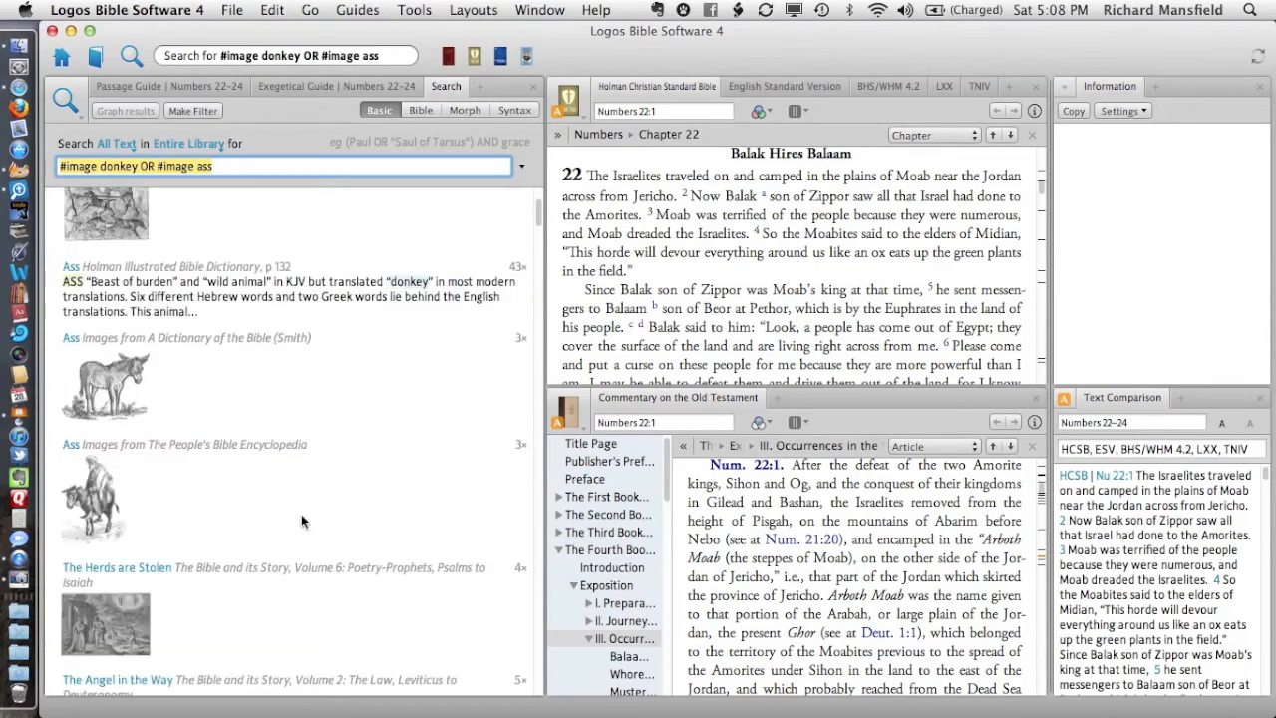
scroll(down, 3)
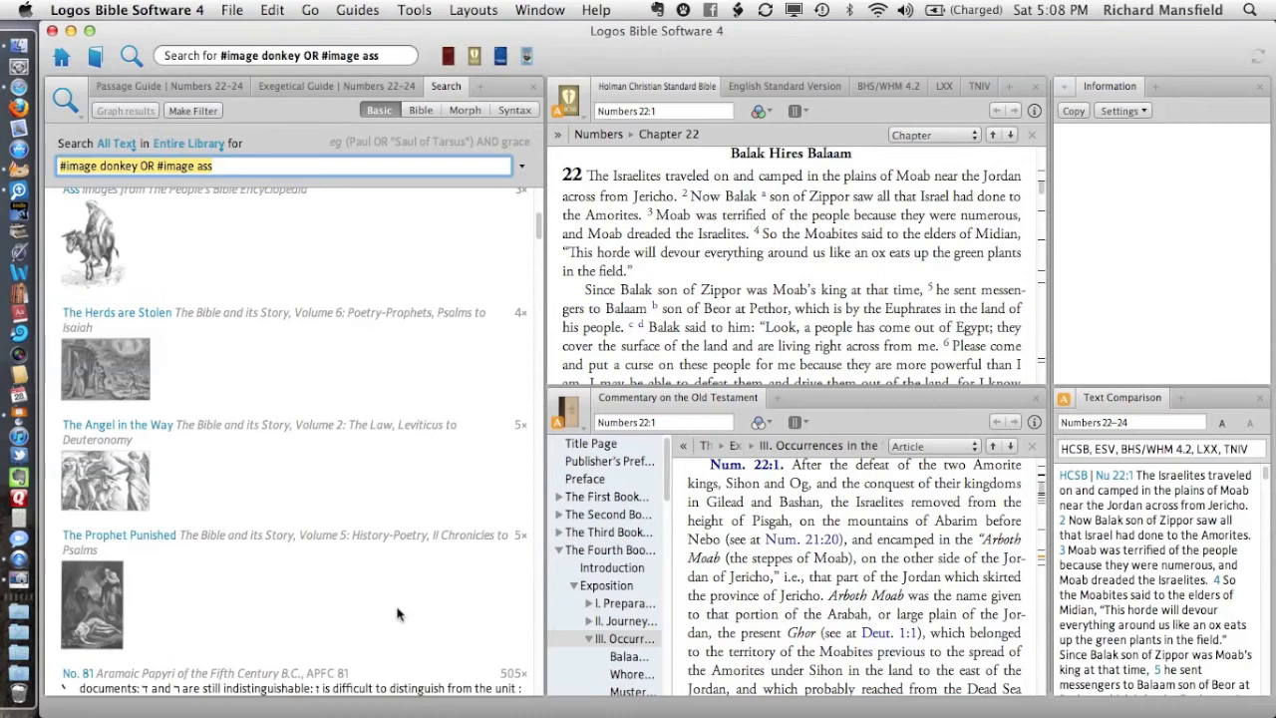
scroll(down, 3)
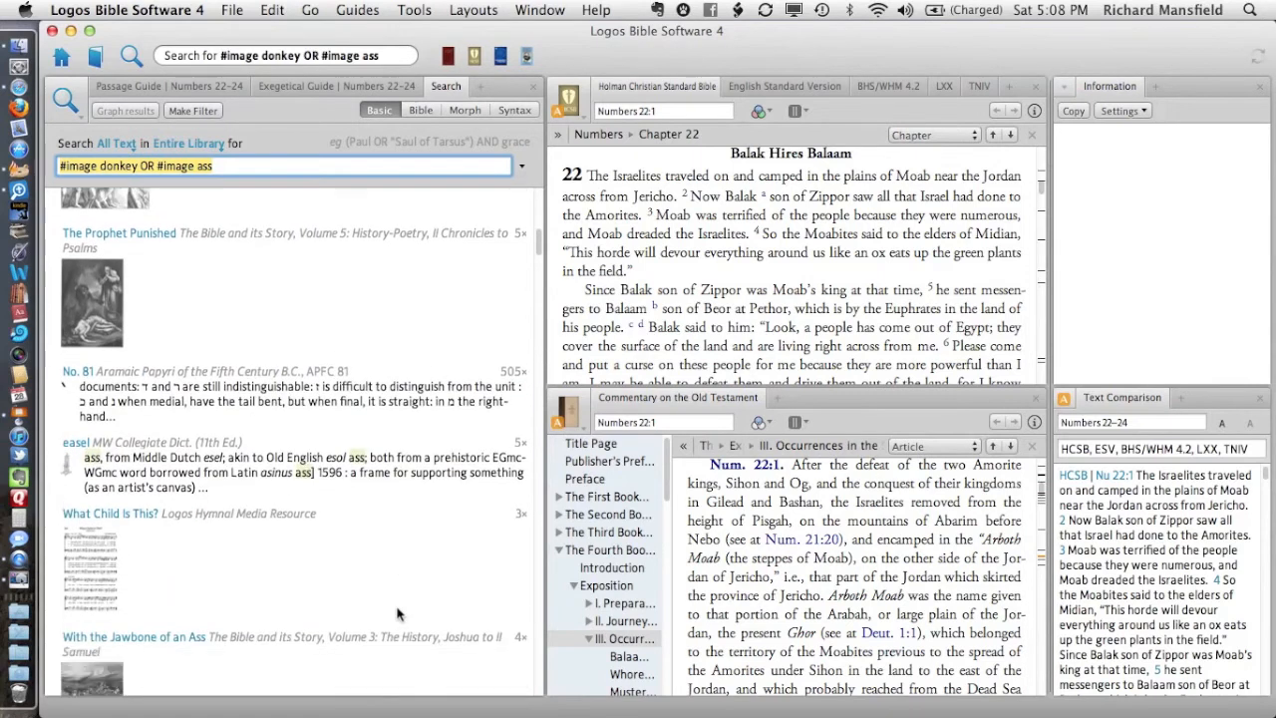
scroll(down, 3)
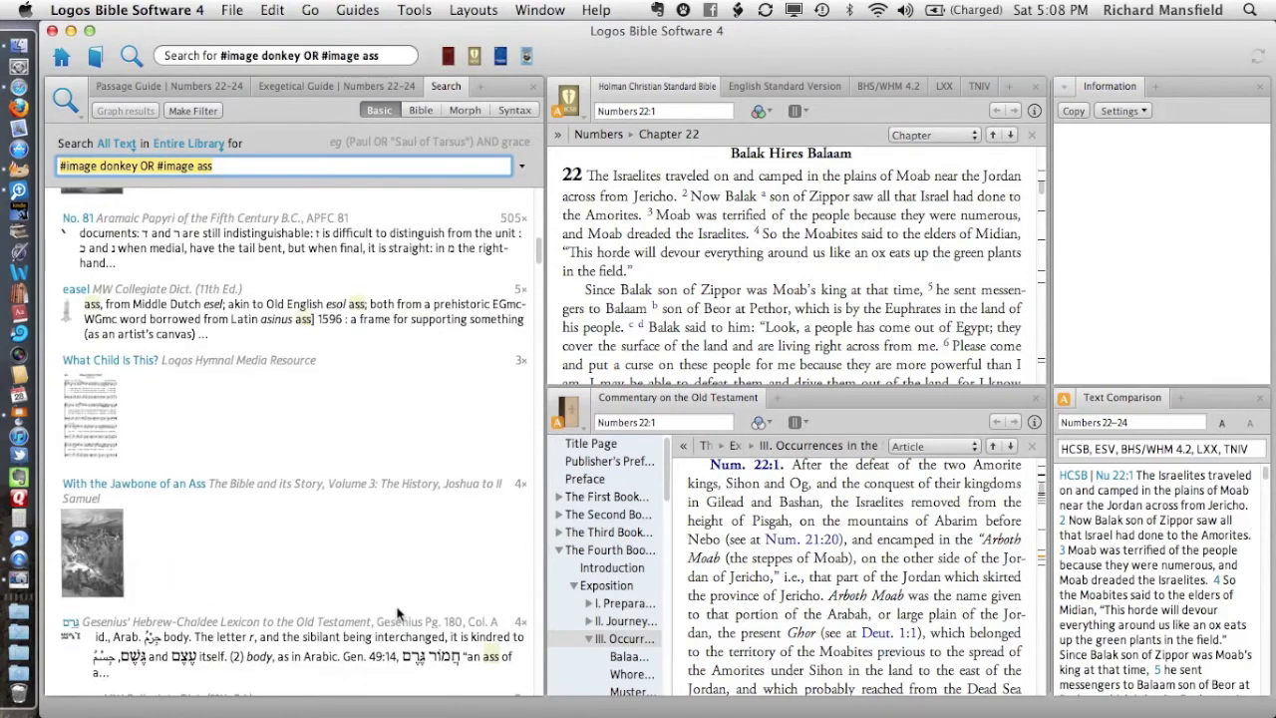
scroll(down, 3)
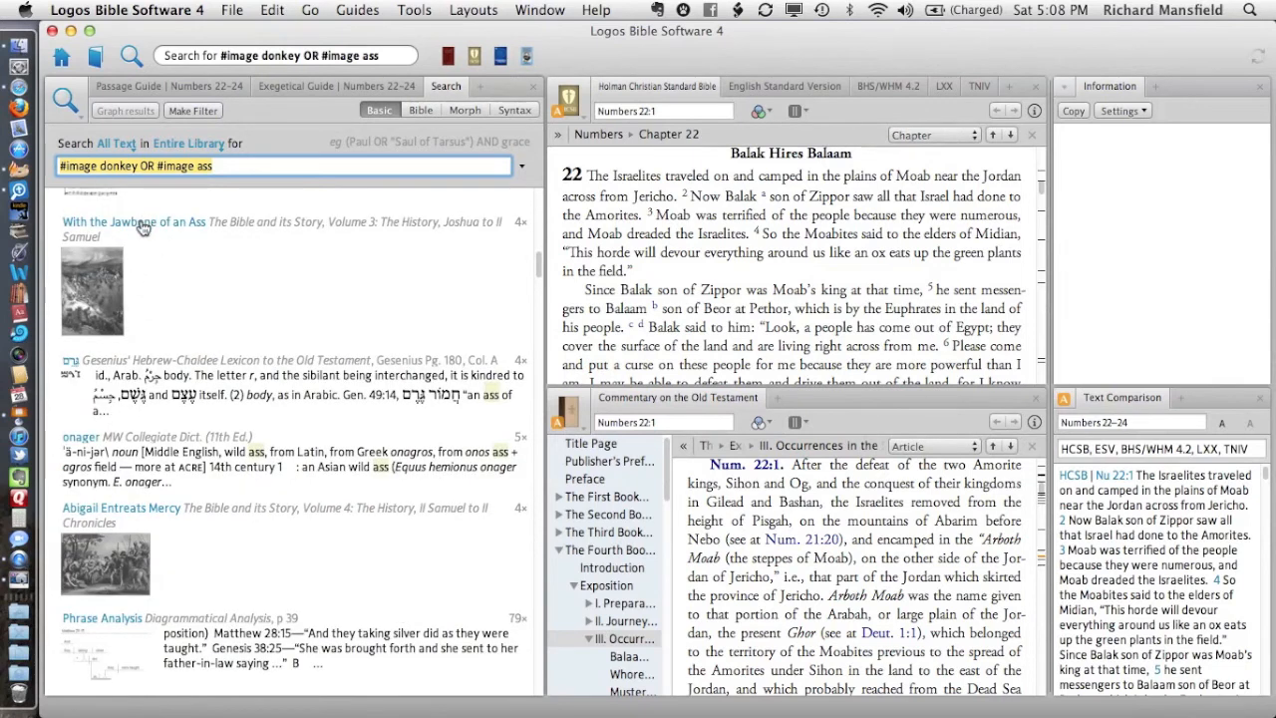
click(132, 221)
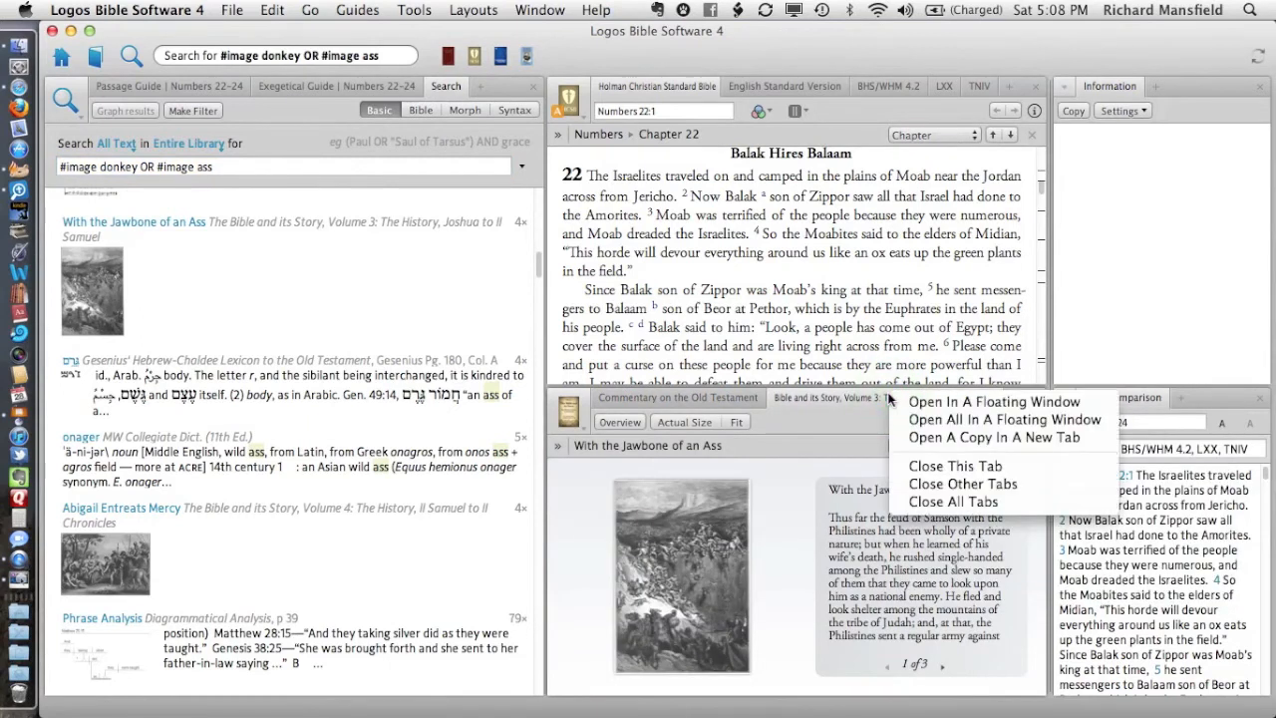
mouse_move(995, 400)
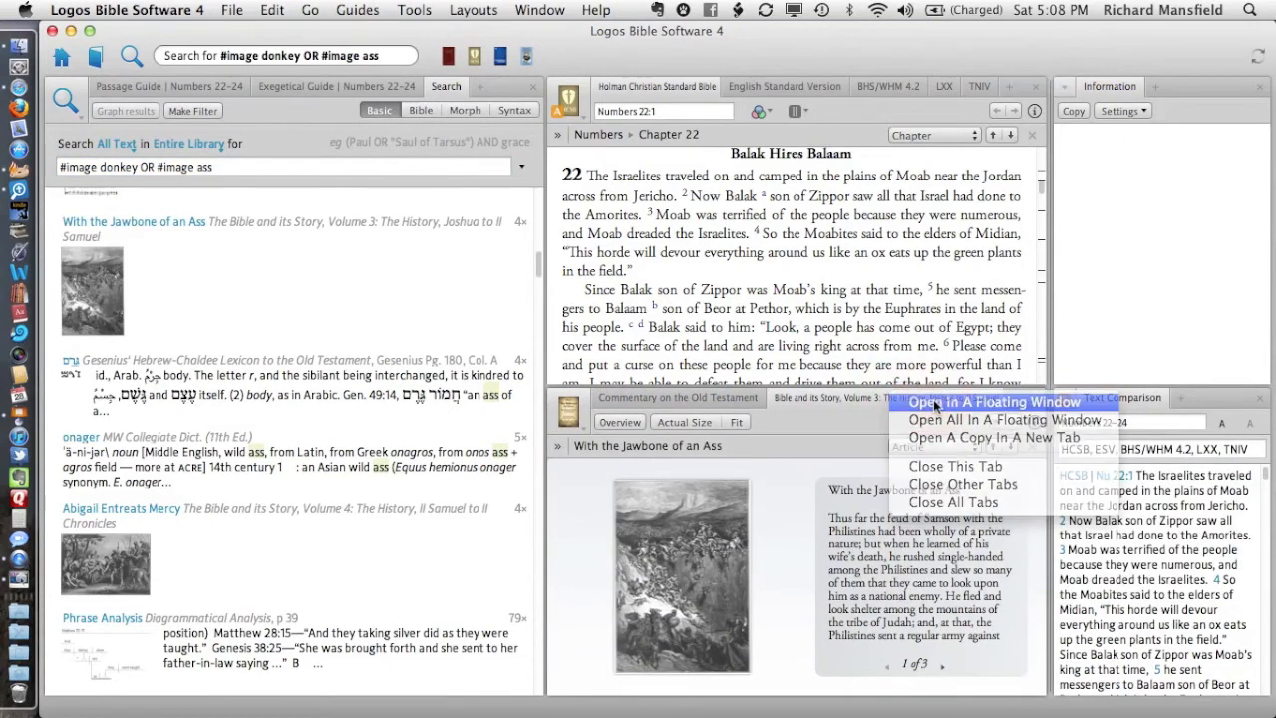
Float the Jawbone of an Ass picture in its own window, then close it
click(995, 402)
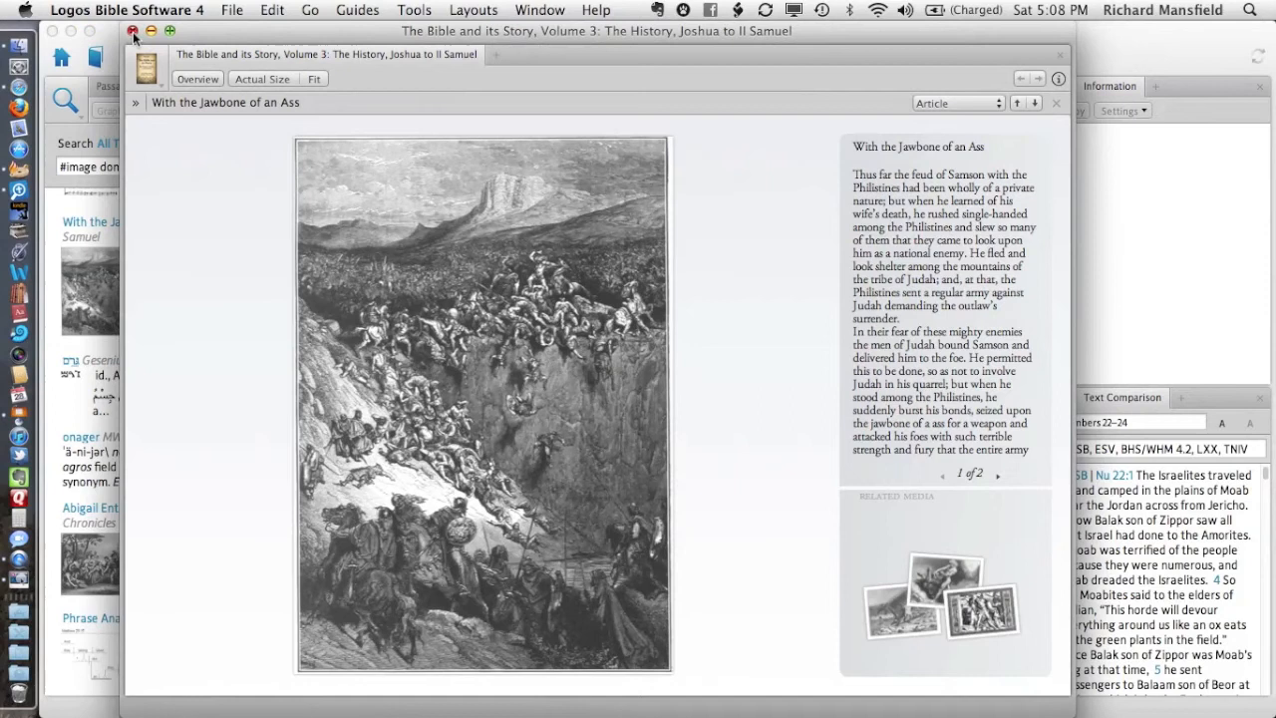
click(135, 31)
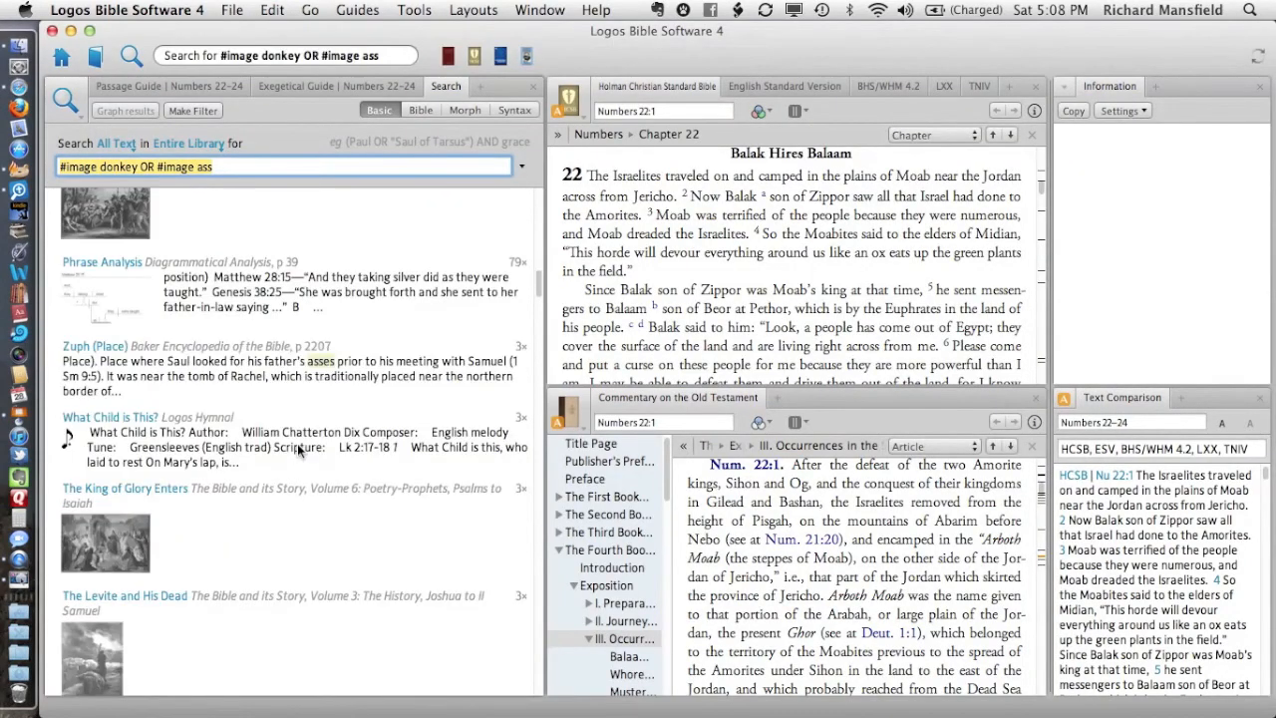
Scroll far down the donkey image results to the Money in Christian History and Shechem entries
scroll(down, 3)
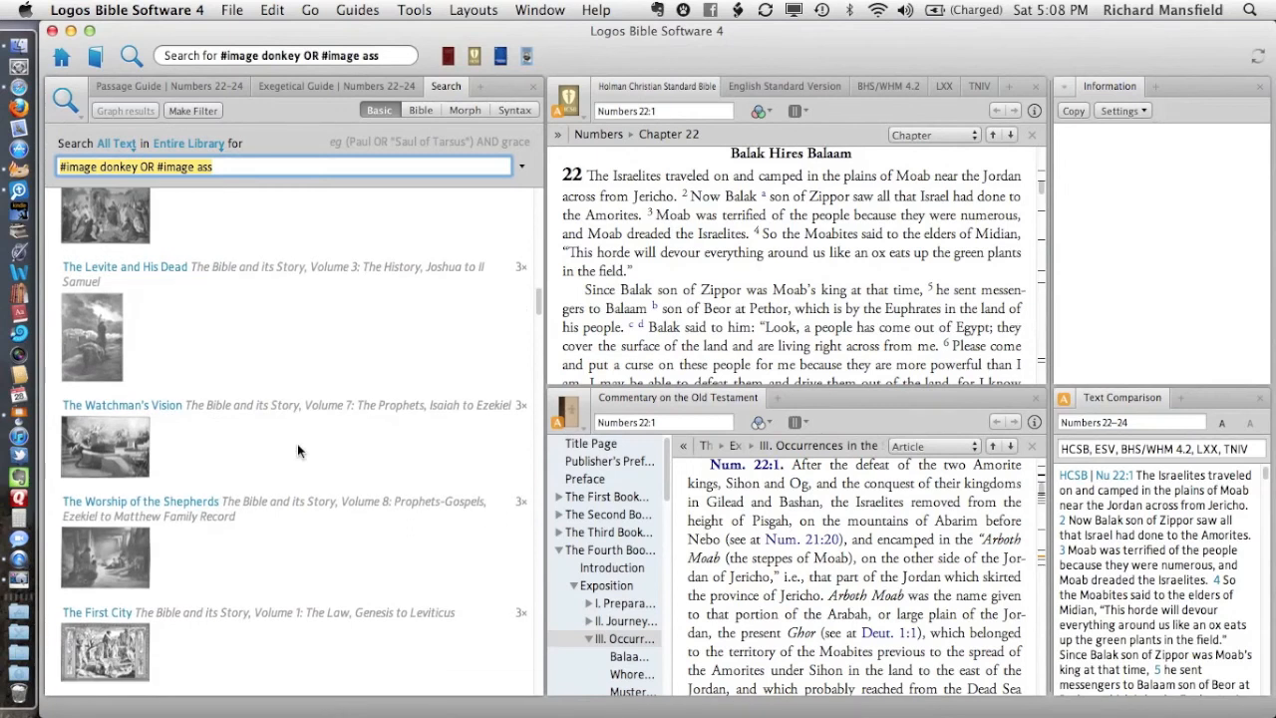
scroll(down, 3)
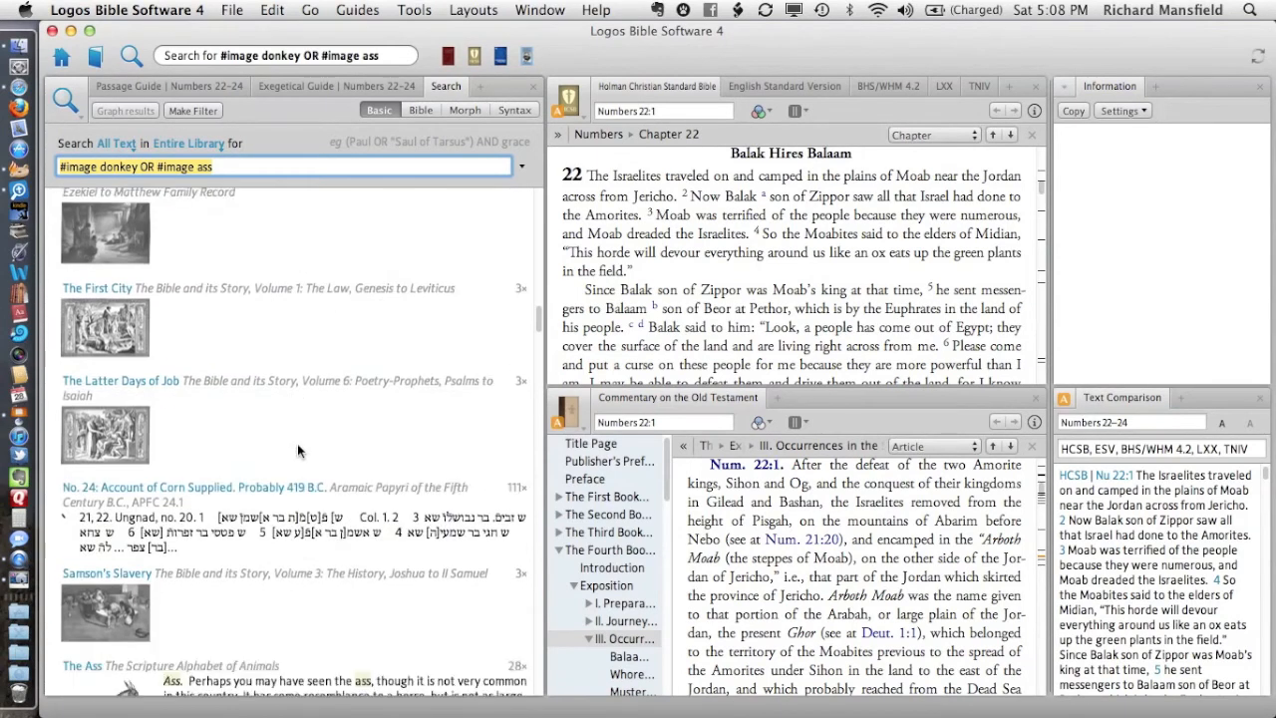
scroll(down, 3)
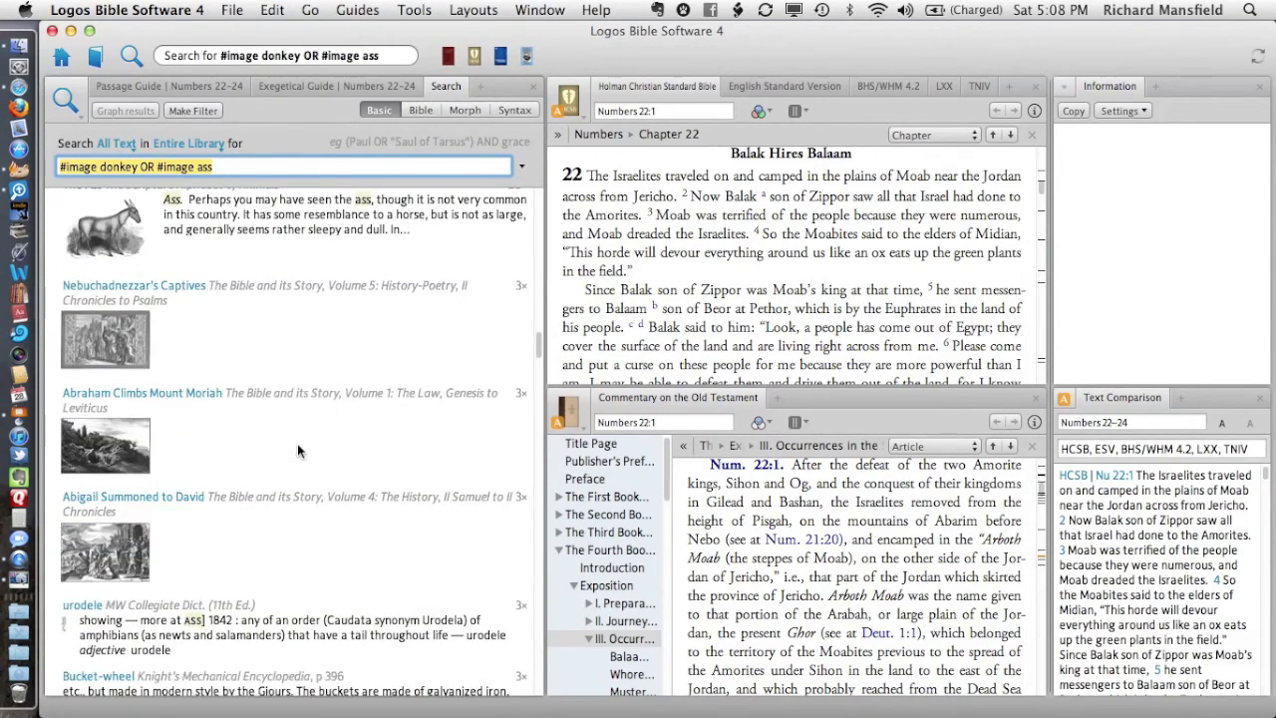
scroll(down, 3)
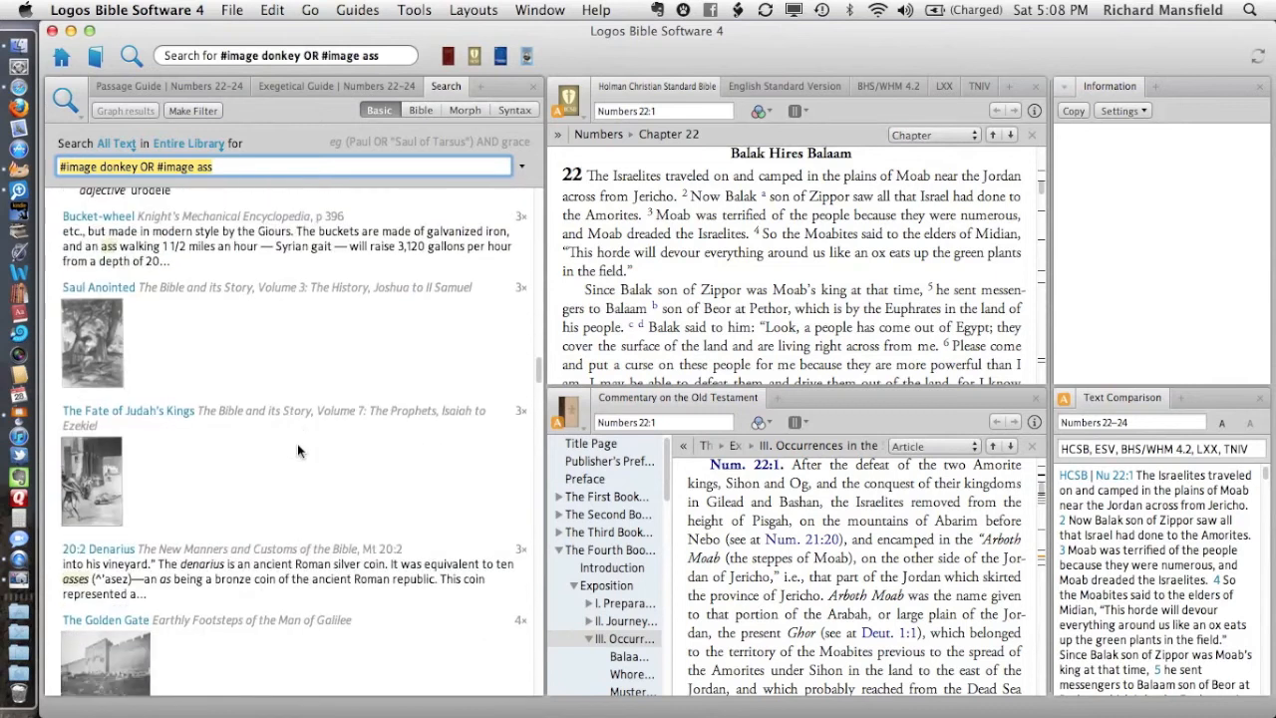
scroll(down, 3)
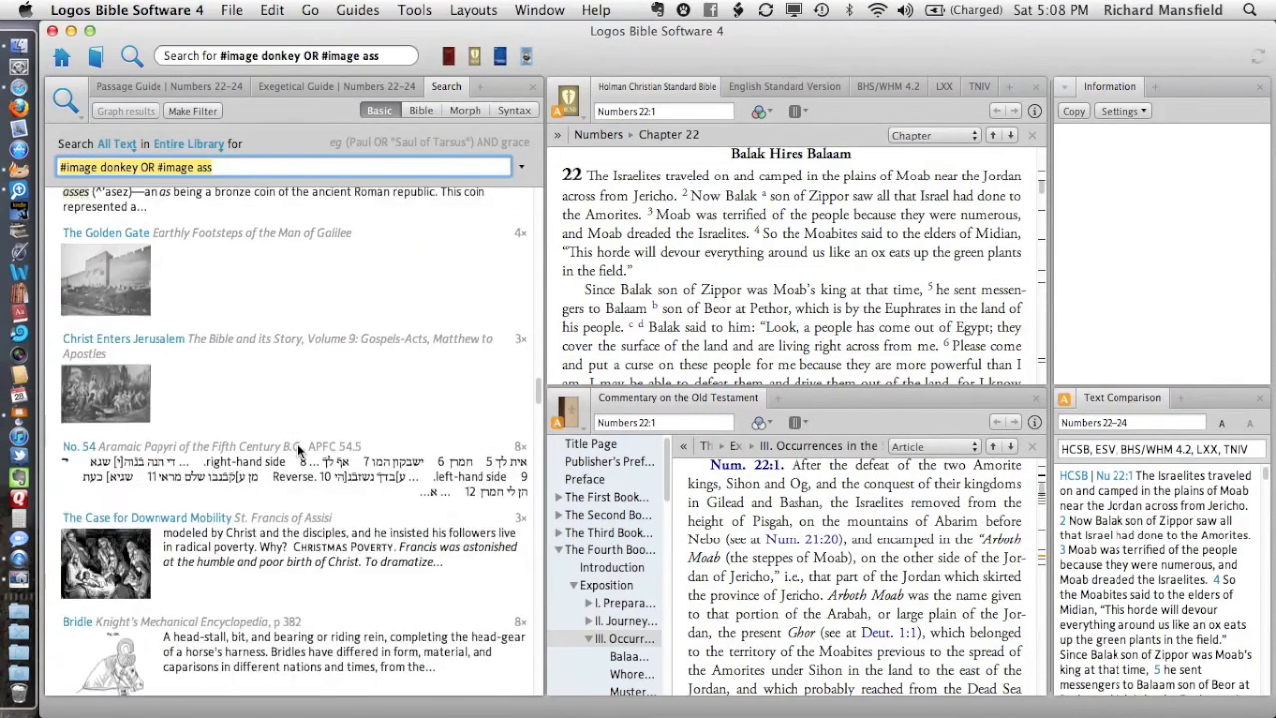
scroll(down, 3)
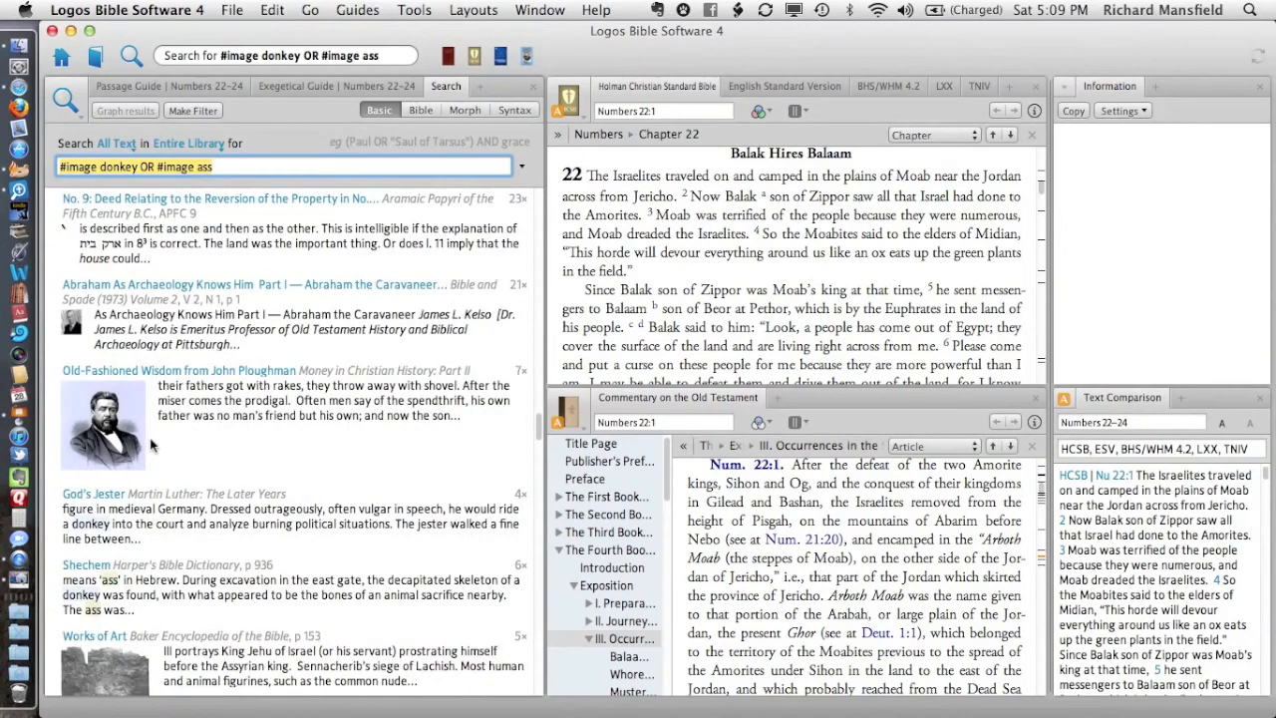
mouse_move(110, 471)
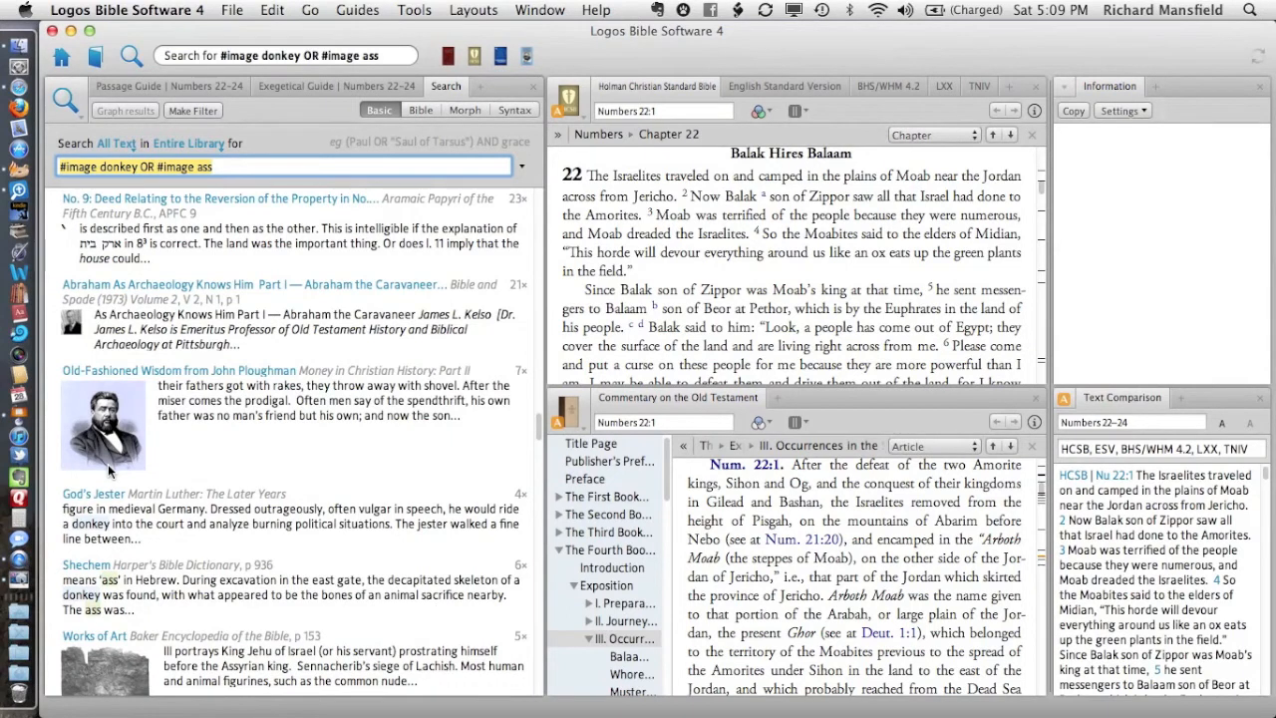
mouse_move(118, 377)
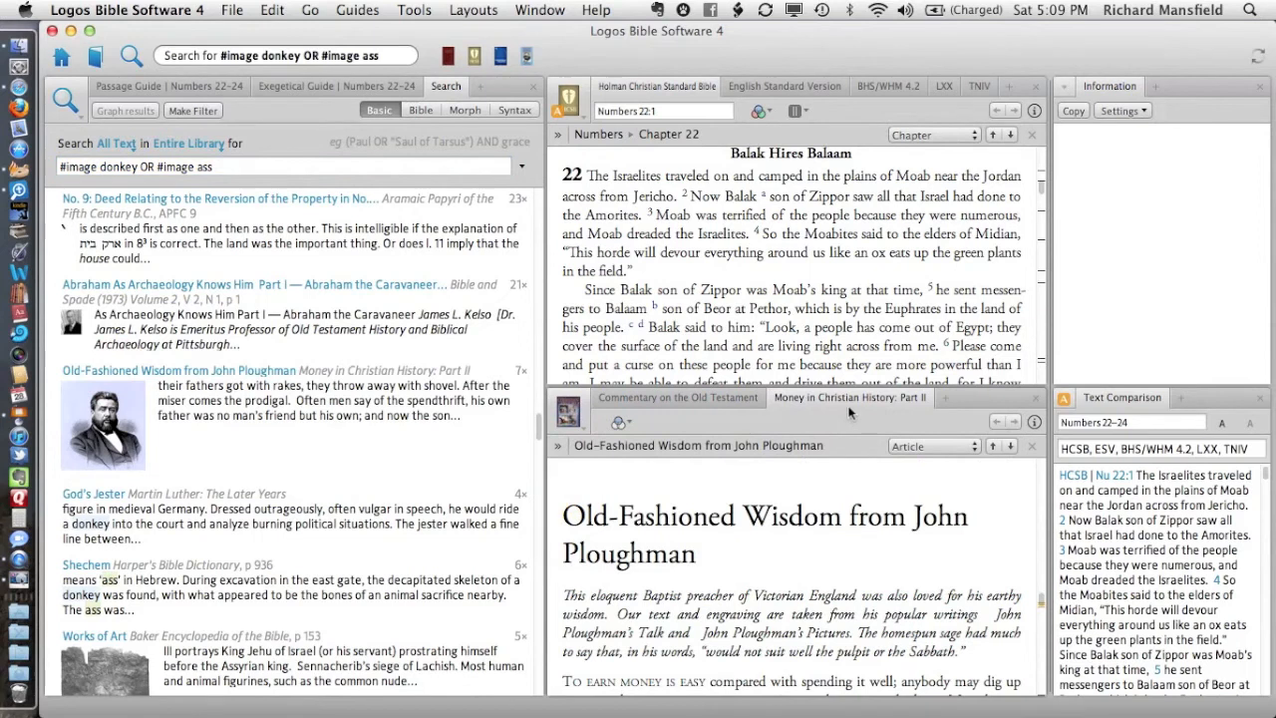
Open the John Ploughman article in a floating window and scroll through it
right_click(850, 397)
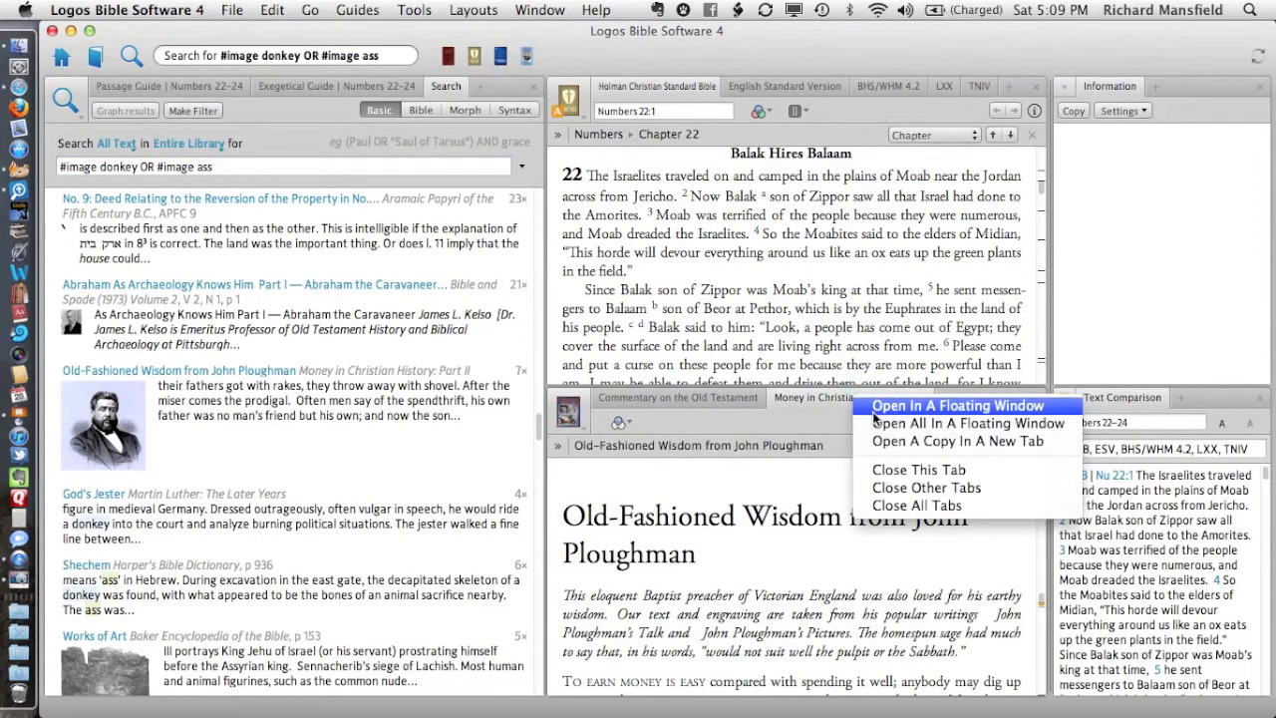
click(955, 406)
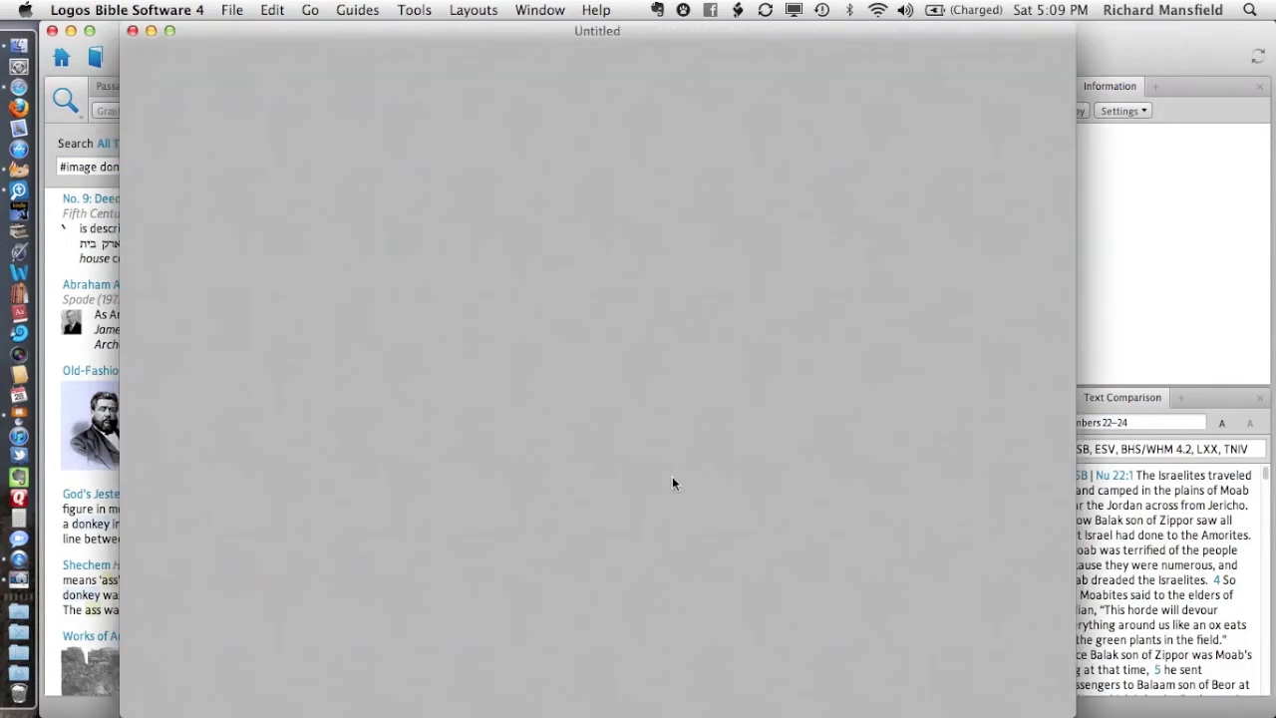
click(90, 370)
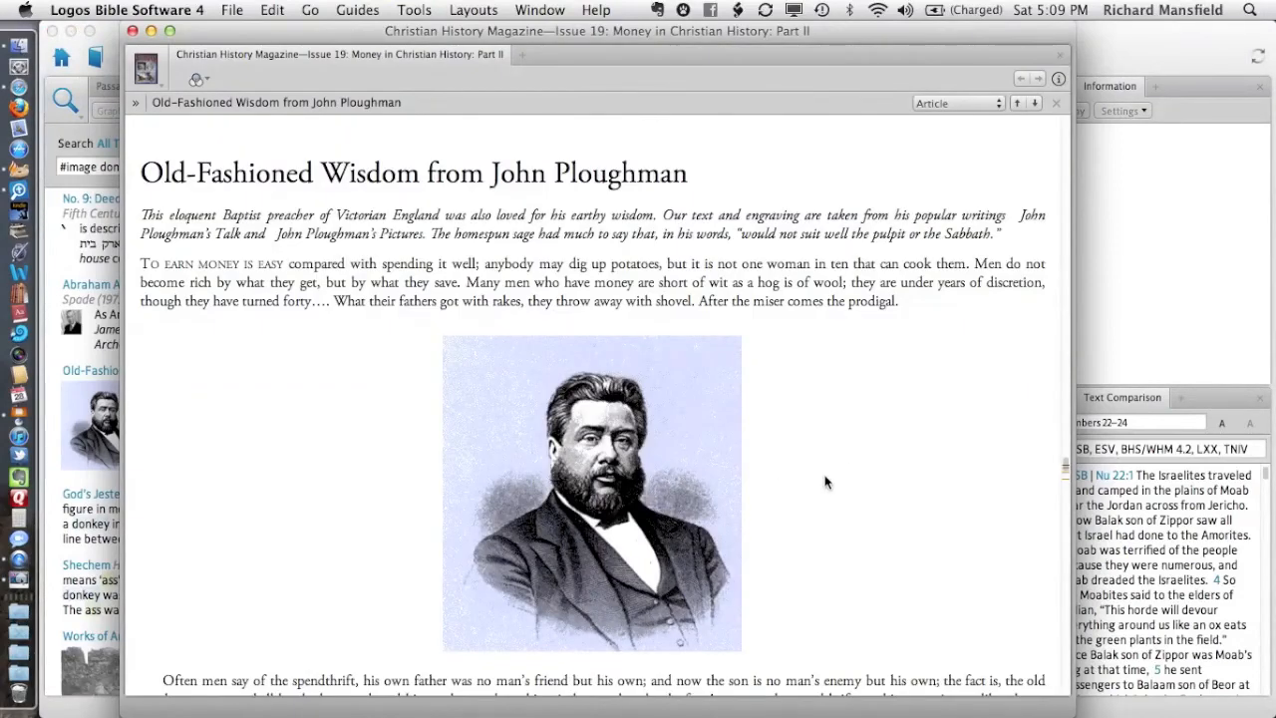
scroll(down, 3)
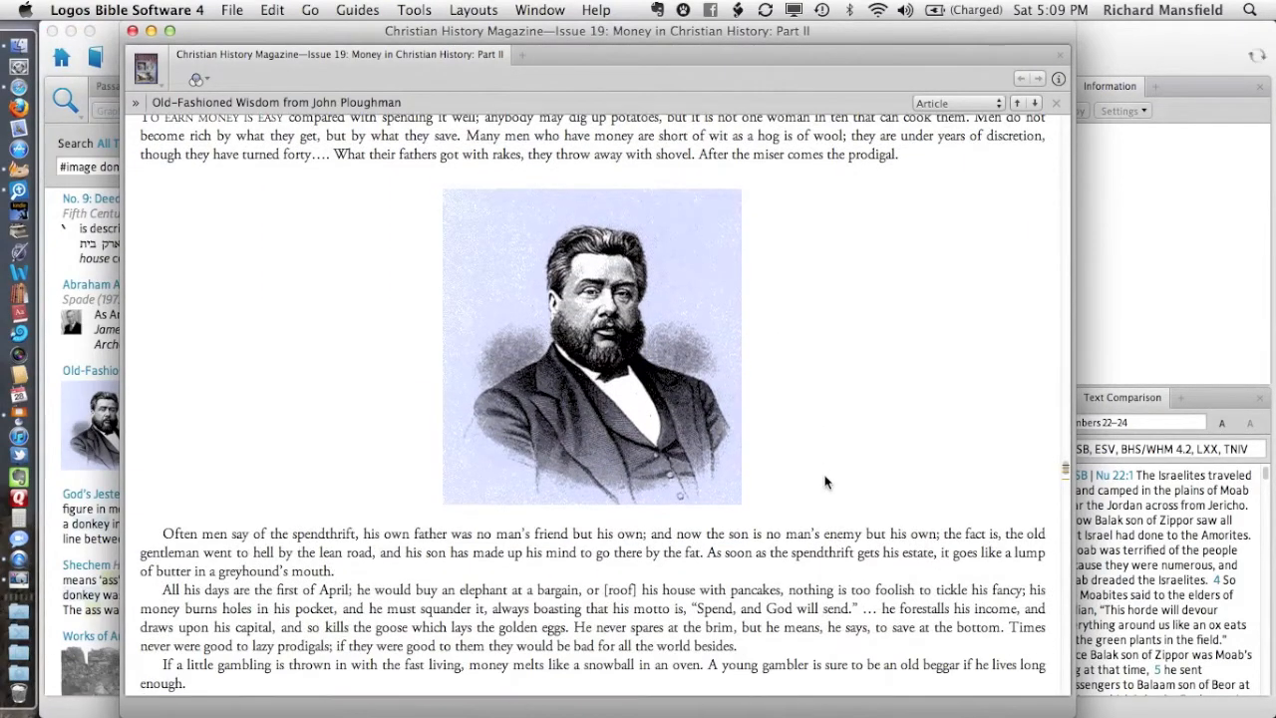
scroll(down, 3)
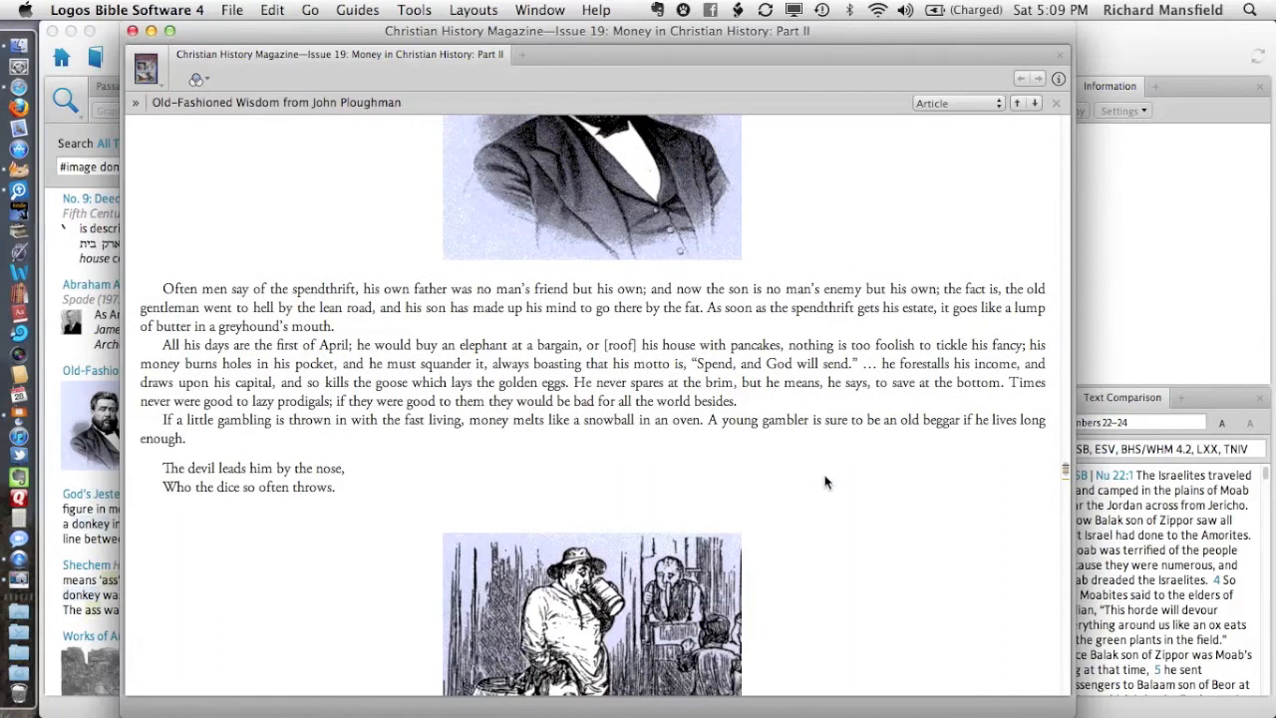
scroll(down, 3)
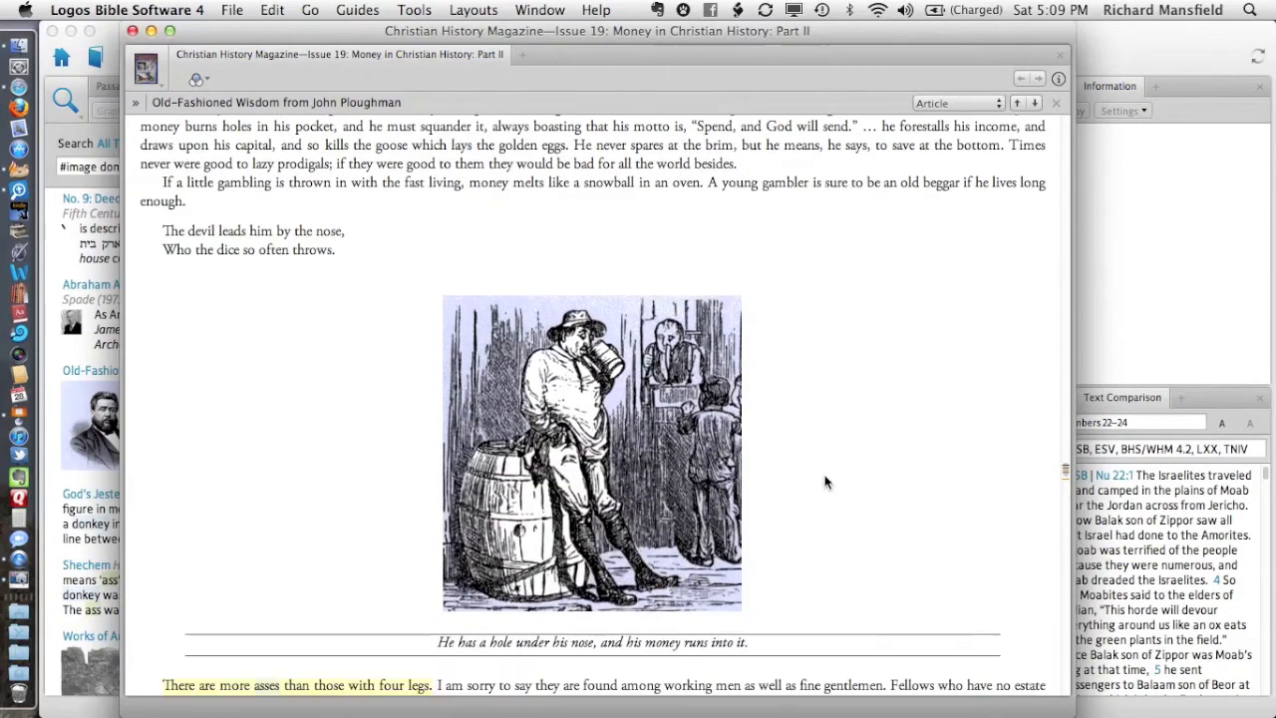
scroll(down, 3)
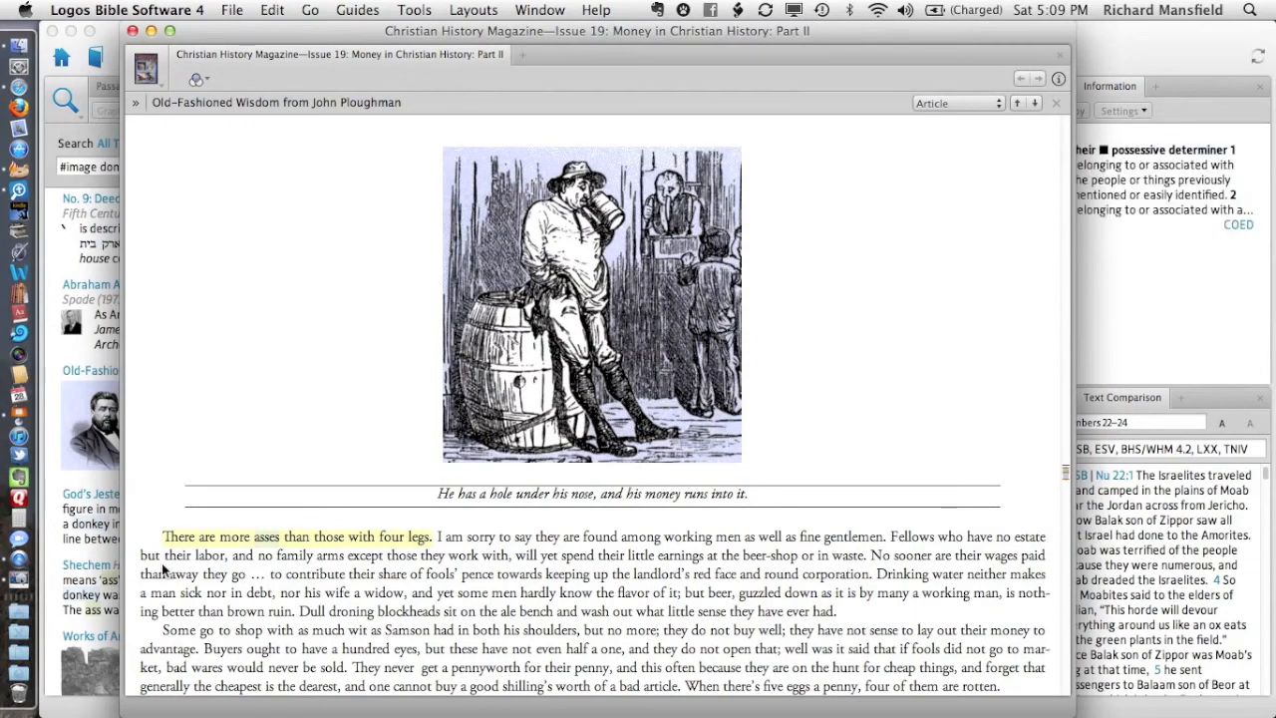
scroll(down, 3)
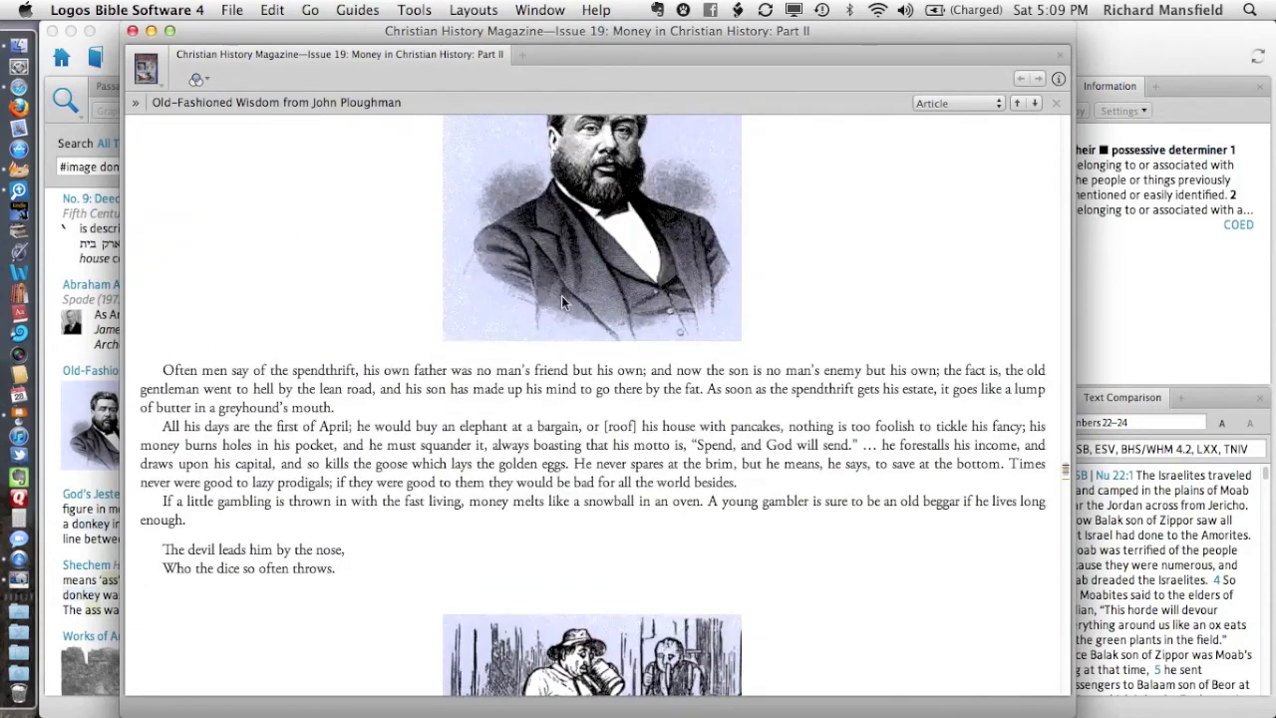
scroll(up, 3)
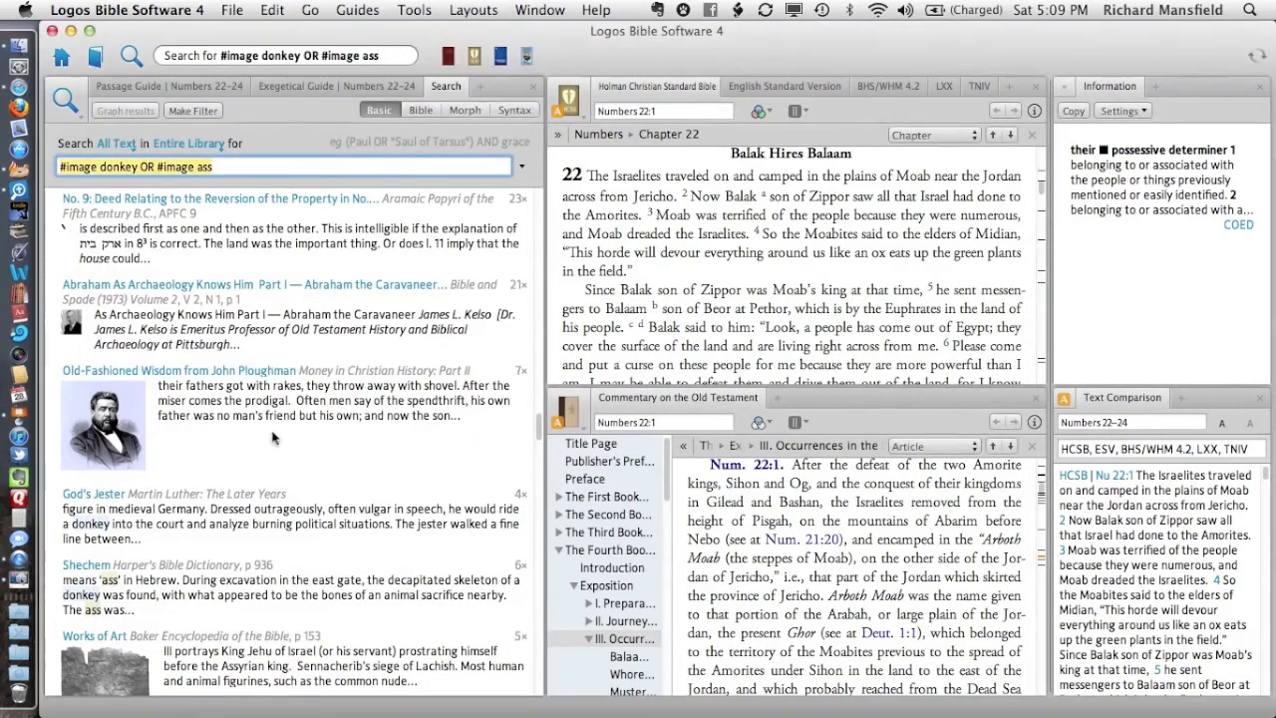
scroll(down, 3)
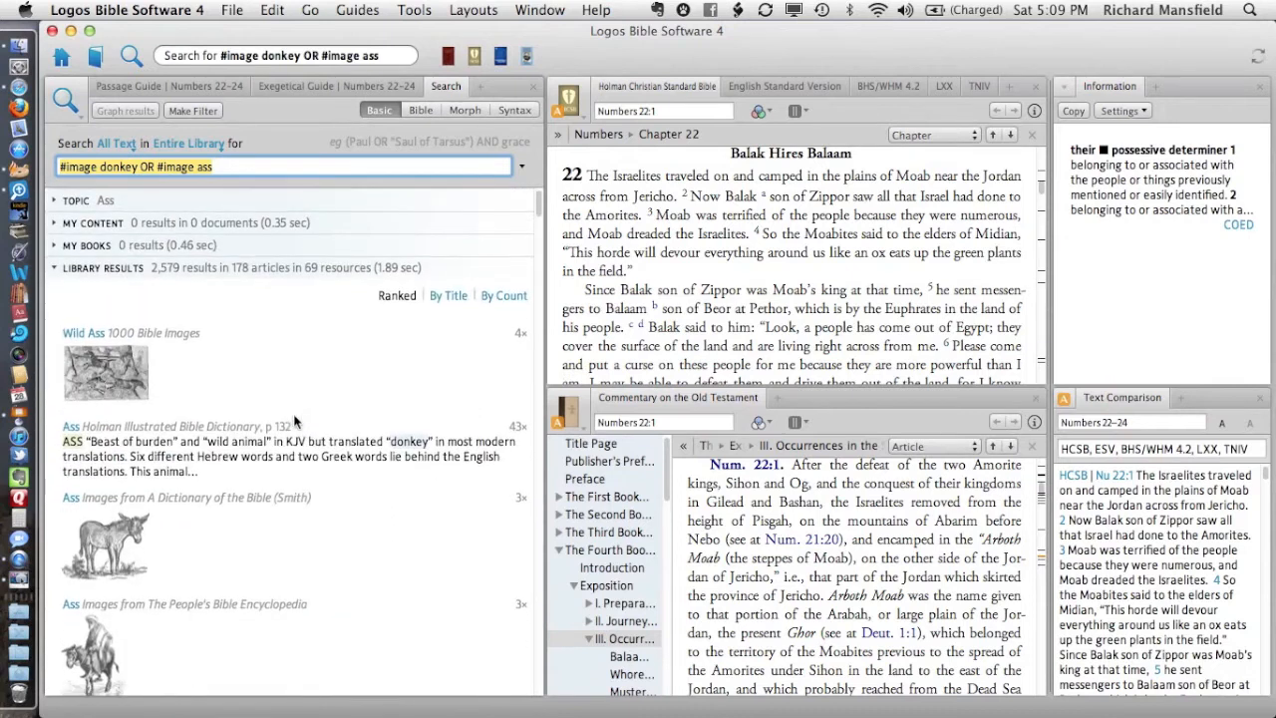
scroll(down, 3)
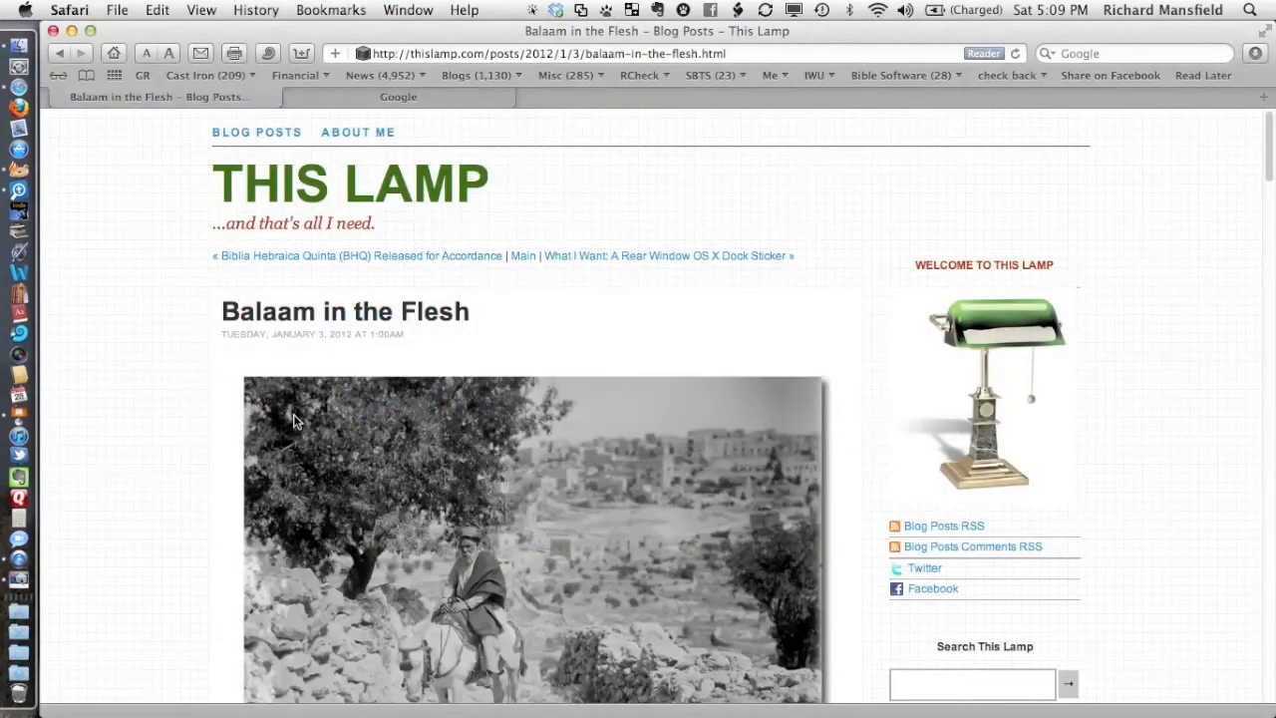
mouse_move(435, 107)
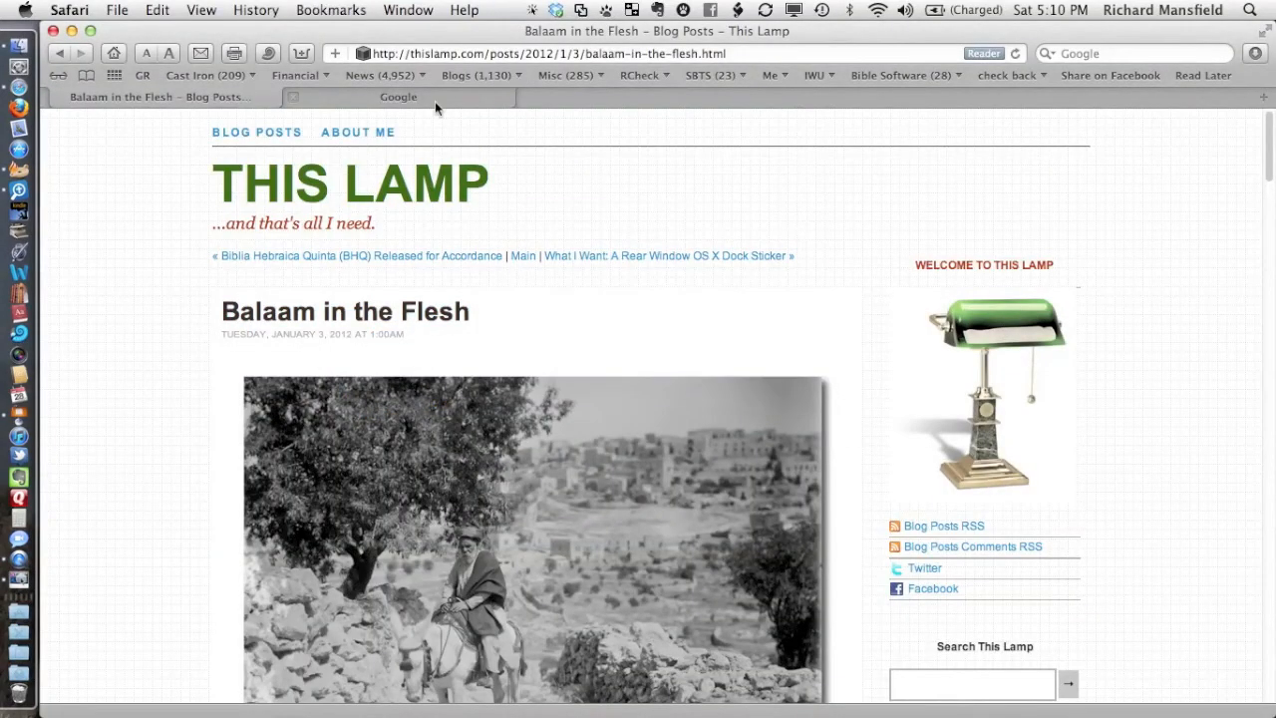
Search Google Images for 'donkey' and scroll down to results Page 4
click(398, 96)
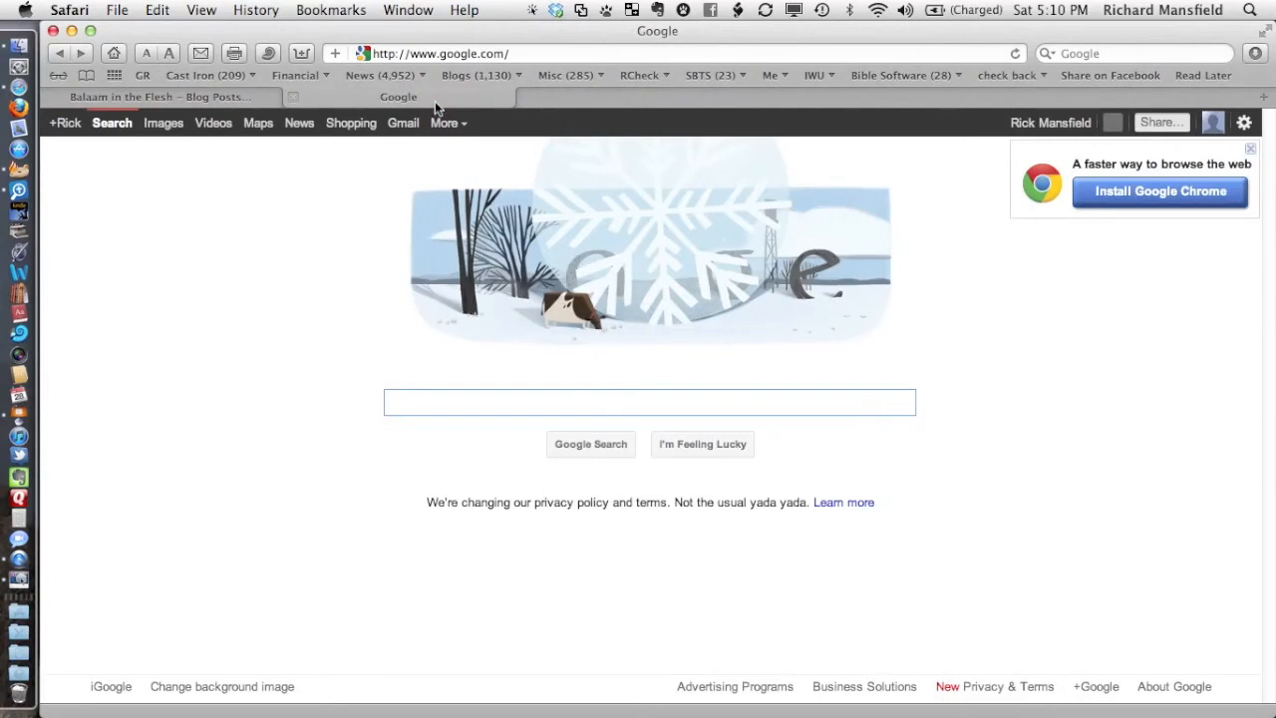
click(163, 122)
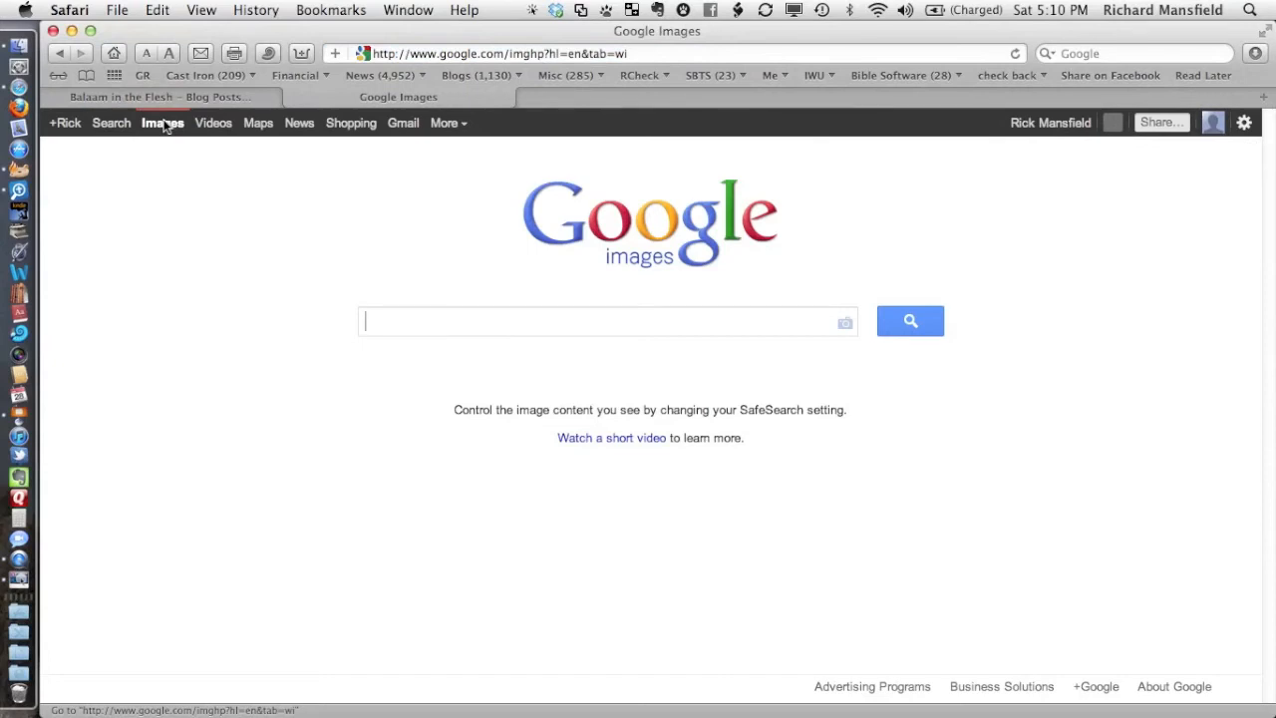
text(donkey)
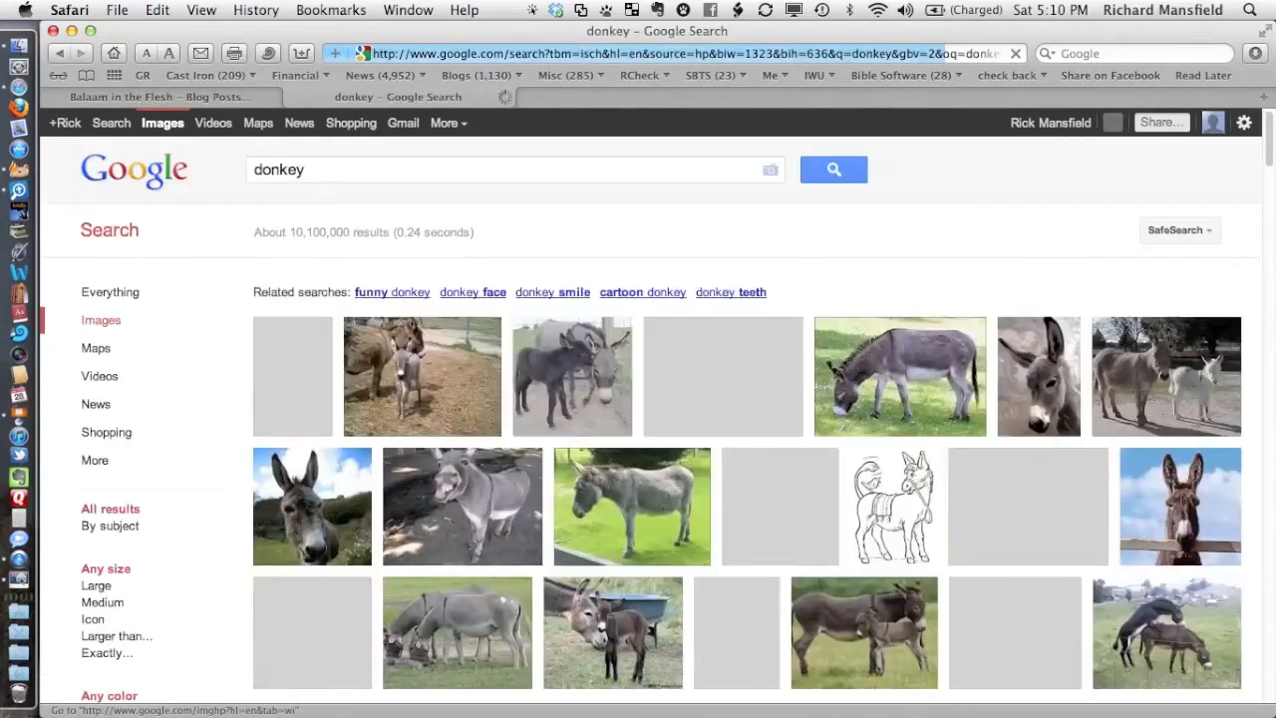
scroll(down, 3)
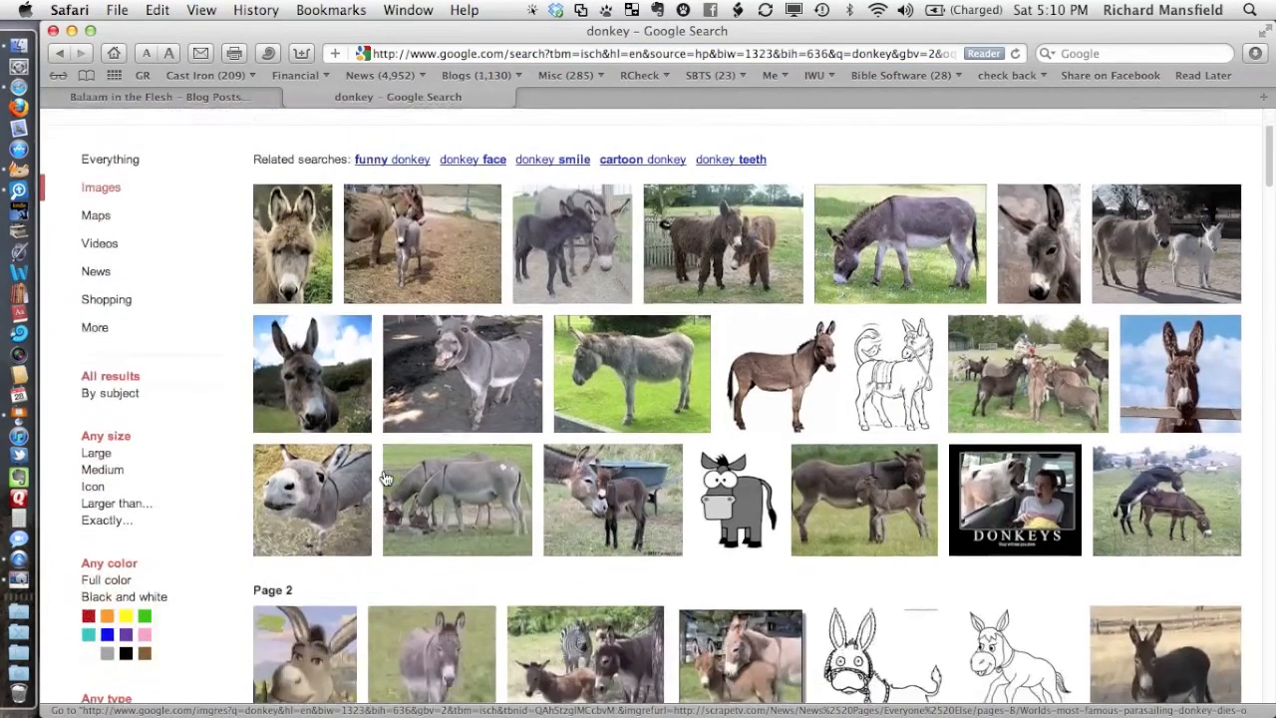
scroll(down, 3)
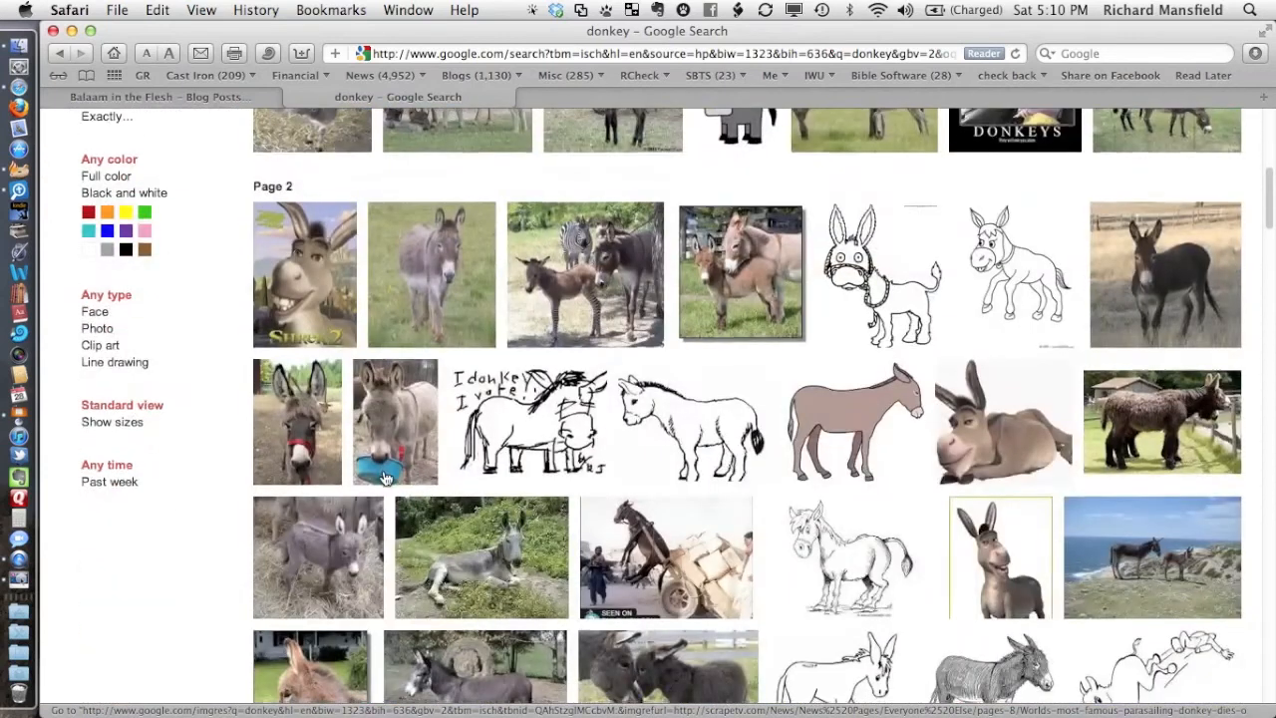
scroll(down, 3)
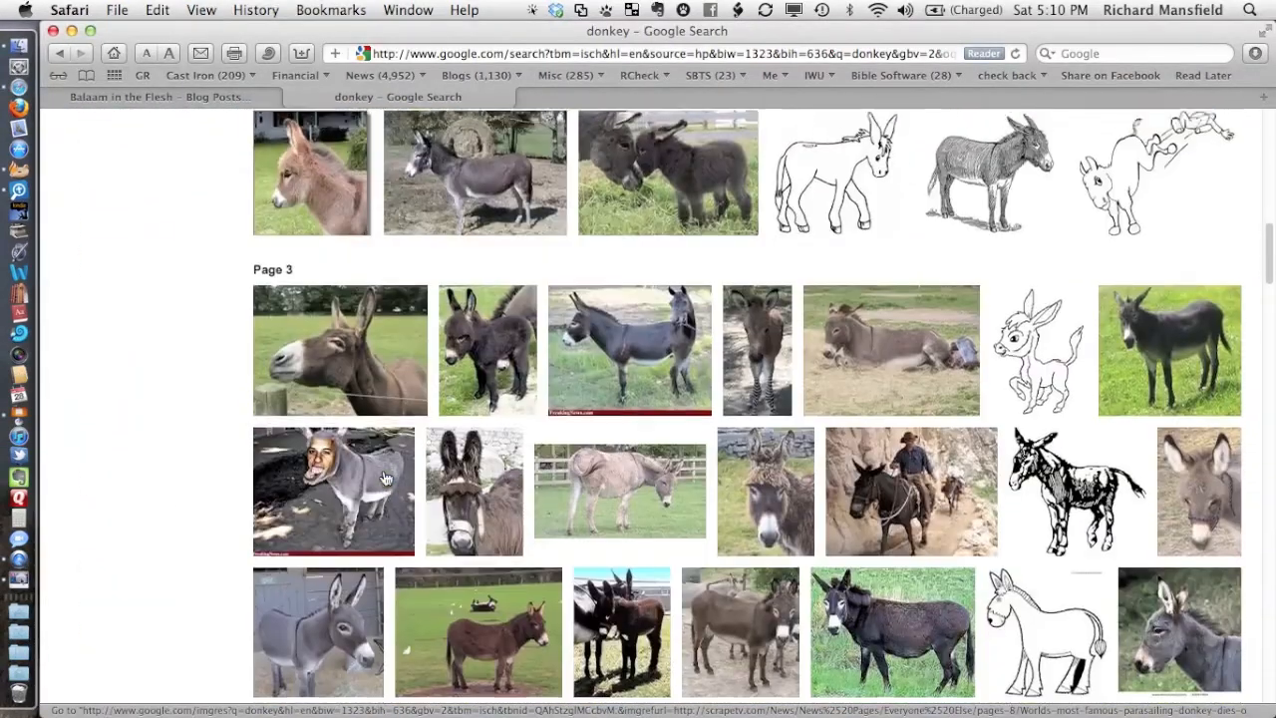
scroll(down, 3)
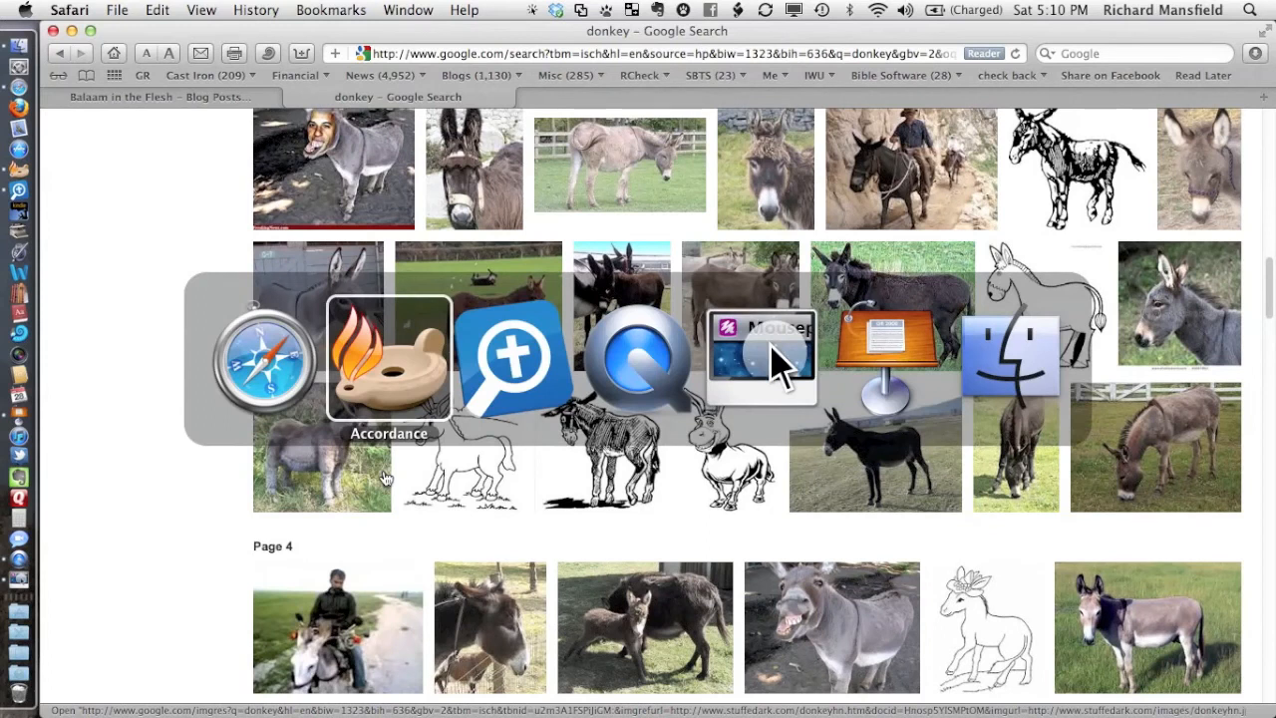
Back in Accordance, enlarge the Bethlehem man-on-donkey photo and copy it
click(389, 359)
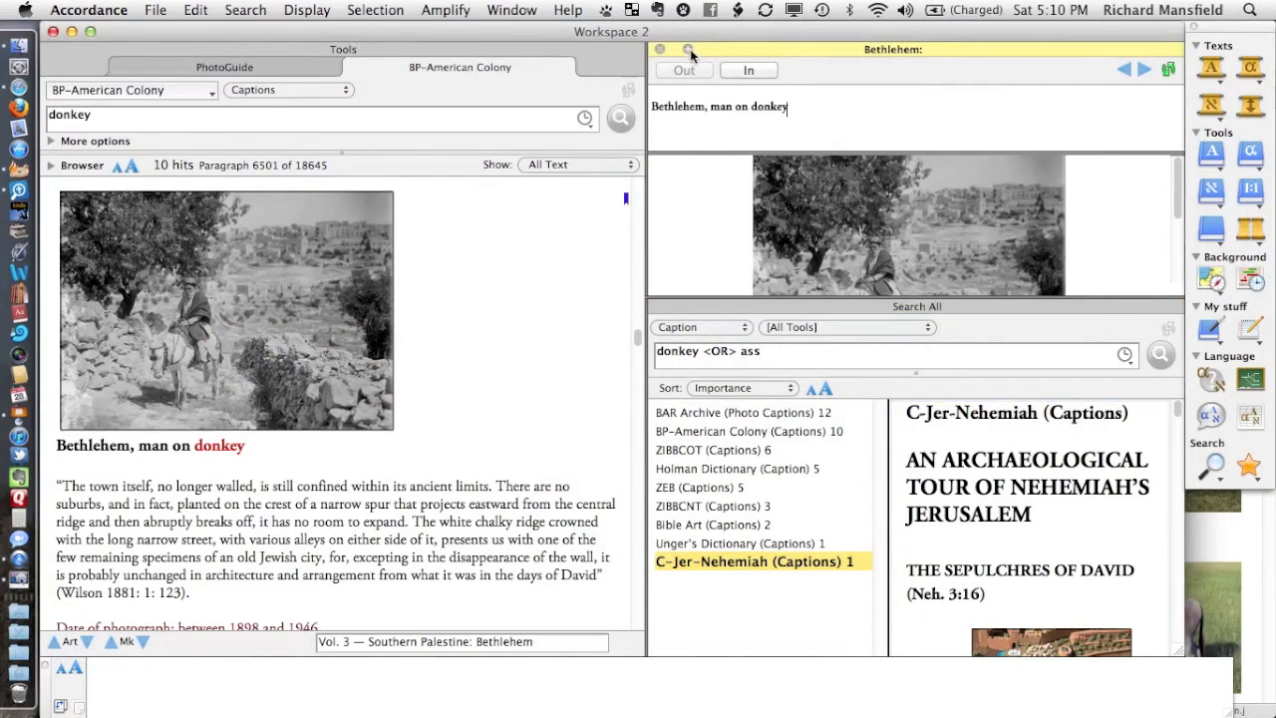
click(658, 49)
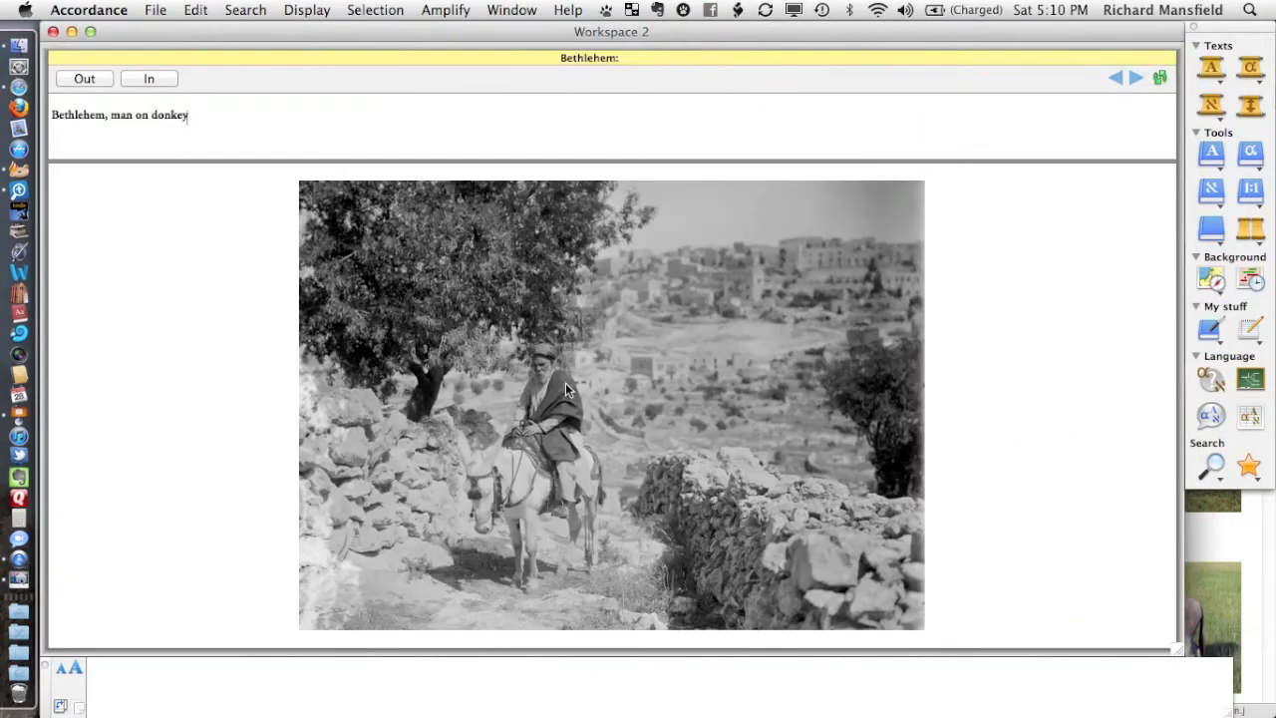
mouse_move(503, 382)
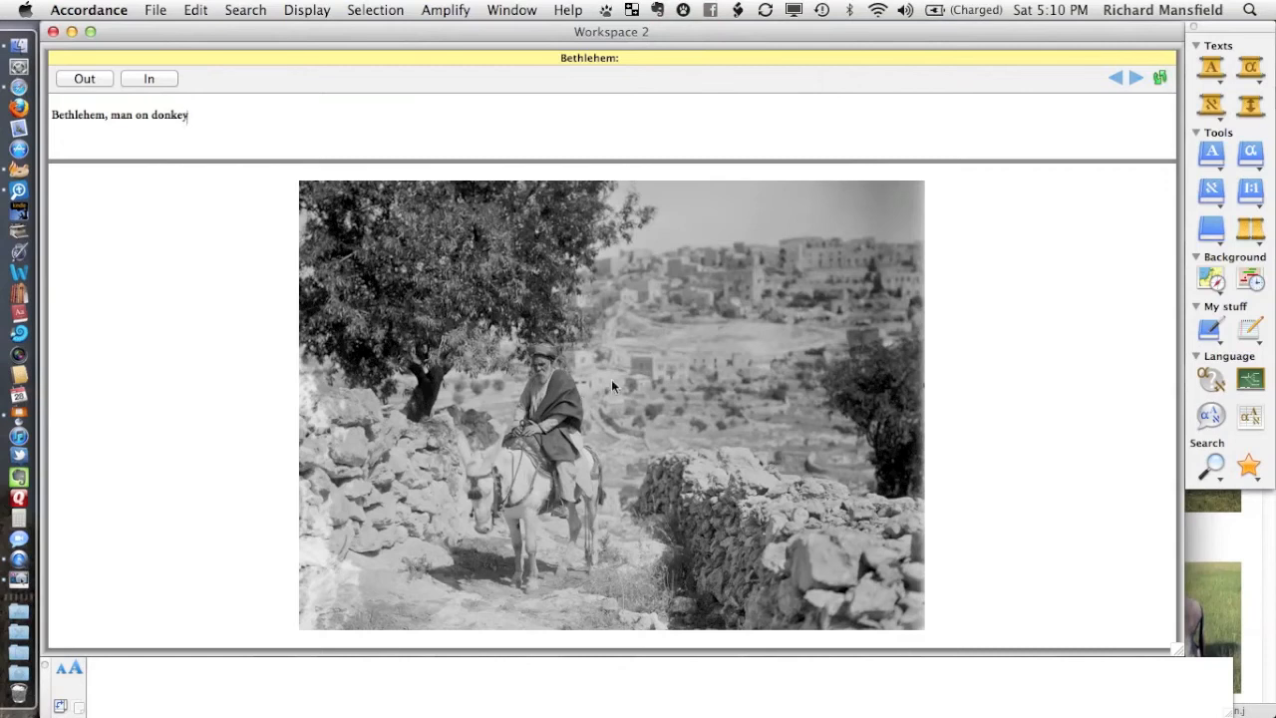
right_click(613, 388)
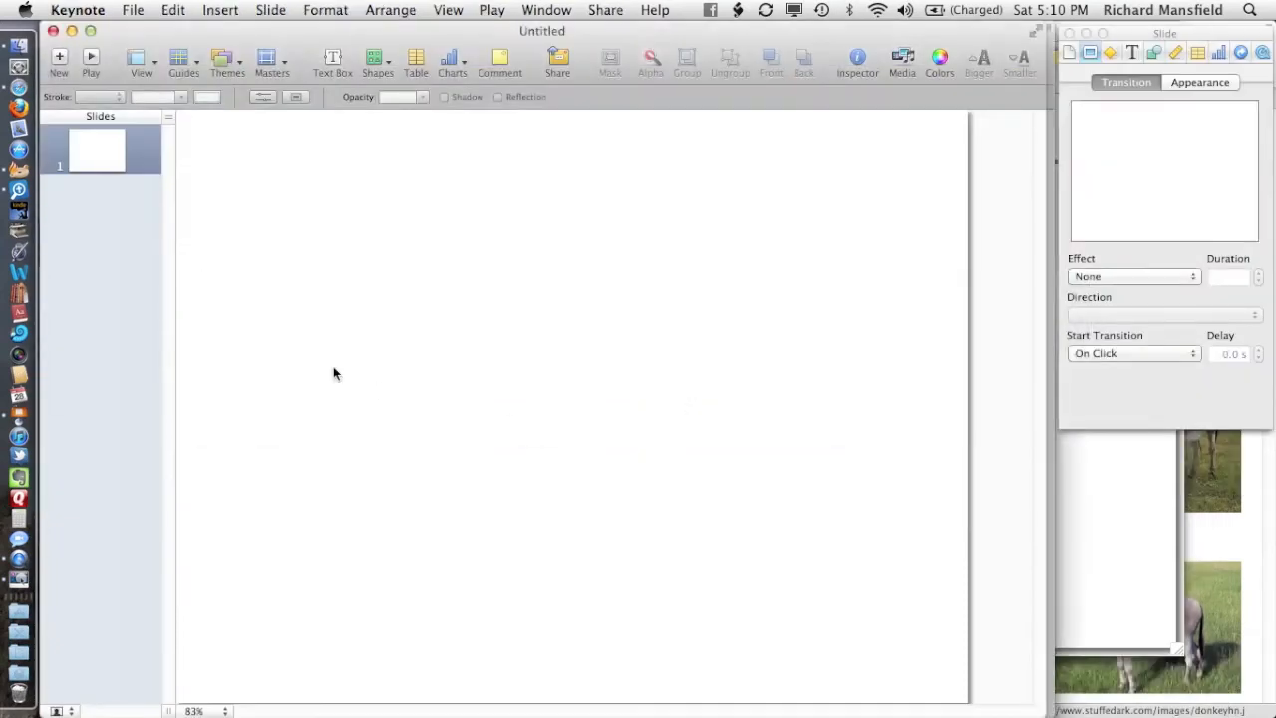
Paste the Bethlehem photo onto the first Keynote slide and drag it into the centre
right_click(335, 373)
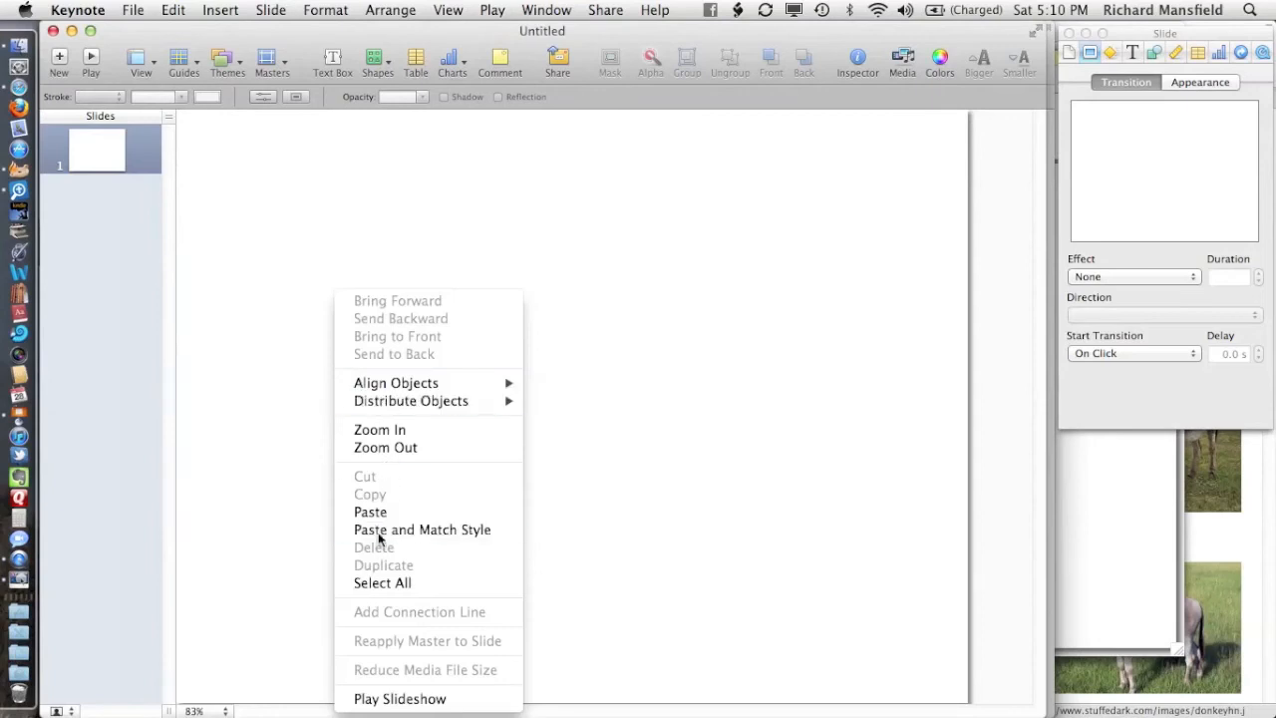
click(370, 511)
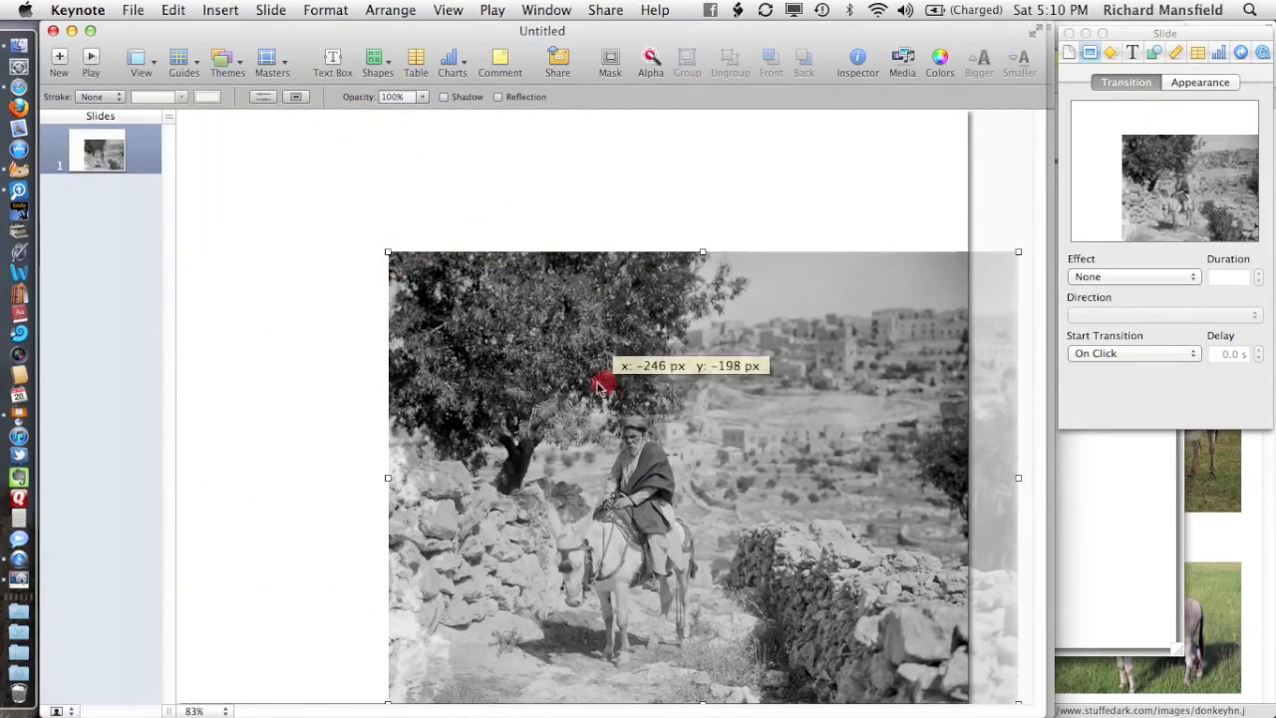
drag(603, 382, 495, 312)
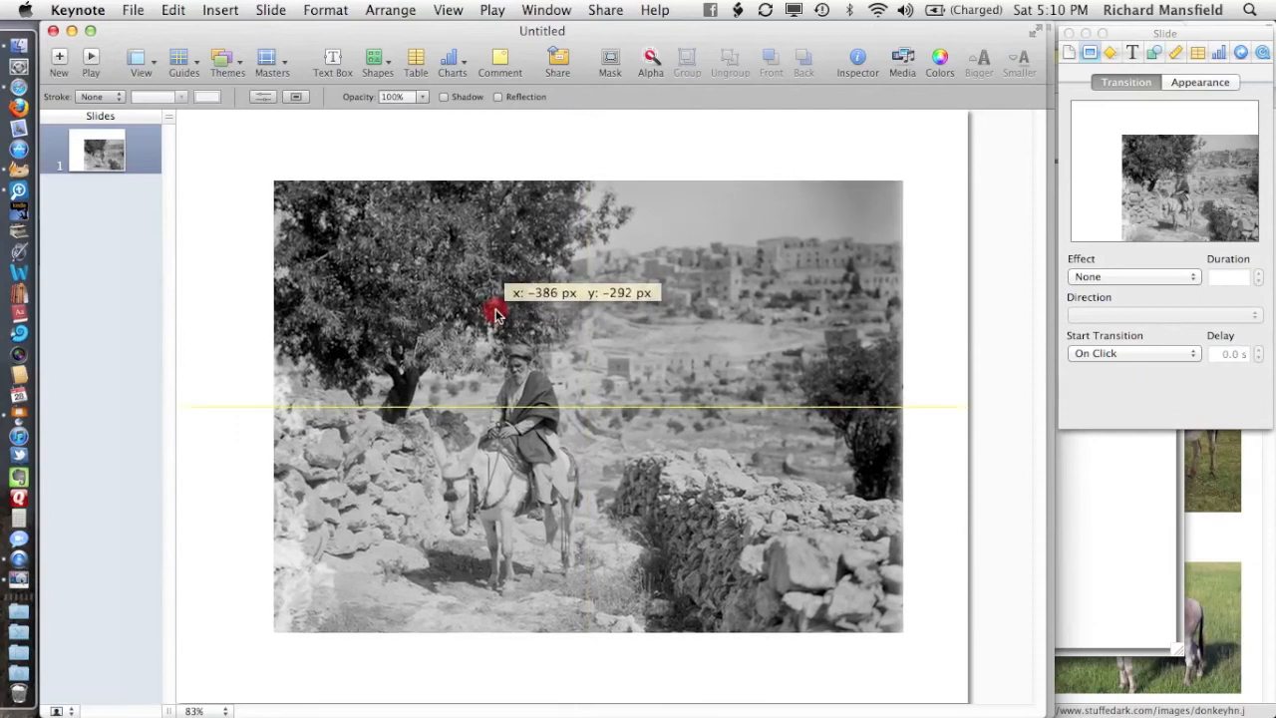
drag(498, 314, 488, 324)
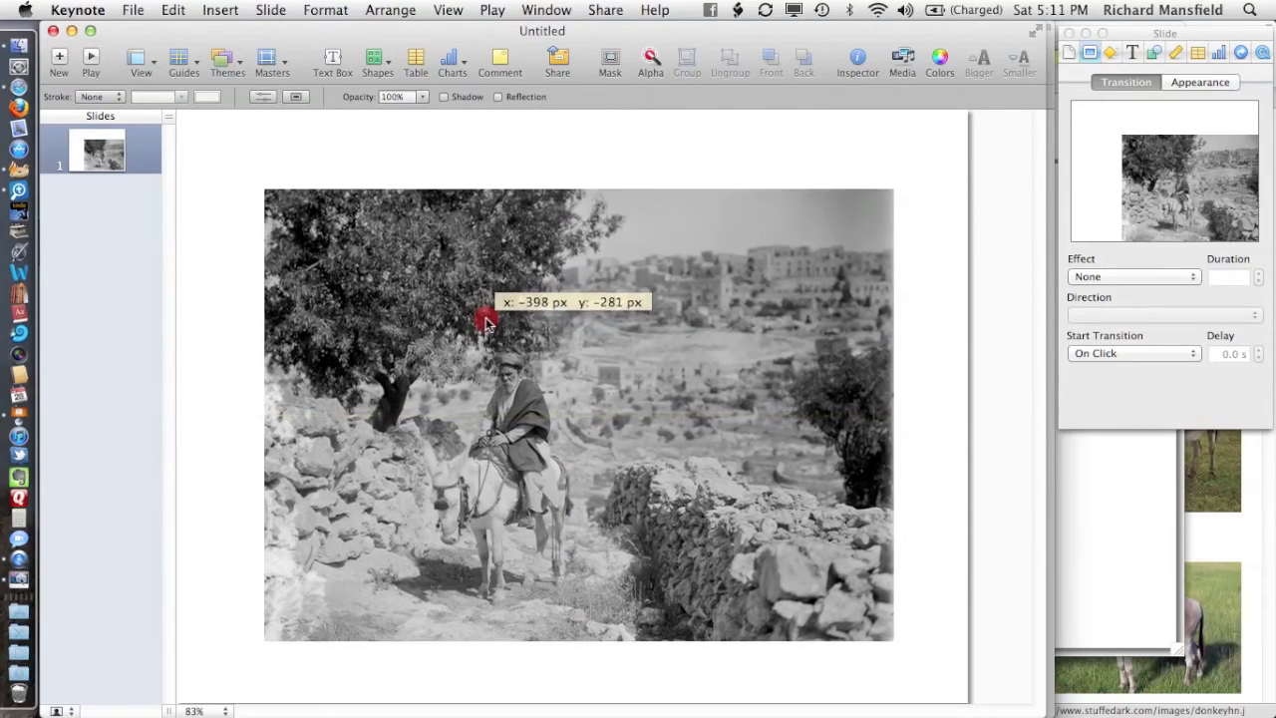
drag(489, 324, 498, 314)
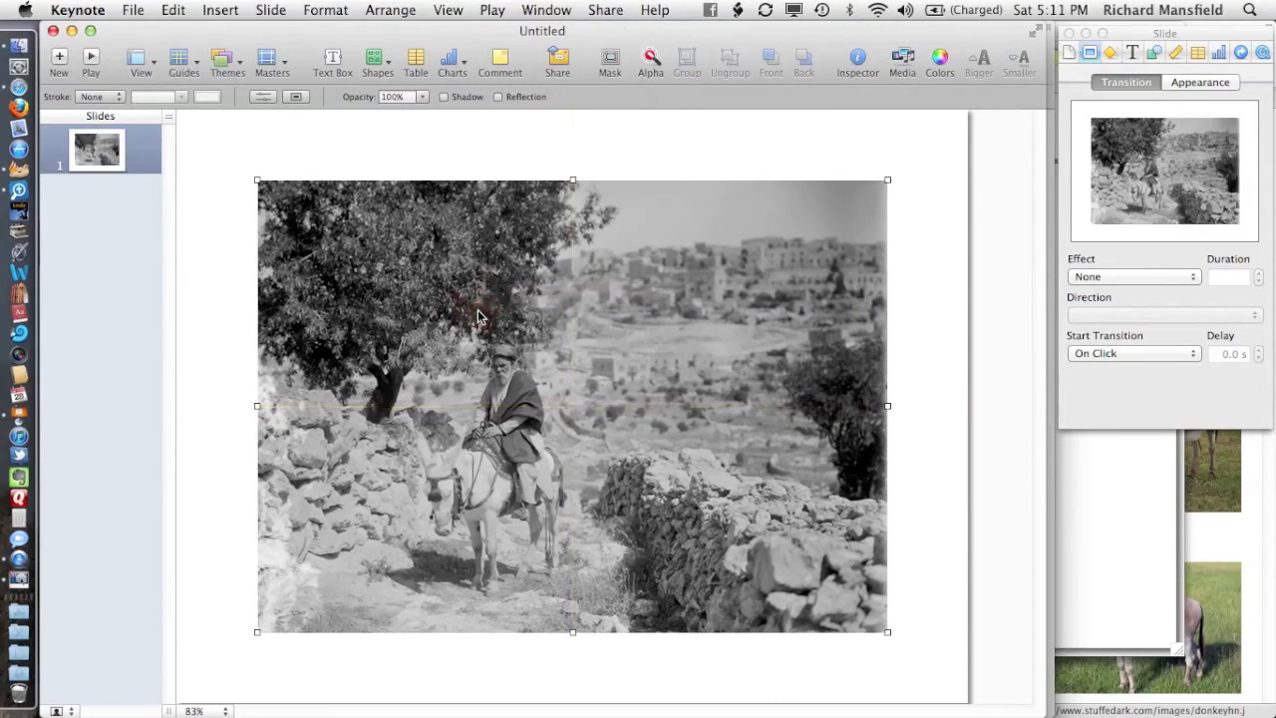
mouse_move(798, 153)
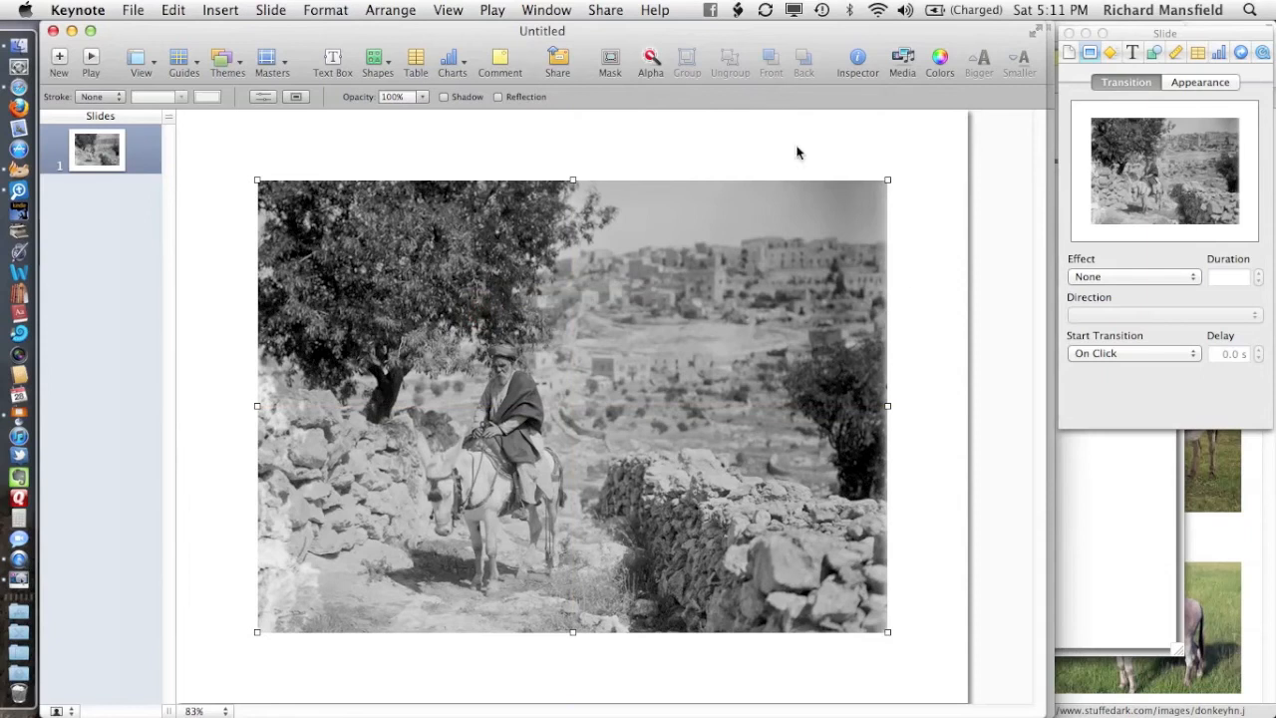
mouse_move(574, 486)
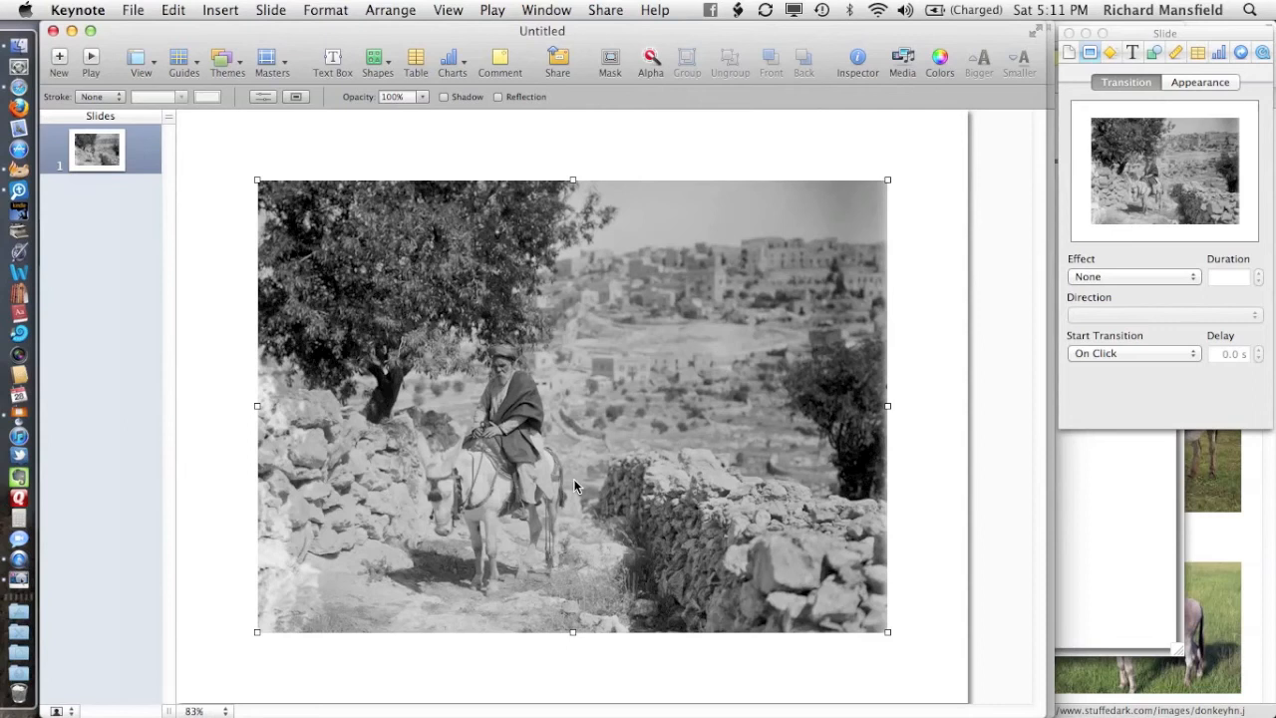
mouse_move(767, 375)
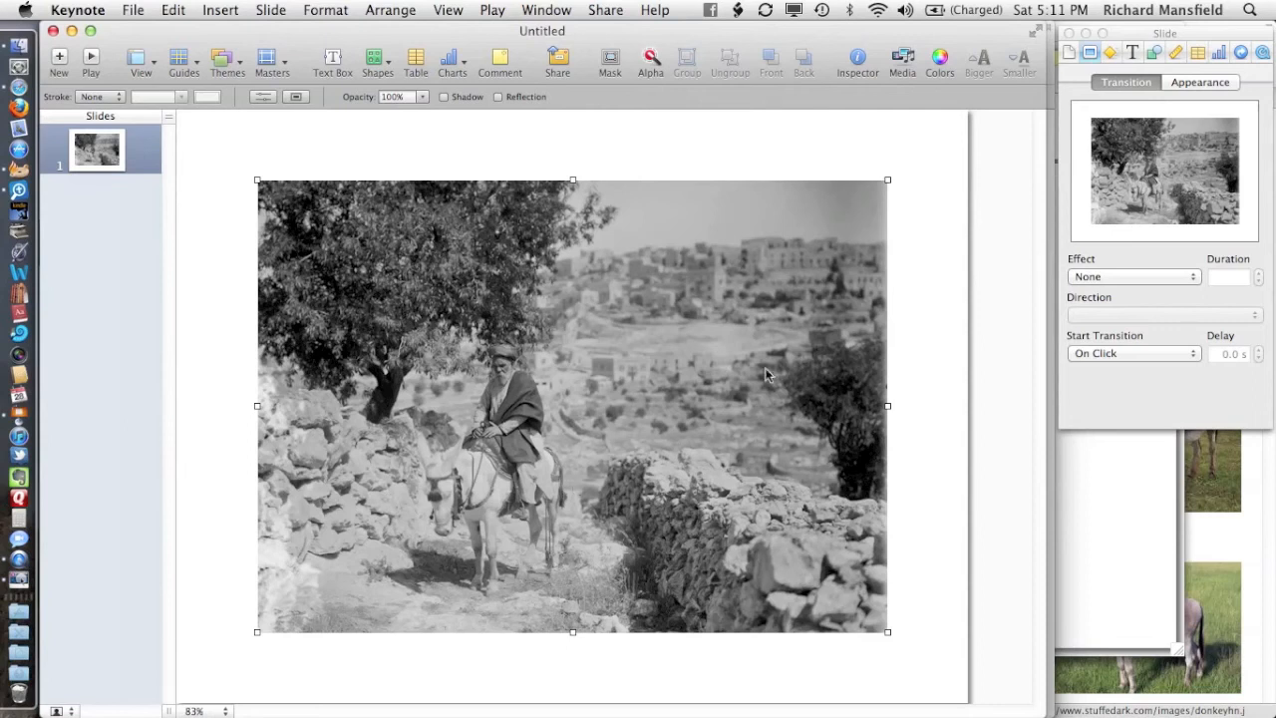
mouse_move(656, 217)
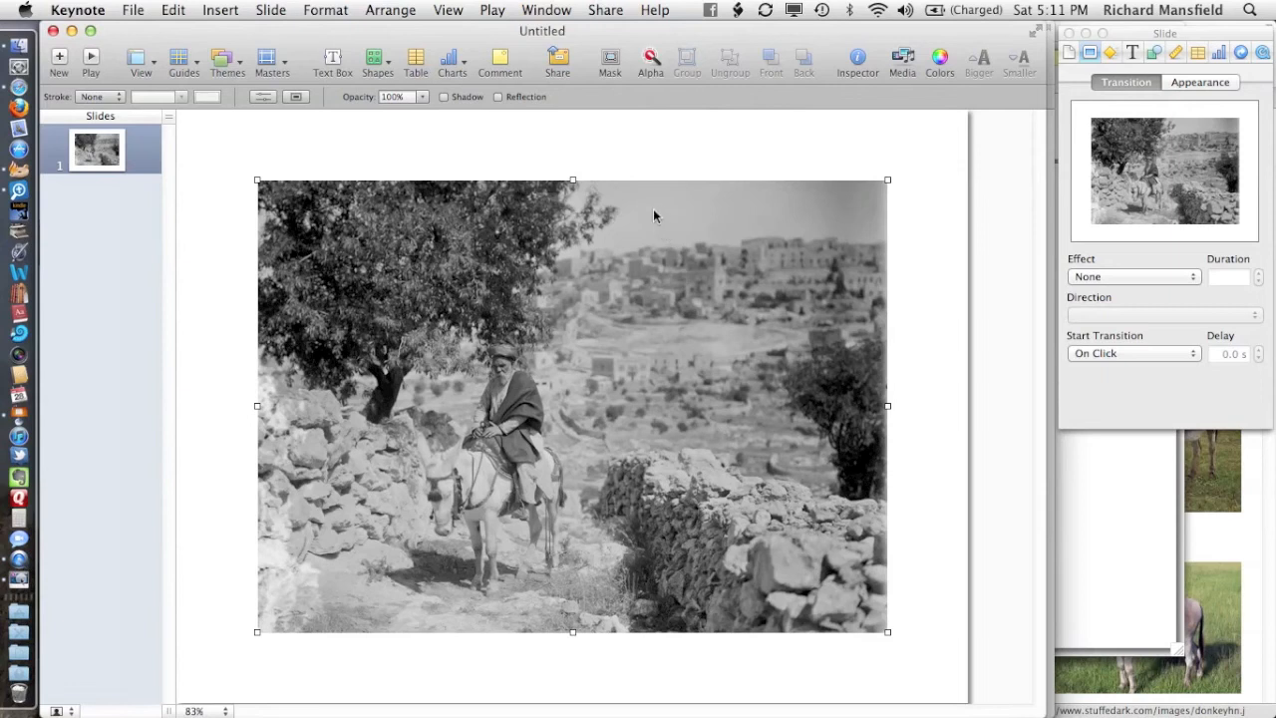
Show the Adjust Image panel and drag the donkey photo's Temperature slider up to 46
click(492, 10)
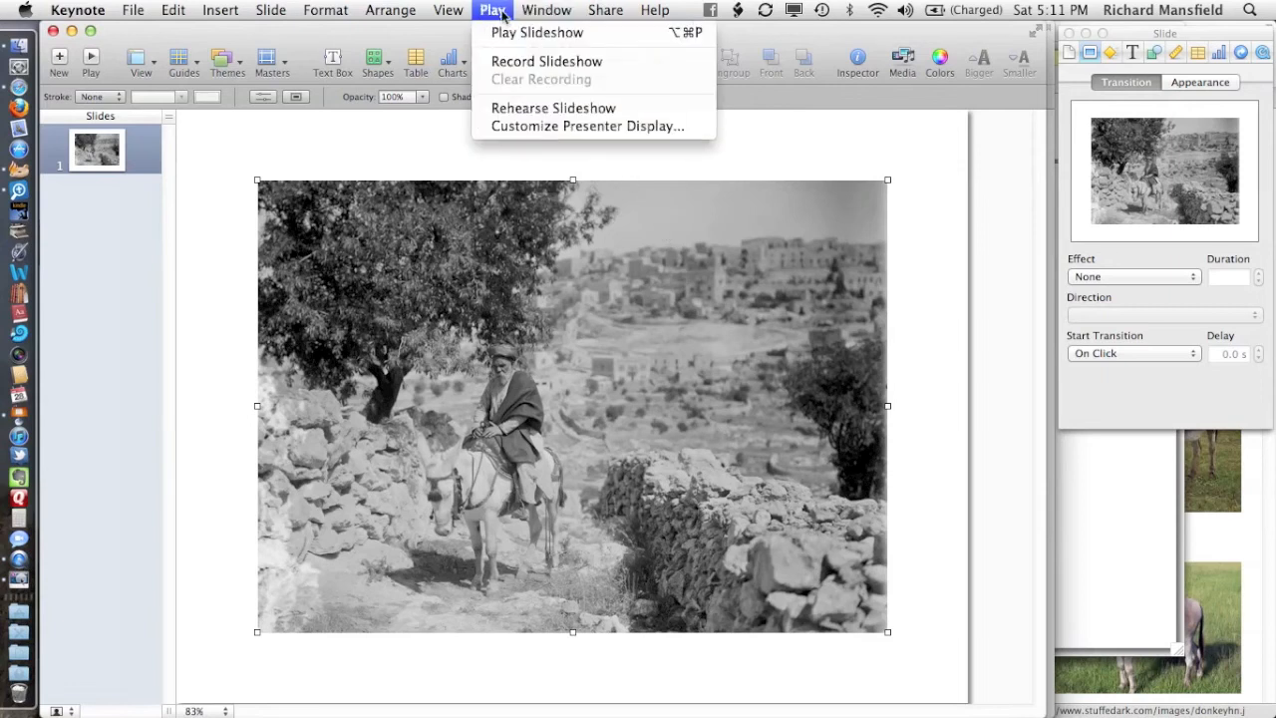
click(447, 10)
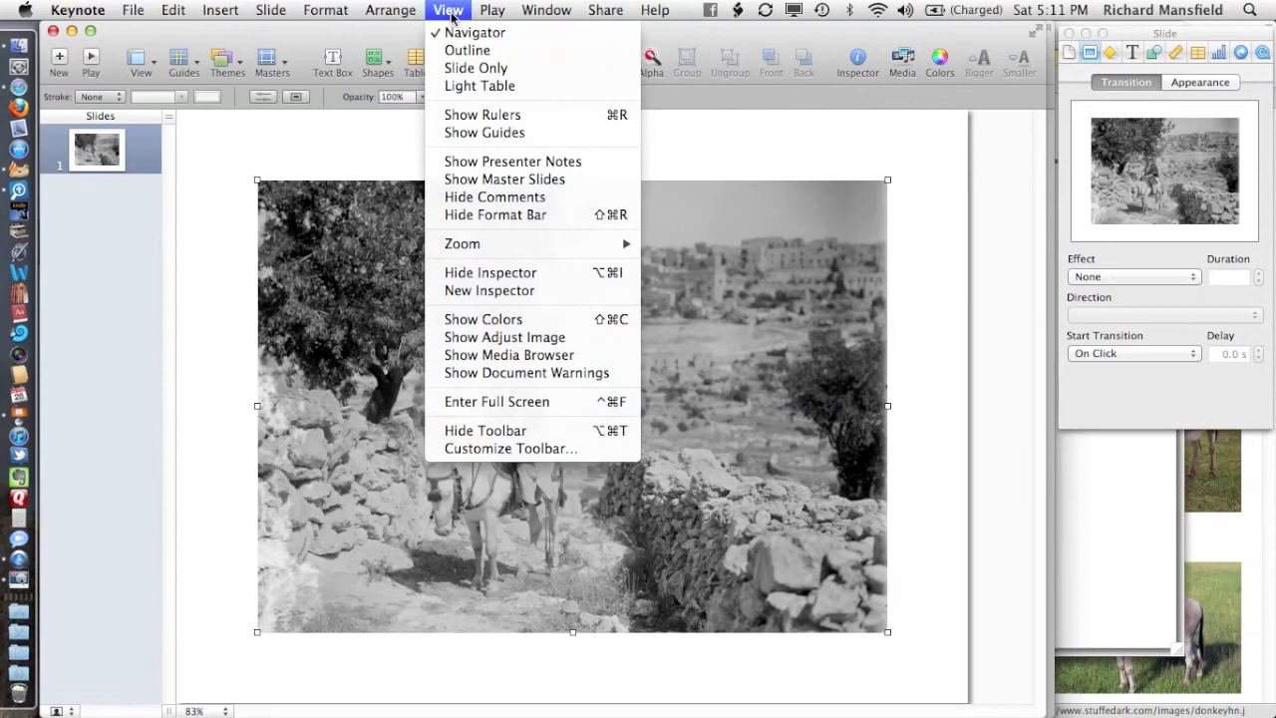
mouse_move(488, 158)
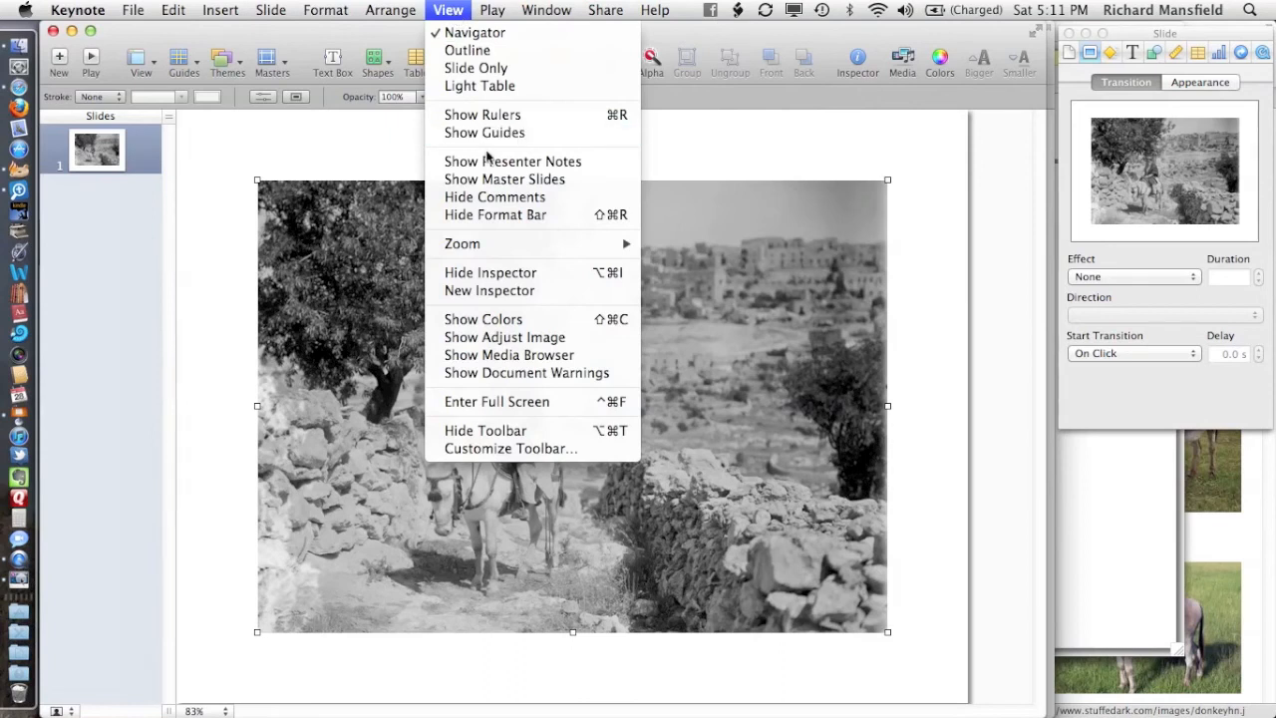
mouse_move(504, 179)
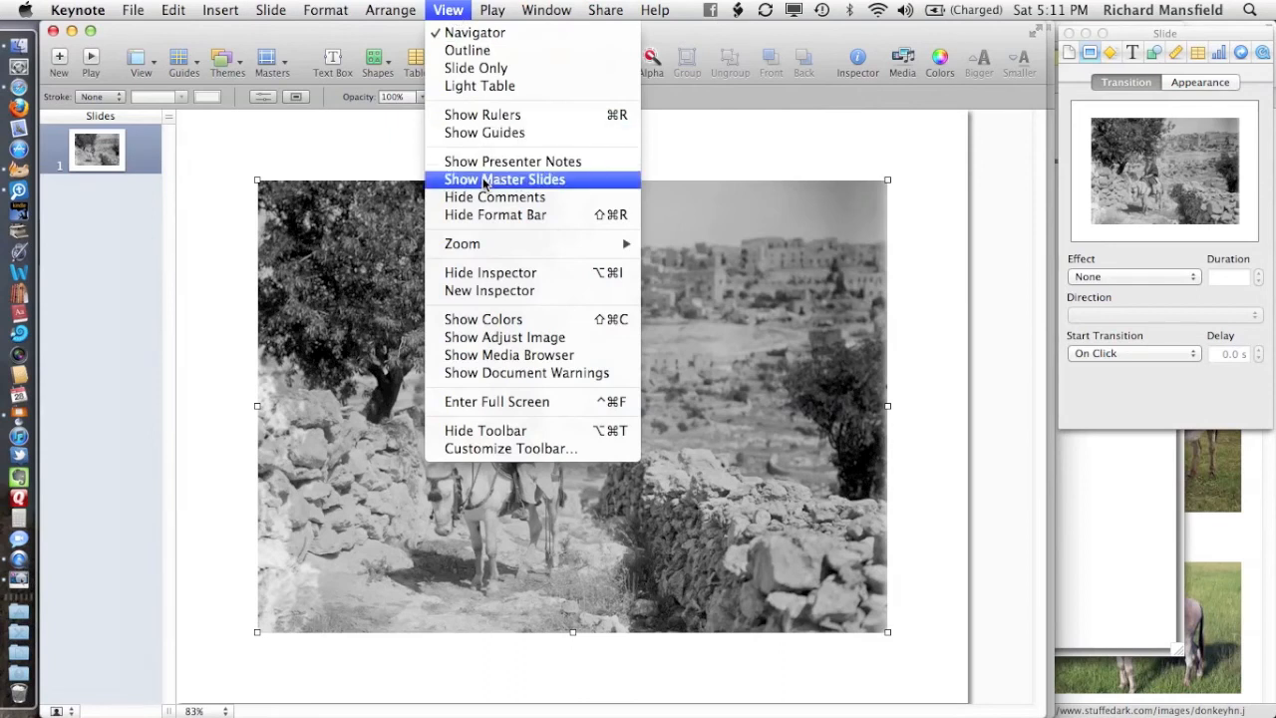
mouse_move(483, 318)
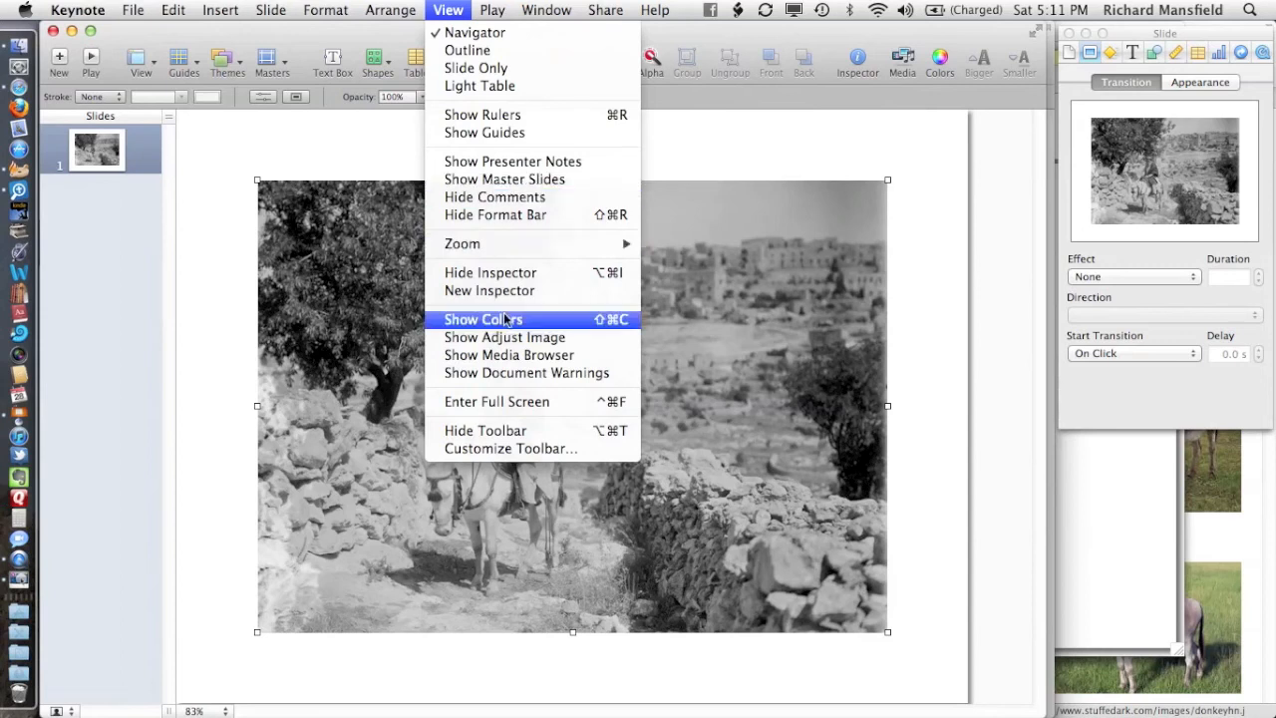
mouse_move(504, 337)
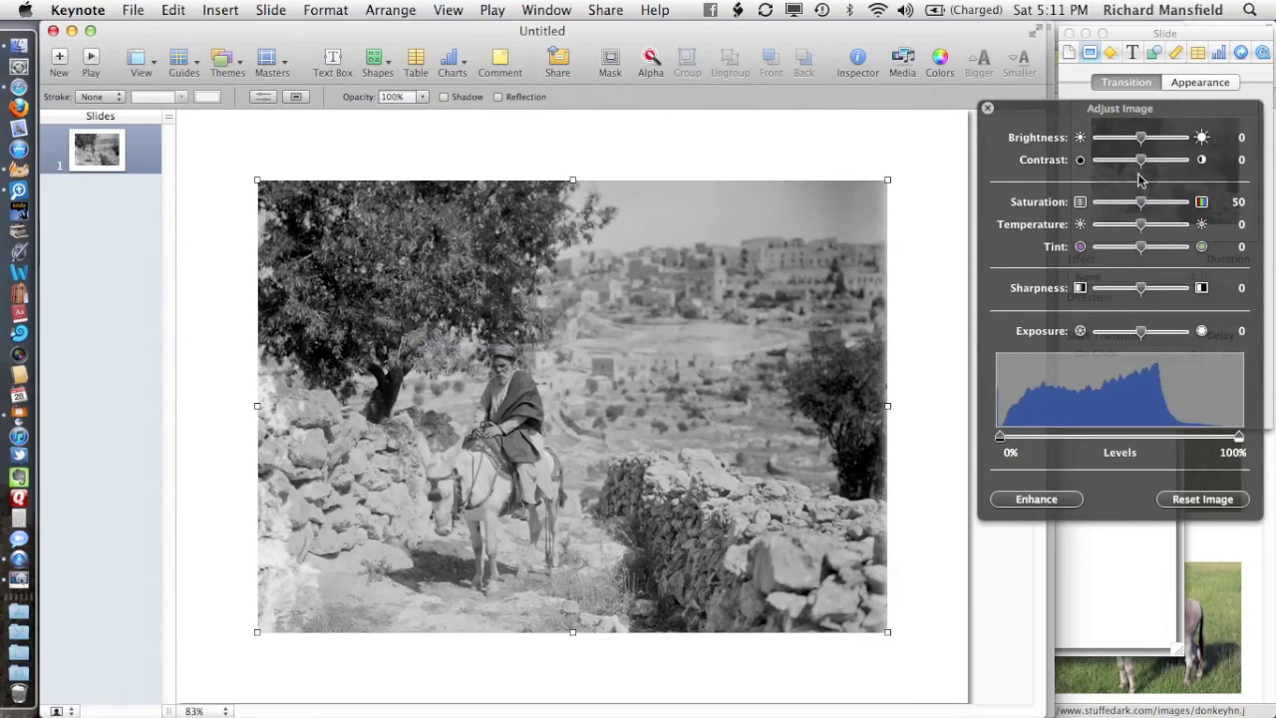
mouse_move(1131, 261)
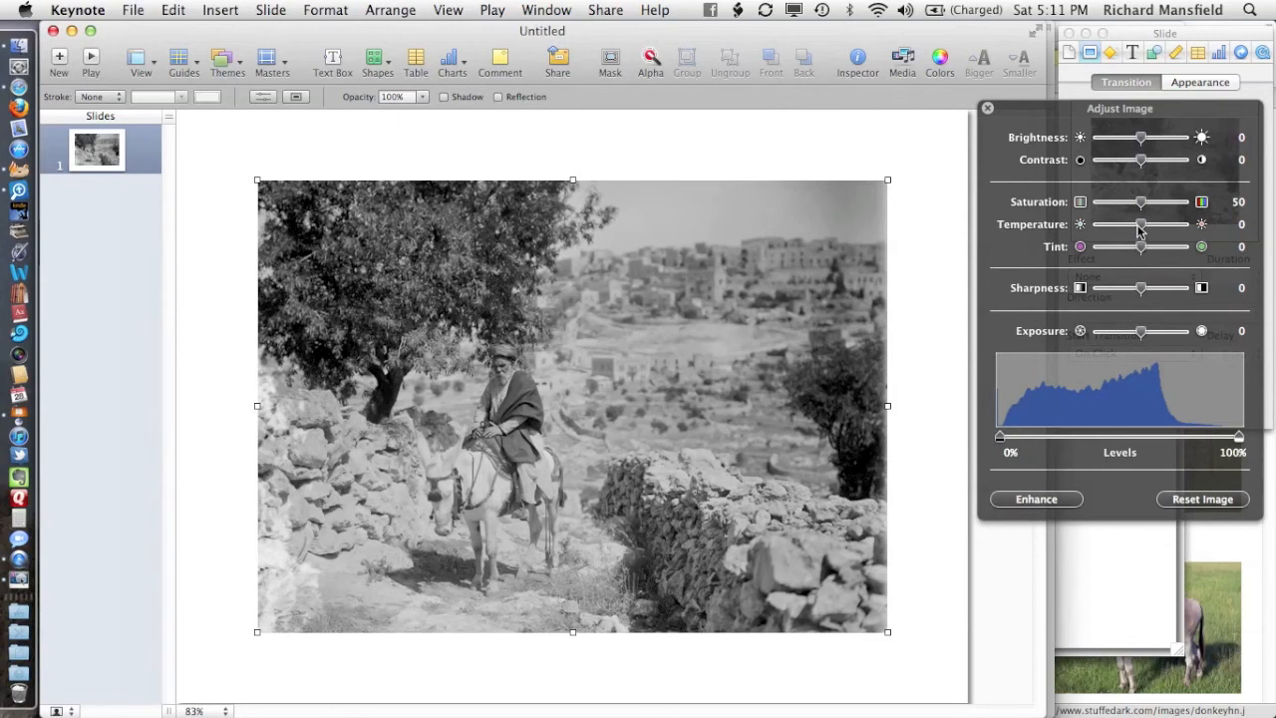
drag(1141, 224, 1156, 224)
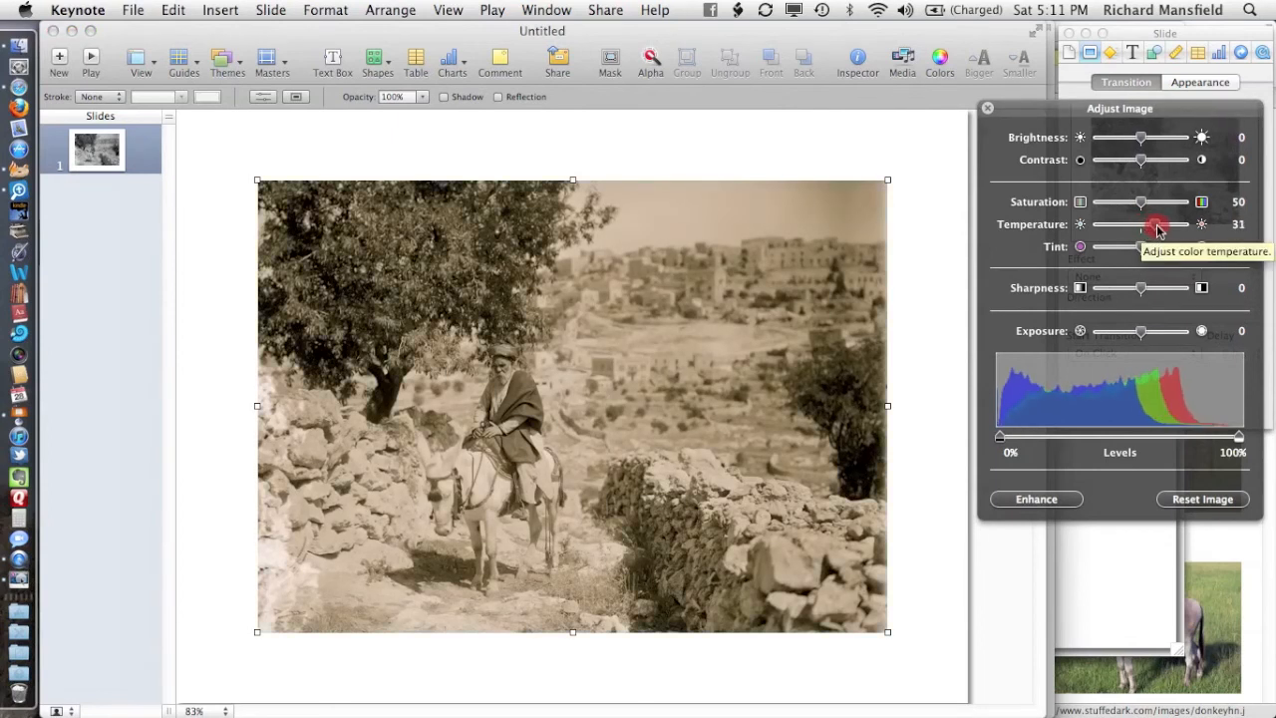
drag(1157, 225, 1171, 224)
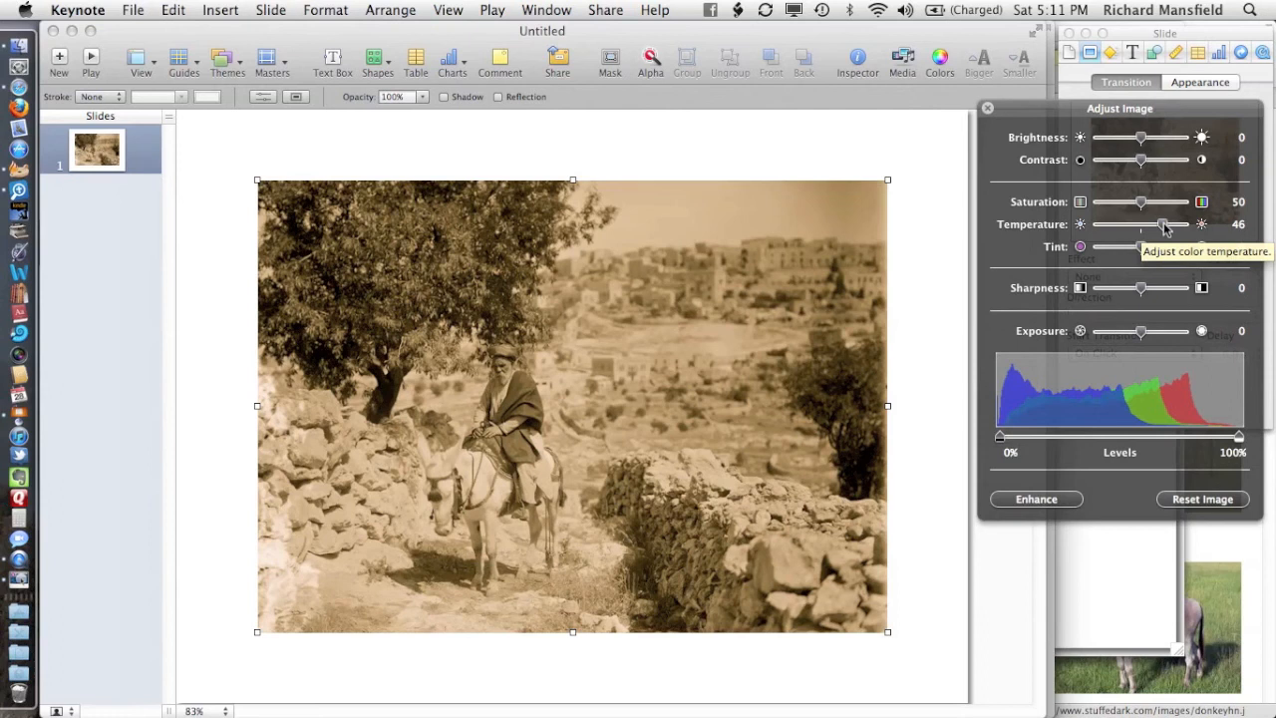
mouse_move(211, 503)
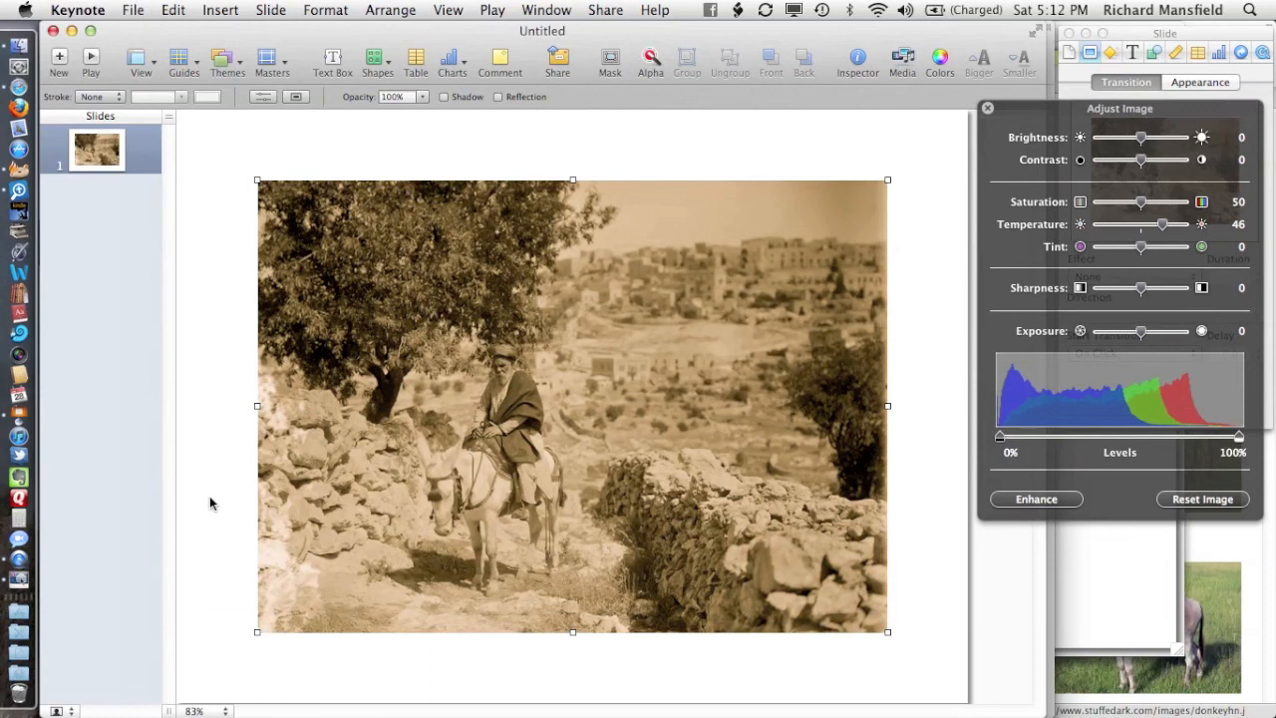
click(546, 10)
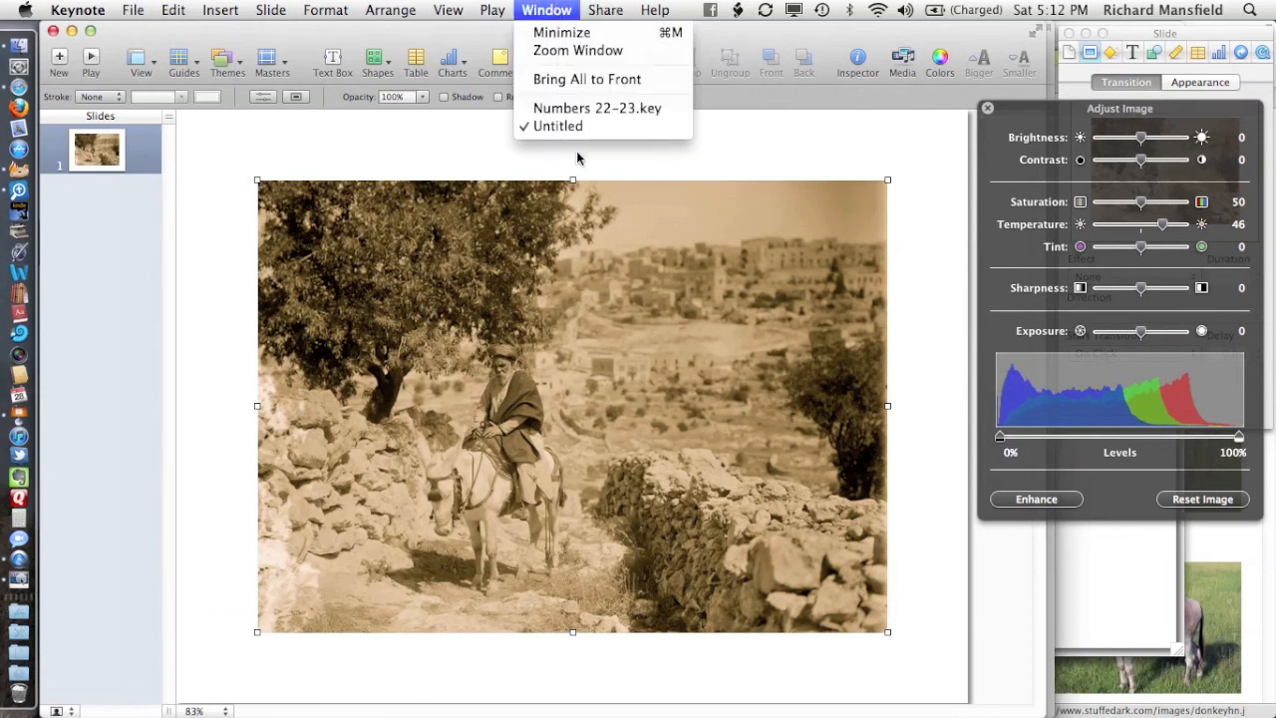
Bring up the Numbers 22–23 presentation's title slide and close the Adjust Image panel
click(596, 108)
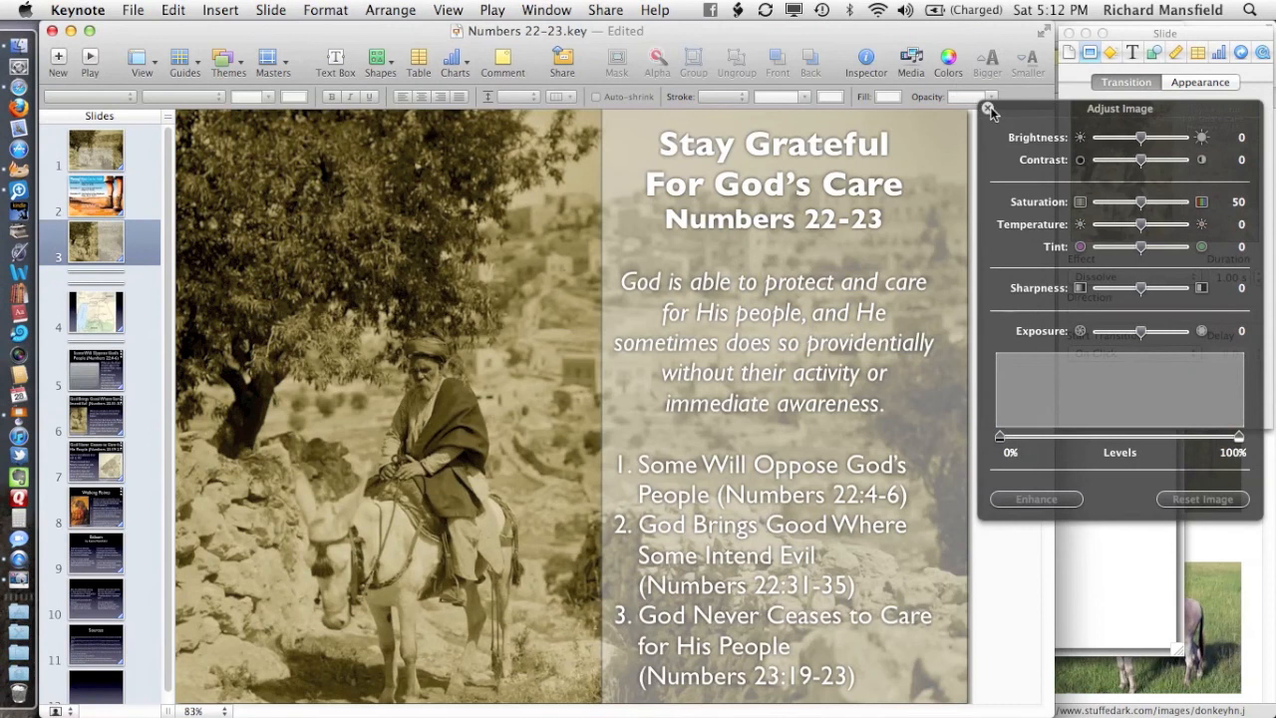
click(989, 107)
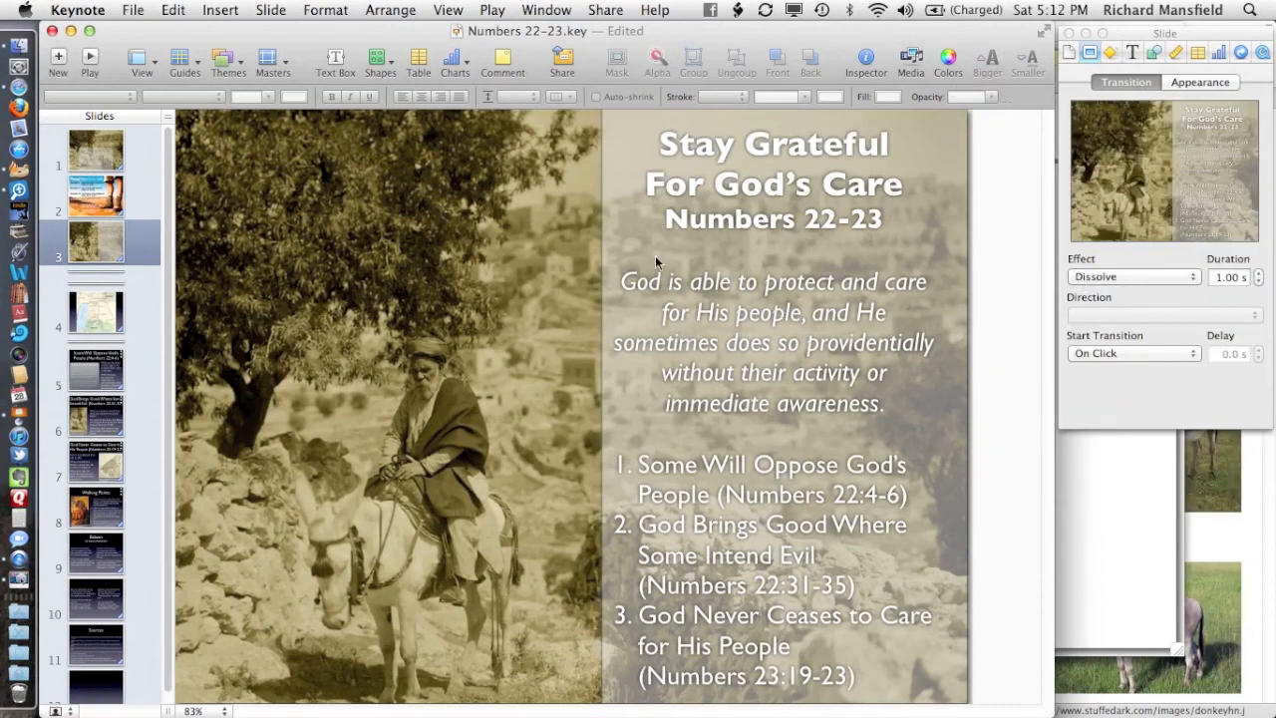
mouse_move(882, 200)
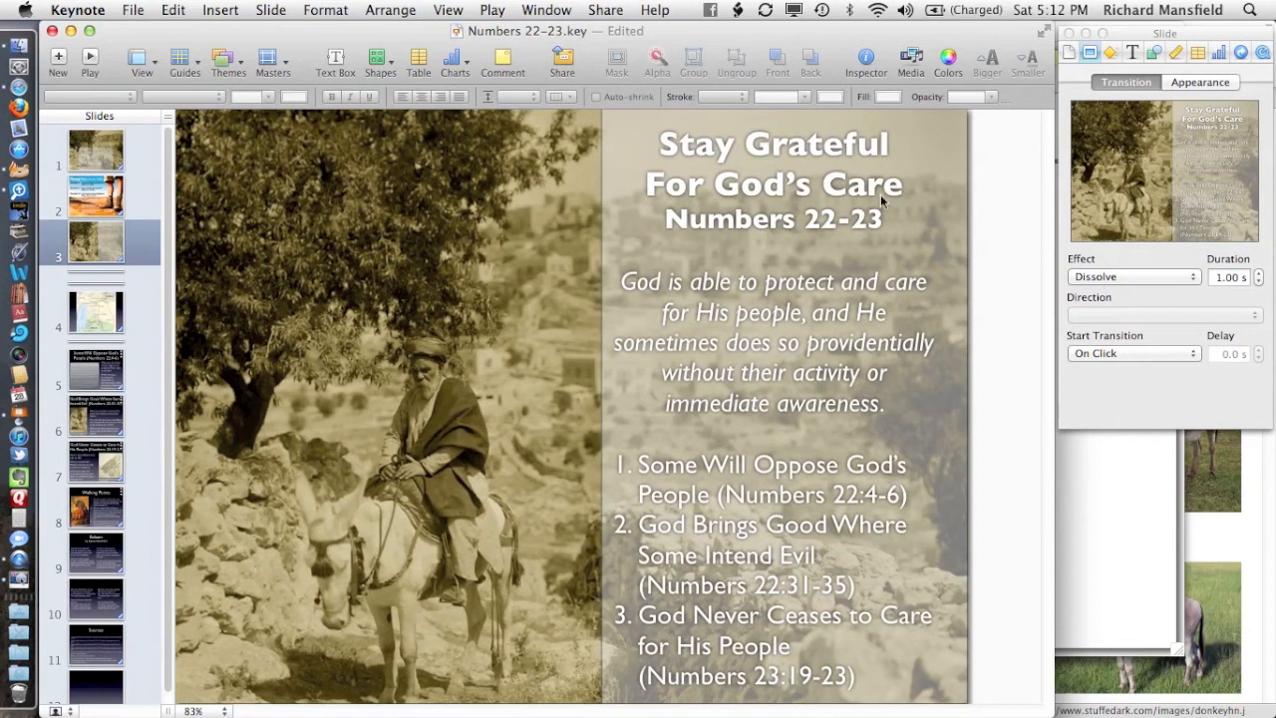